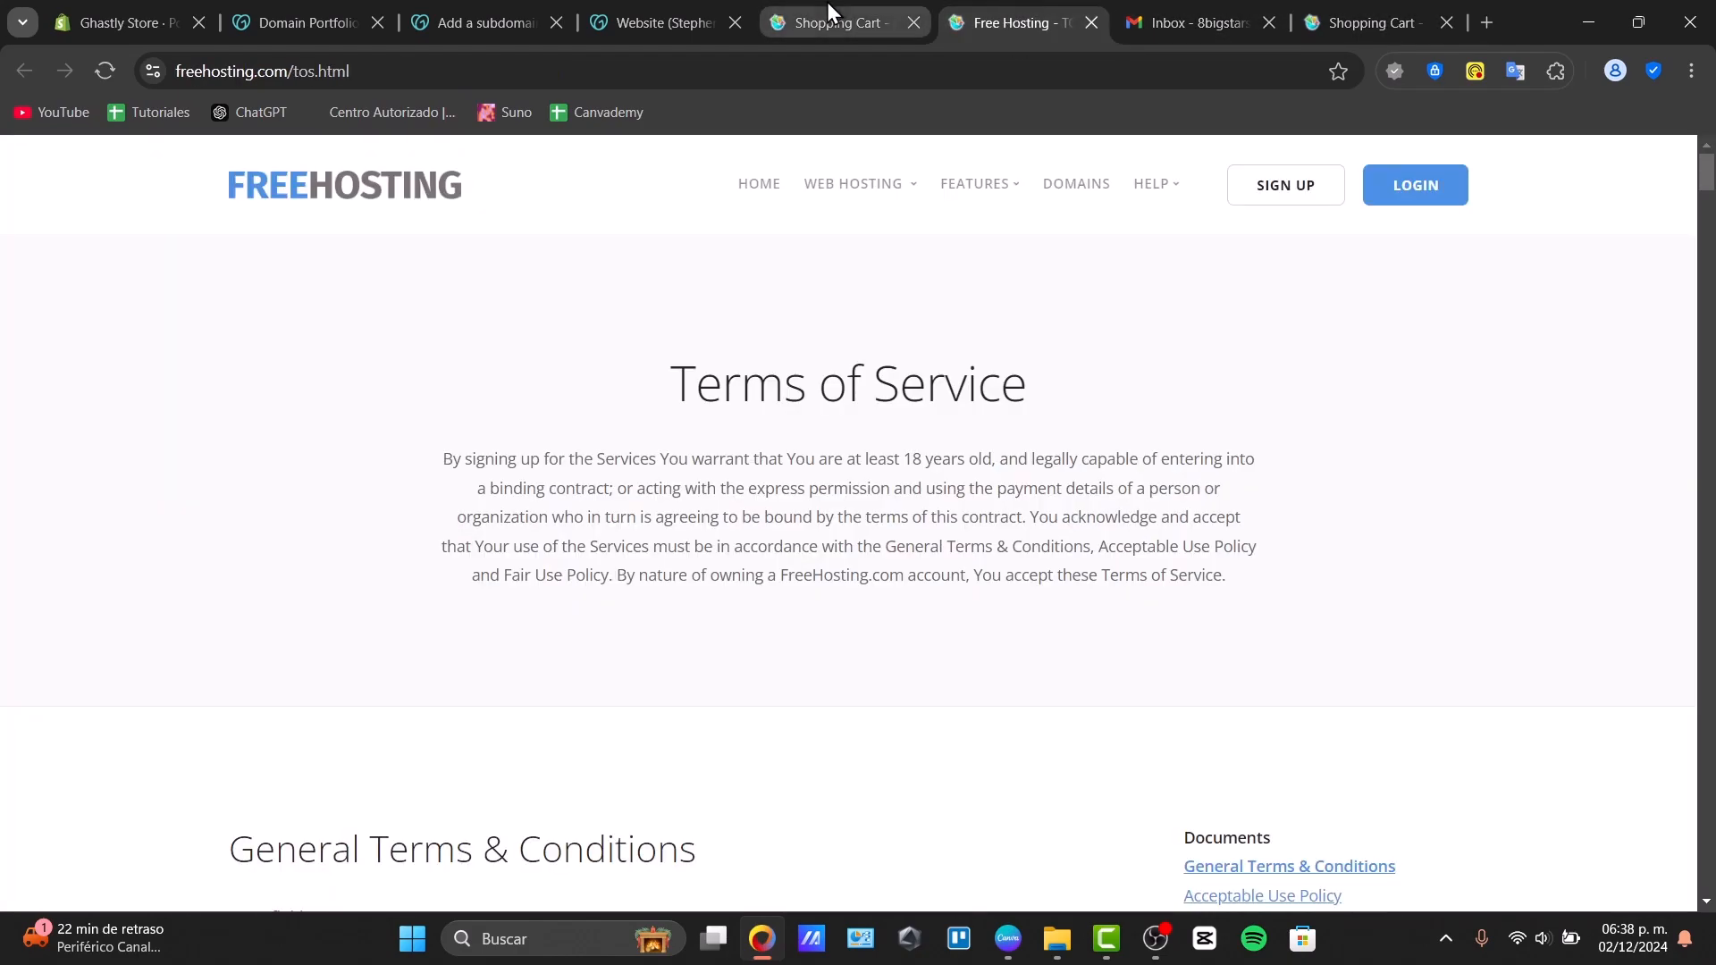
- Switch to the GoDaddy tab and load the Stephen White business dashboard
{"action": "left_click", "coordinate": [481, 23]}
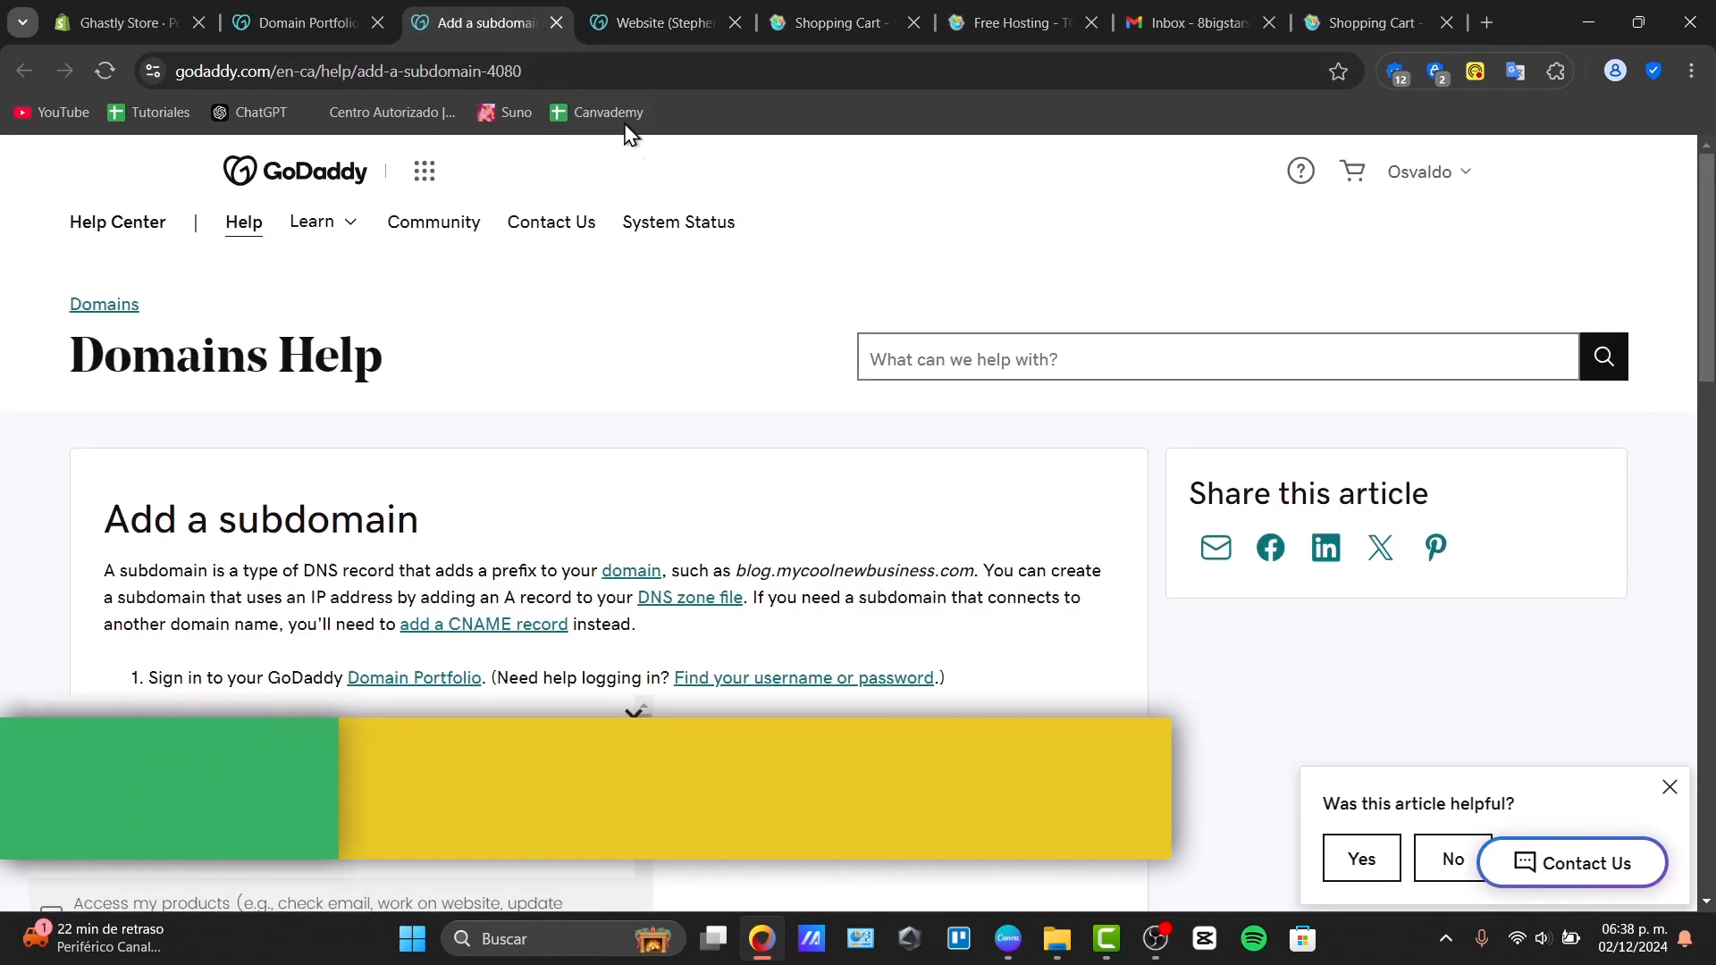
{"action": "left_click", "coordinate": [1112, 23]}
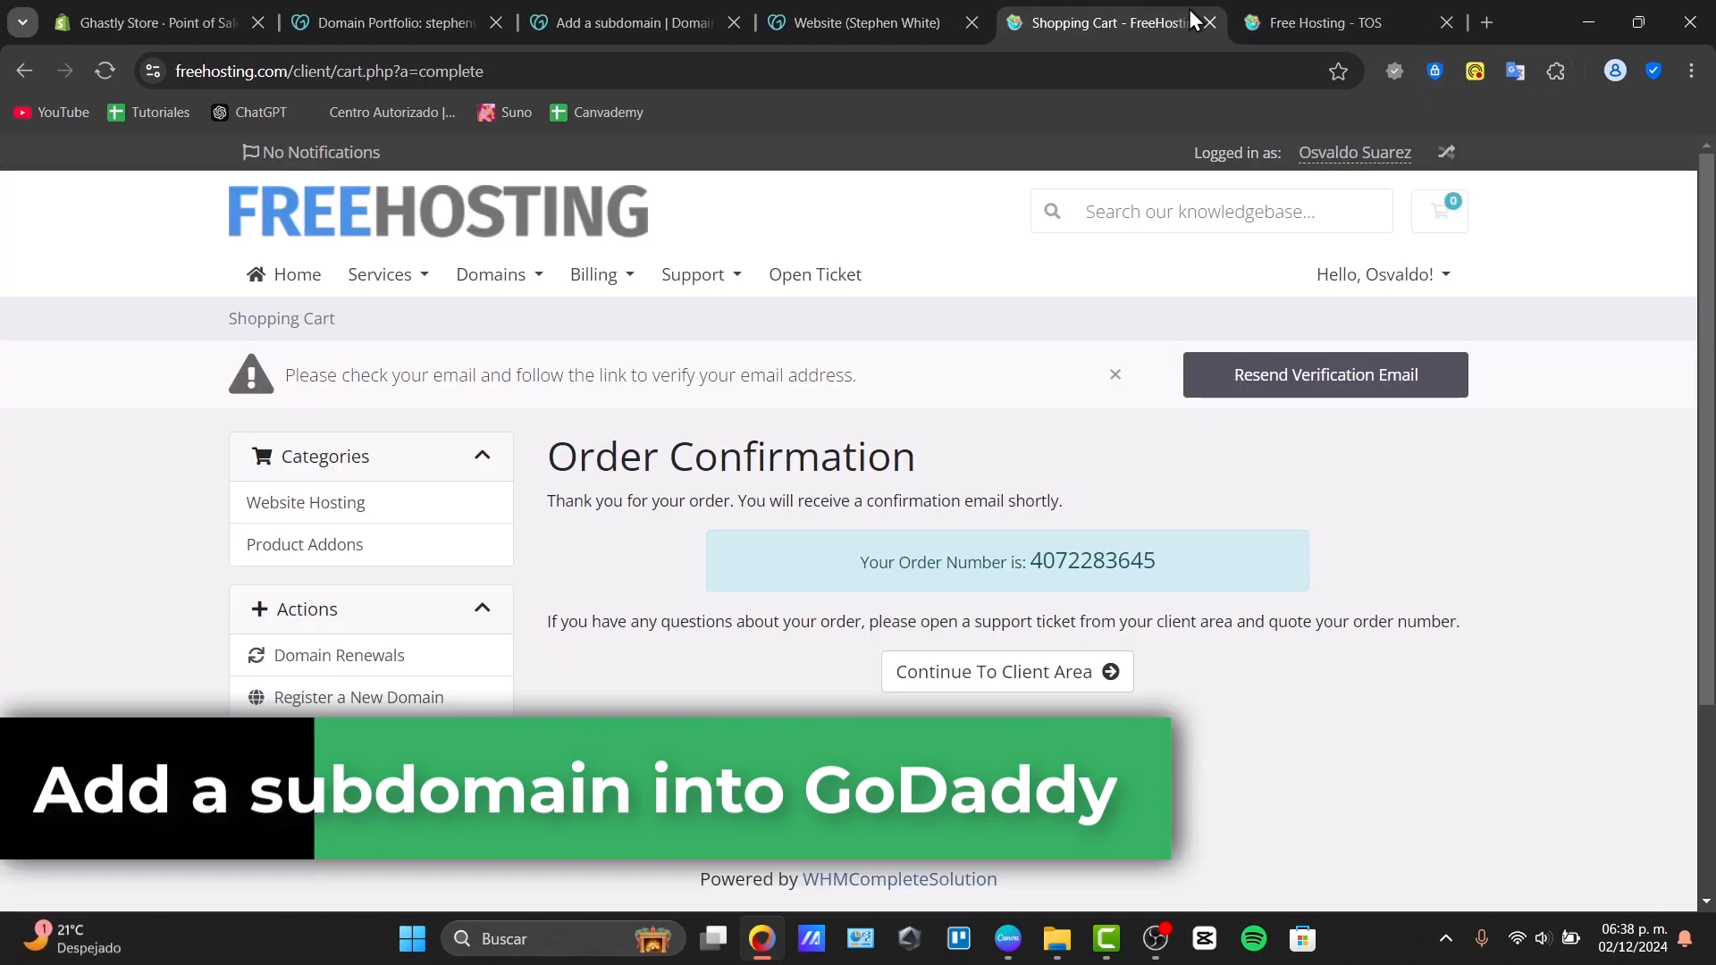
{"action": "left_click", "coordinate": [418, 23]}
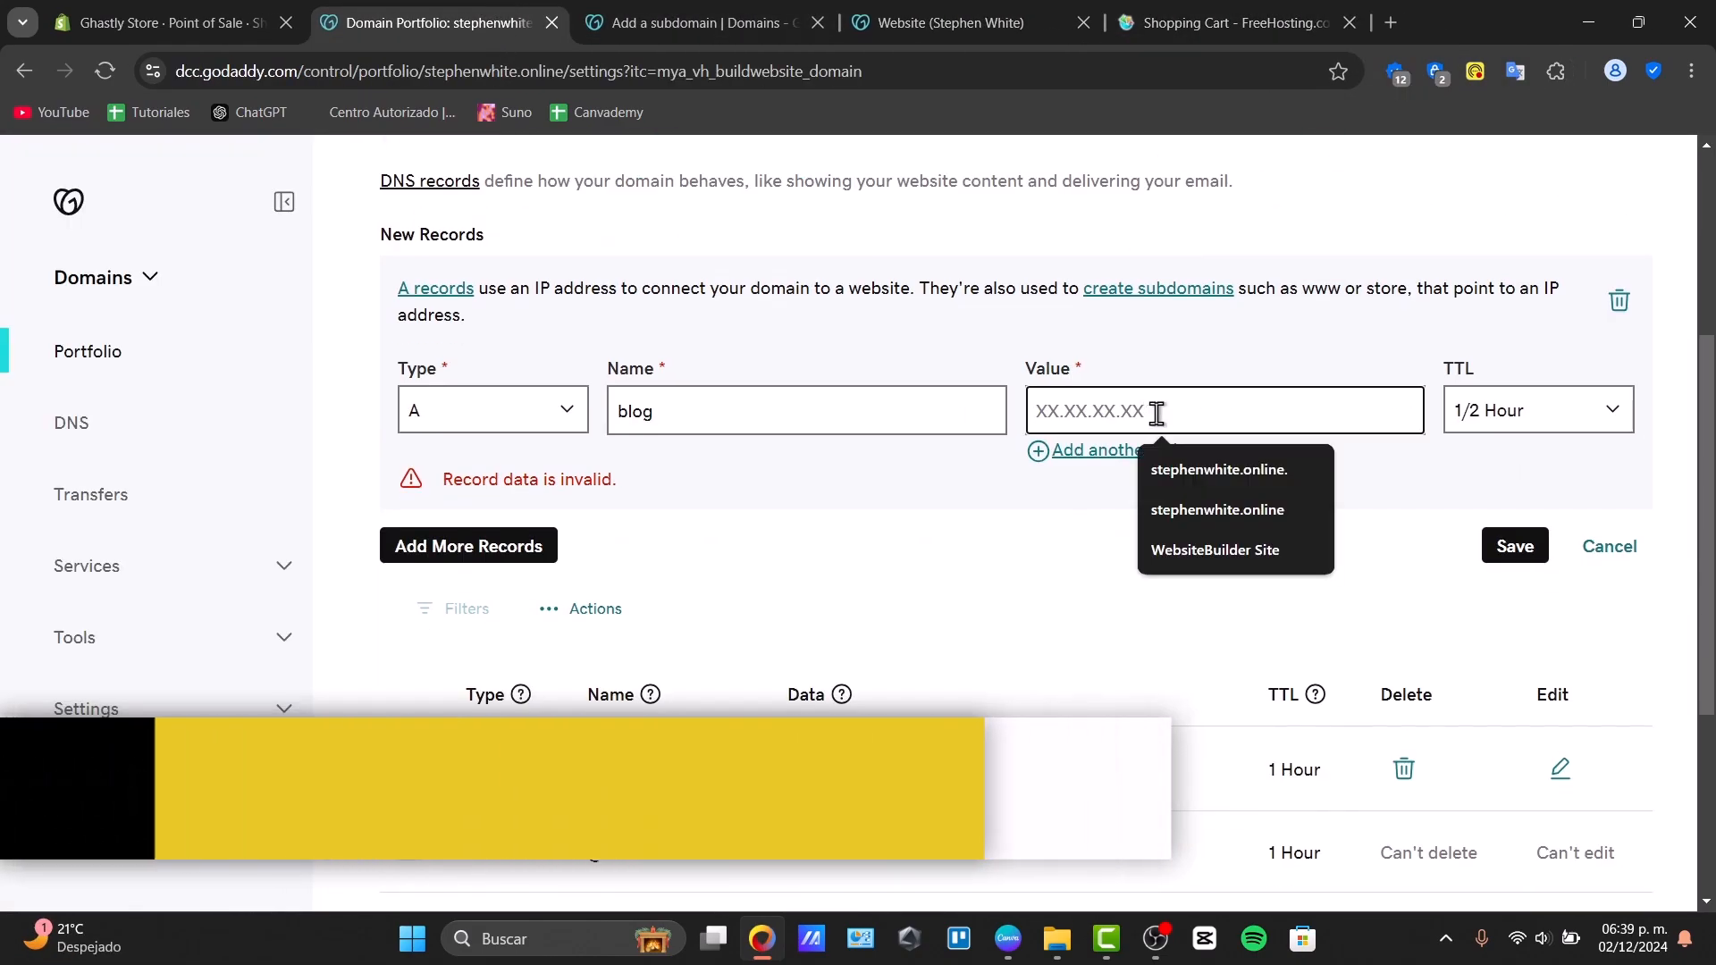
{"action": "type", "text": "192.168.1.1"}
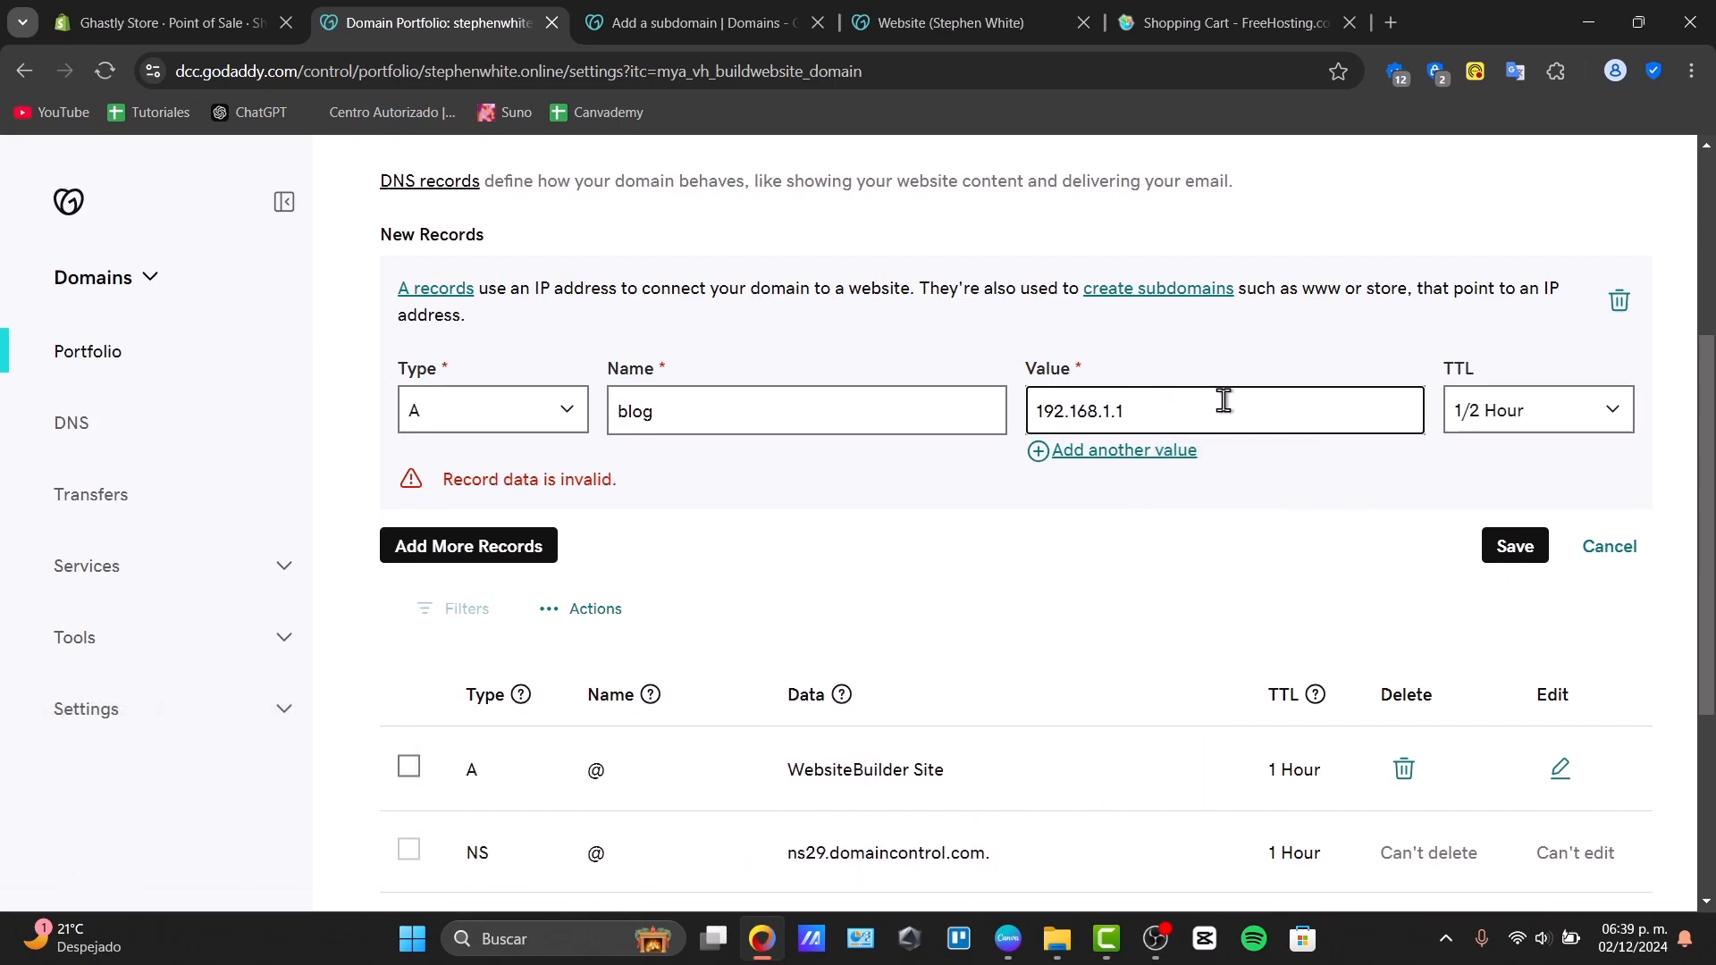
{"action": "left_click", "coordinate": [469, 545]}
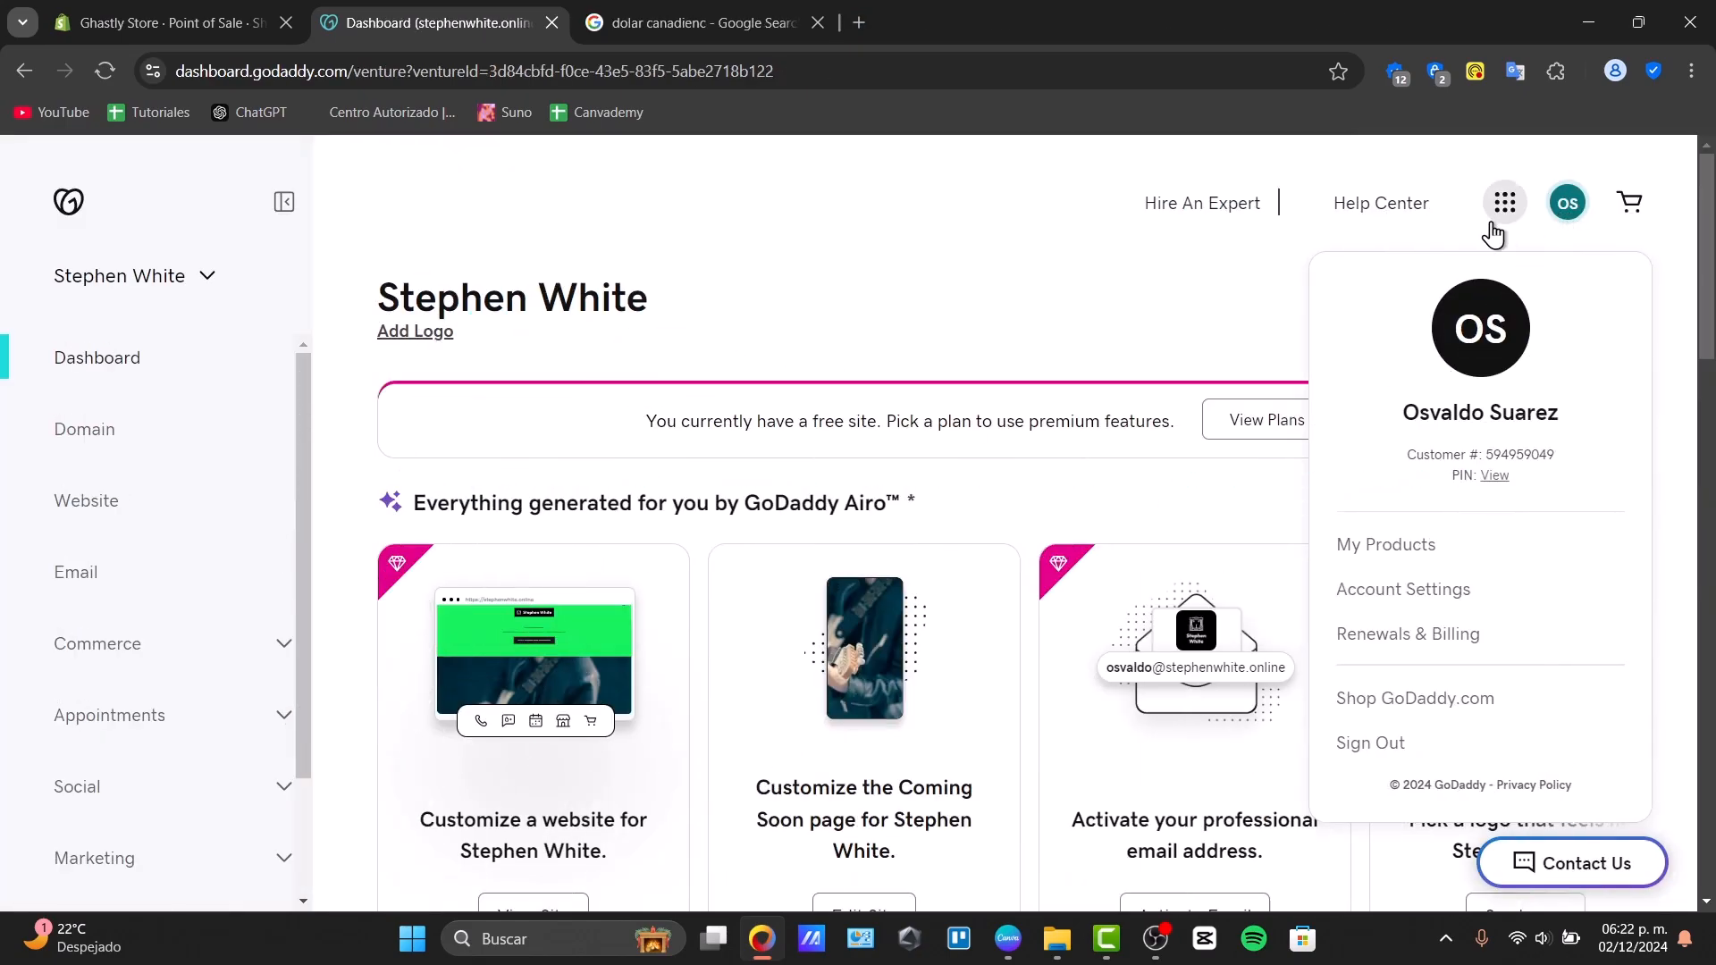
- Turn auto-renew off for stephenwhite.online in Domain Settings and confirm with Continue
{"action": "left_click", "coordinate": [84, 429]}
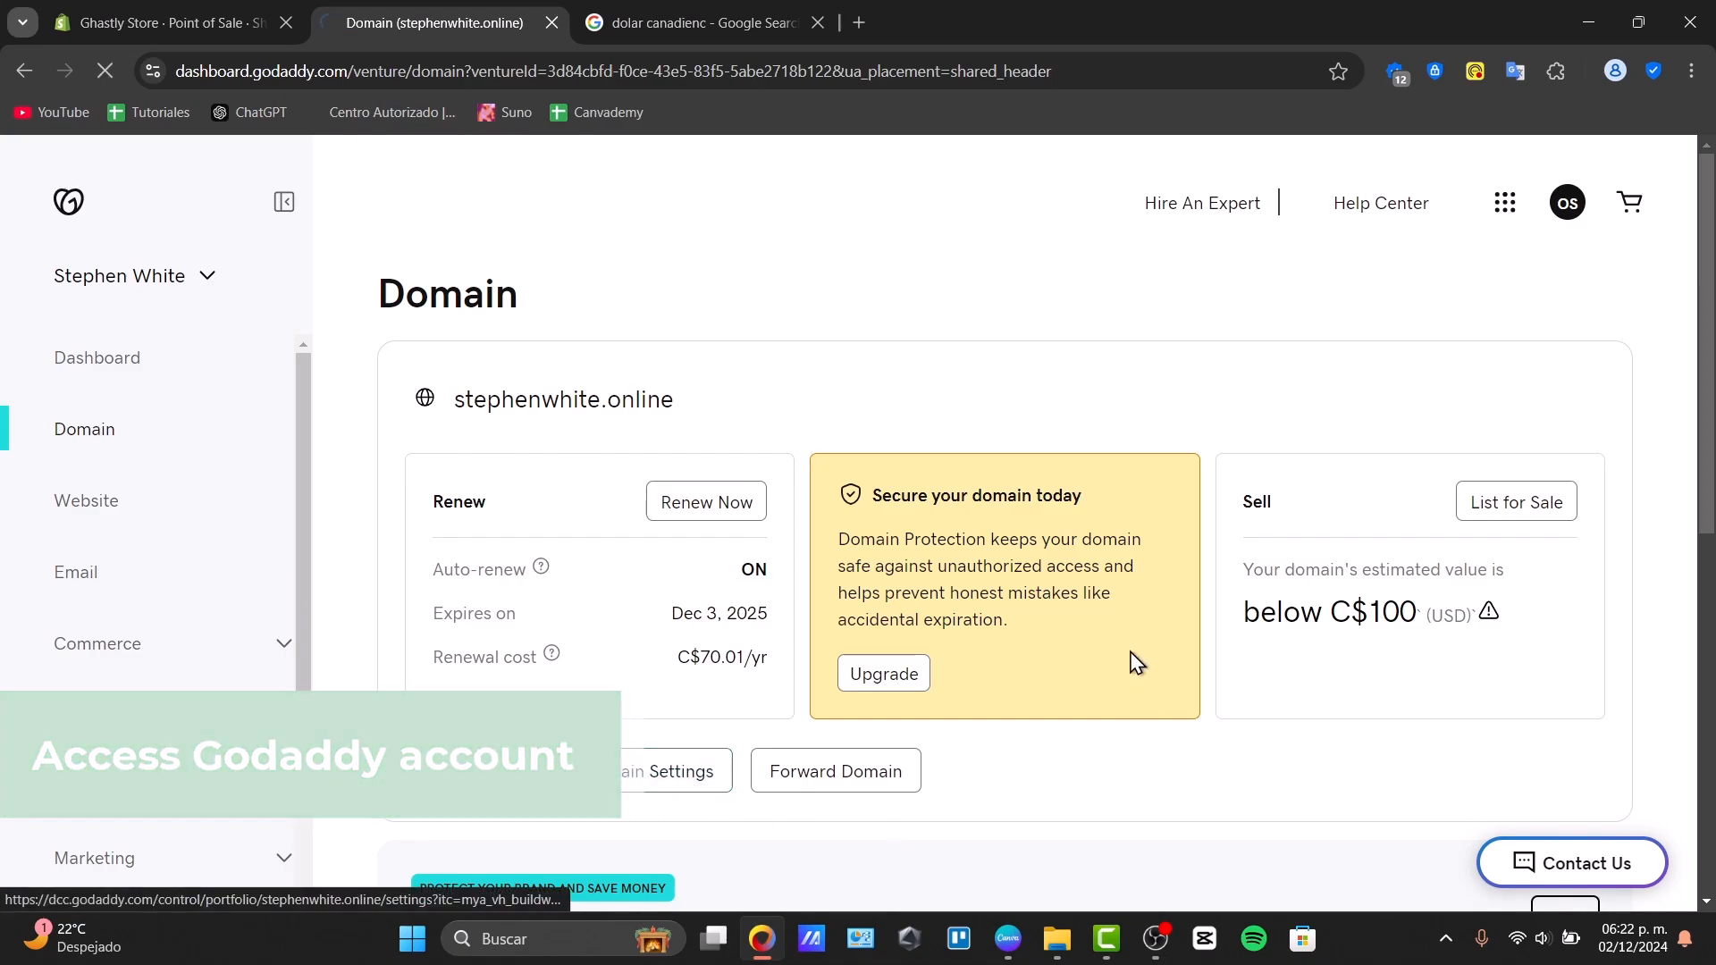
{"action": "left_click", "coordinate": [665, 770]}
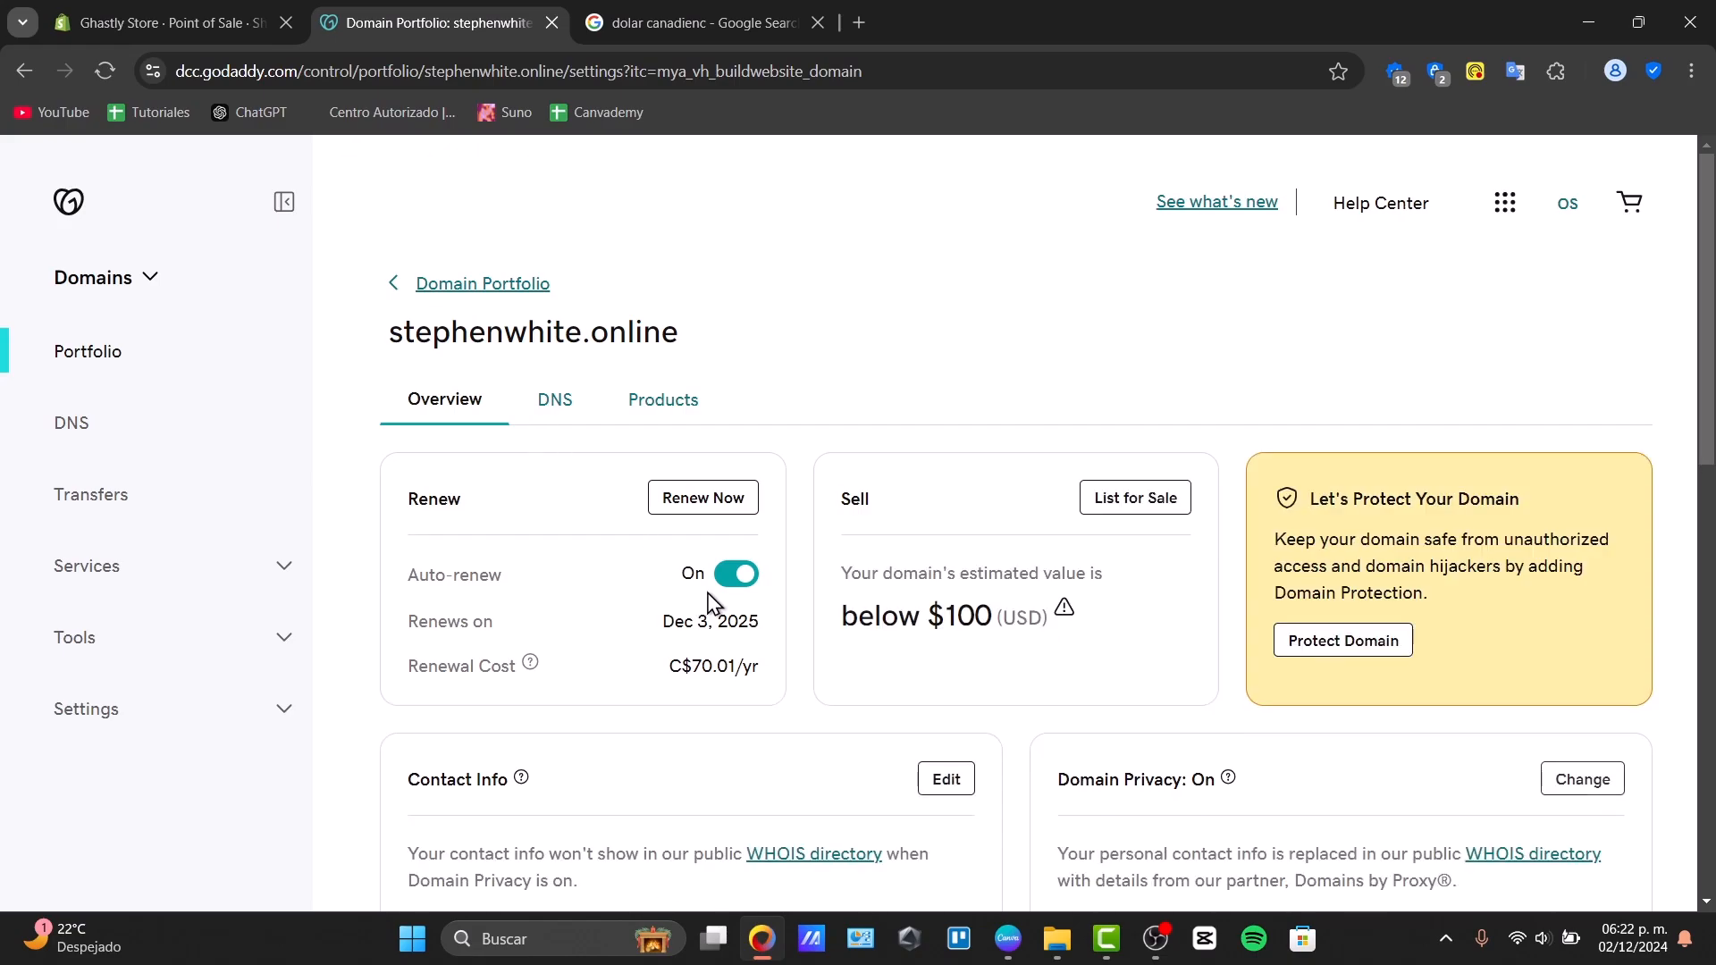
{"action": "left_click", "coordinate": [736, 572]}
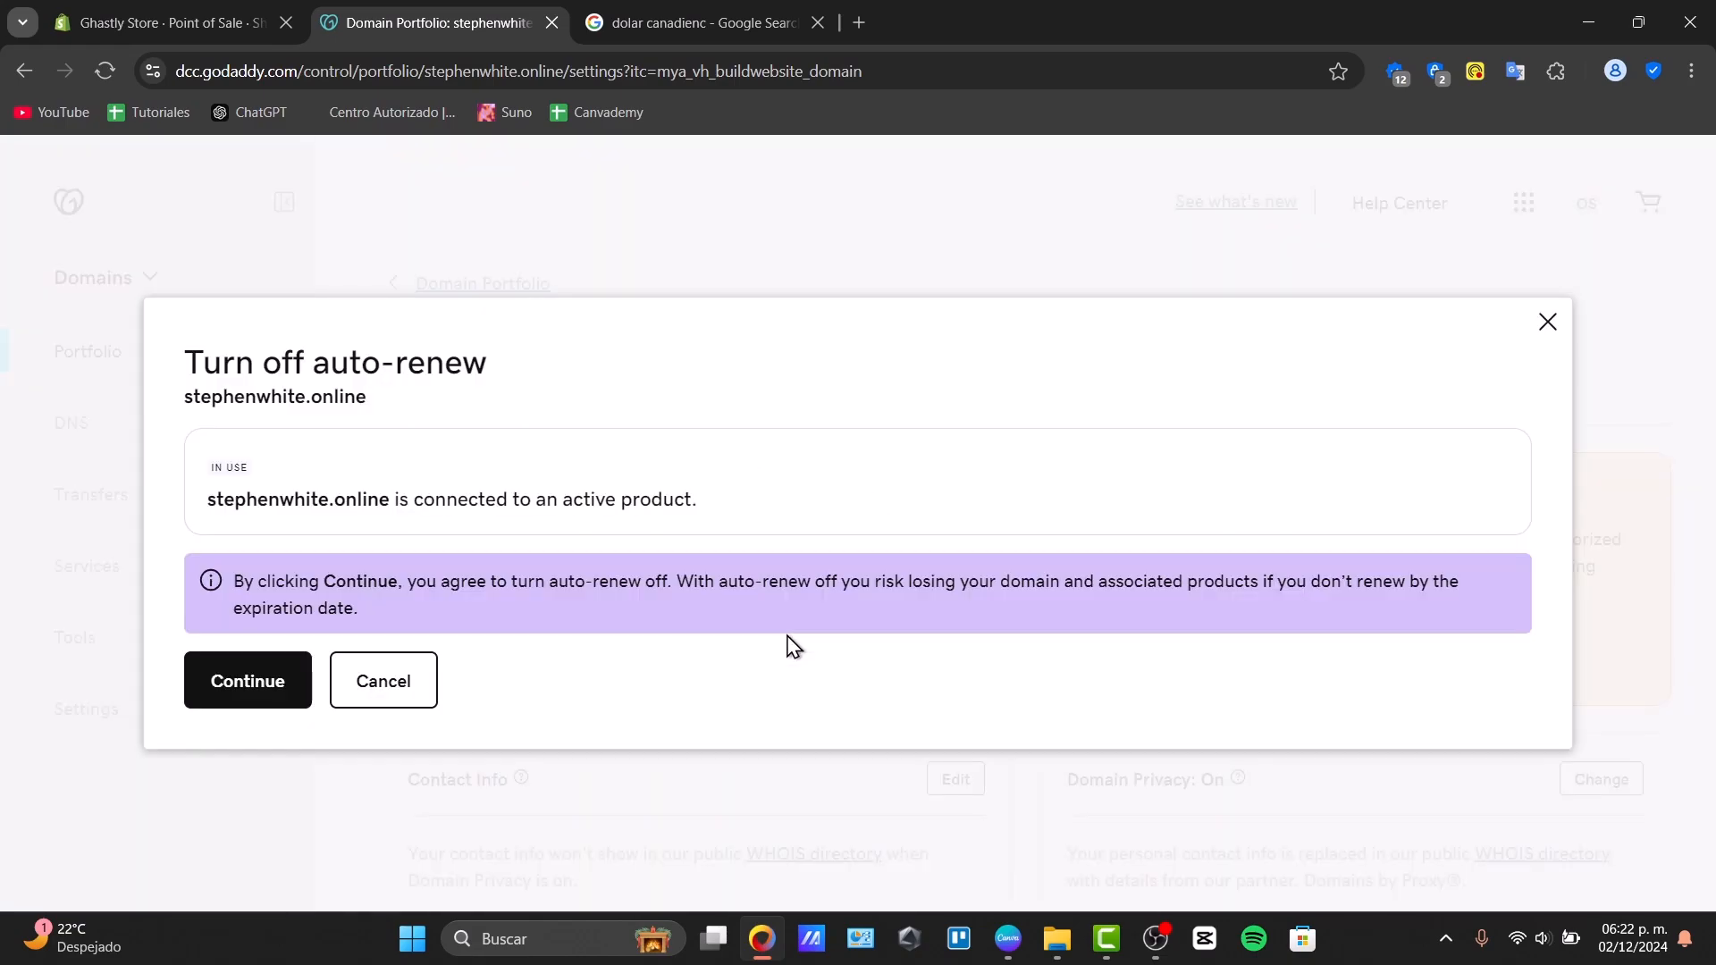
{"action": "left_click", "coordinate": [246, 679]}
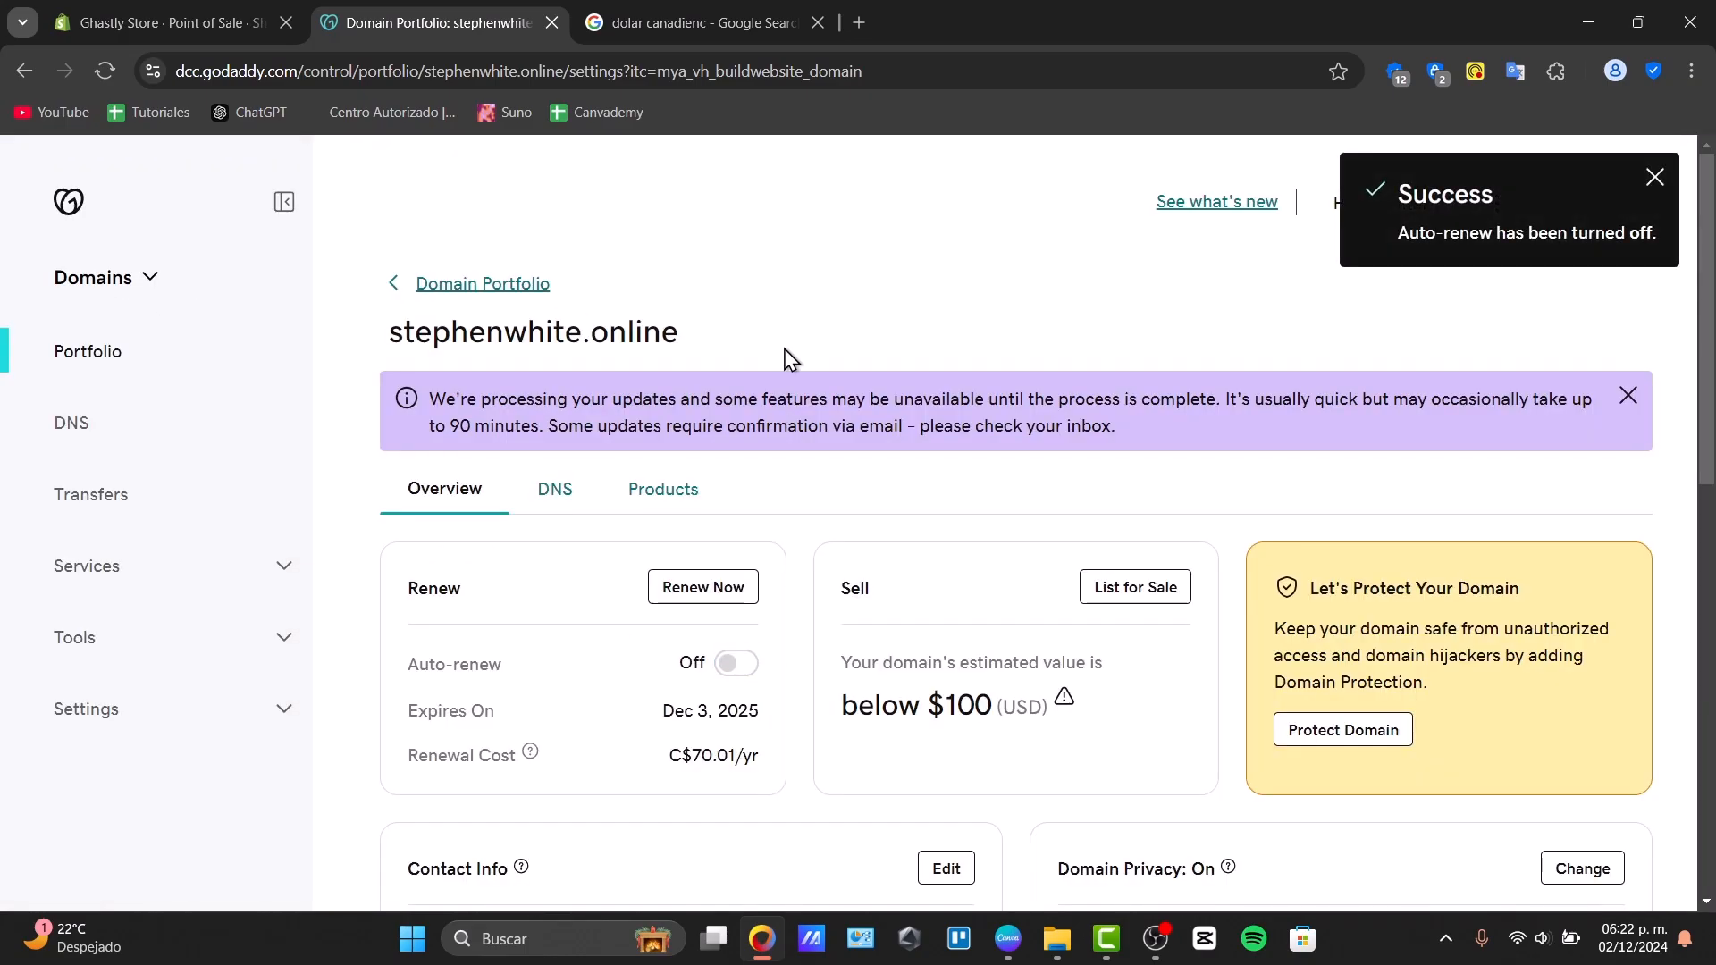
{"action": "mouse_move", "coordinate": [1620, 236]}
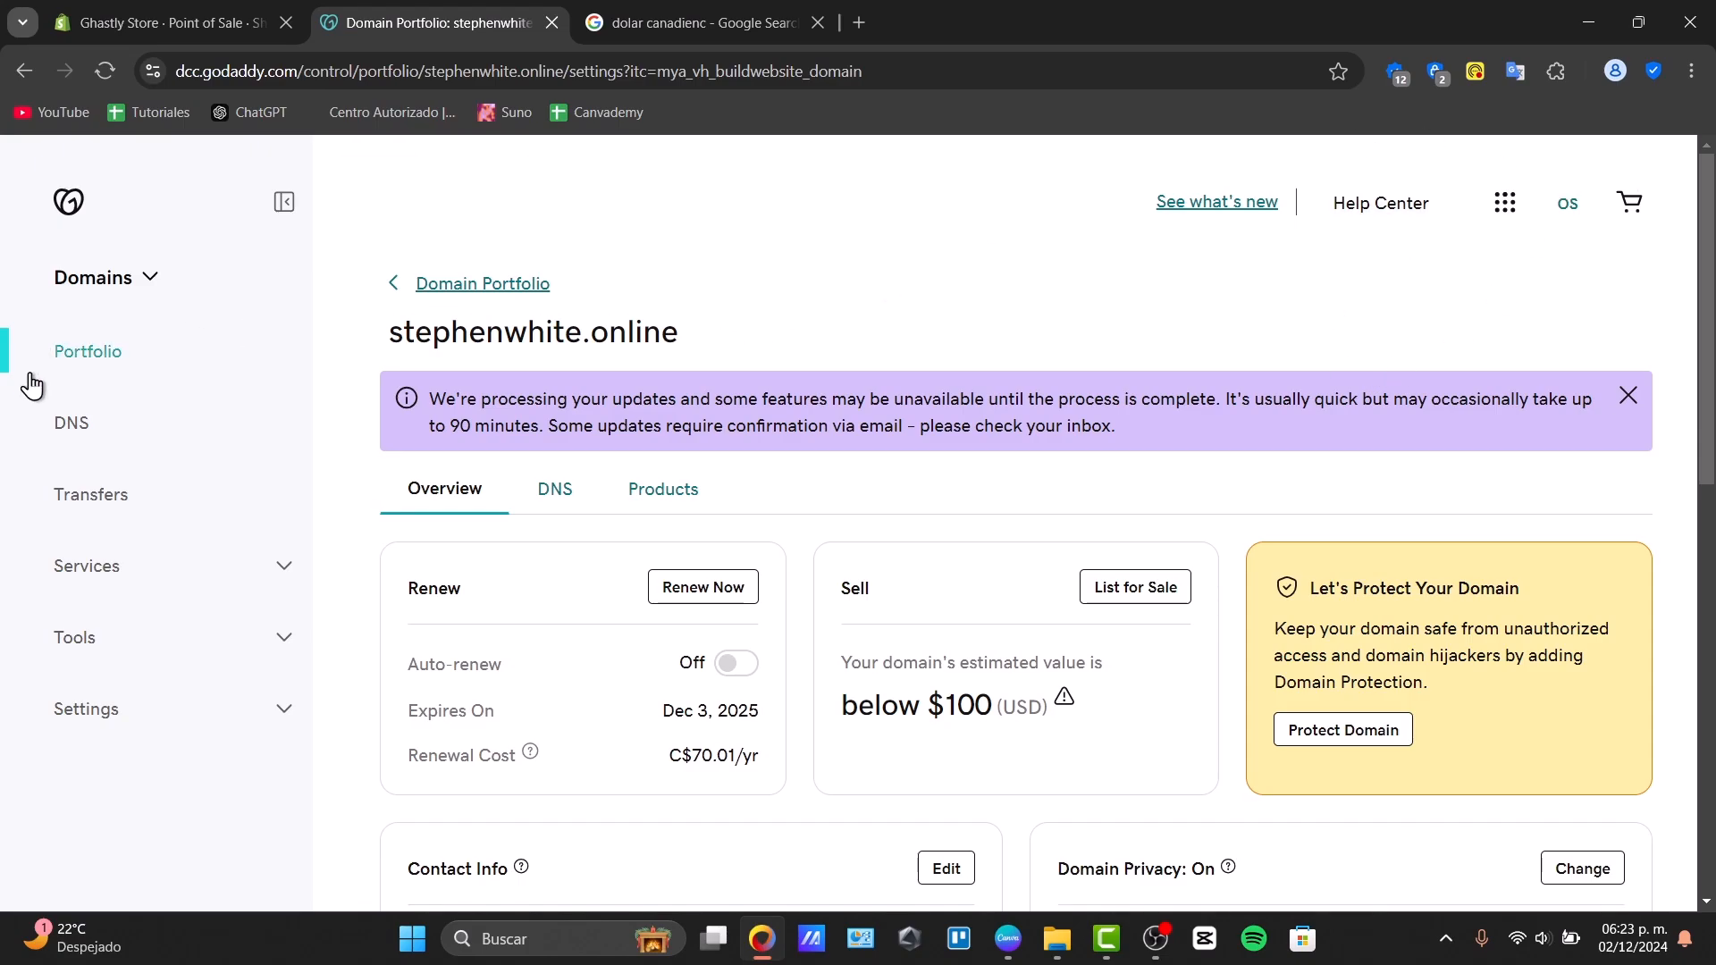
- Go through the apps grid to the domain portfolio, dismiss the tour, and reach My Products
{"action": "left_click", "coordinate": [106, 278]}
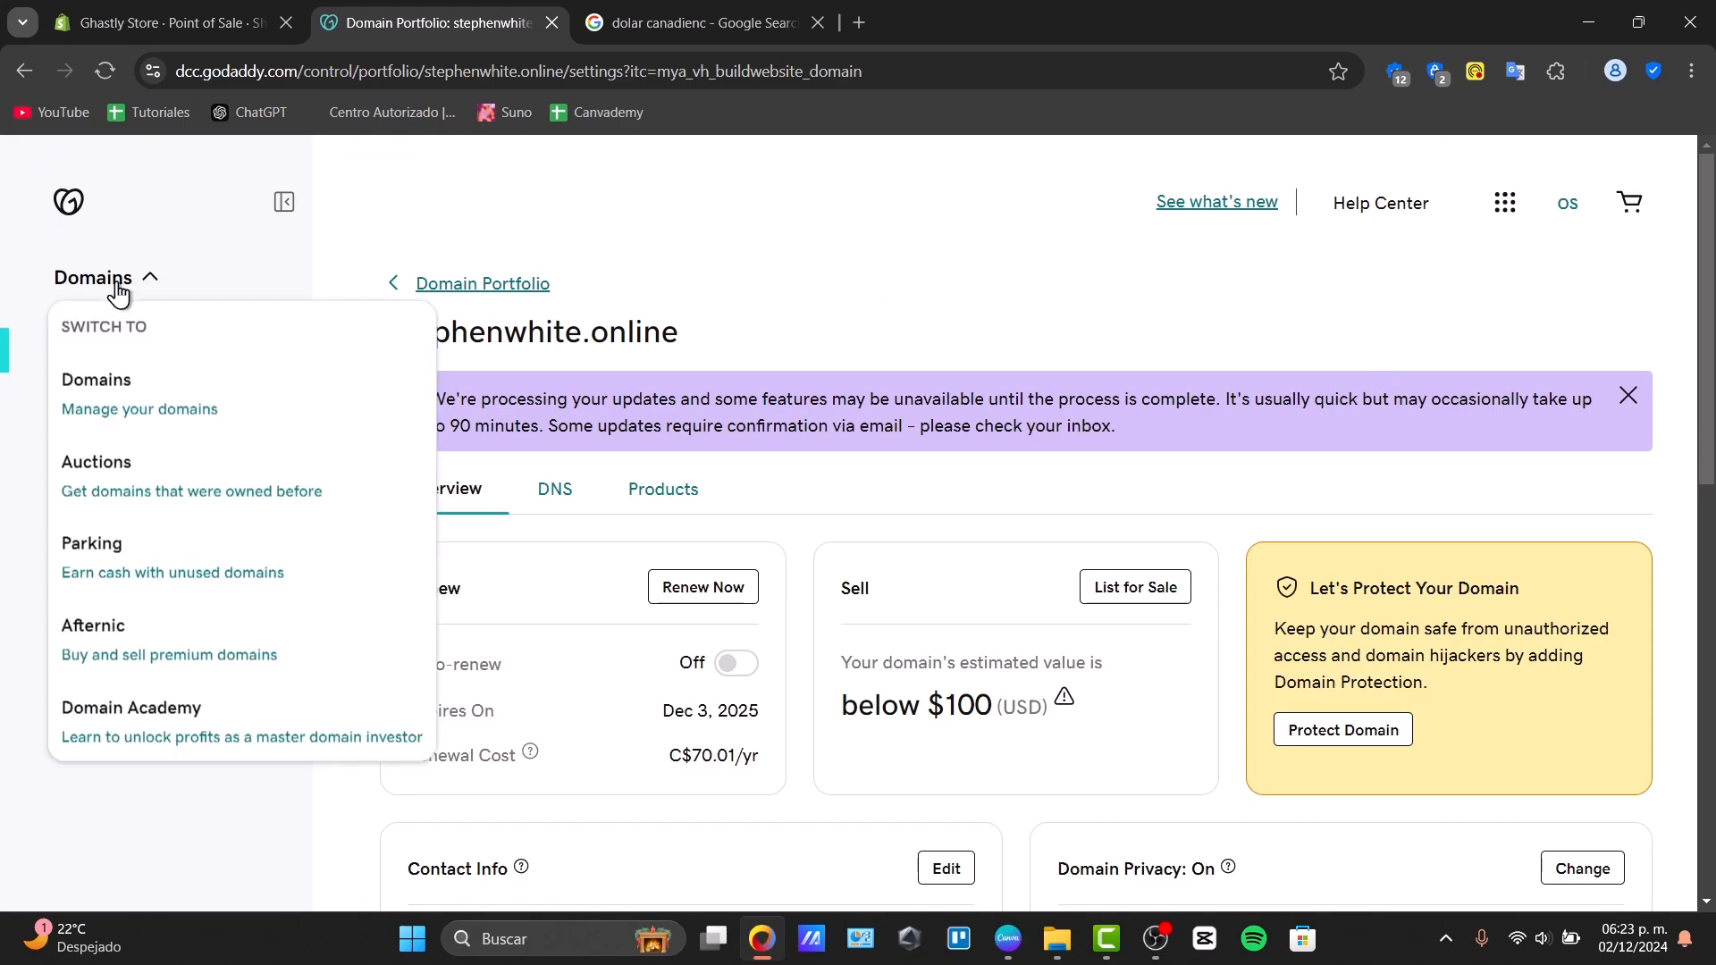
{"action": "left_click", "coordinate": [1505, 202]}
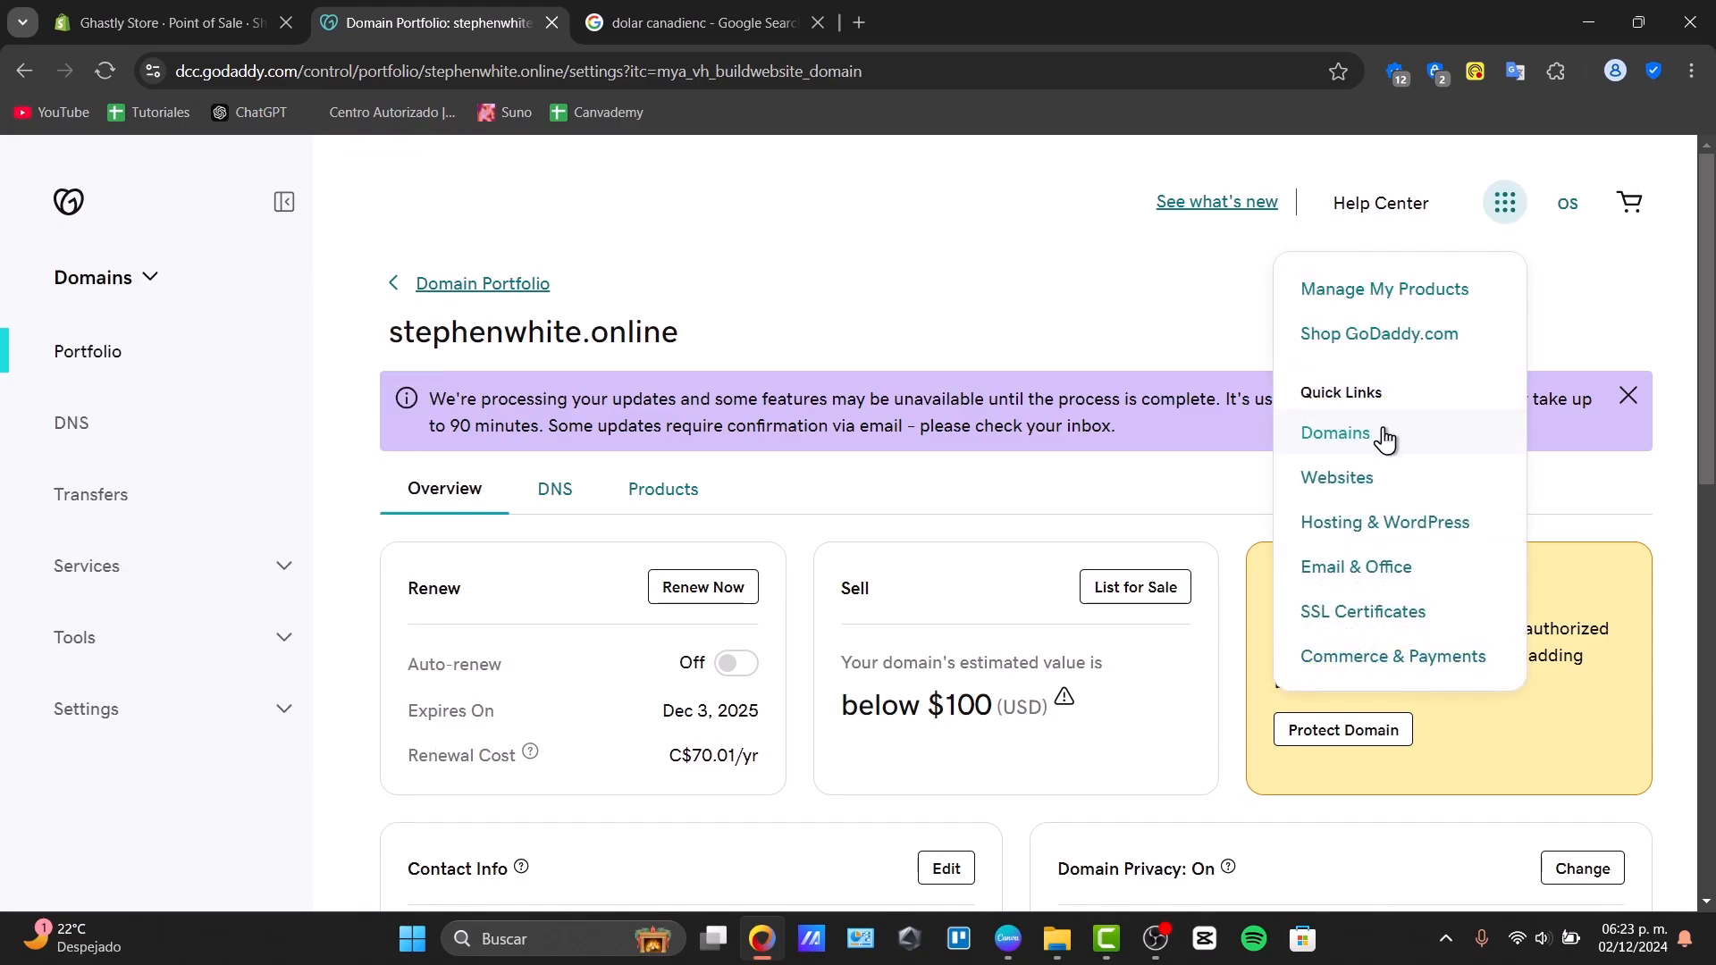
{"action": "left_click", "coordinate": [1333, 432]}
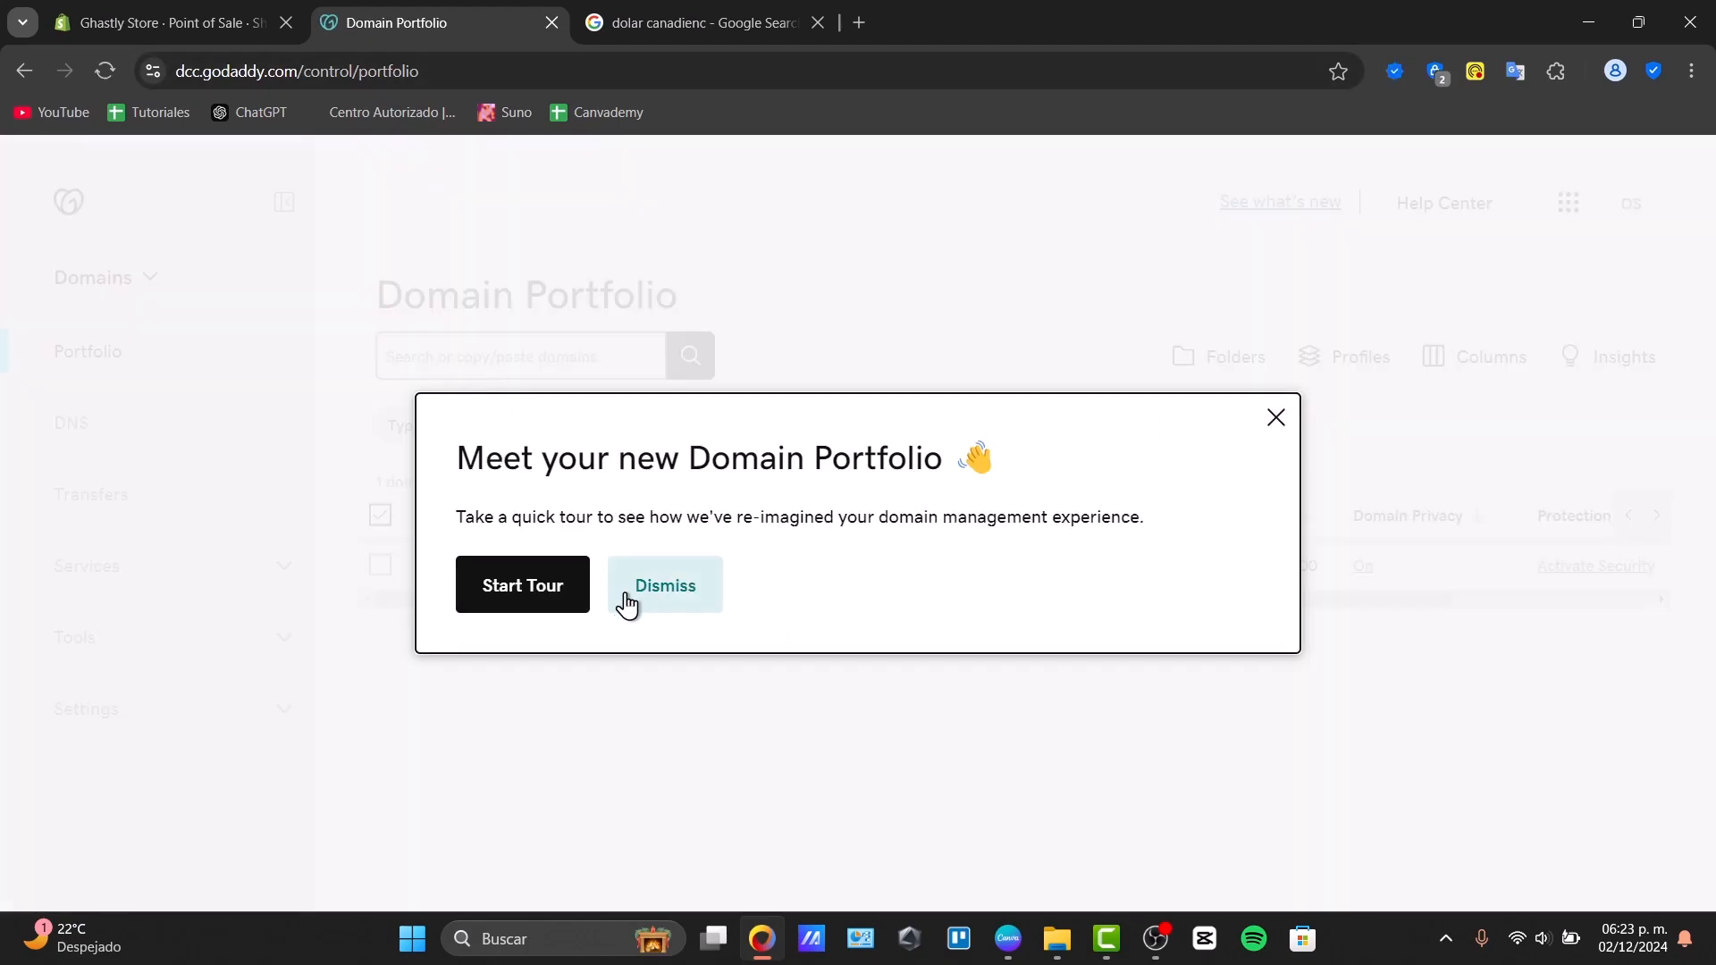
{"action": "left_click", "coordinate": [665, 585]}
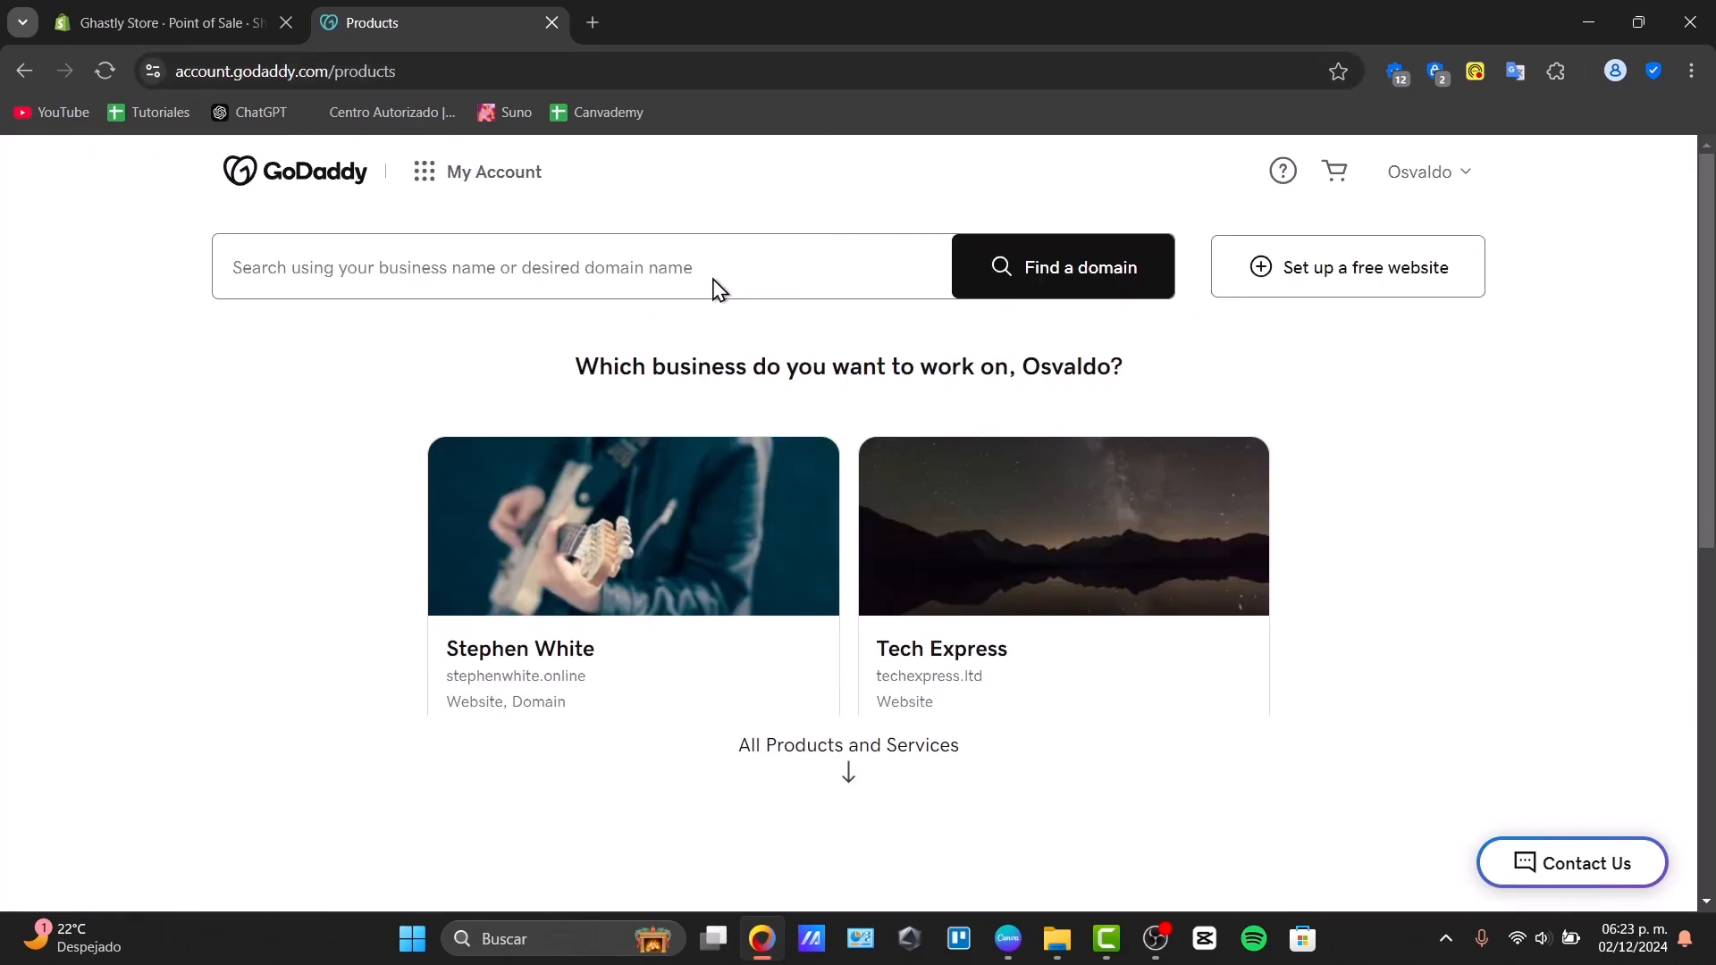
- Search for the domain sthwht, look through the suggested alternatives, then open the account menu
{"action": "type", "text": "sthwht"}
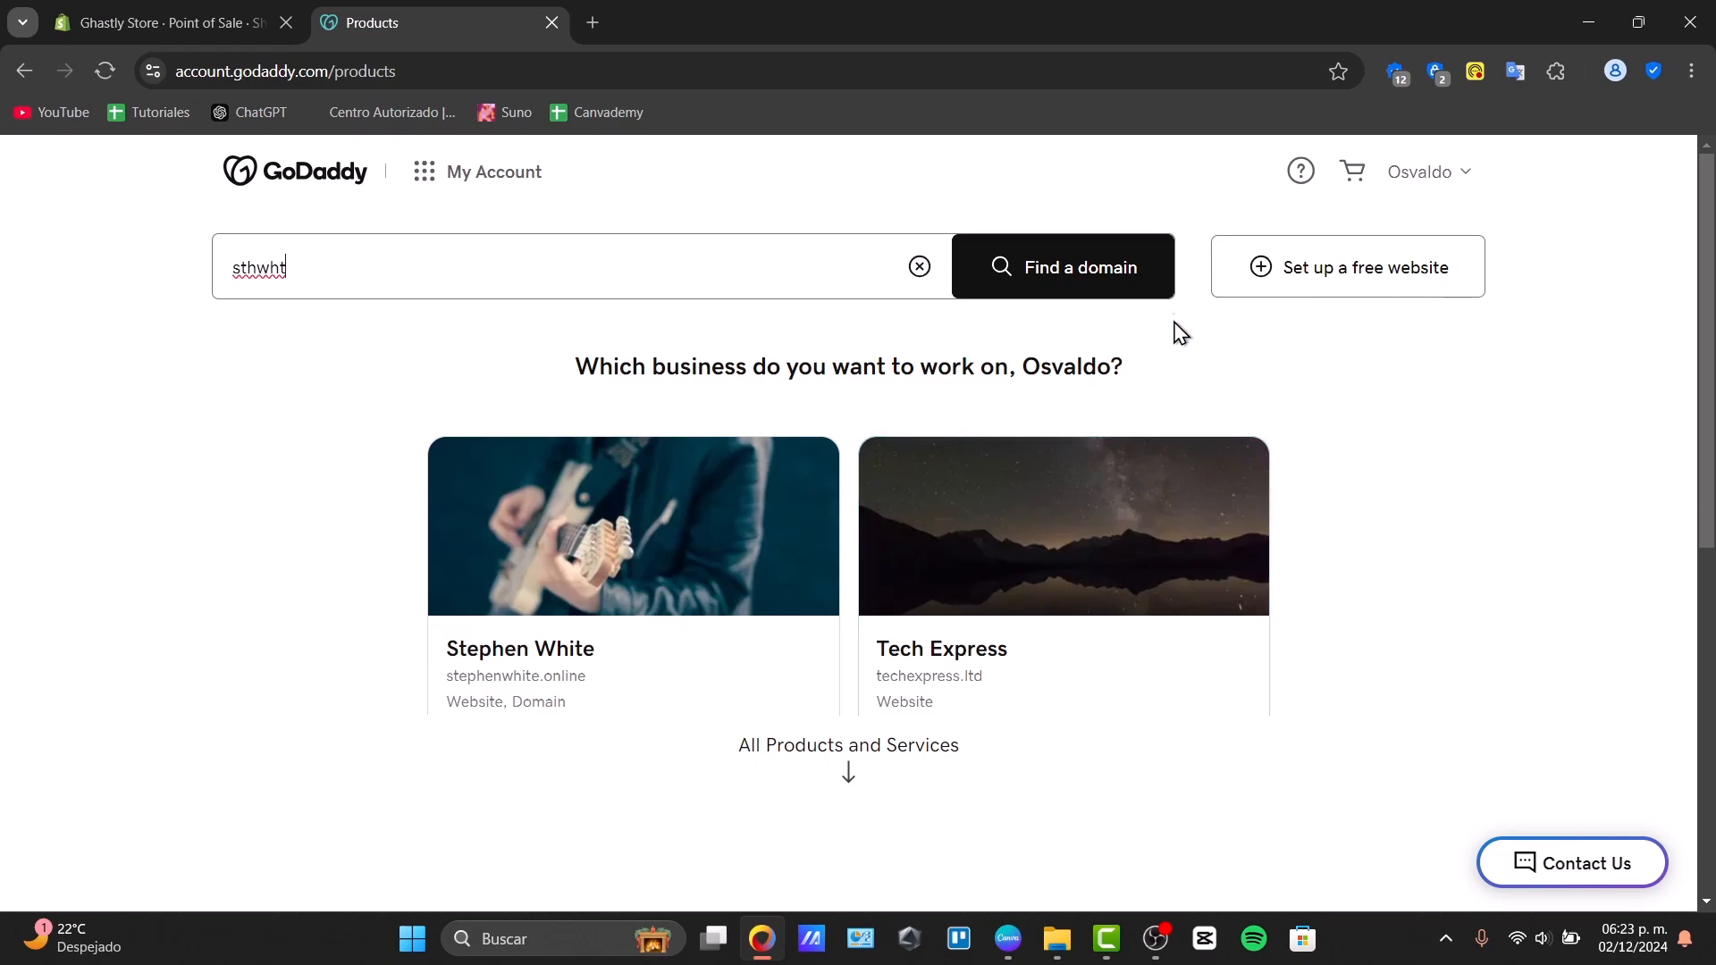
{"action": "left_click", "coordinate": [1062, 266]}
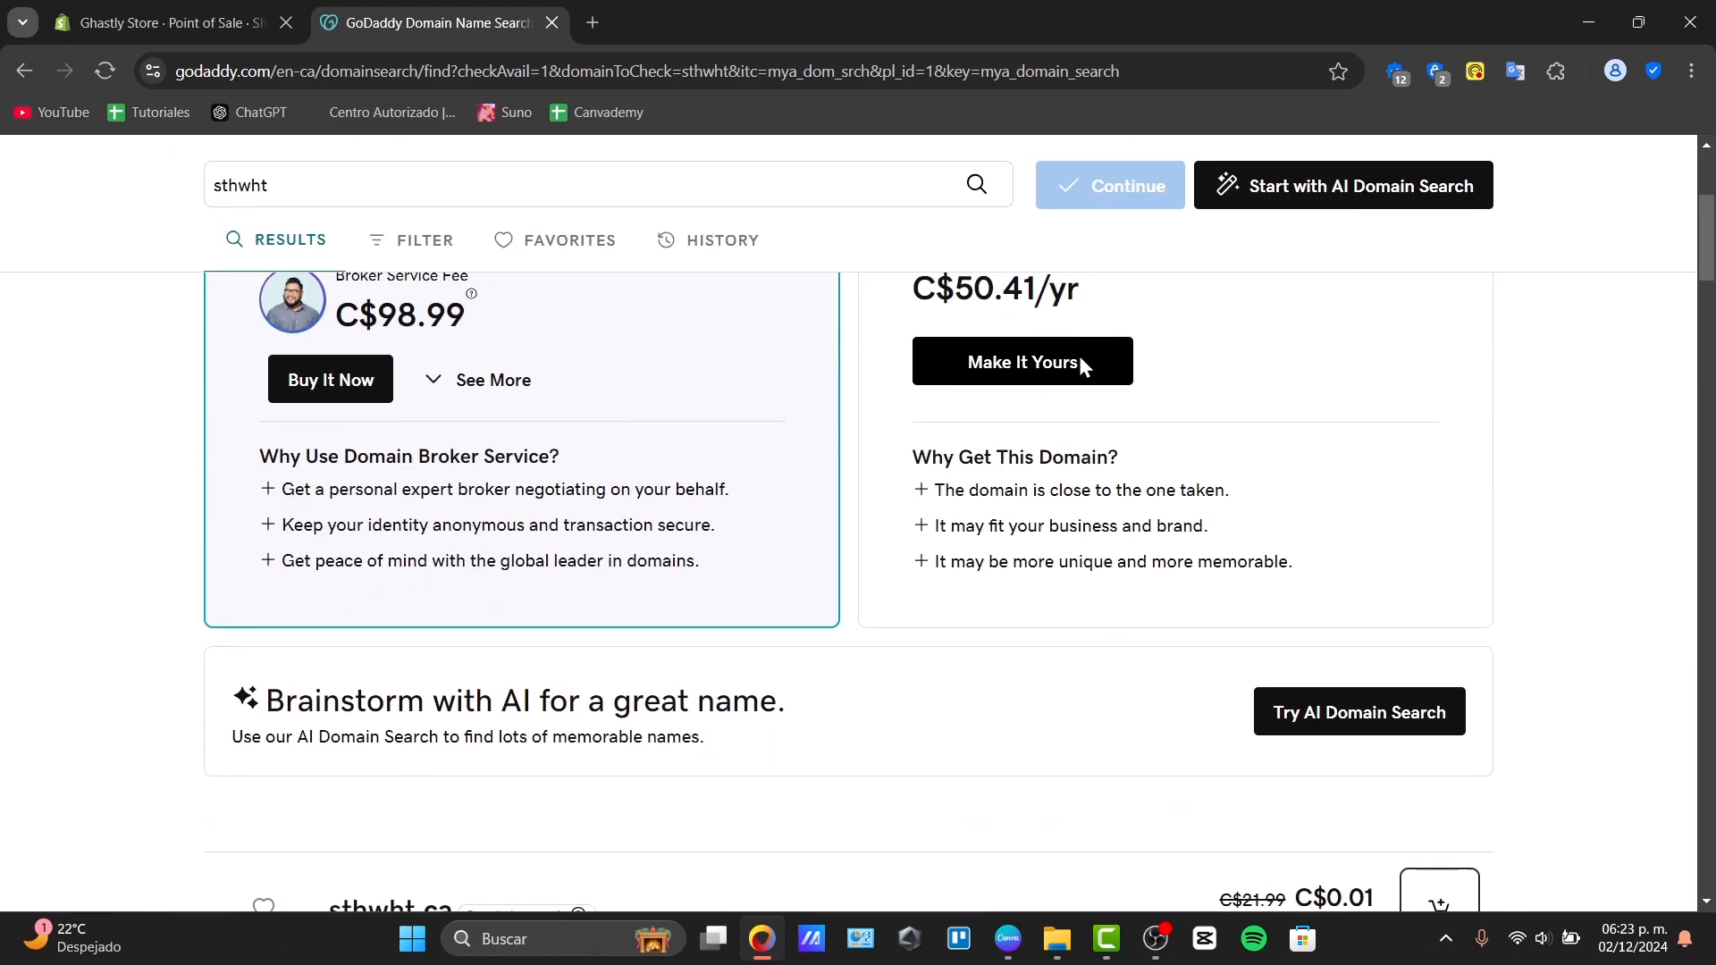
{"action": "scroll", "scroll_direction": "down", "scroll_amount": 3}
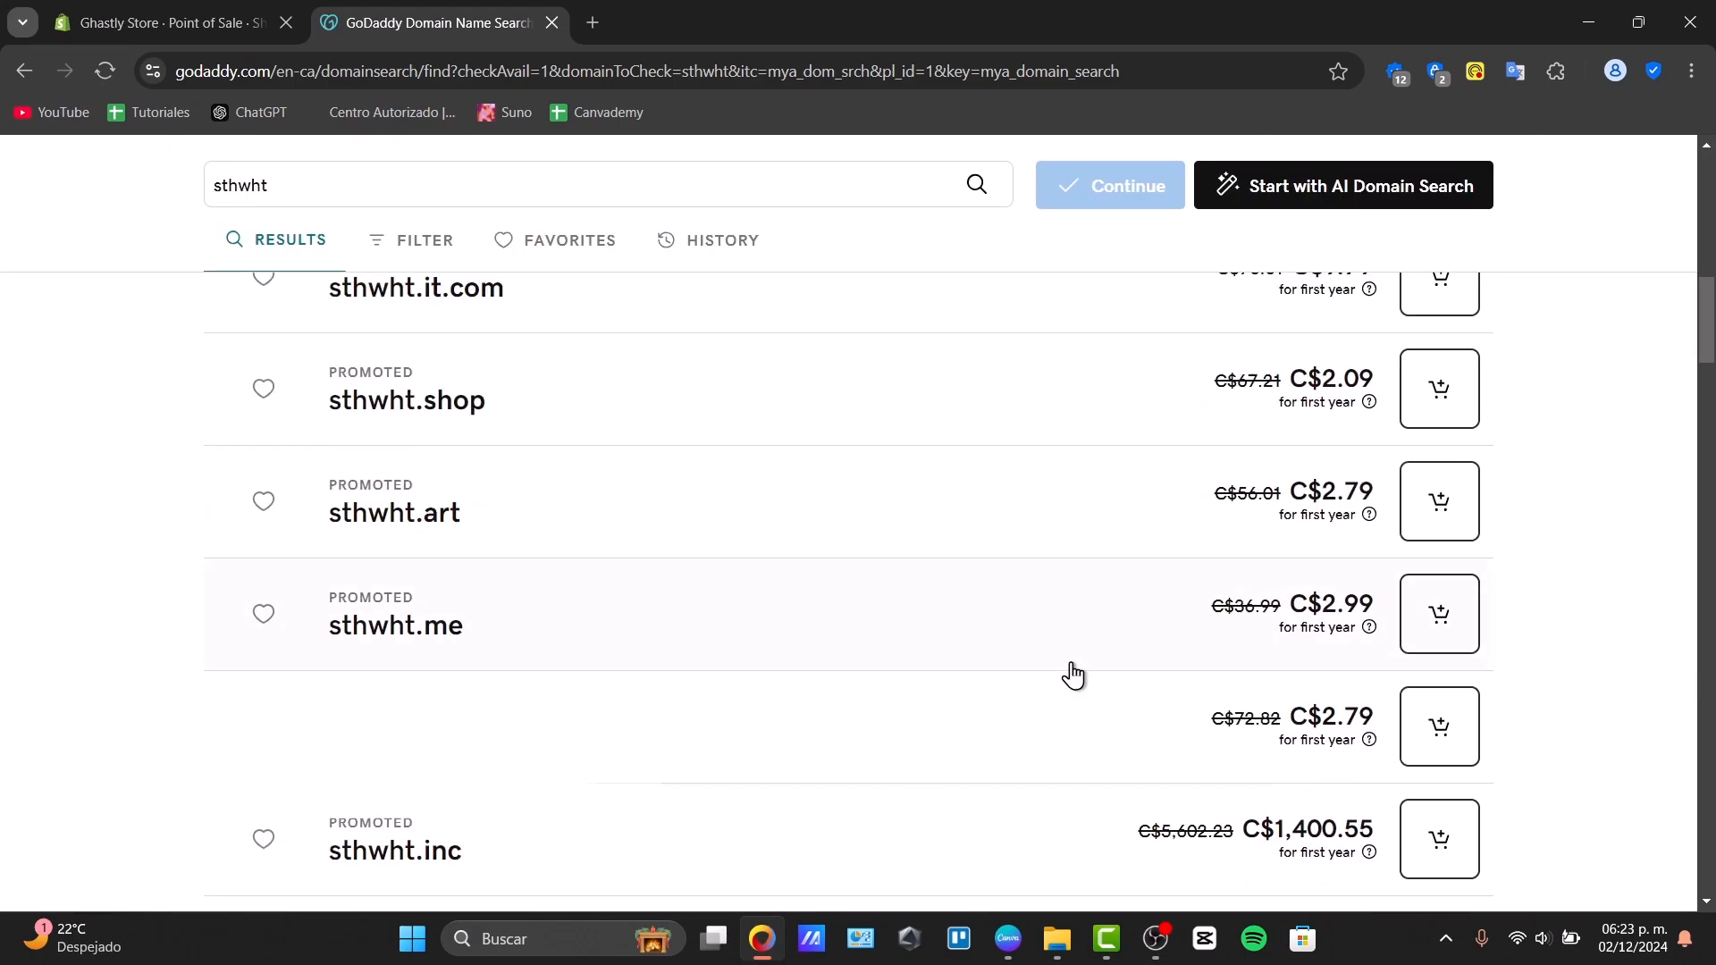
{"action": "scroll", "scroll_direction": "down", "scroll_amount": 3}
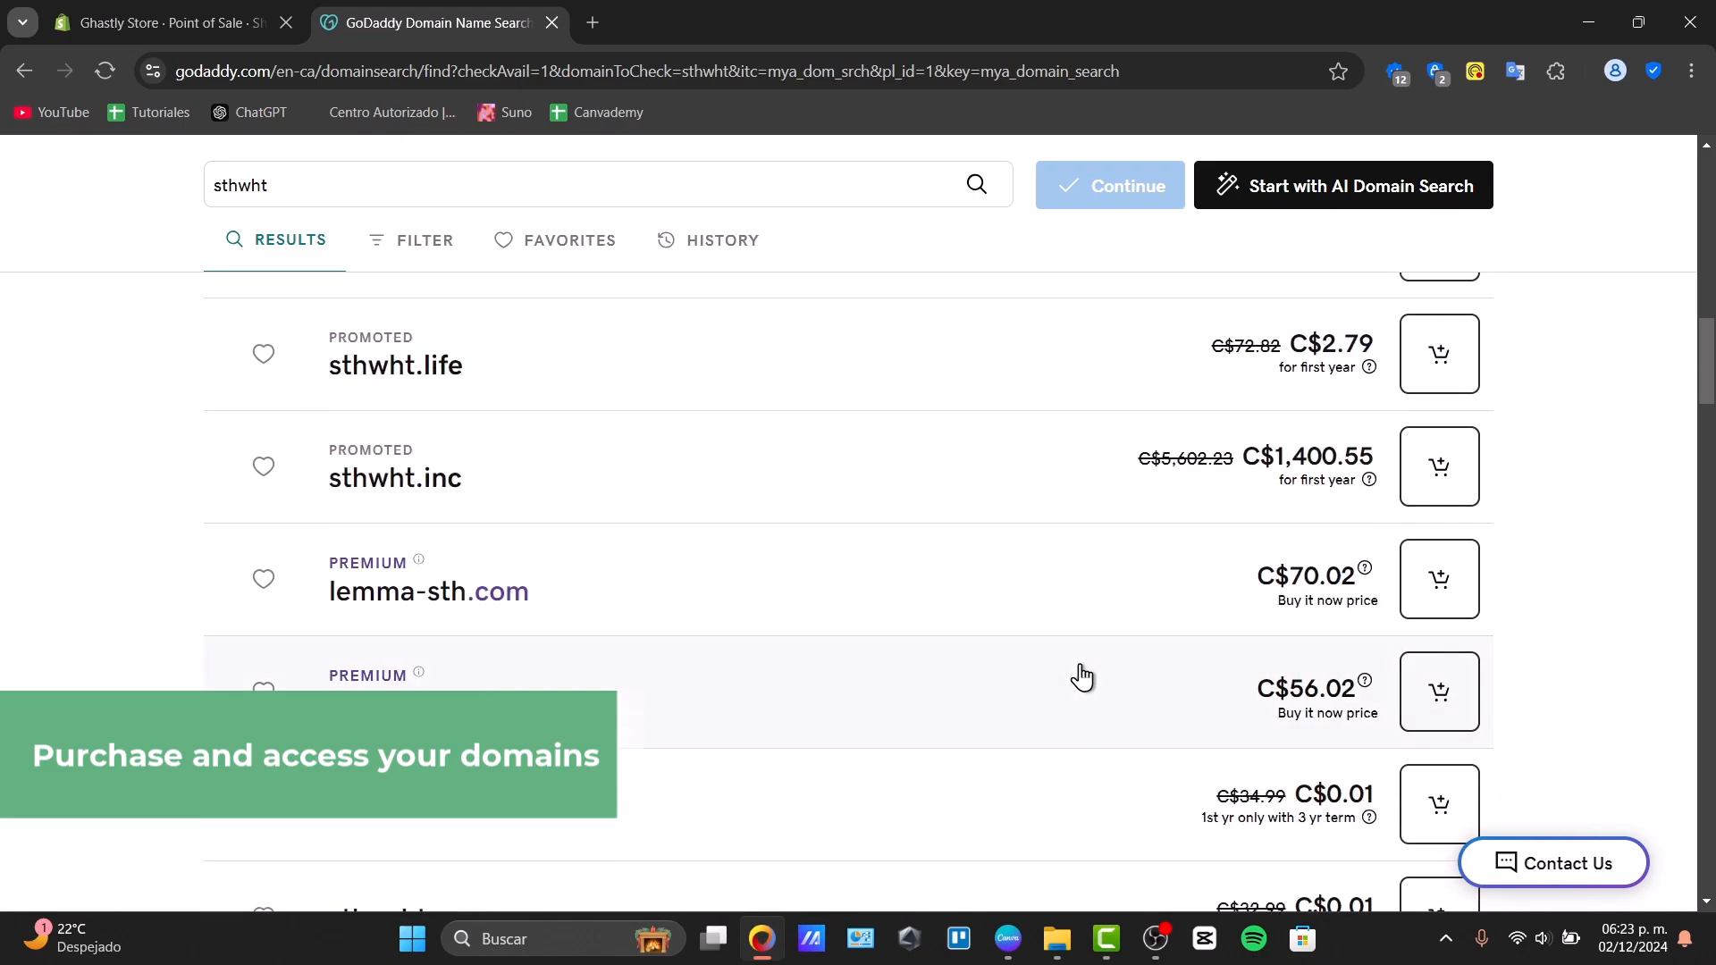
{"action": "scroll", "scroll_direction": "down", "scroll_amount": 3}
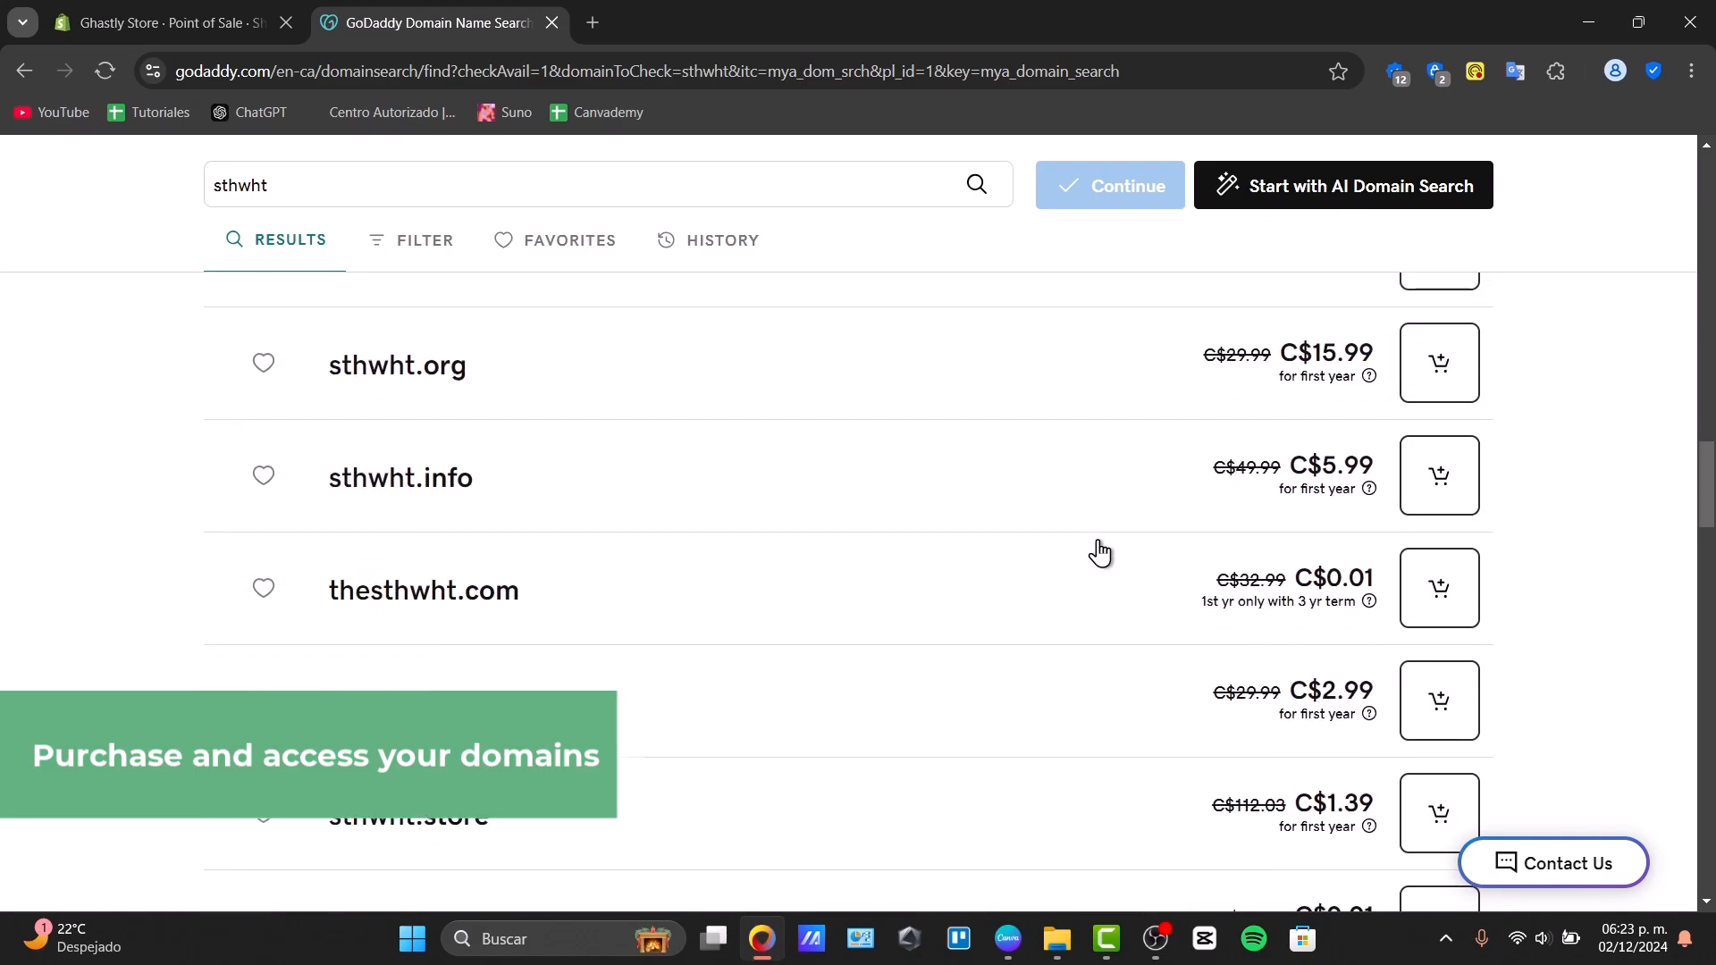
{"action": "scroll", "scroll_direction": "down", "scroll_amount": 3}
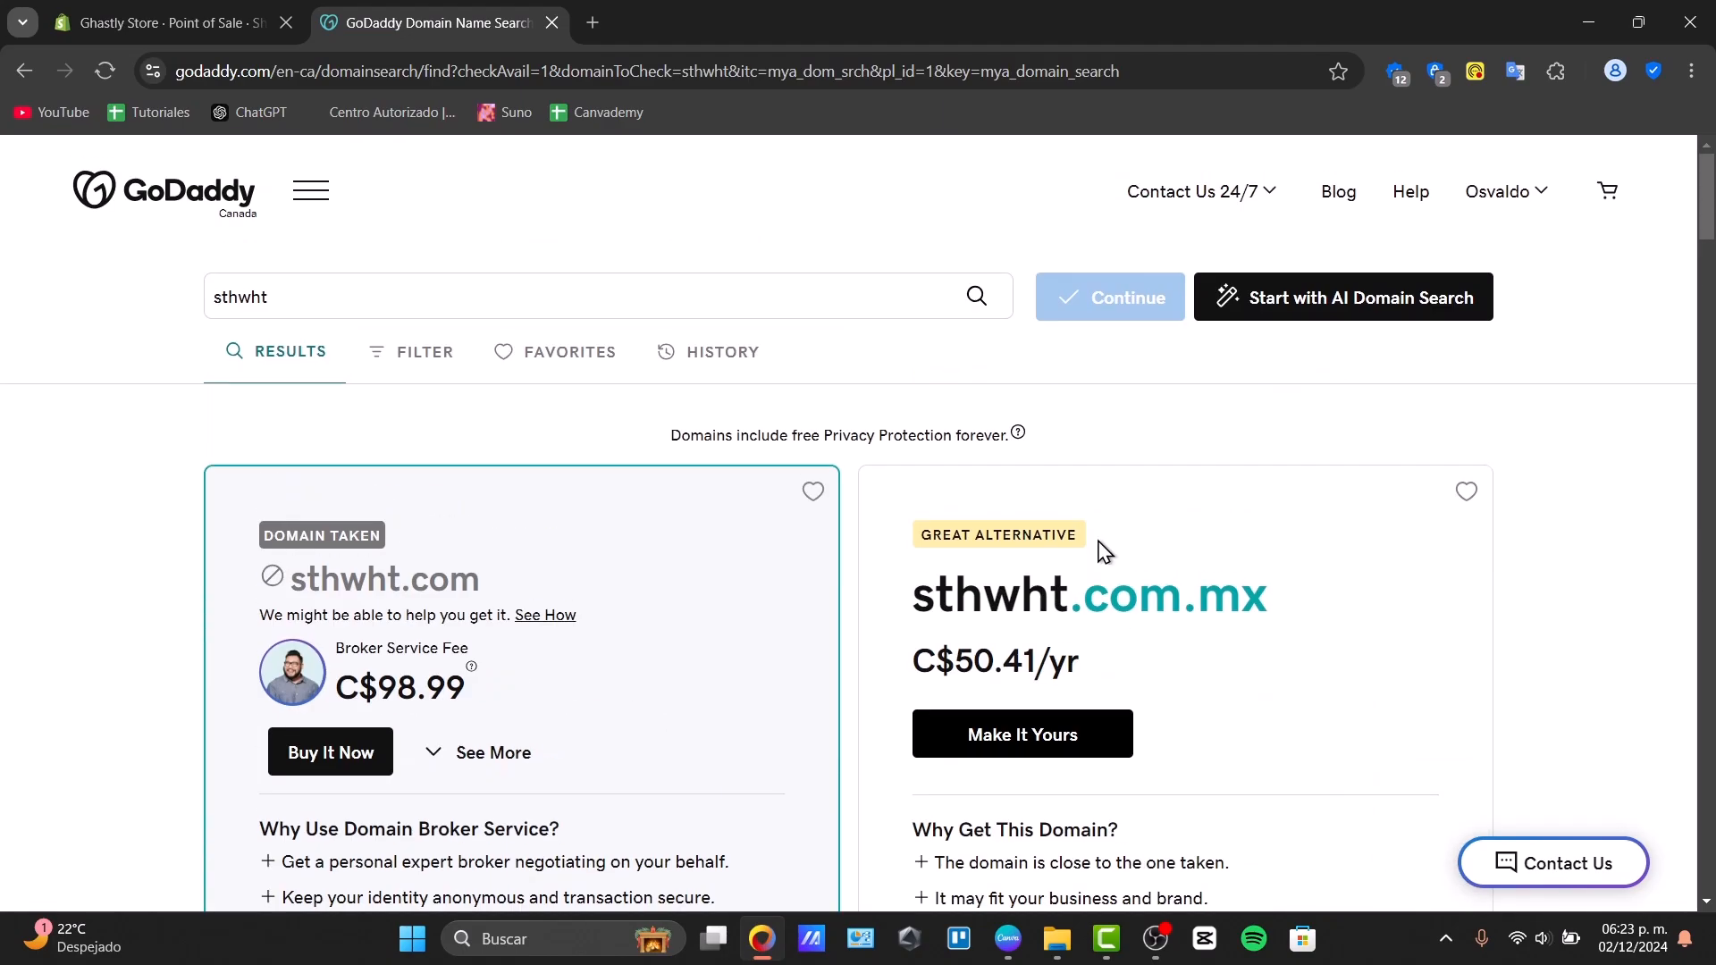
{"action": "mouse_move", "coordinate": [1402, 642]}
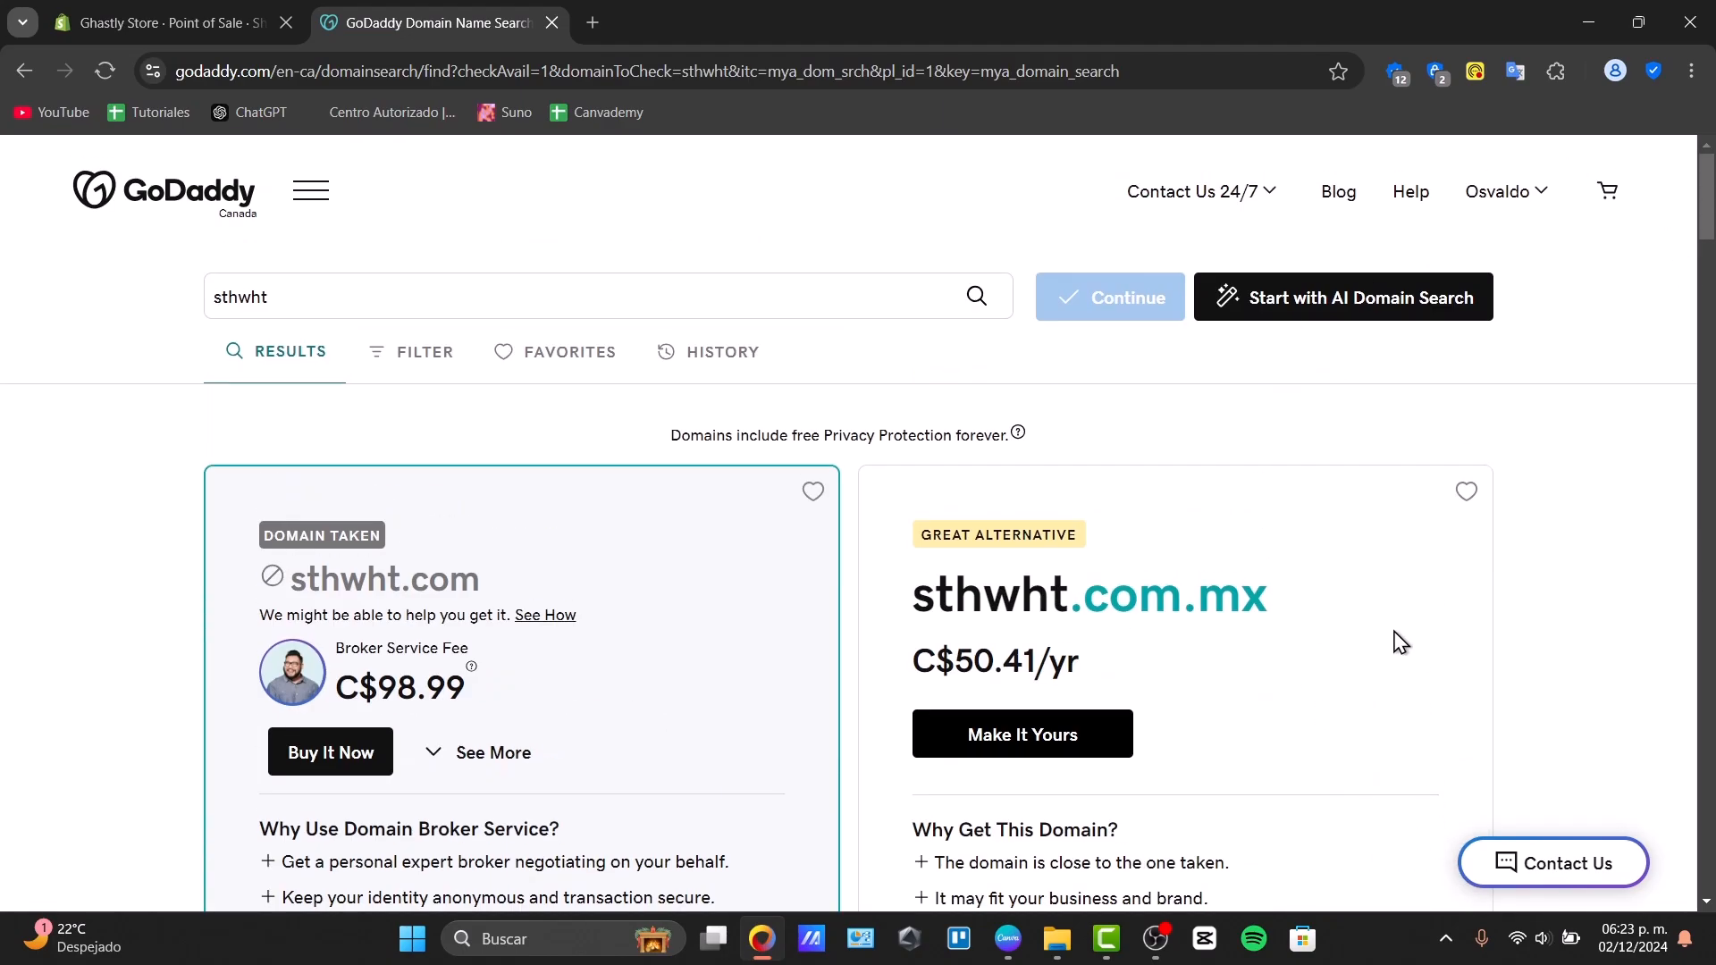
{"action": "left_click", "coordinate": [1506, 190]}
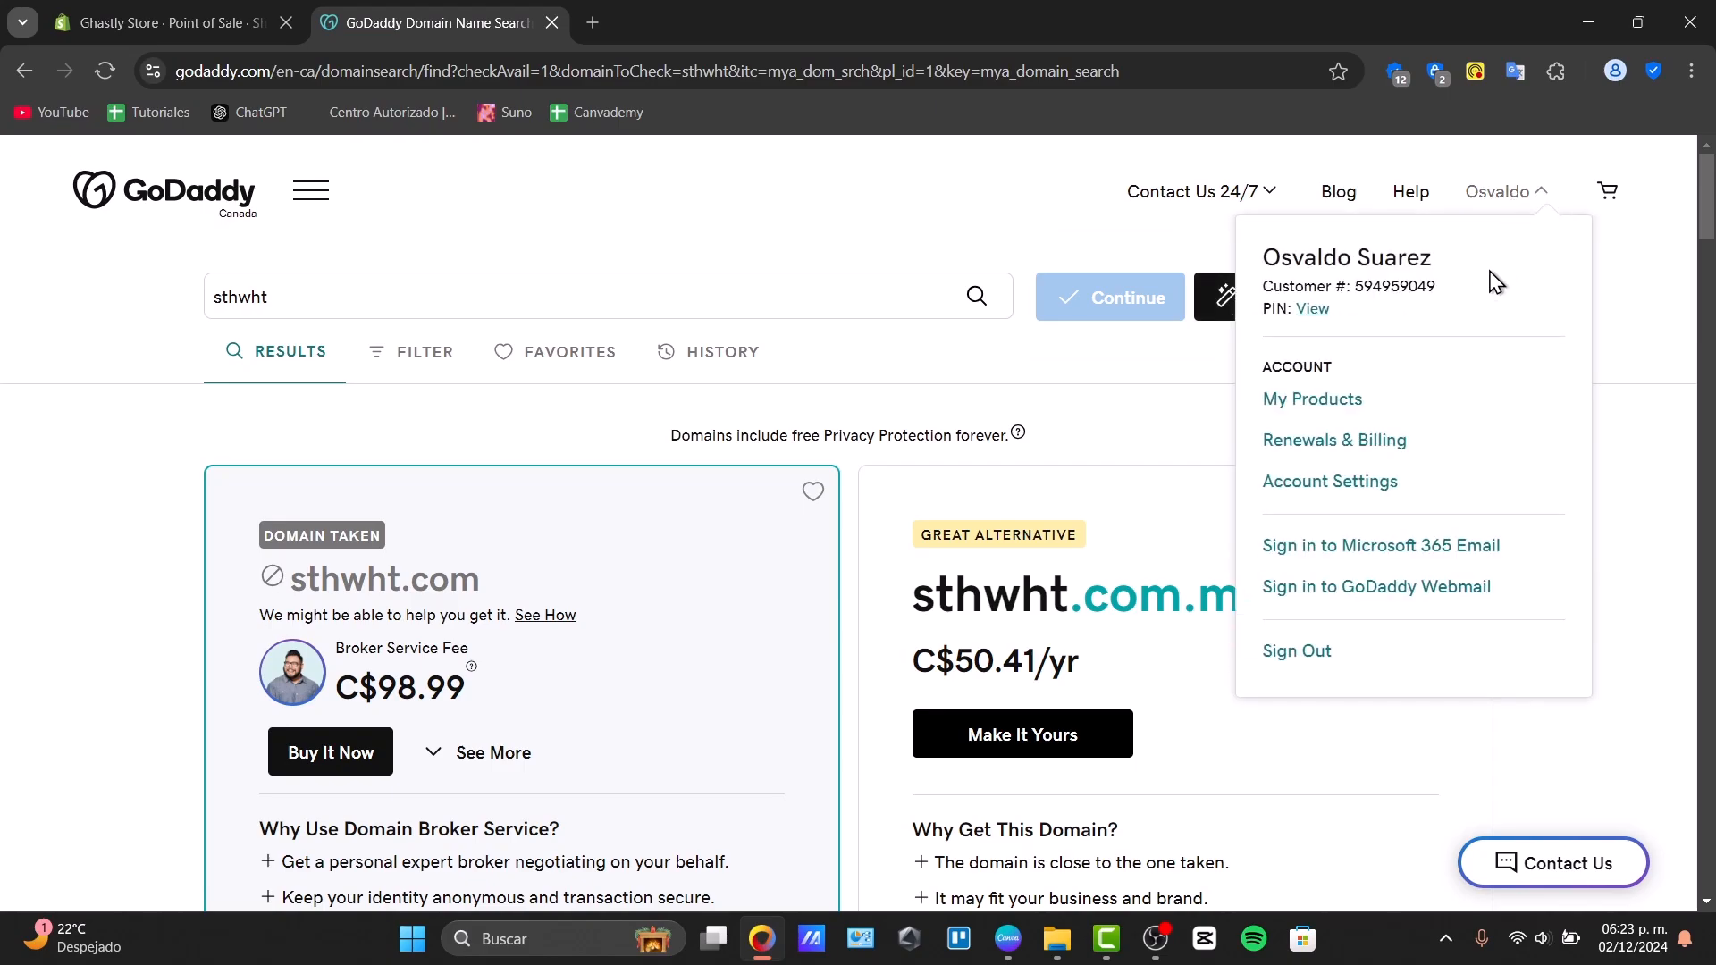
{"action": "left_click", "coordinate": [1312, 398]}
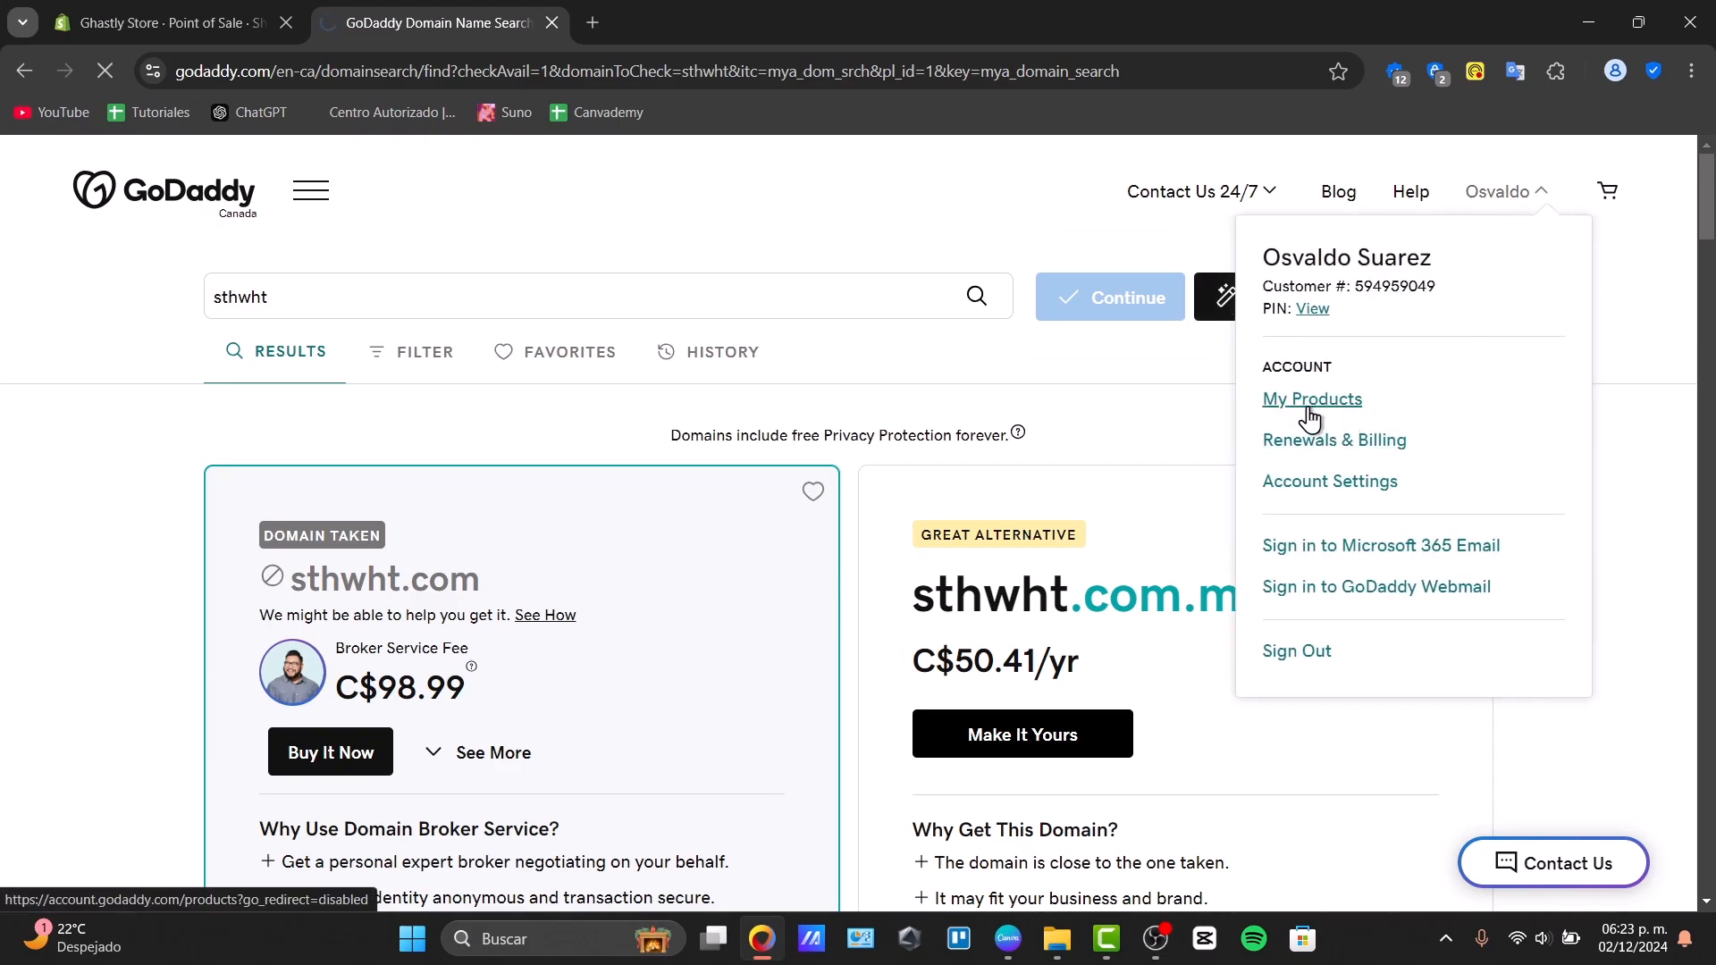
- From the Products page, manage stephenwhite.online to open its business dashboard
{"action": "left_click", "coordinate": [1312, 399]}
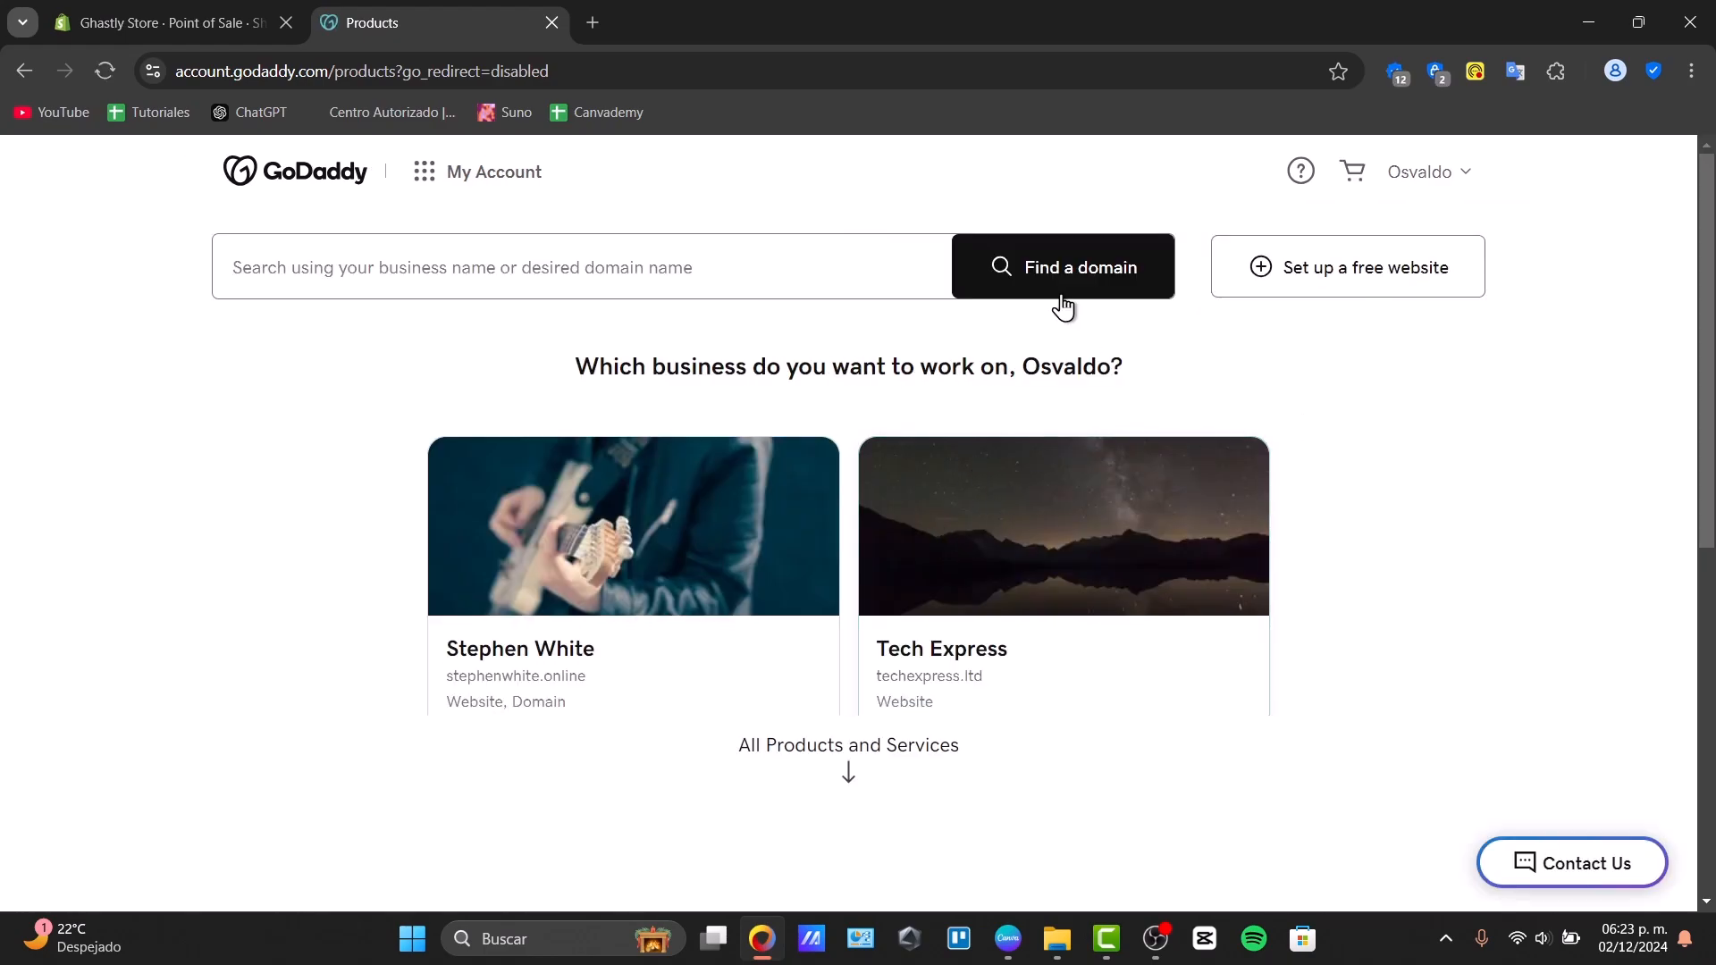
{"action": "left_click", "coordinate": [1428, 171]}
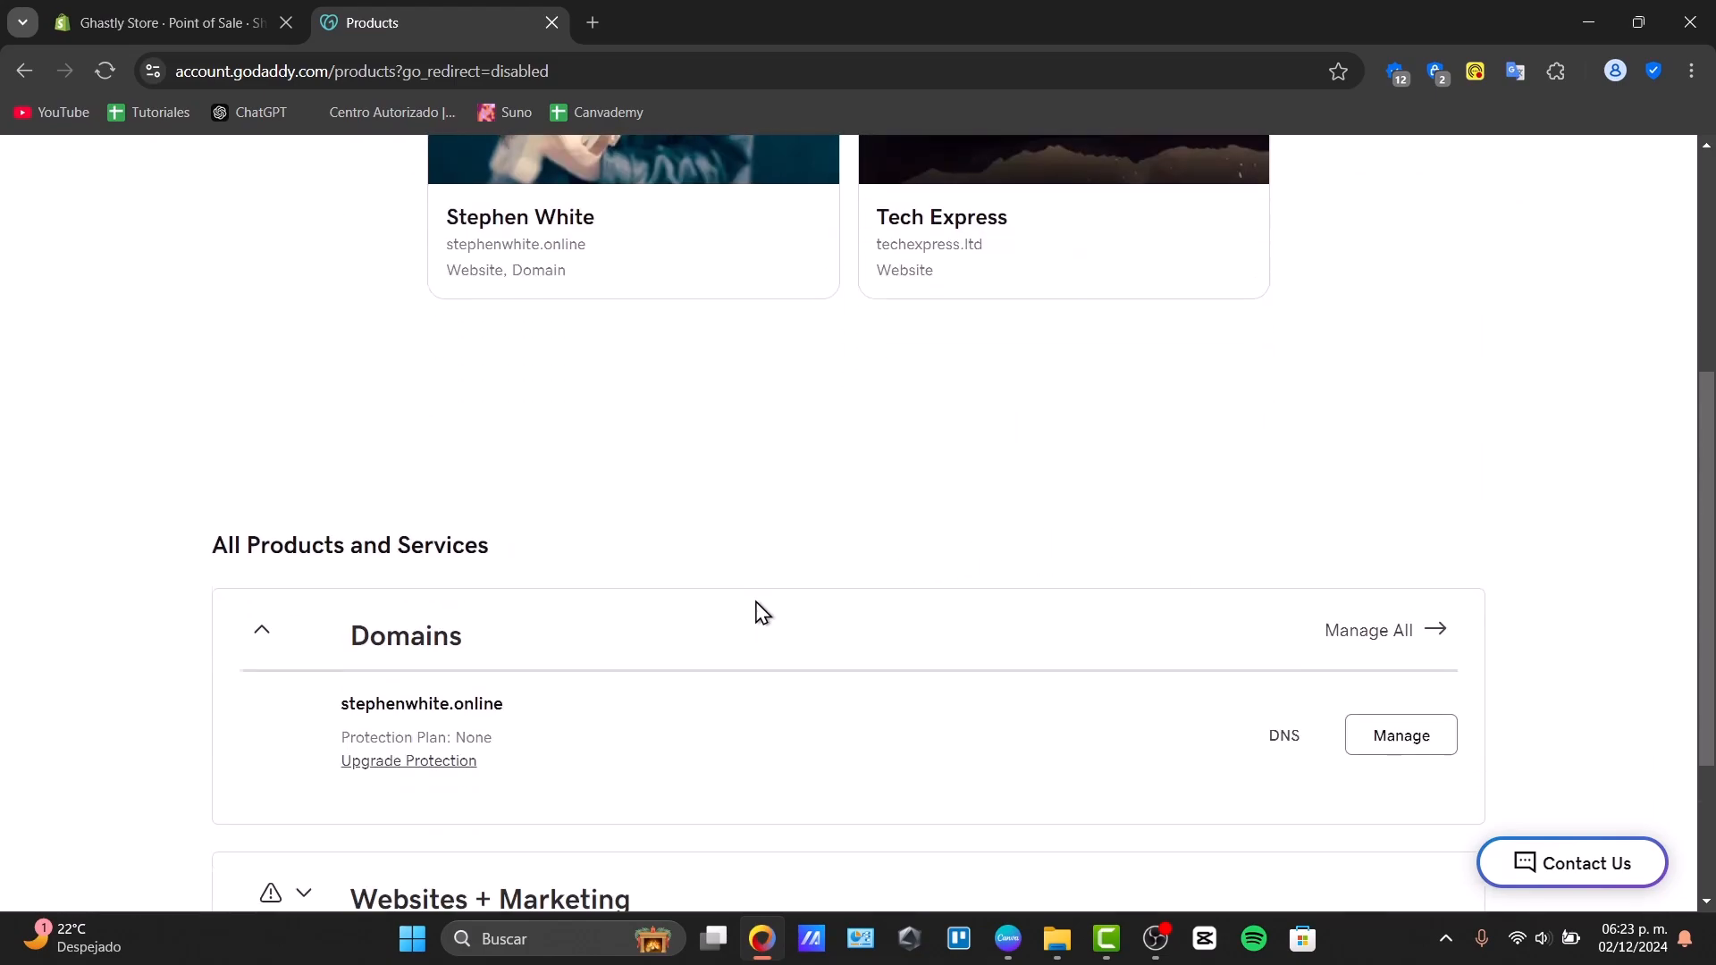
{"action": "scroll", "scroll_direction": "down", "scroll_amount": 3}
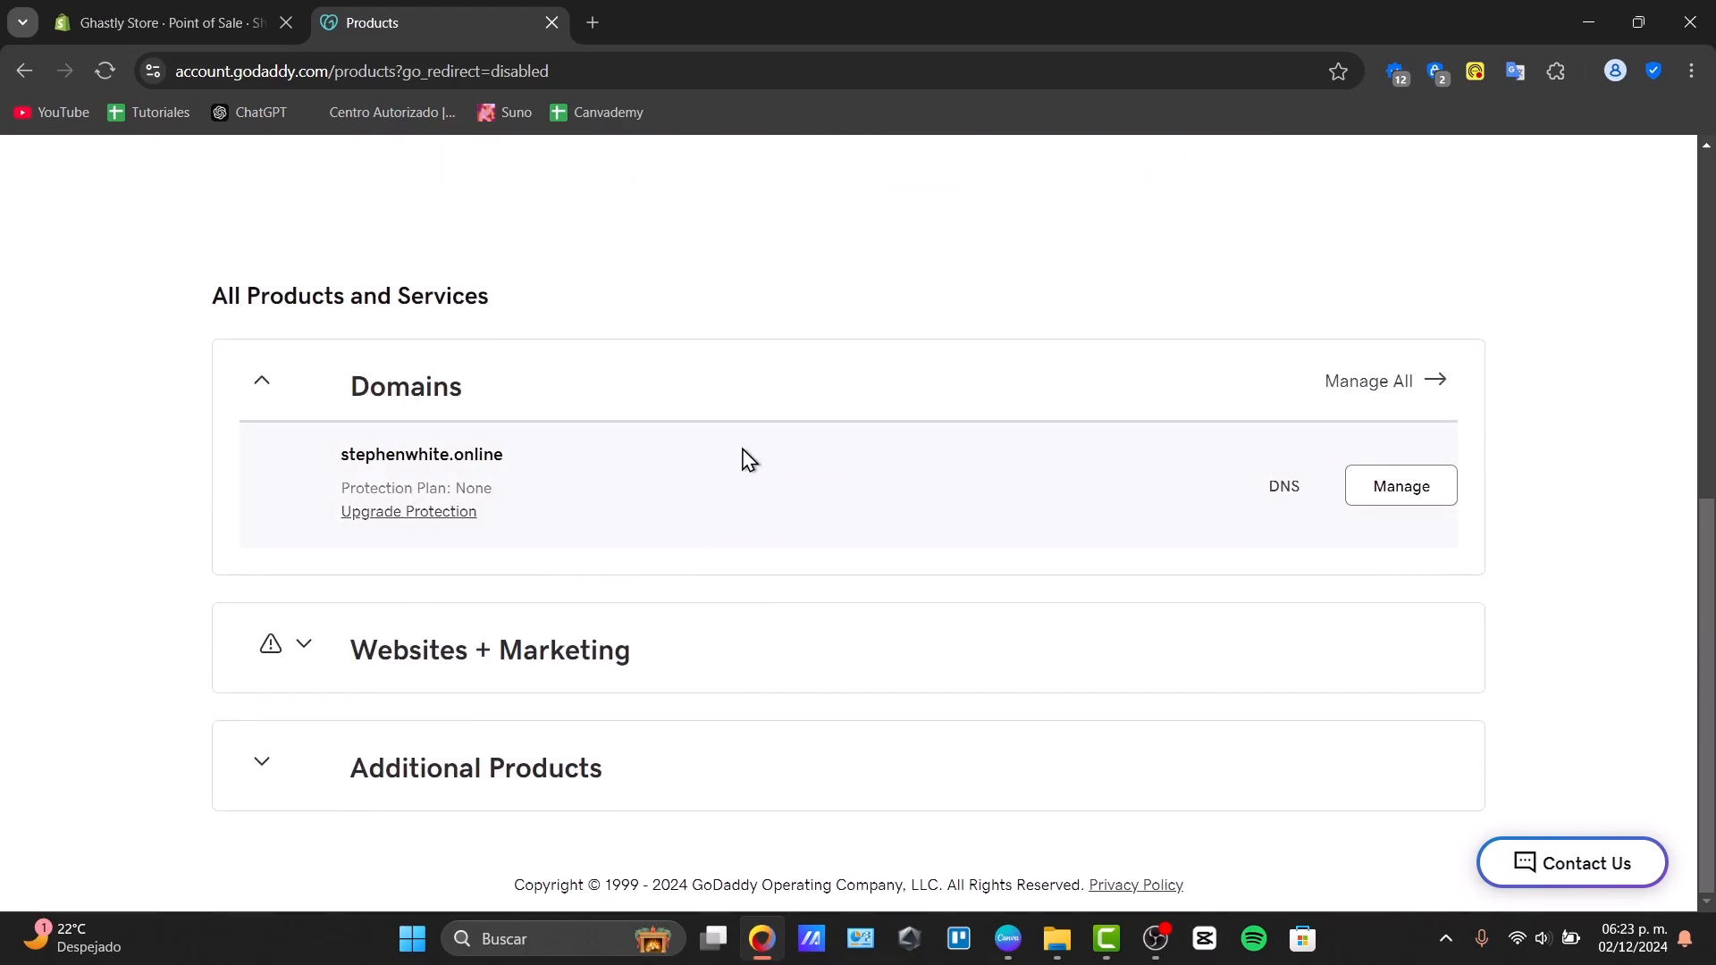
{"action": "mouse_move", "coordinate": [736, 457]}
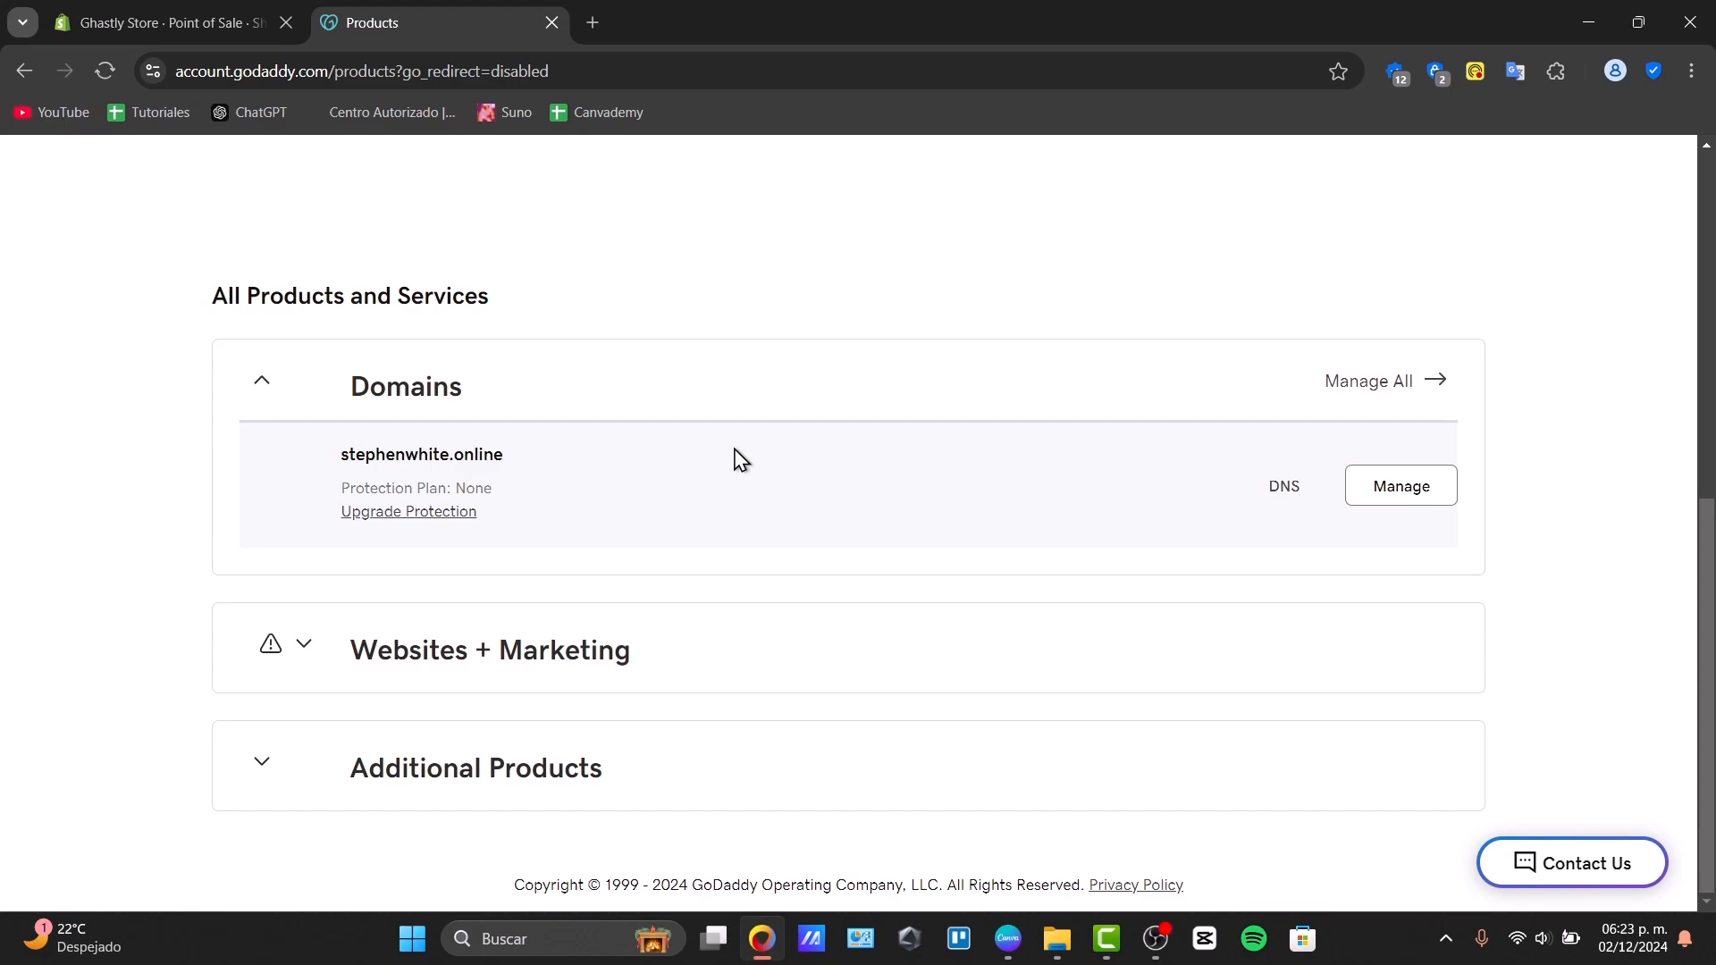
{"action": "mouse_move", "coordinate": [572, 470]}
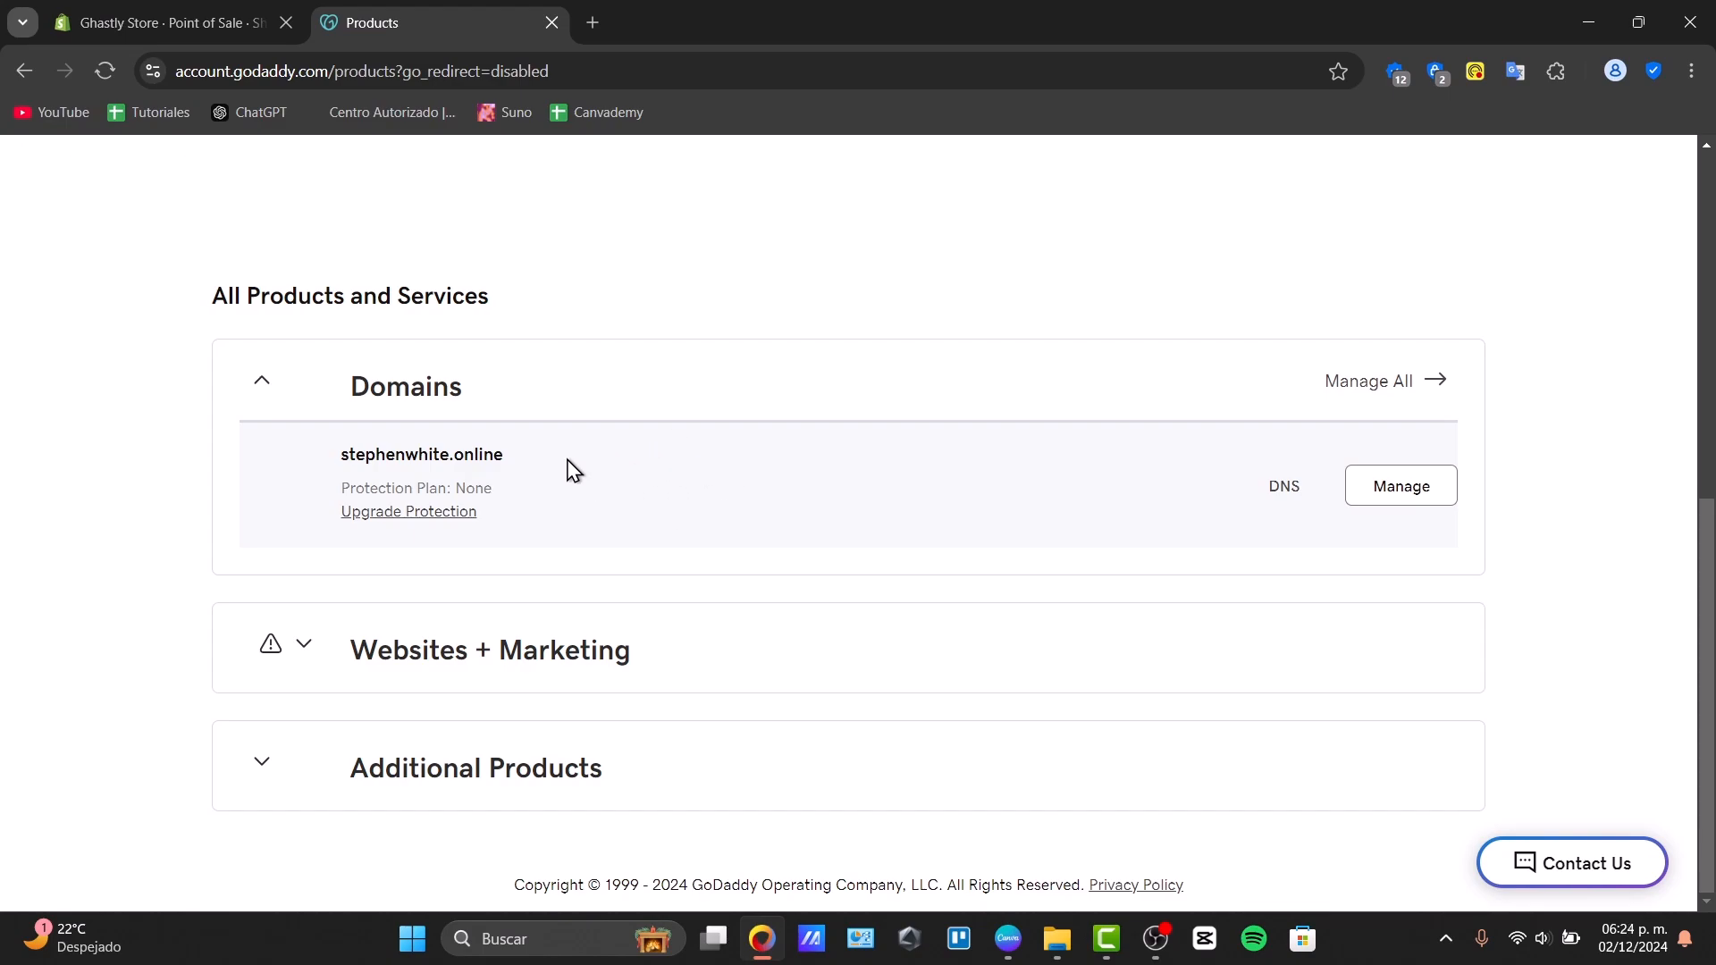
{"action": "mouse_move", "coordinate": [605, 479]}
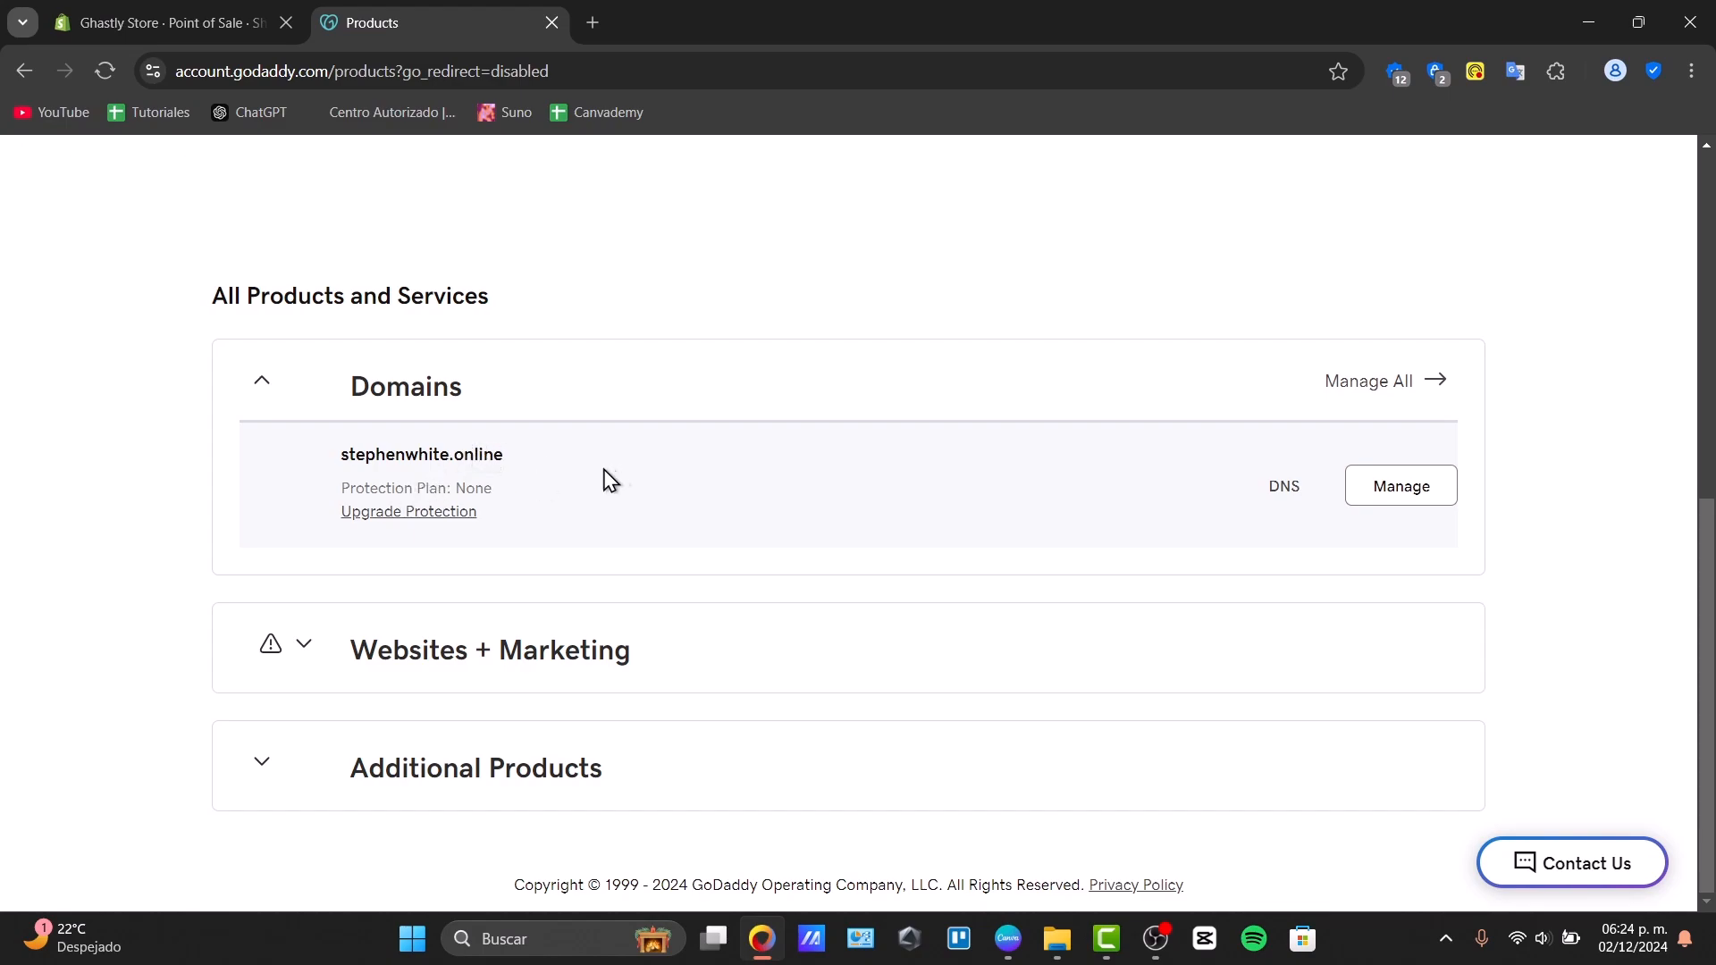
{"action": "mouse_move", "coordinate": [1400, 509]}
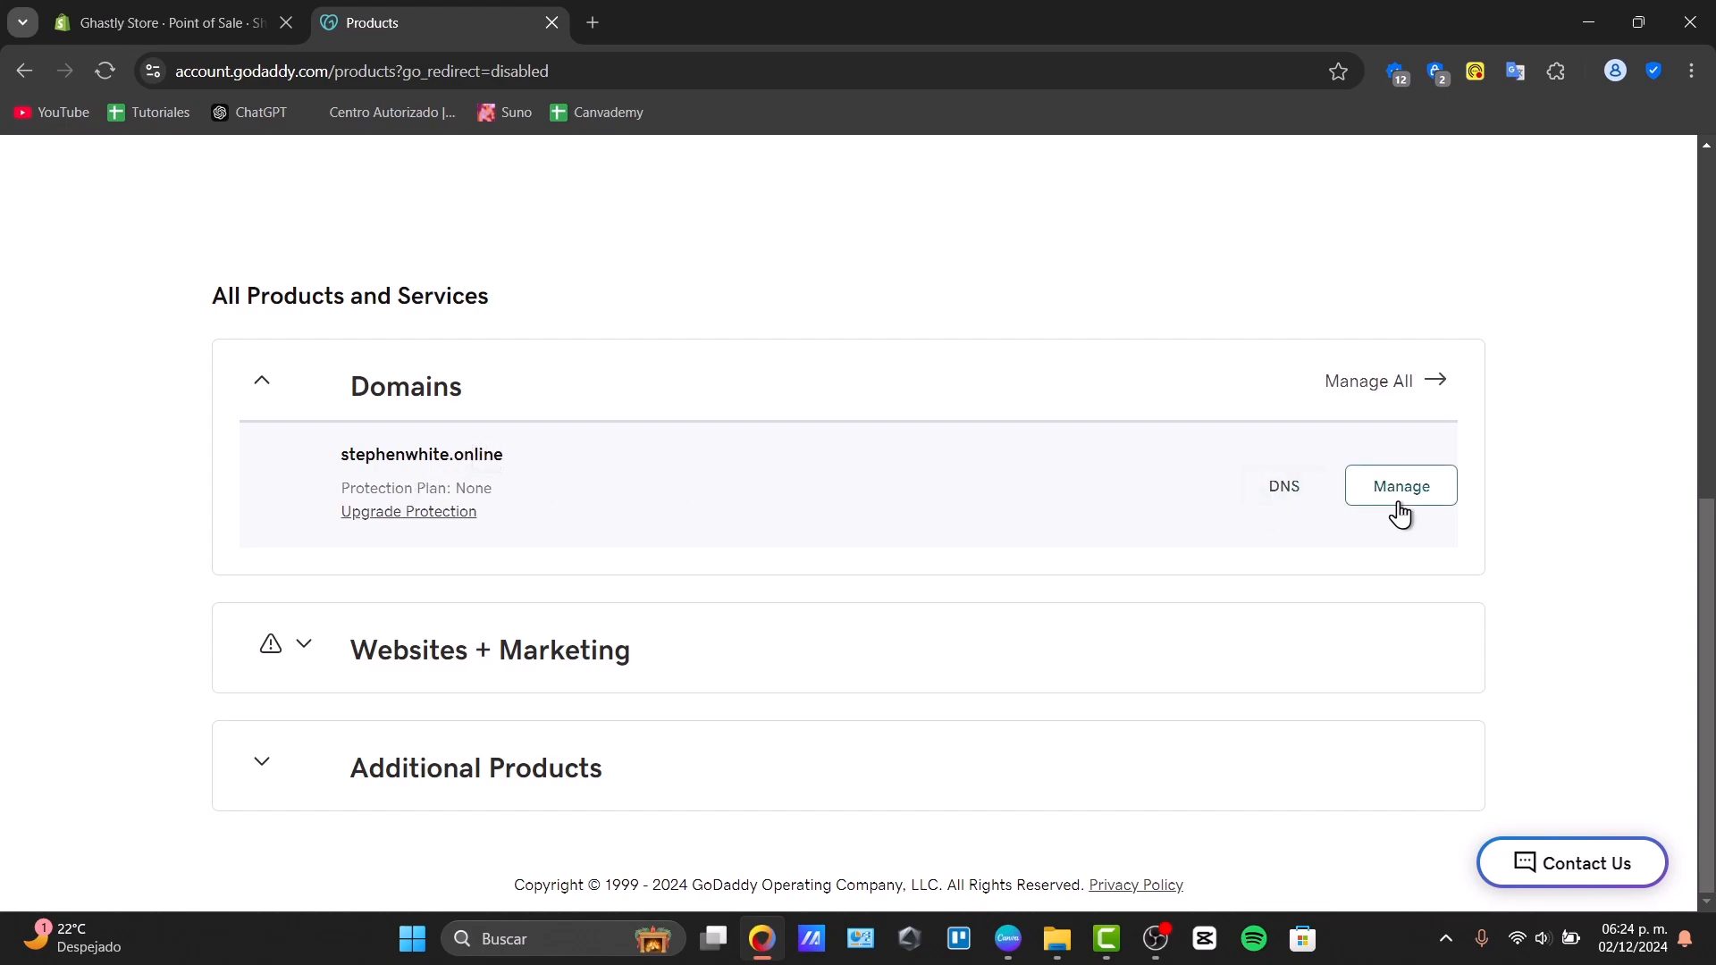
{"action": "left_click", "coordinate": [1402, 486]}
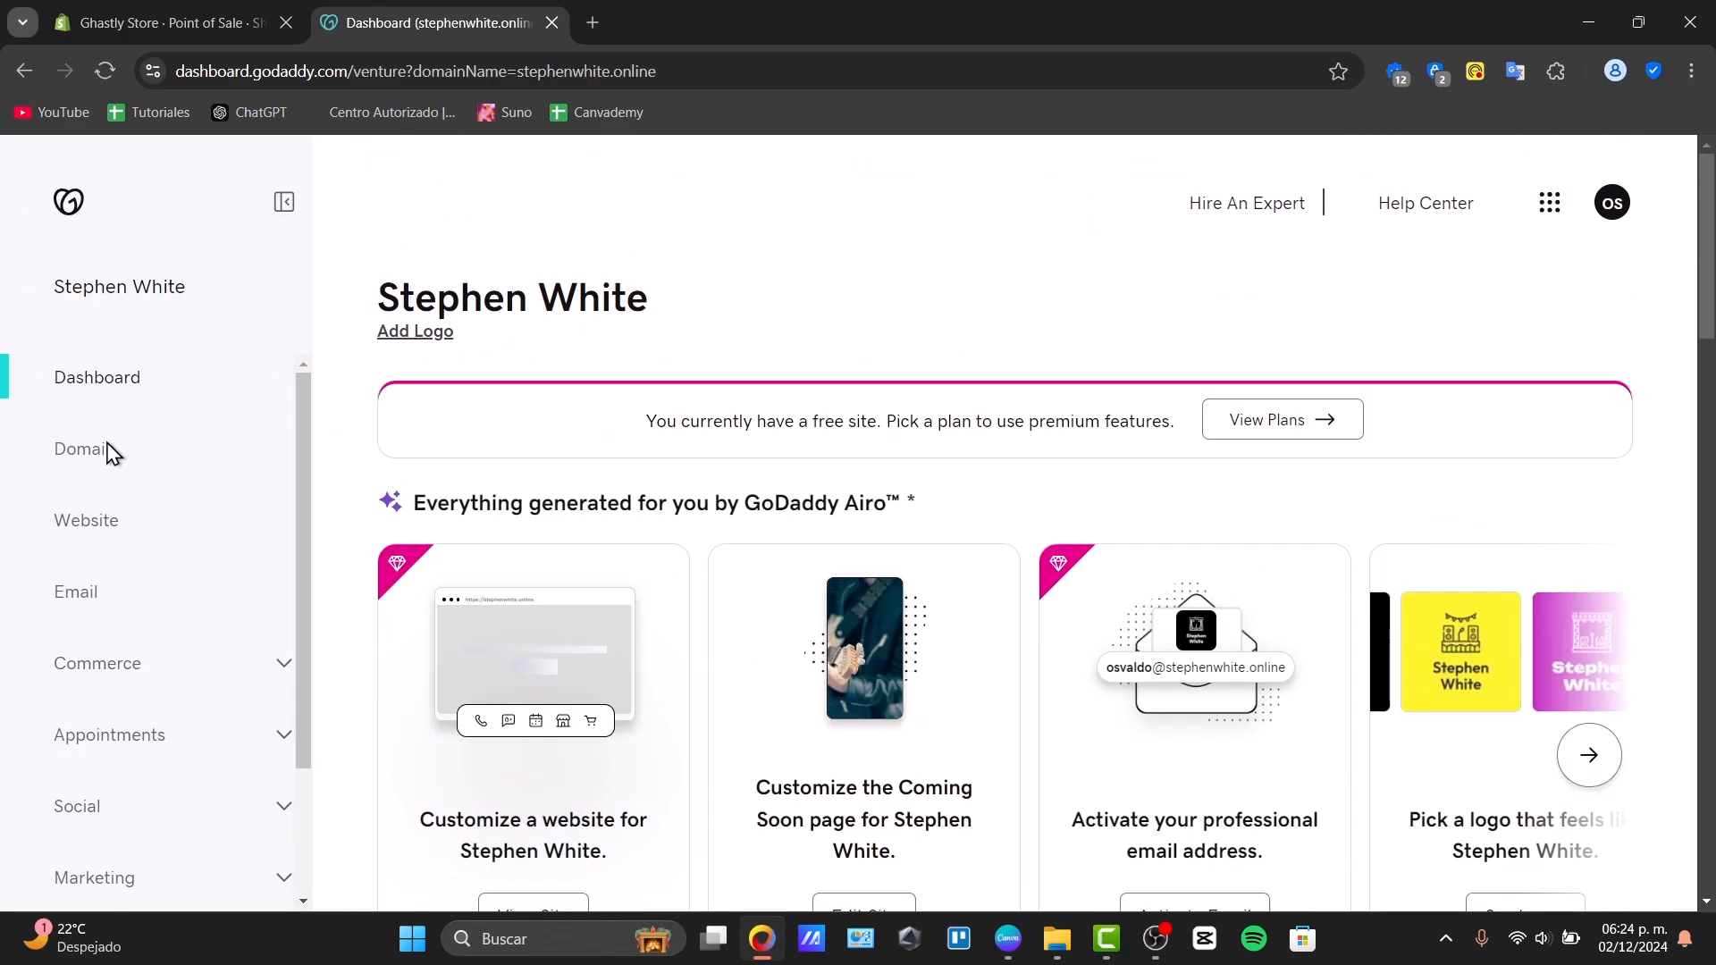
- Navigate Domain > Domain Settings > DNS to list the DNS records for stephenwhite.online
{"action": "left_click", "coordinate": [81, 448]}
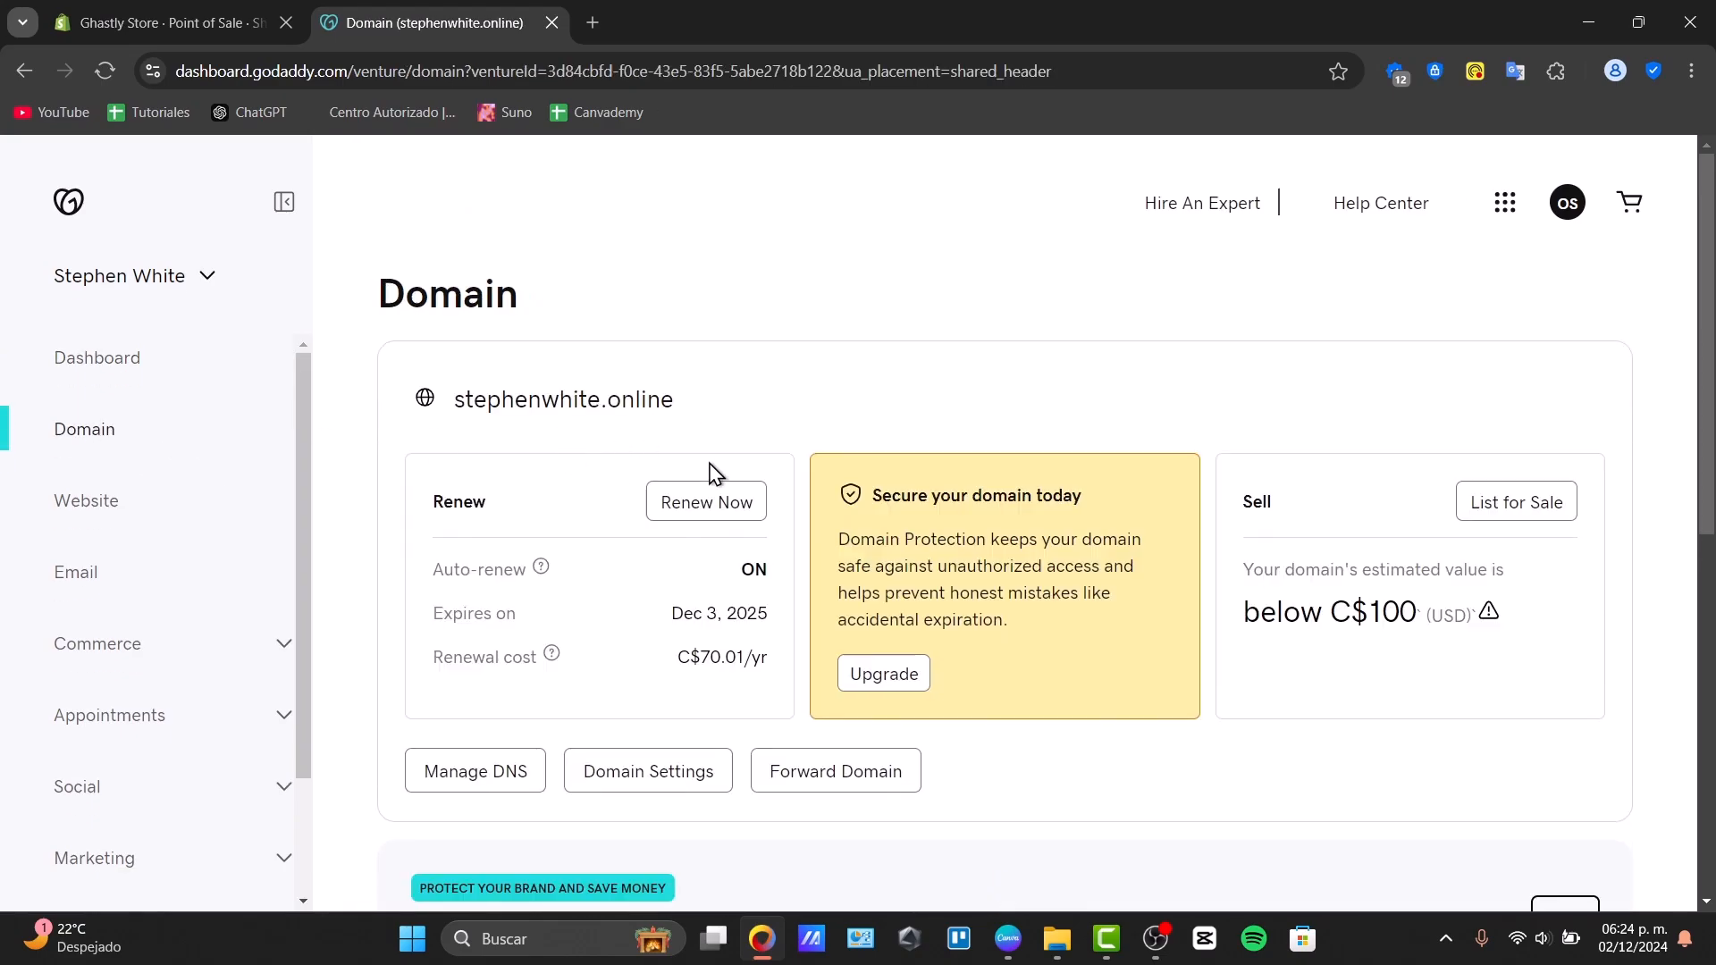
{"action": "left_click", "coordinate": [647, 771]}
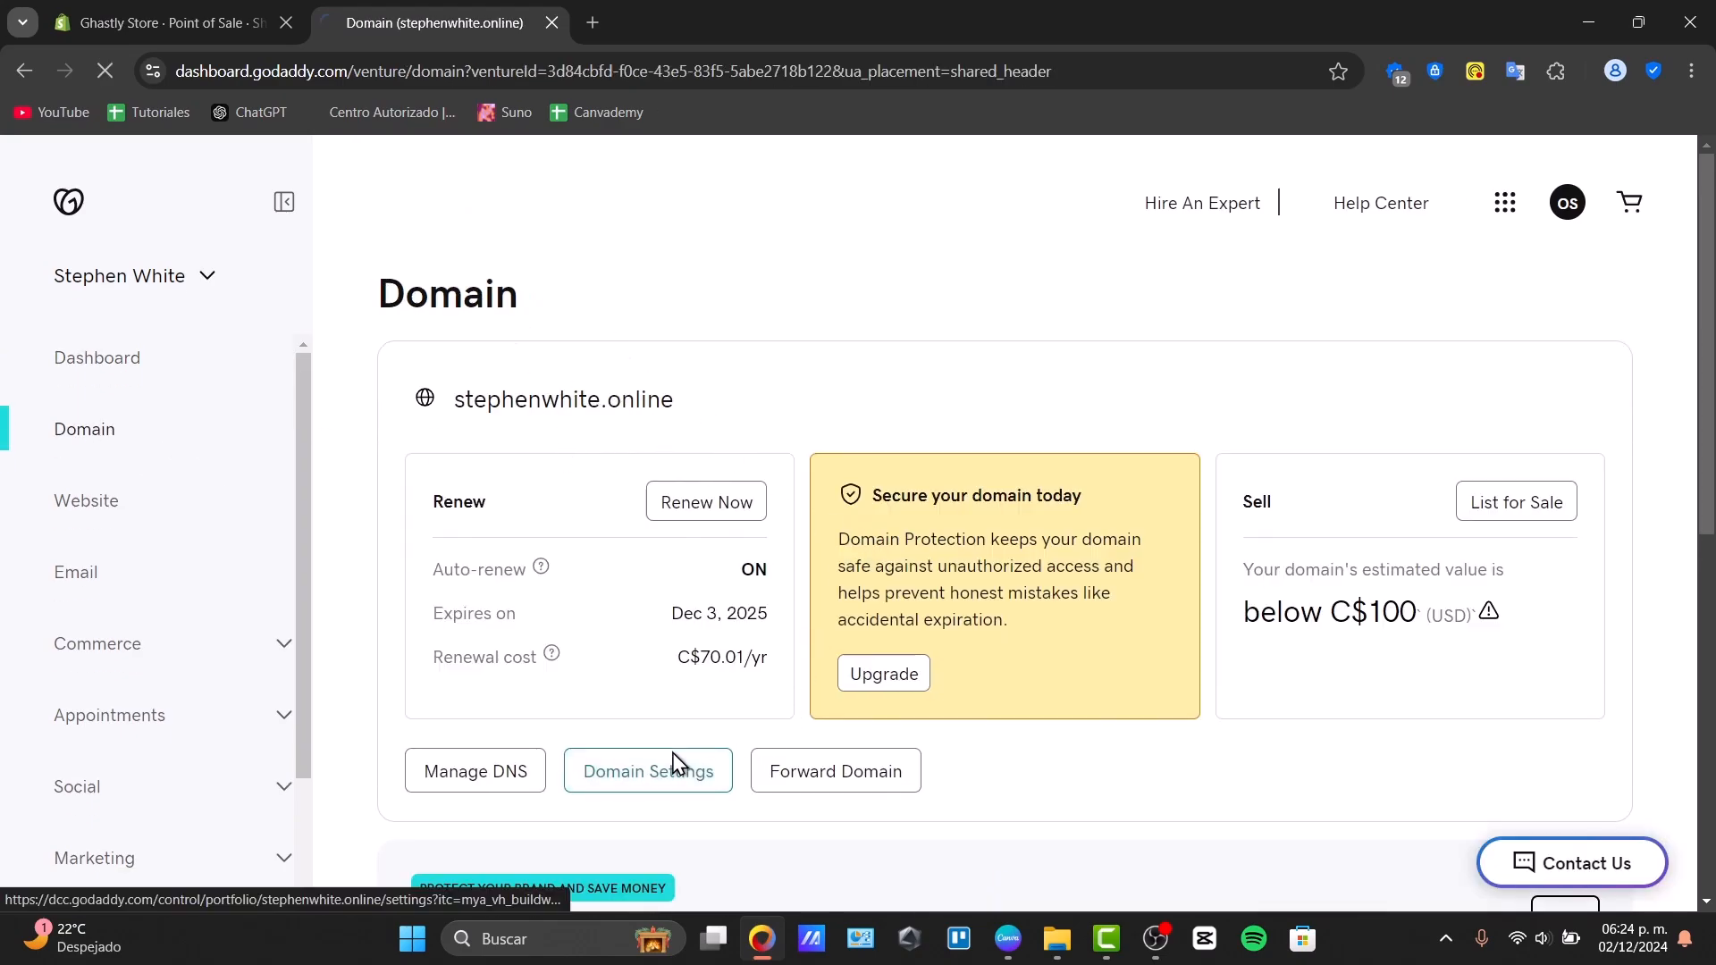
{"action": "left_click", "coordinate": [648, 770]}
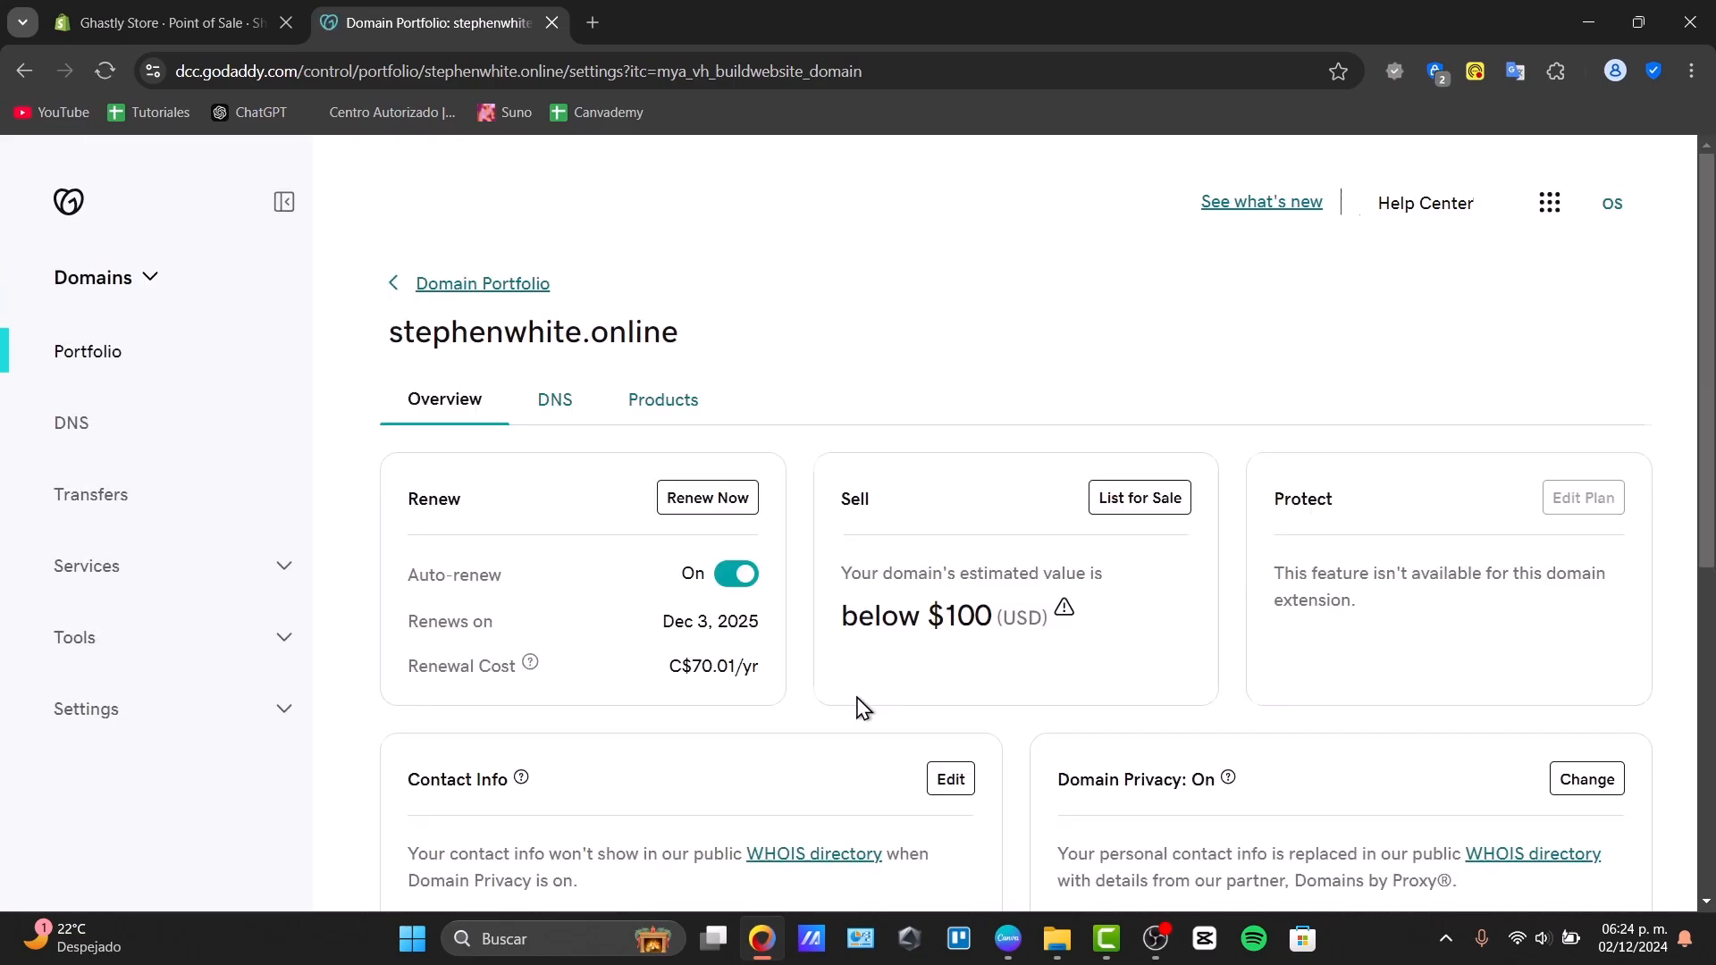
{"action": "scroll", "scroll_direction": "down", "scroll_amount": 3}
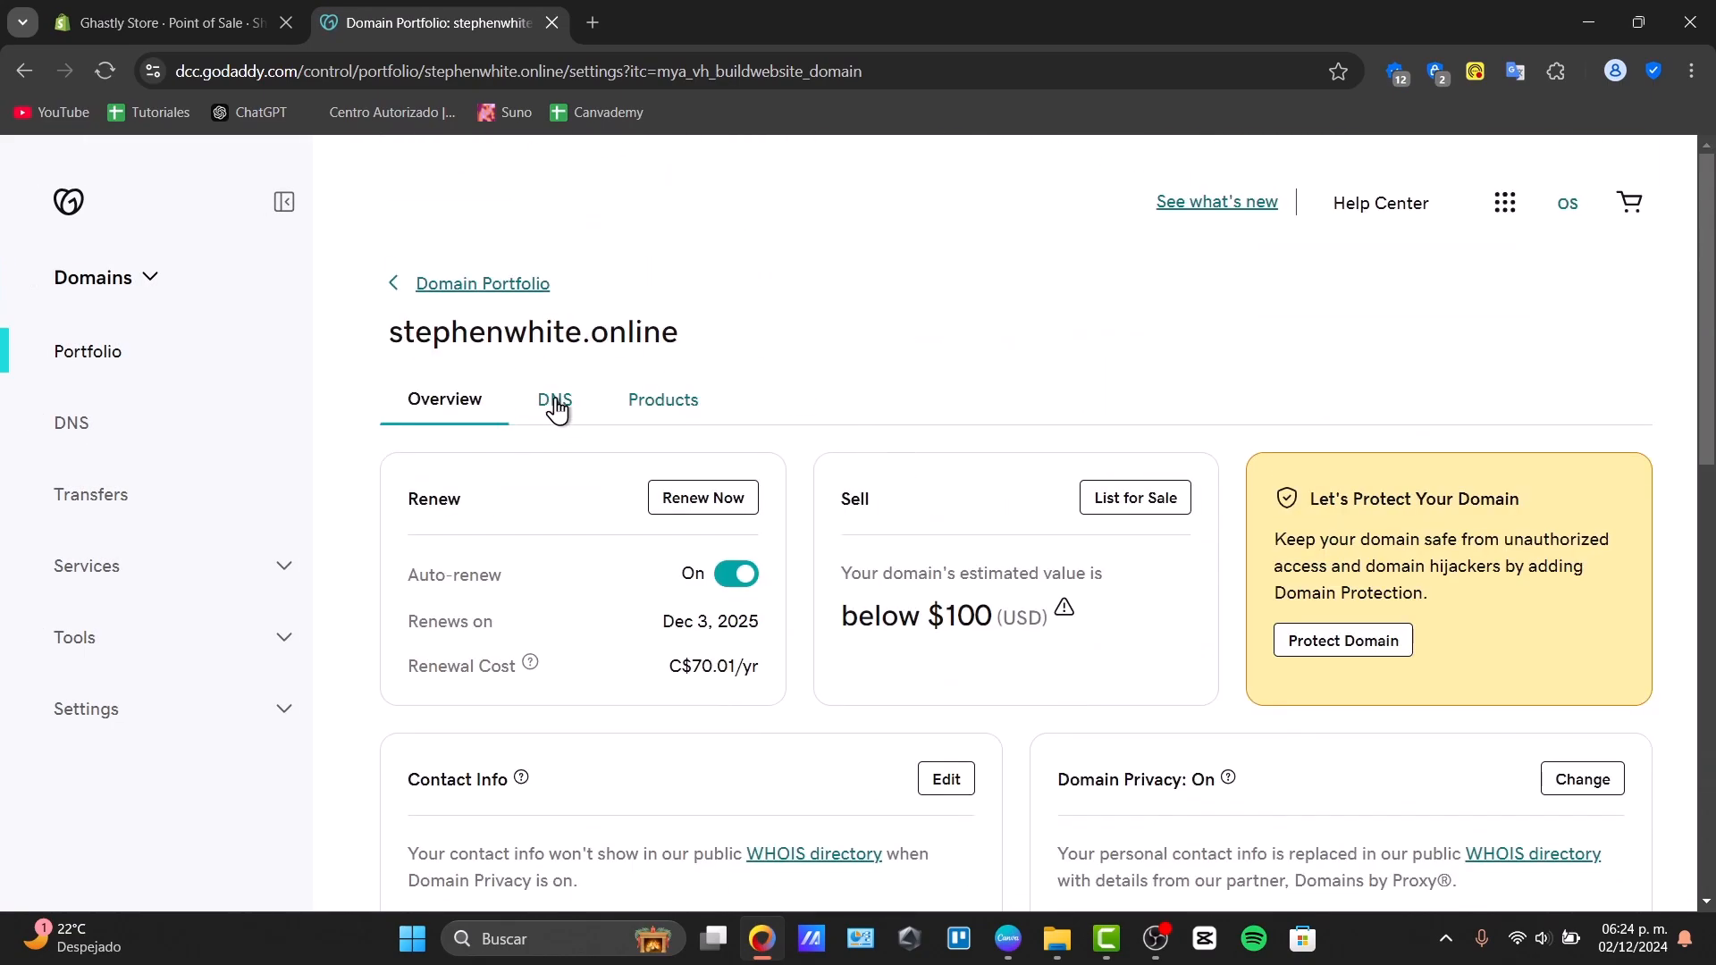
{"action": "left_click", "coordinate": [554, 400]}
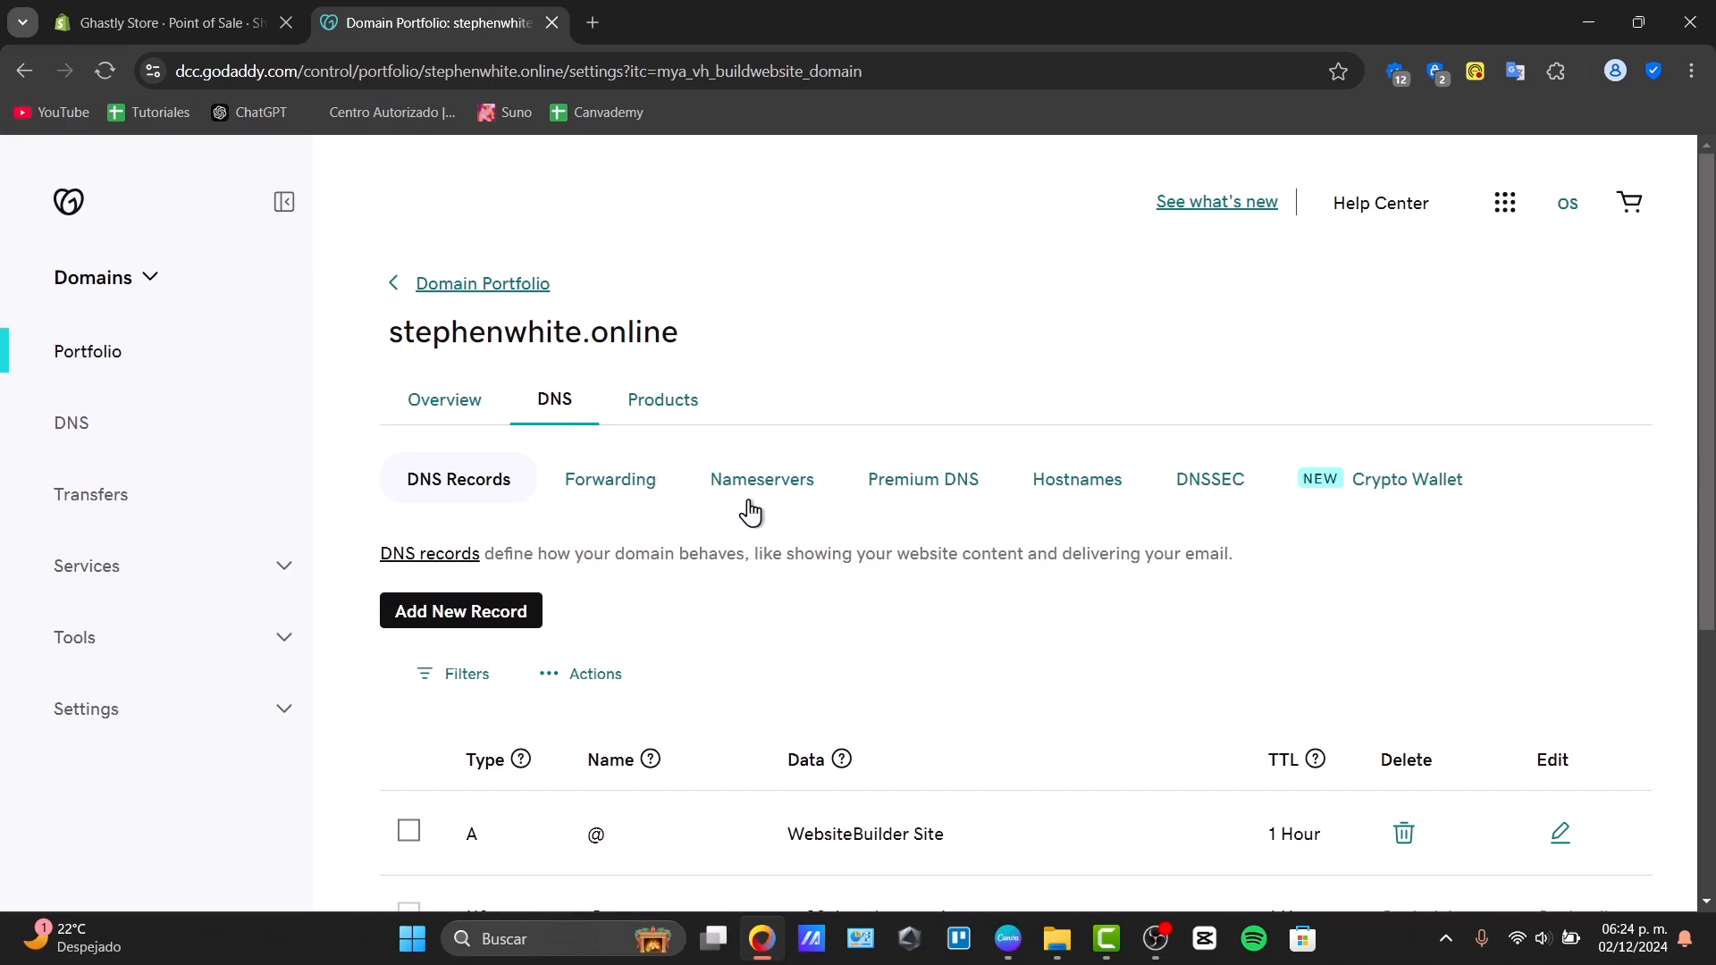
{"action": "mouse_move", "coordinate": [776, 617]}
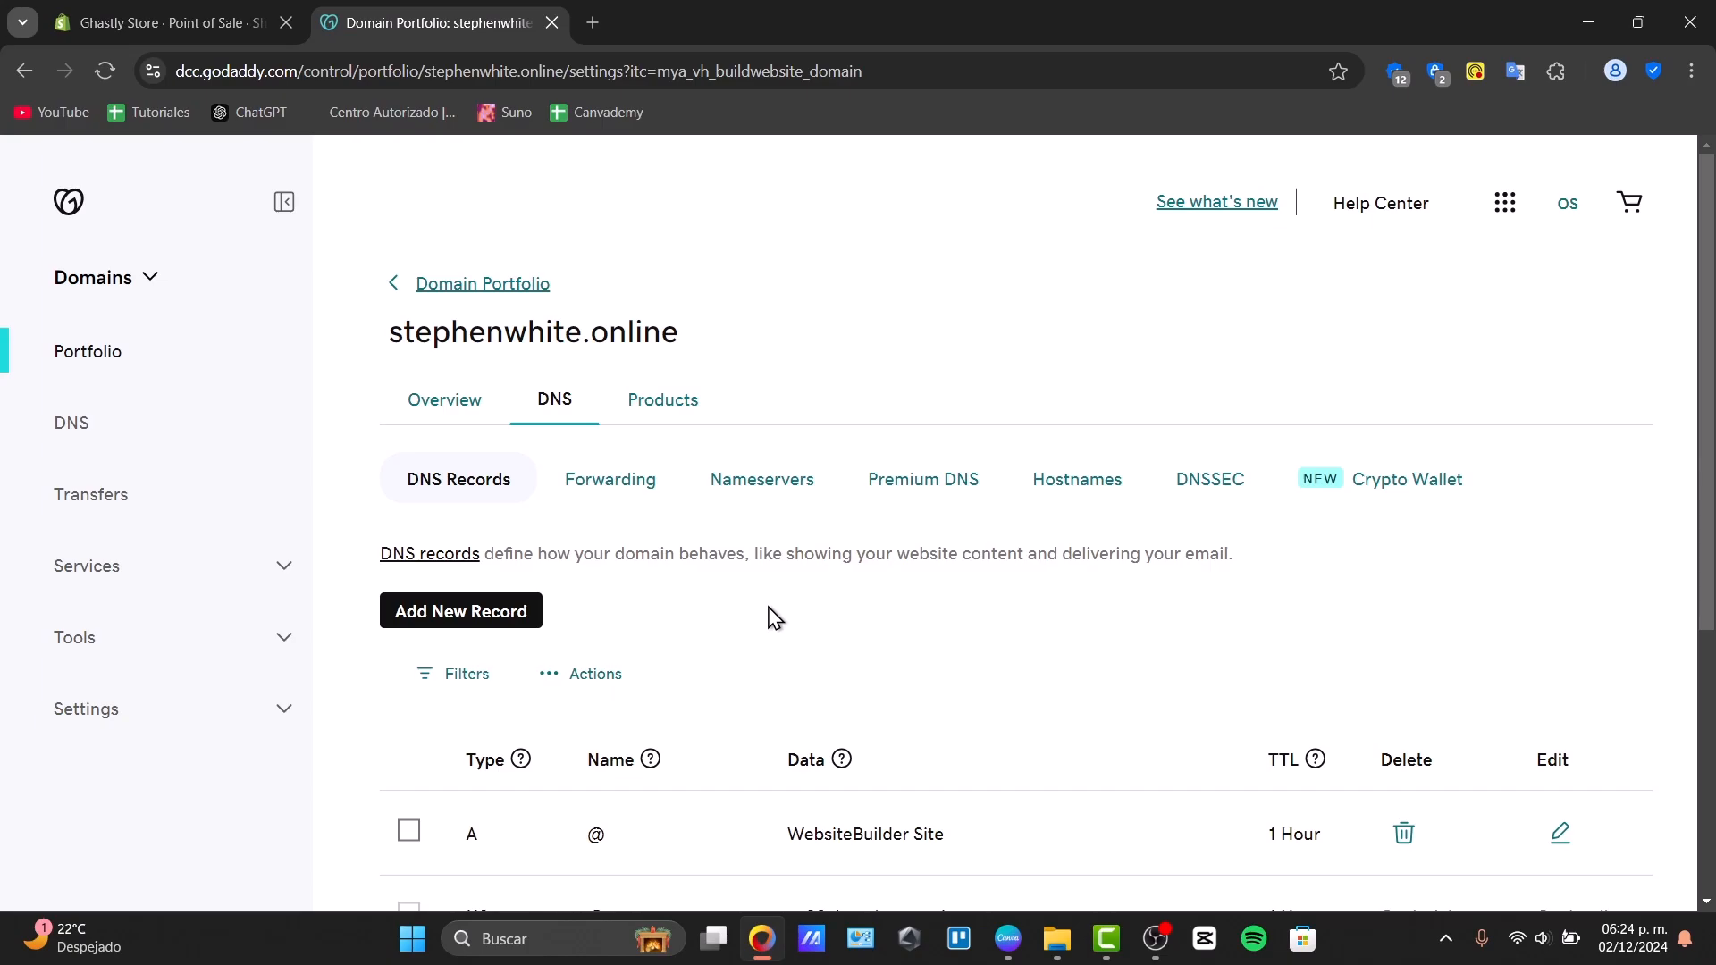
{"action": "scroll", "scroll_direction": "down", "scroll_amount": 3}
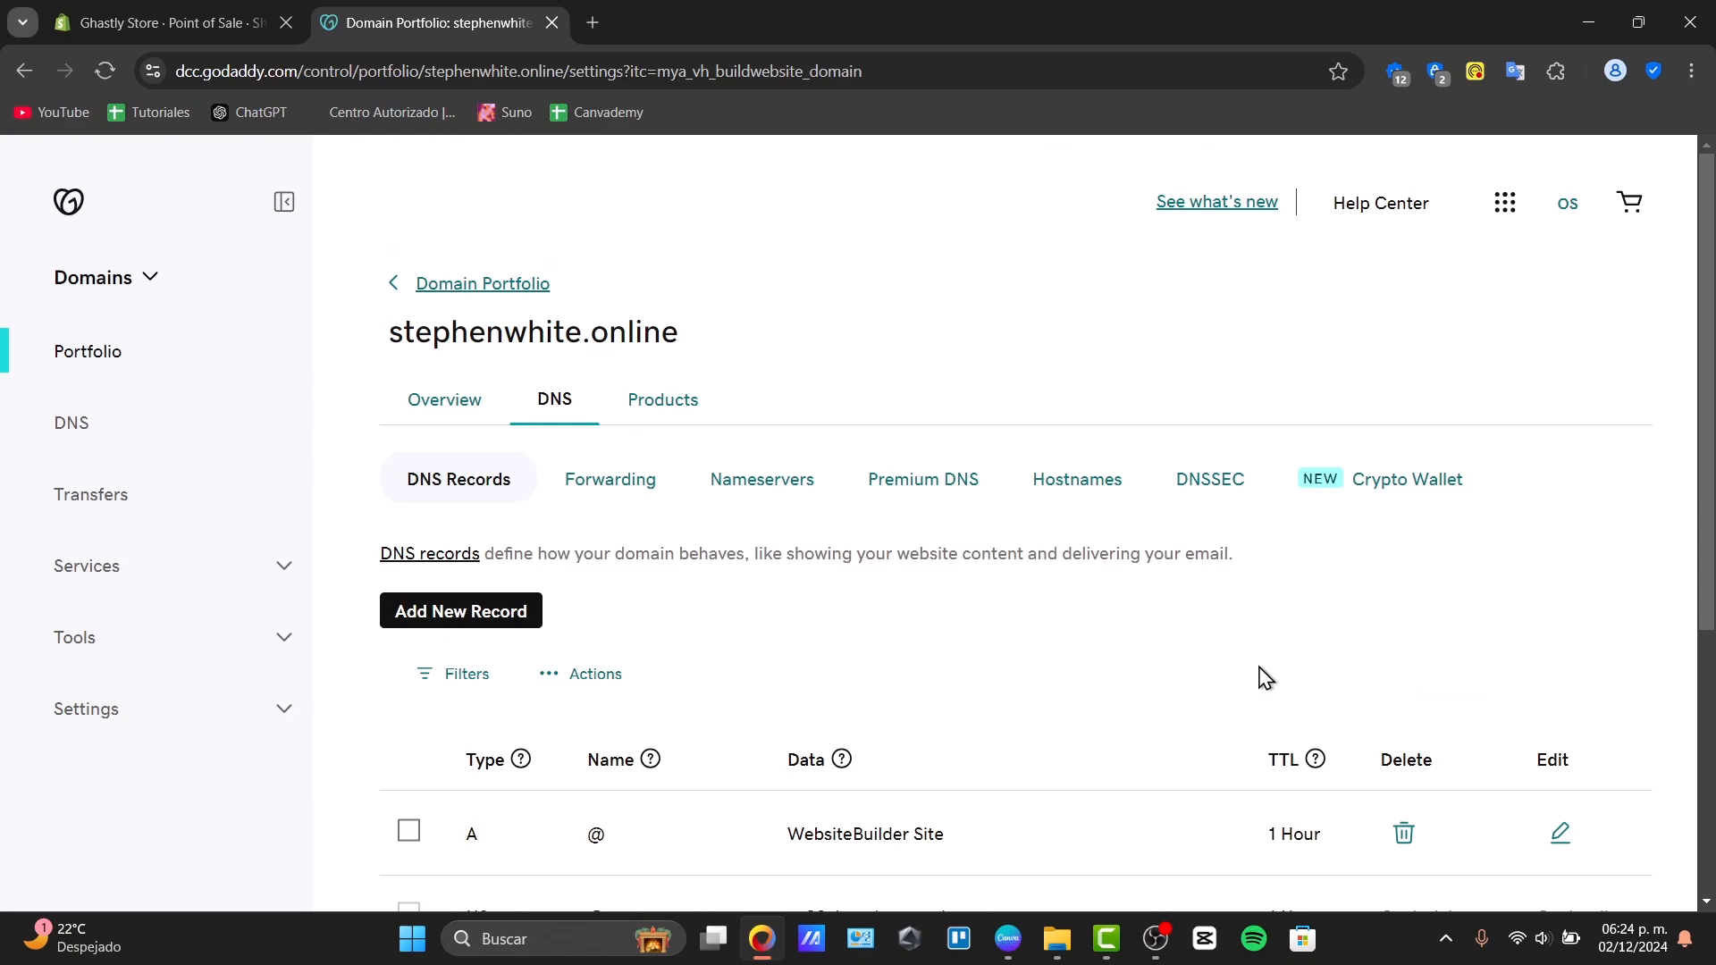
{"action": "mouse_move", "coordinate": [1092, 604]}
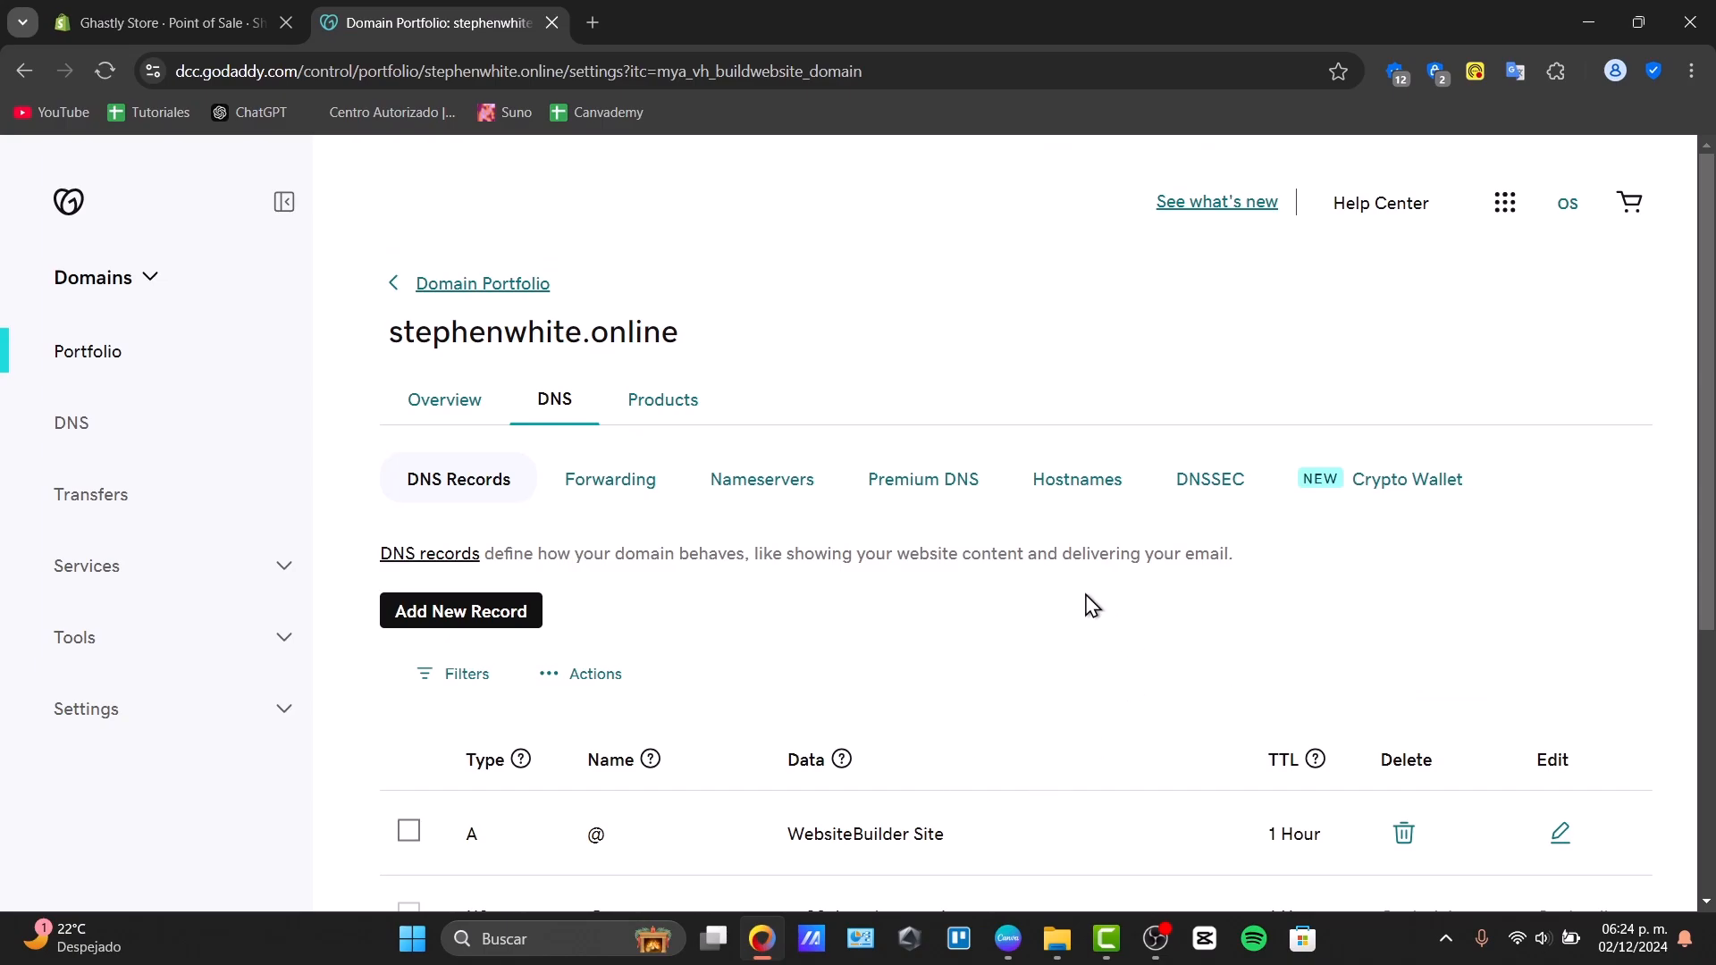
{"action": "mouse_move", "coordinate": [883, 606]}
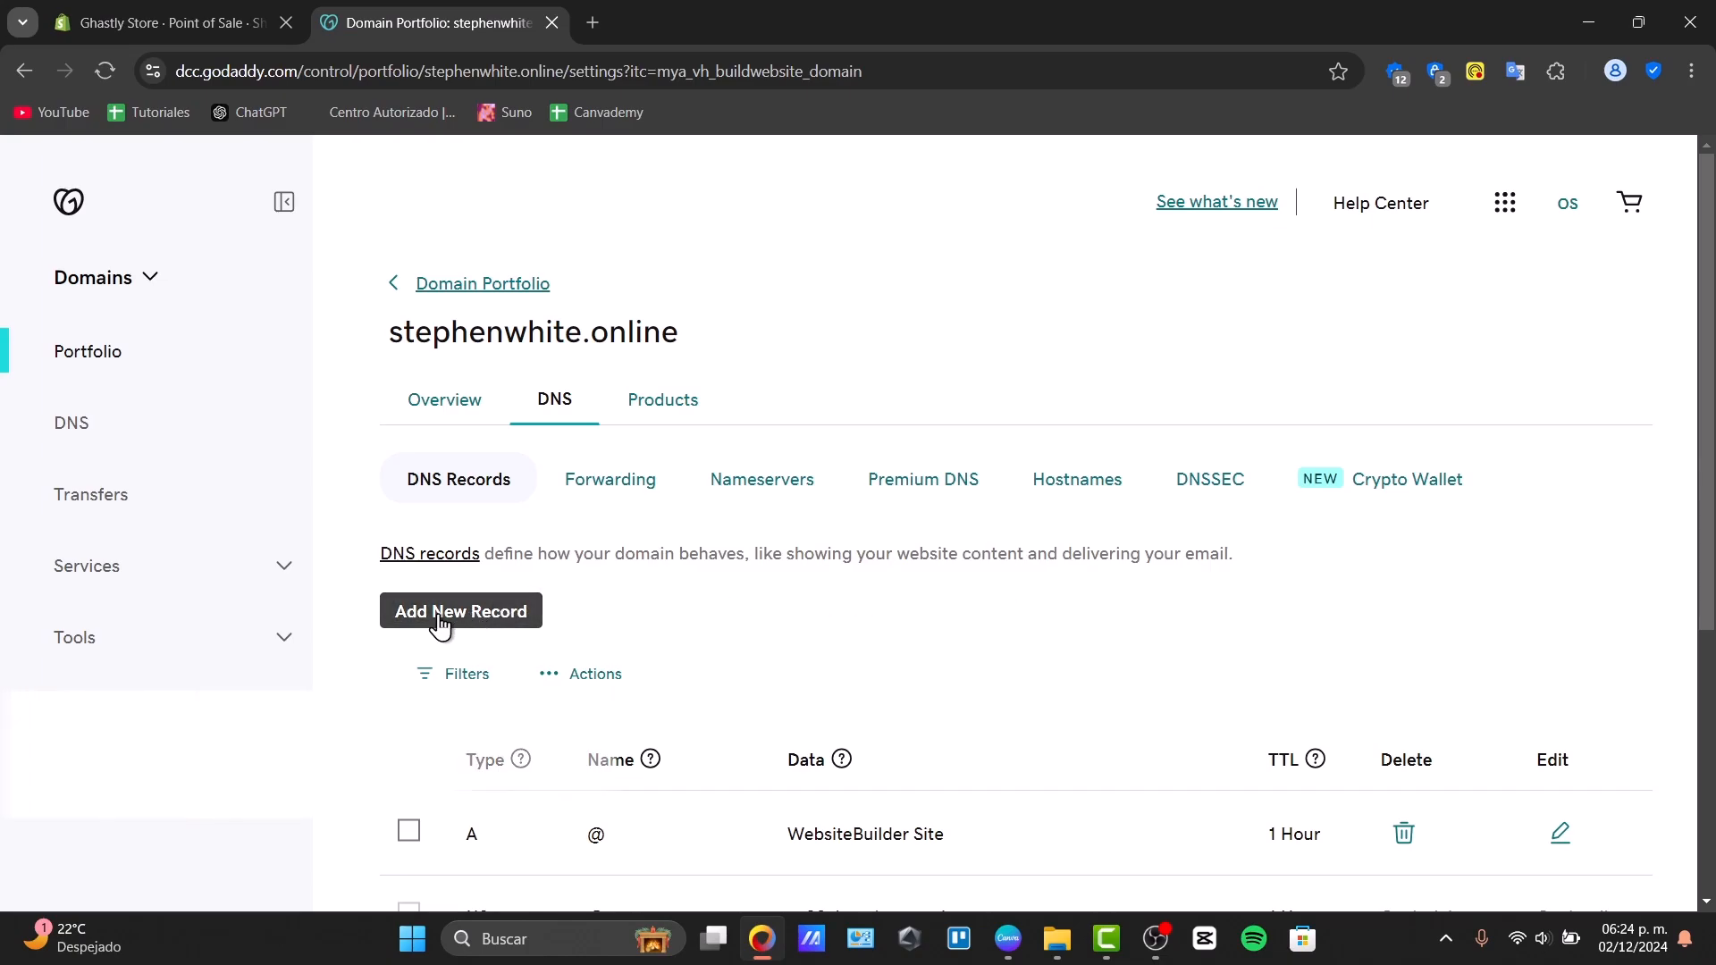
- Add a new DNS record, set its type to A and its name to blog
{"action": "left_click", "coordinate": [459, 612]}
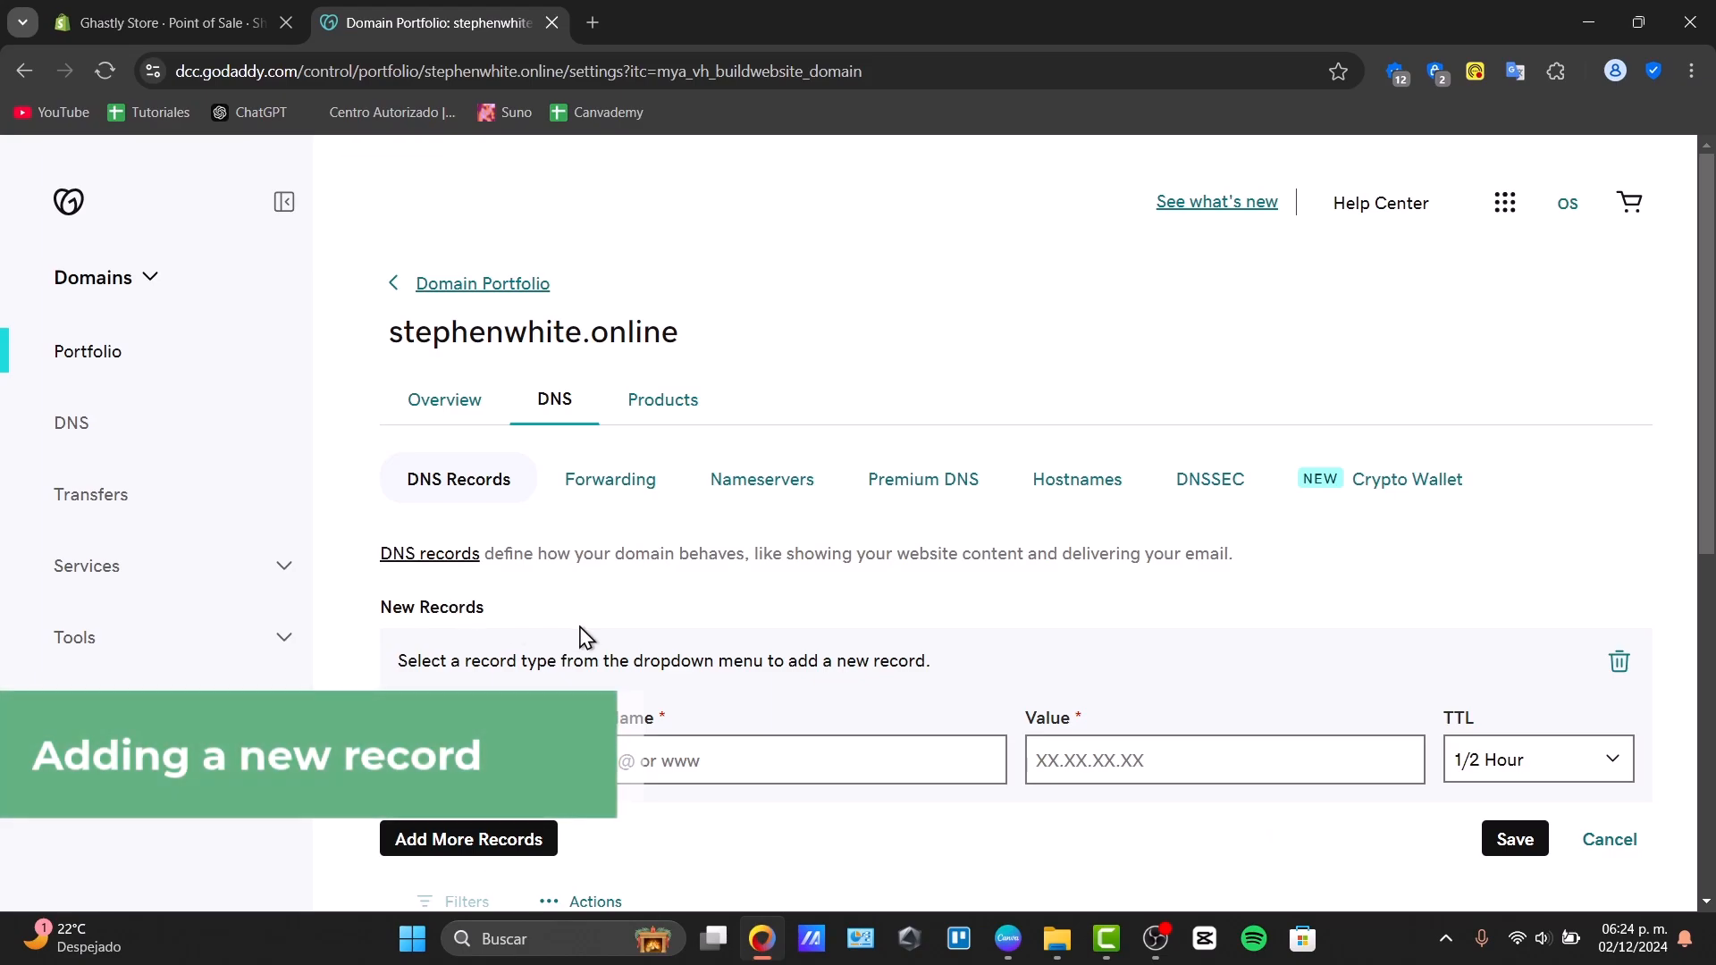
{"action": "scroll", "scroll_direction": "down", "scroll_amount": 3}
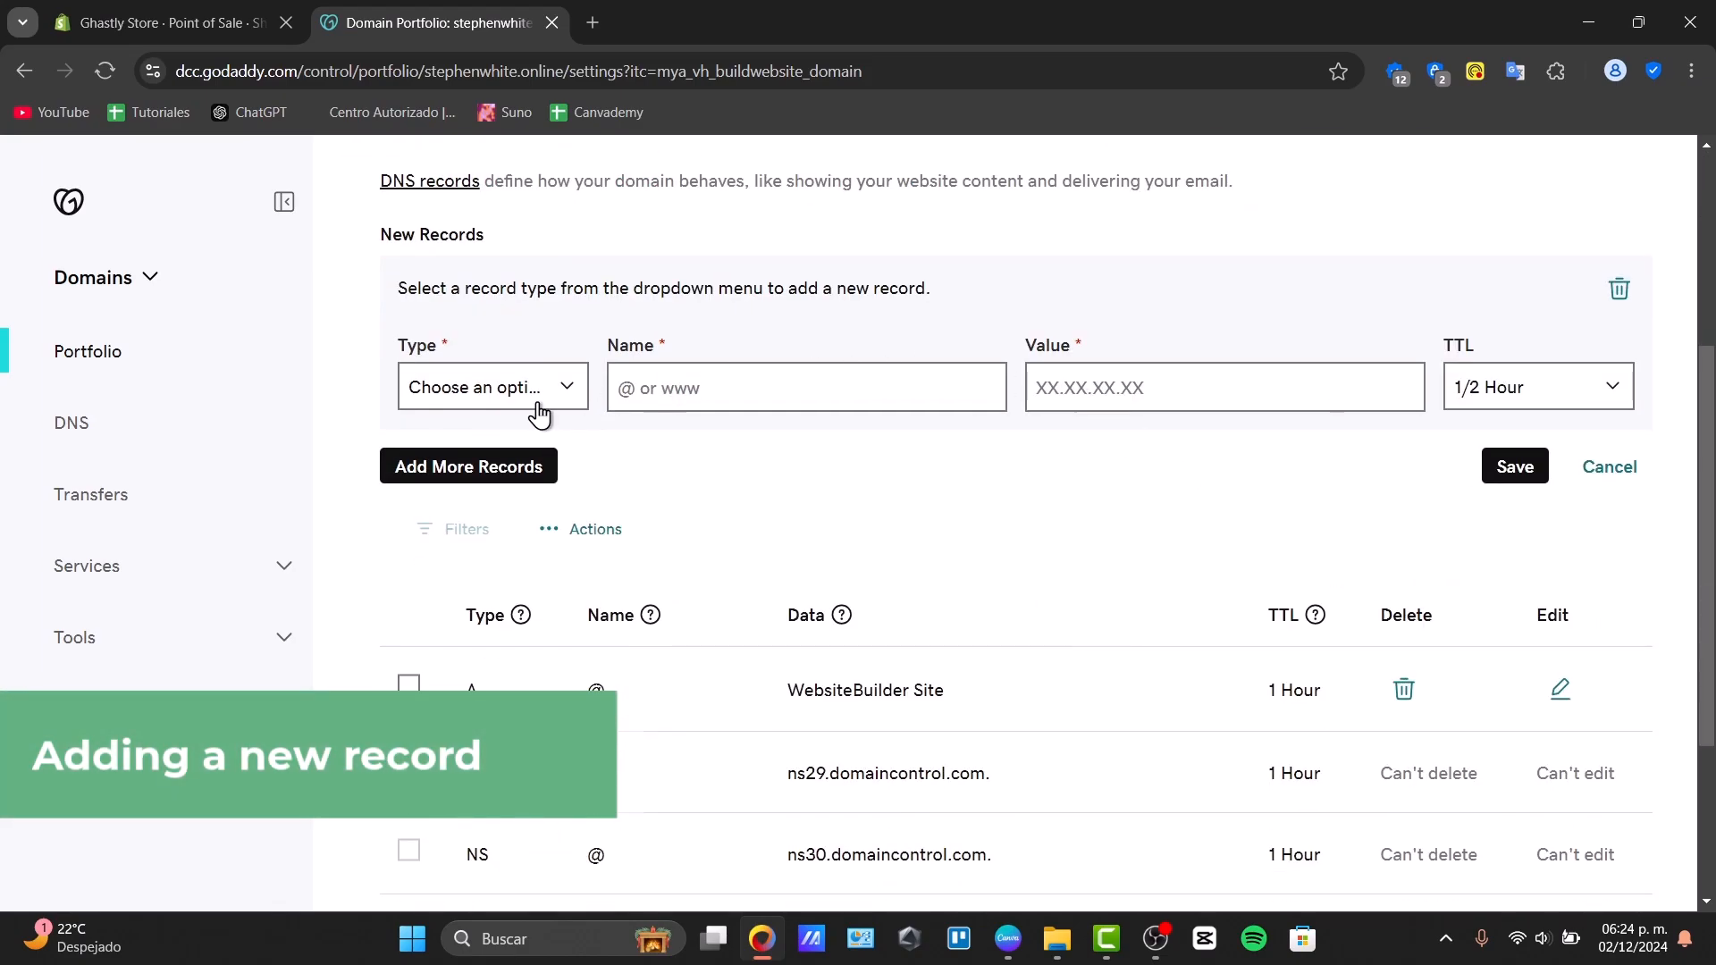
{"action": "mouse_move", "coordinate": [1128, 404]}
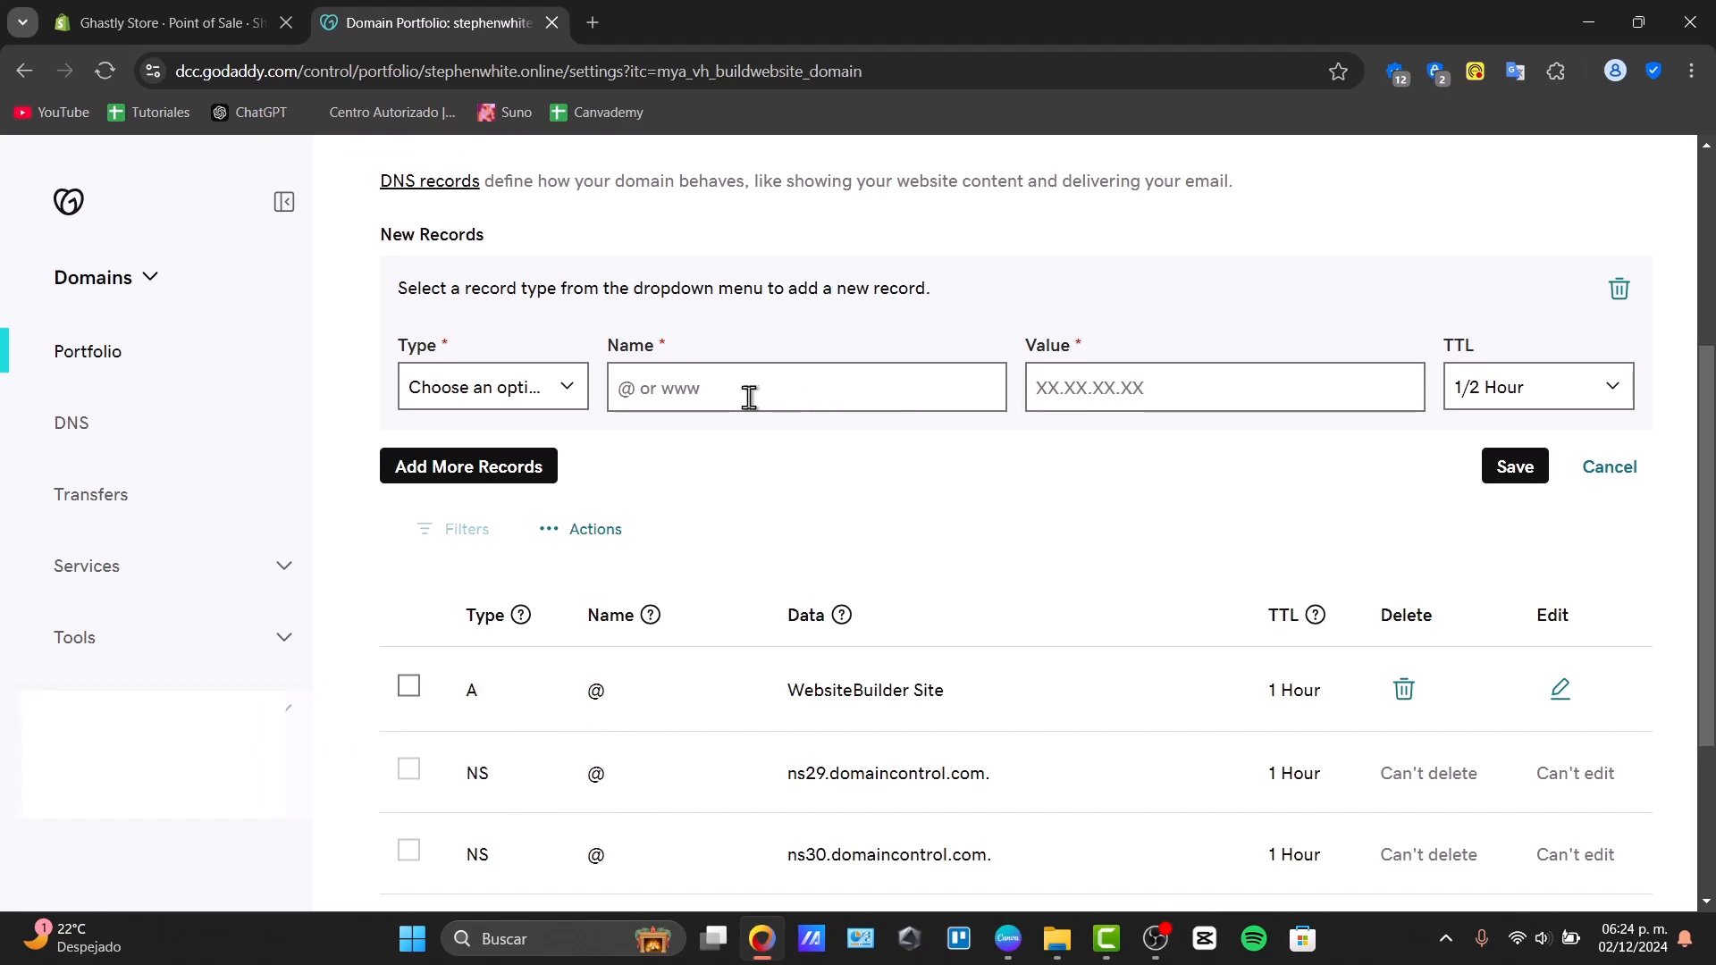
{"action": "left_click", "coordinate": [493, 386]}
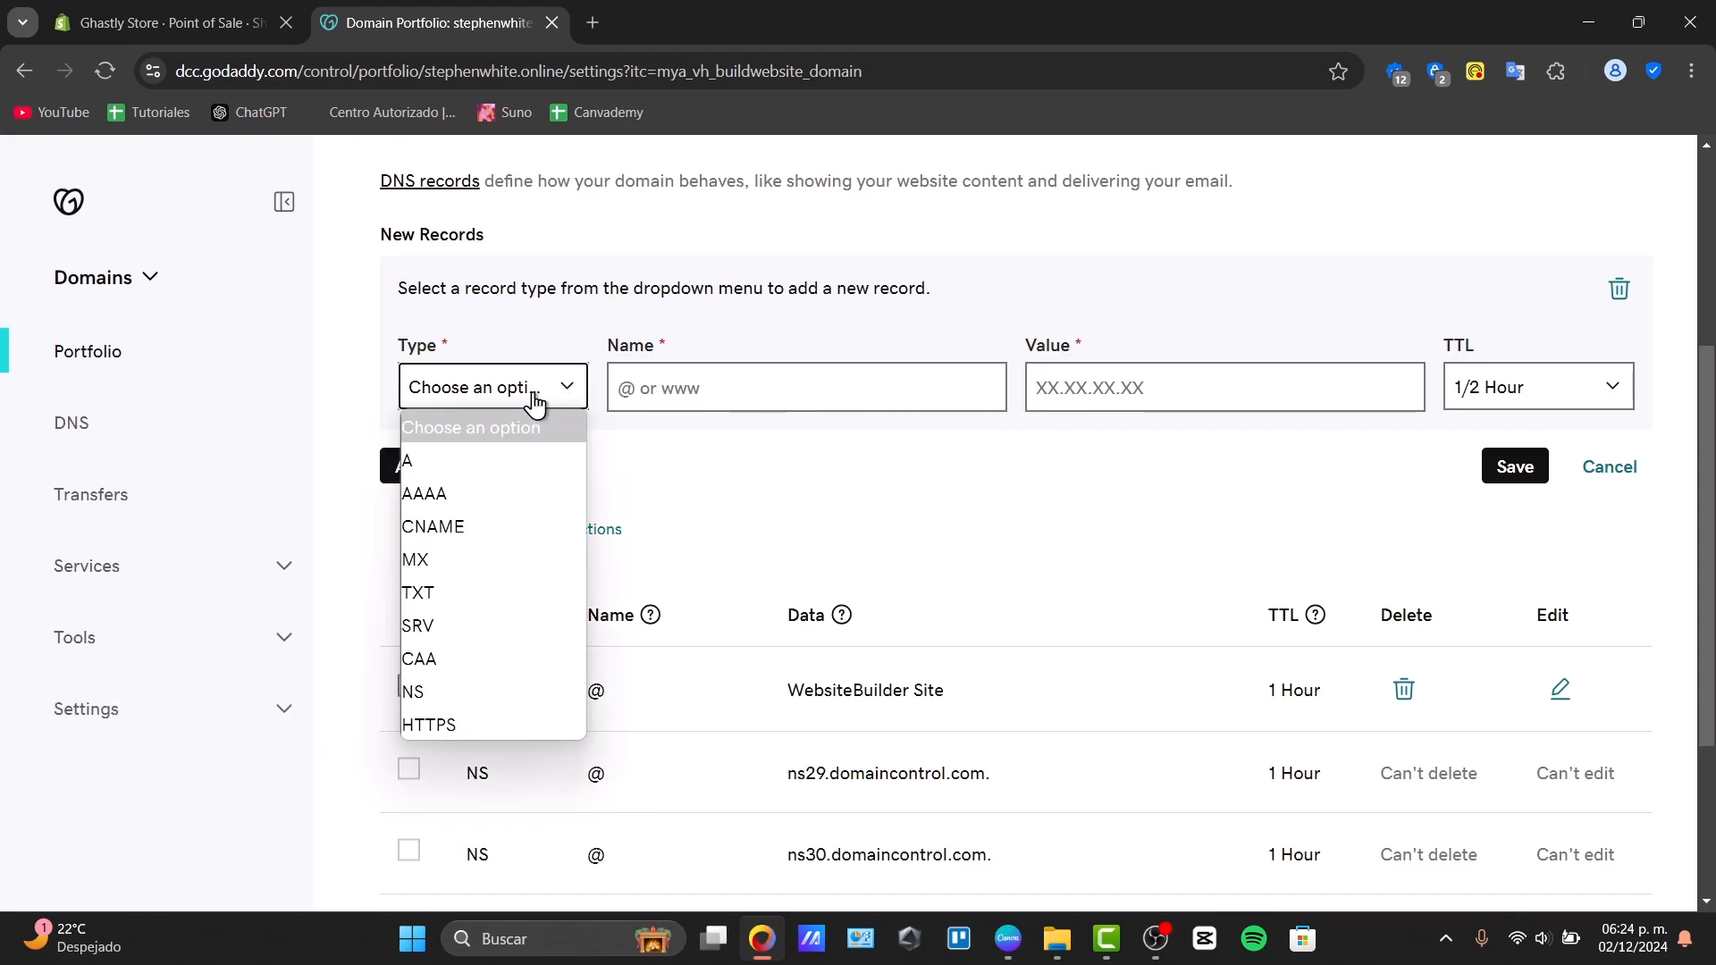
{"action": "left_click", "coordinate": [407, 462]}
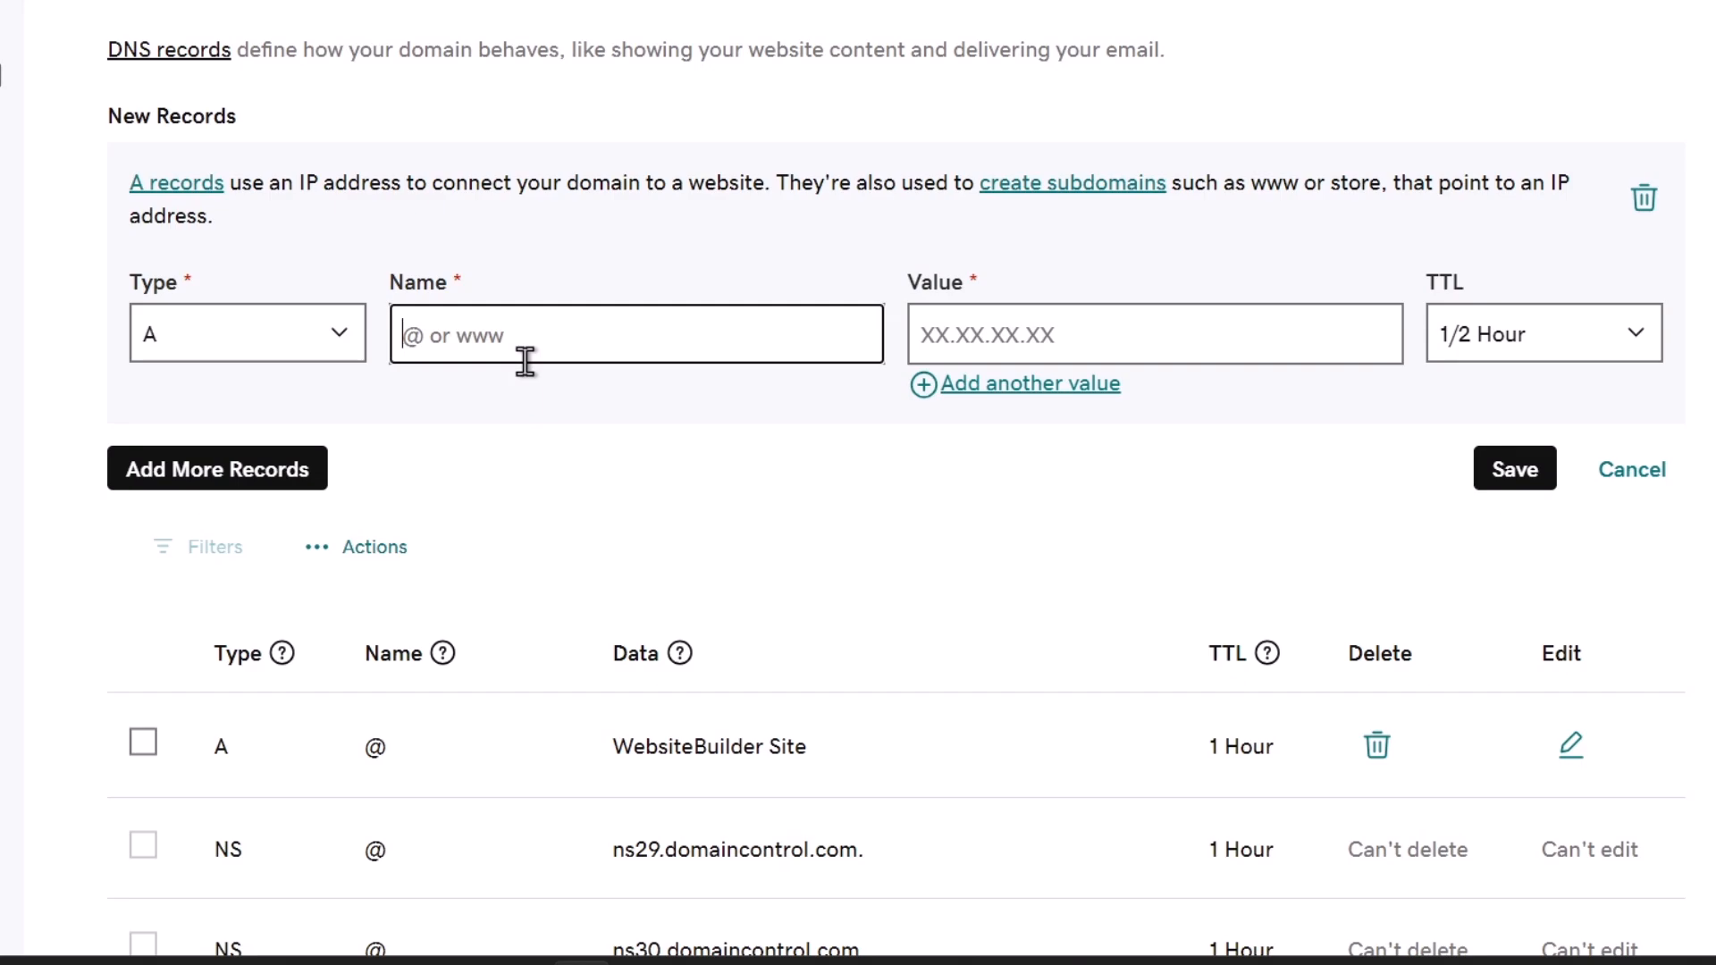
{"action": "type", "text": "soon"}
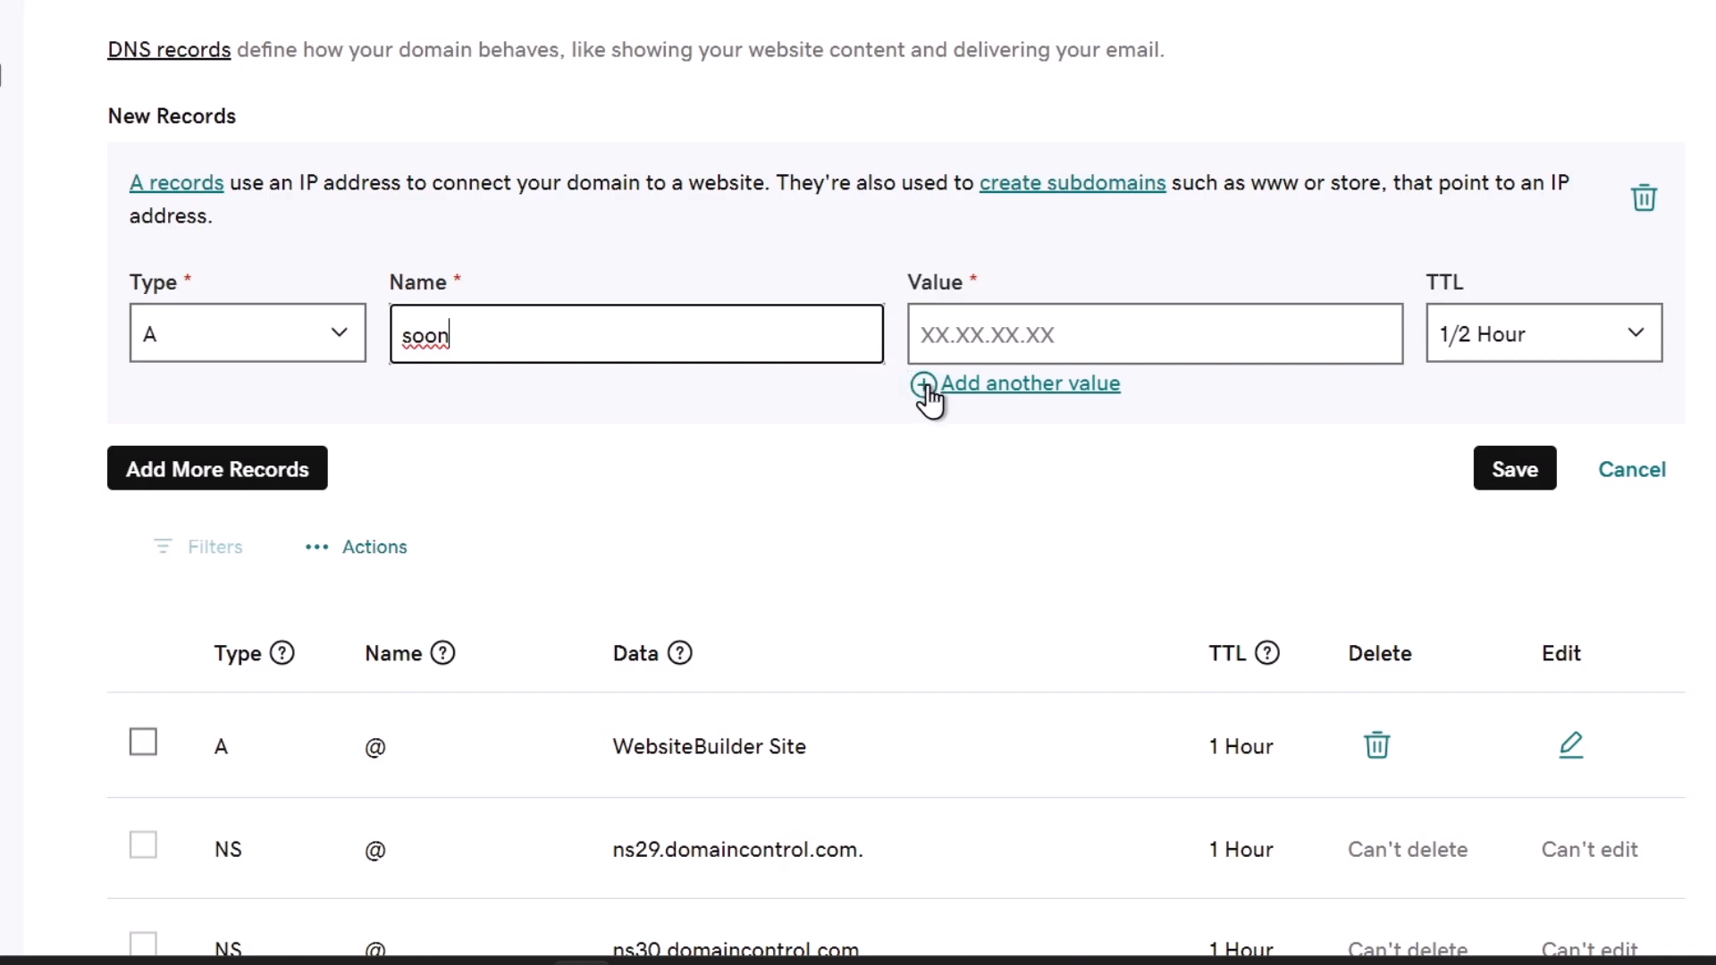
{"action": "left_click", "coordinate": [1545, 332]}
{"action": "type", "text": "blog"}
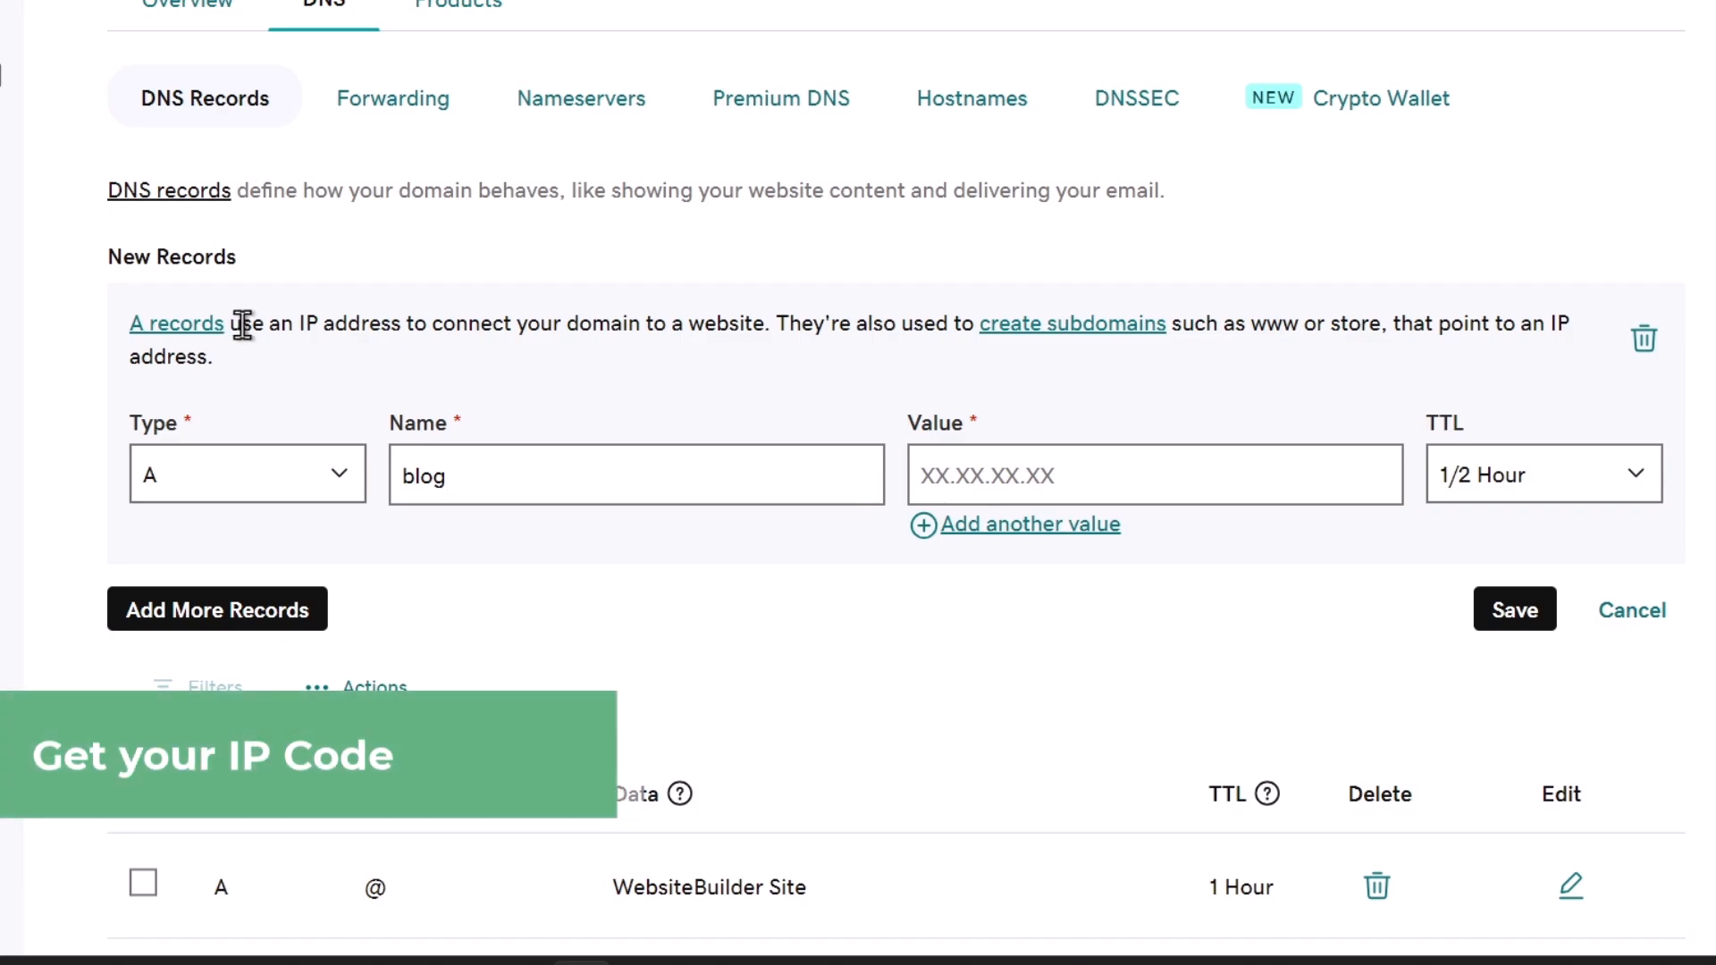
- Read the help article on A-record subdomains, highlighting the Name rules and hostname example
{"action": "left_click_drag", "start_coordinate": [236, 324], "coordinate": [799, 323]}
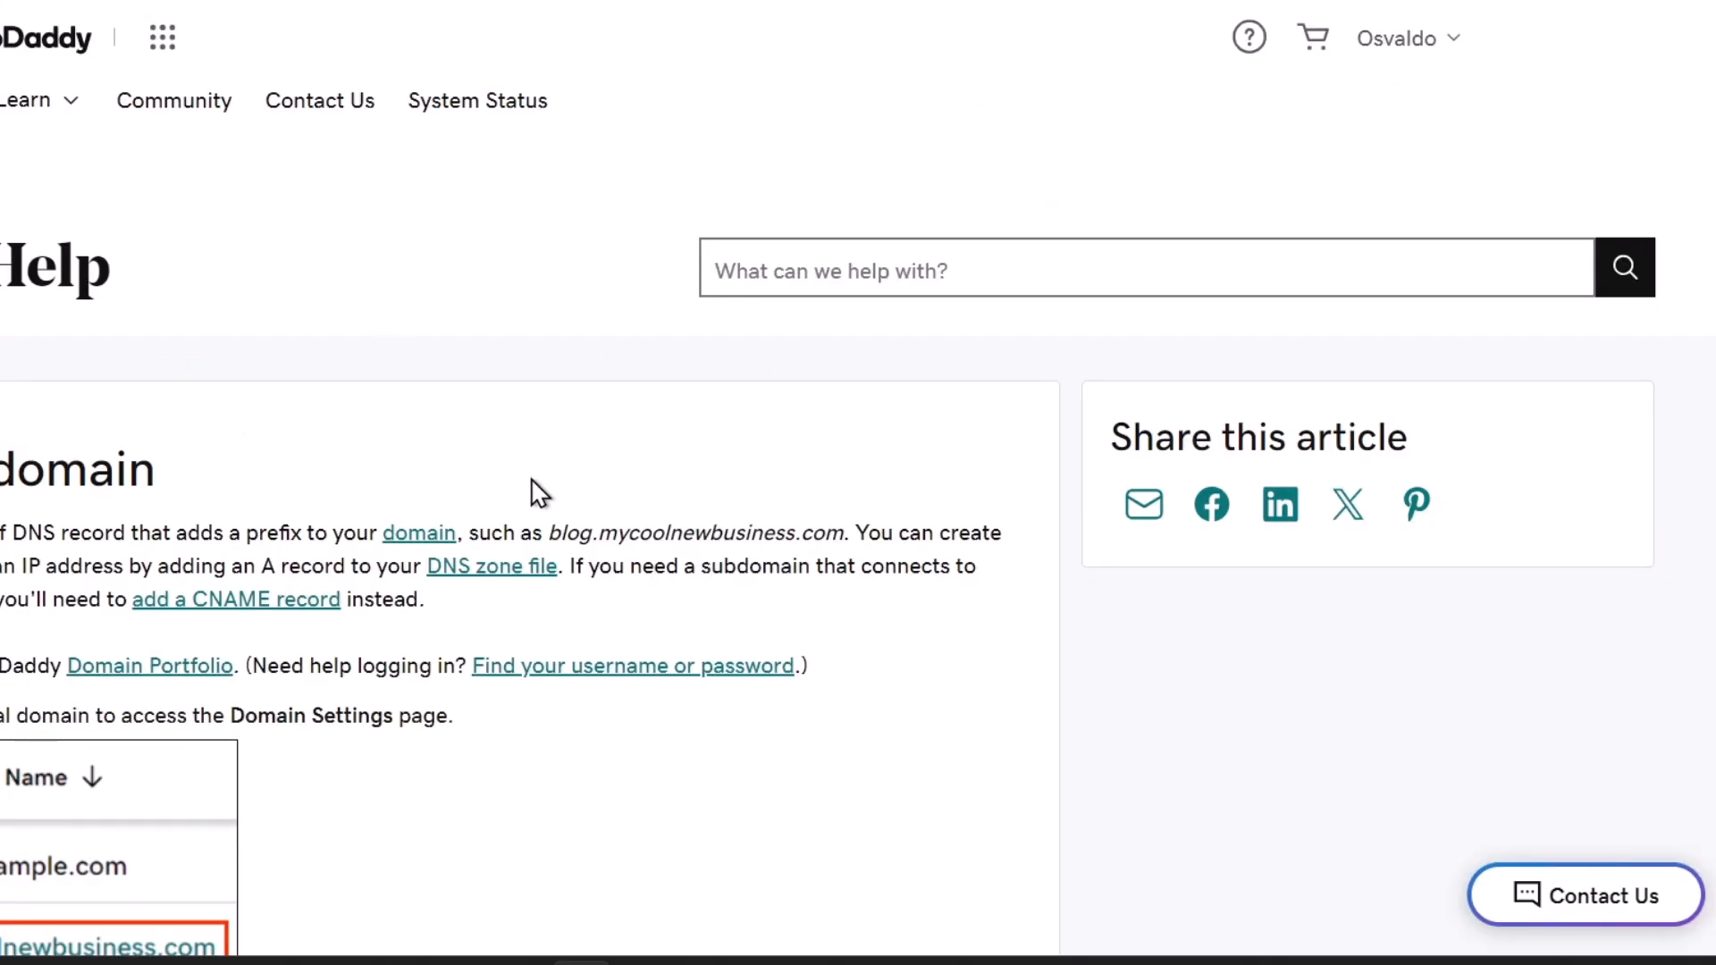
{"action": "scroll", "scroll_direction": "down", "scroll_amount": 3}
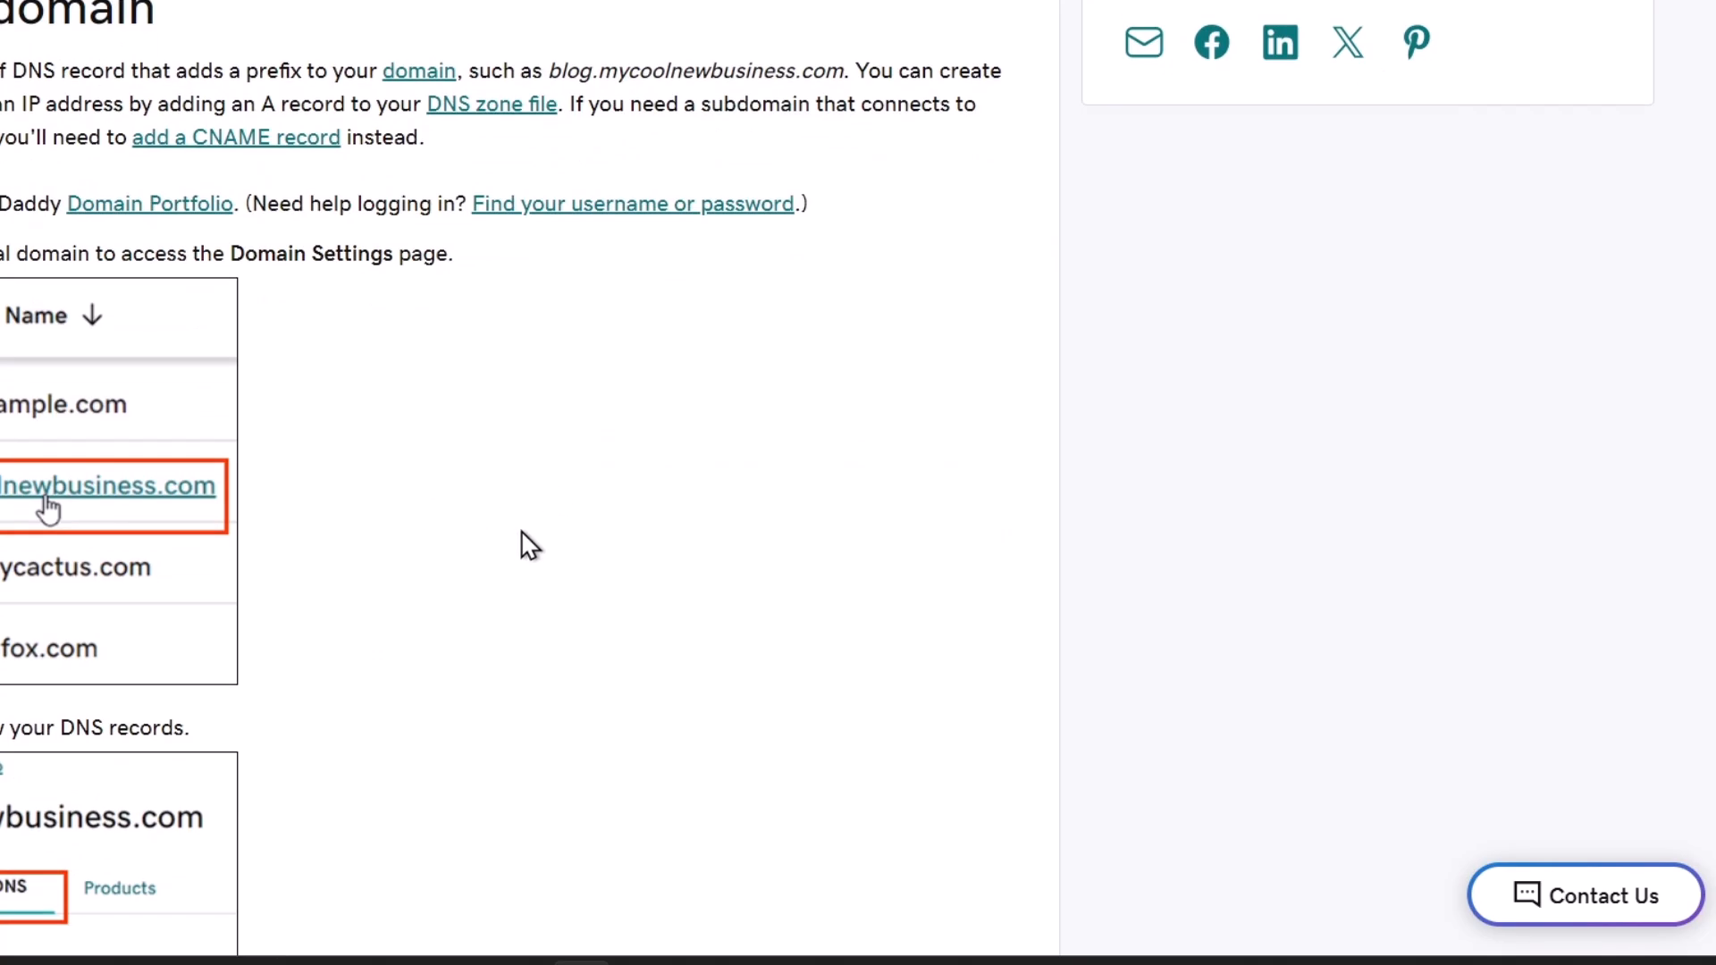
{"action": "scroll", "scroll_direction": "down", "scroll_amount": 3}
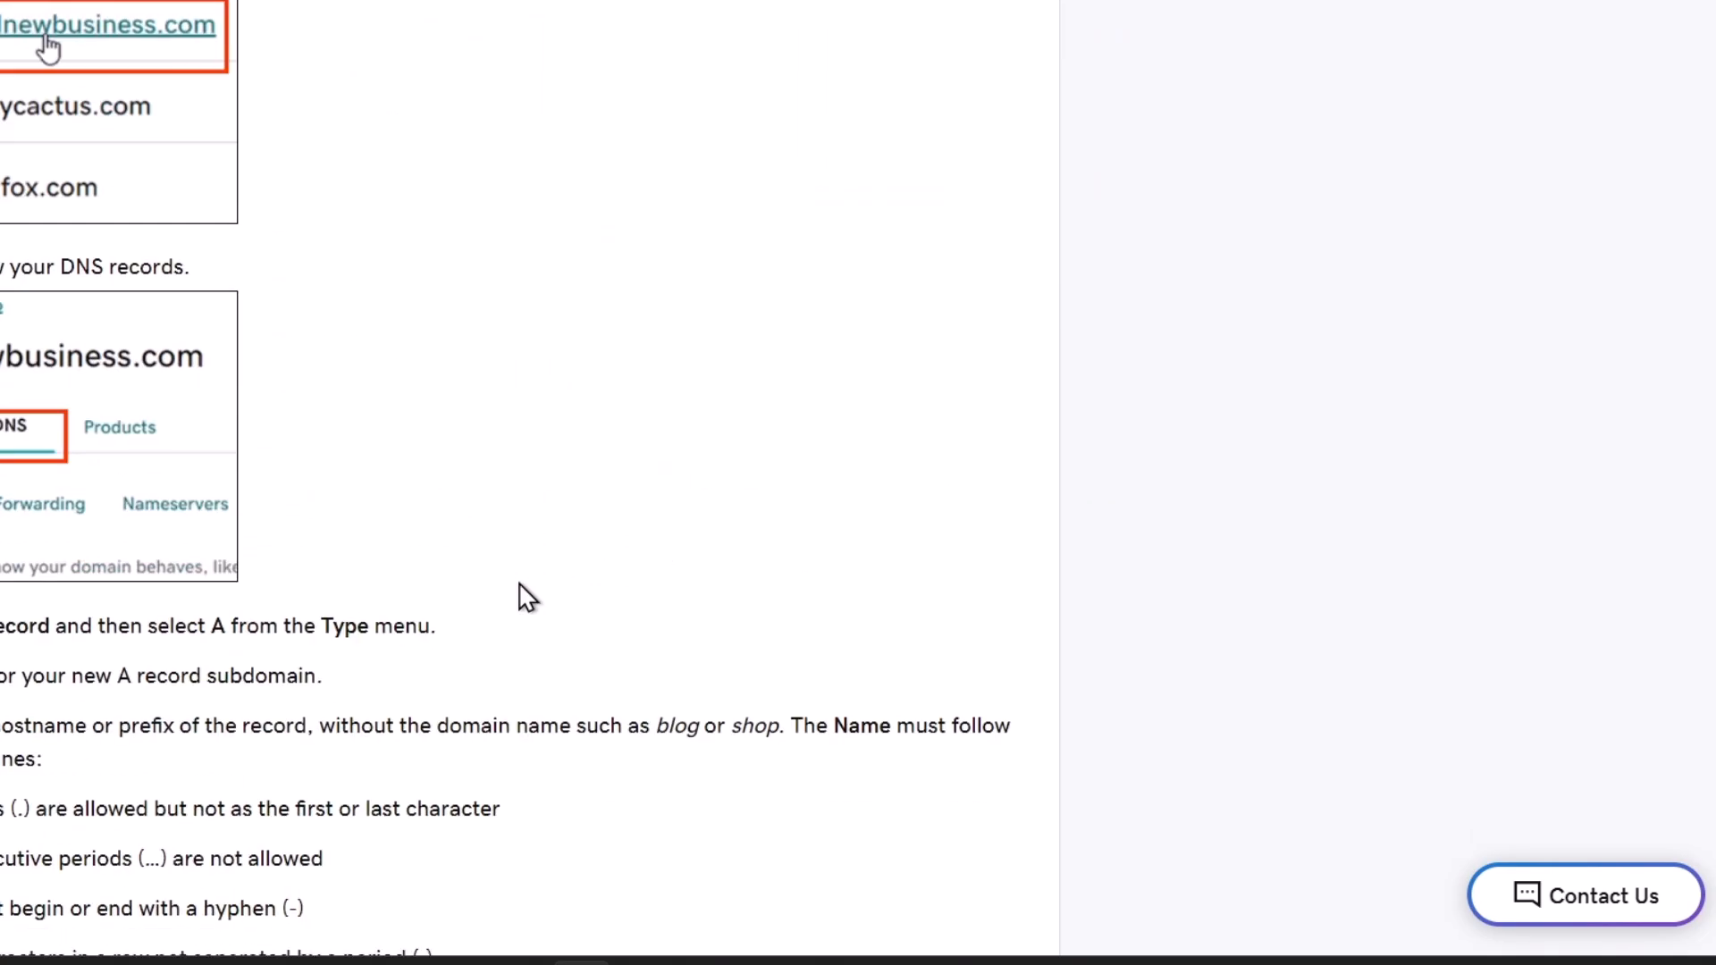
{"action": "scroll", "scroll_direction": "down", "scroll_amount": 3}
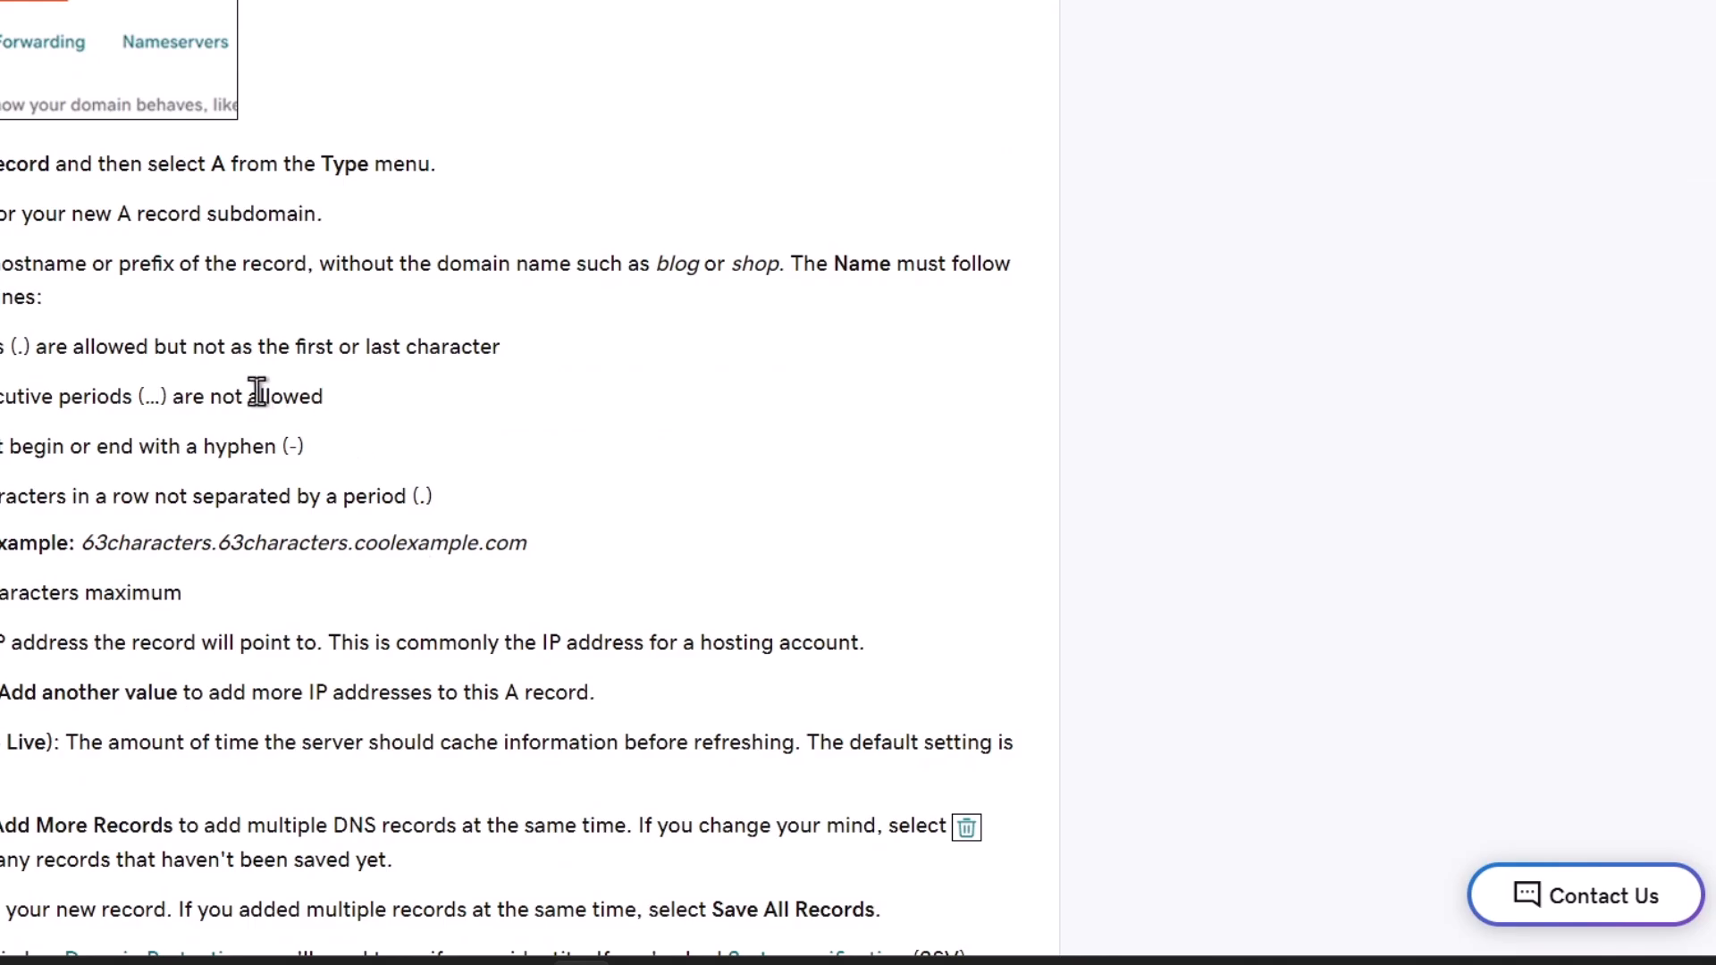
{"action": "mouse_move", "coordinate": [357, 332]}
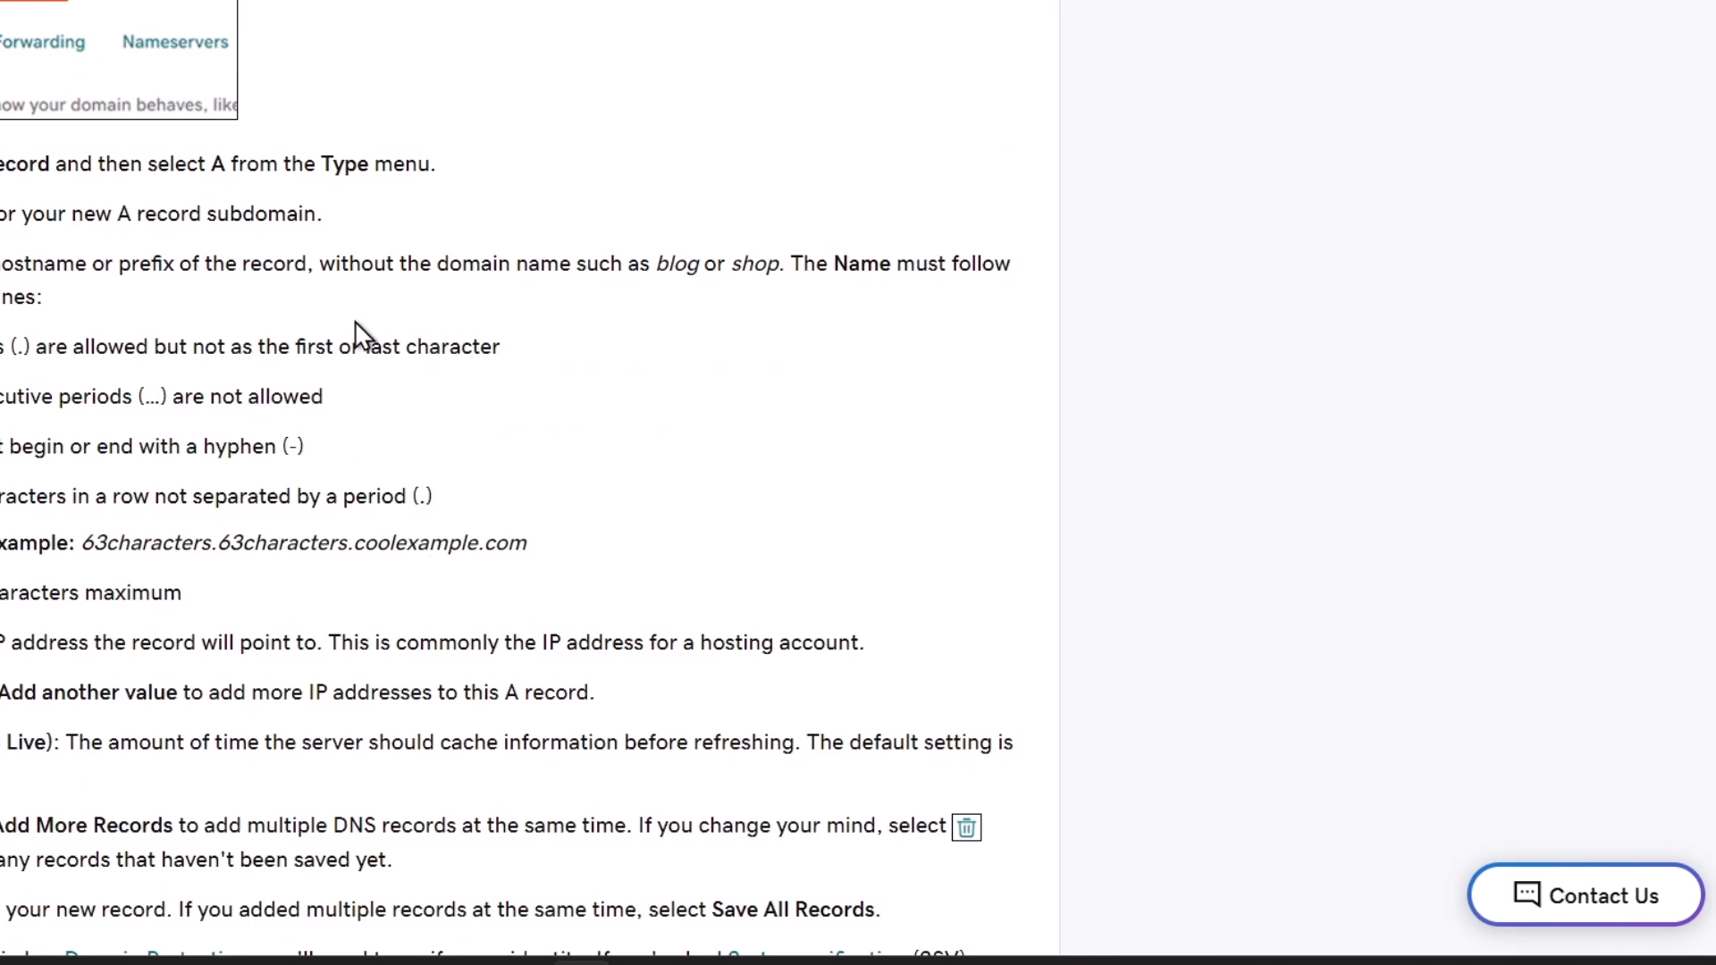
{"action": "double_click", "coordinate": [18, 166]}
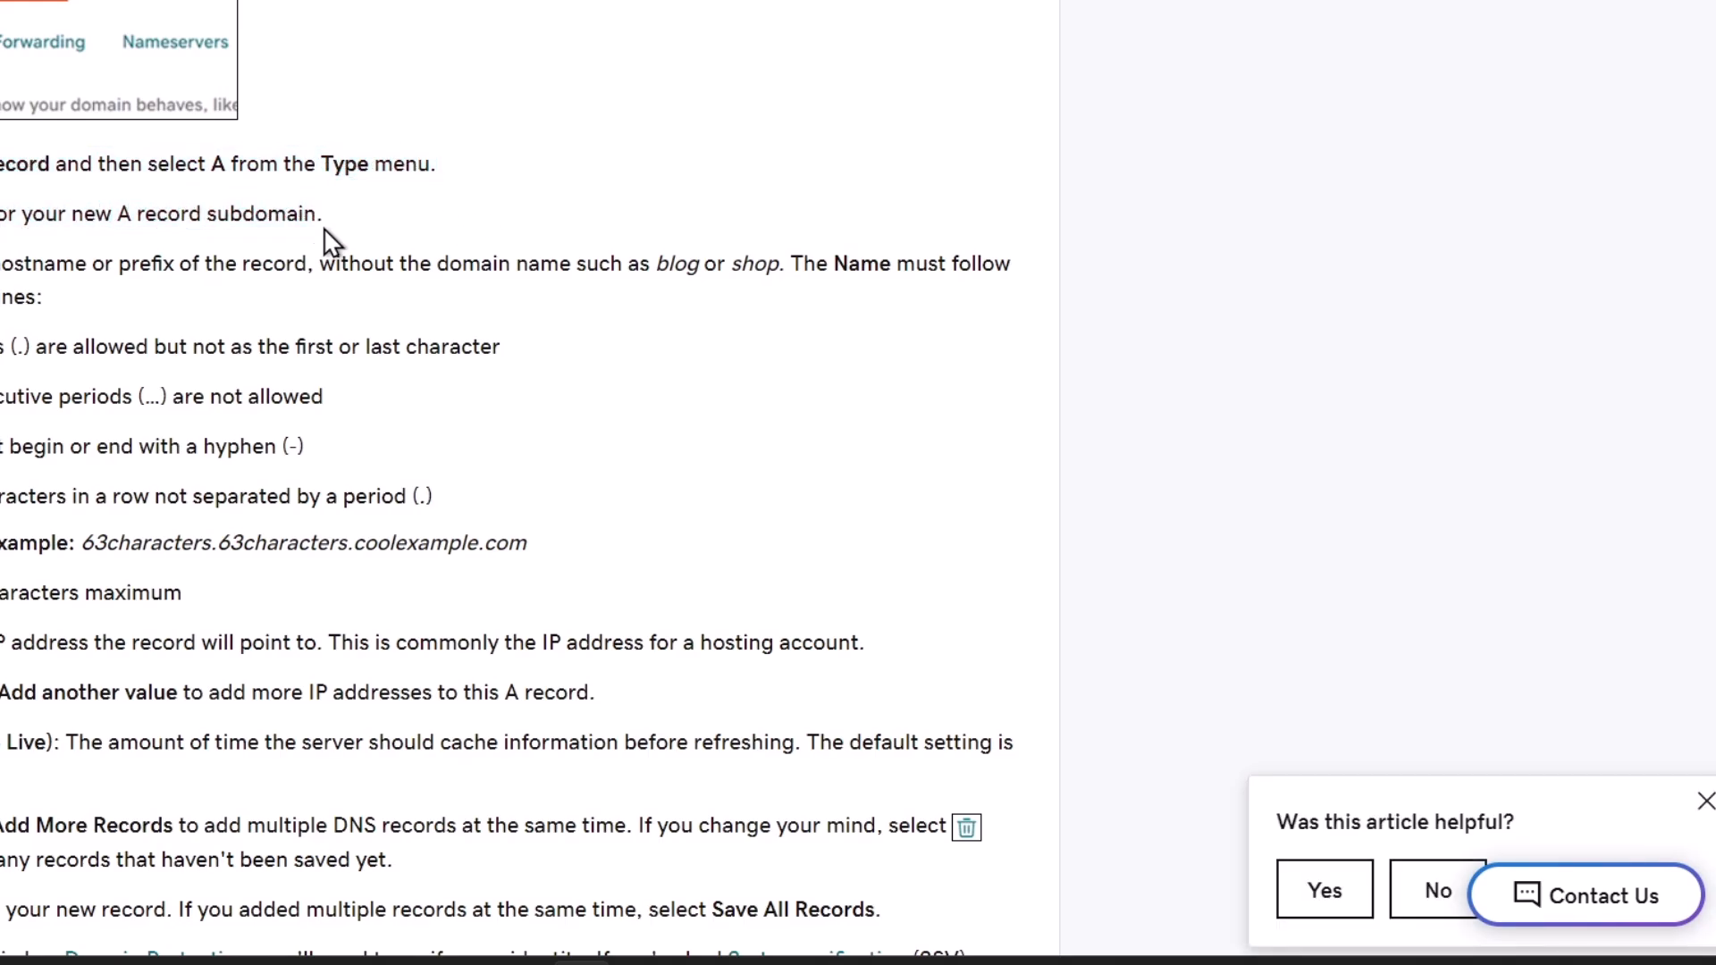
{"action": "mouse_move", "coordinate": [93, 264]}
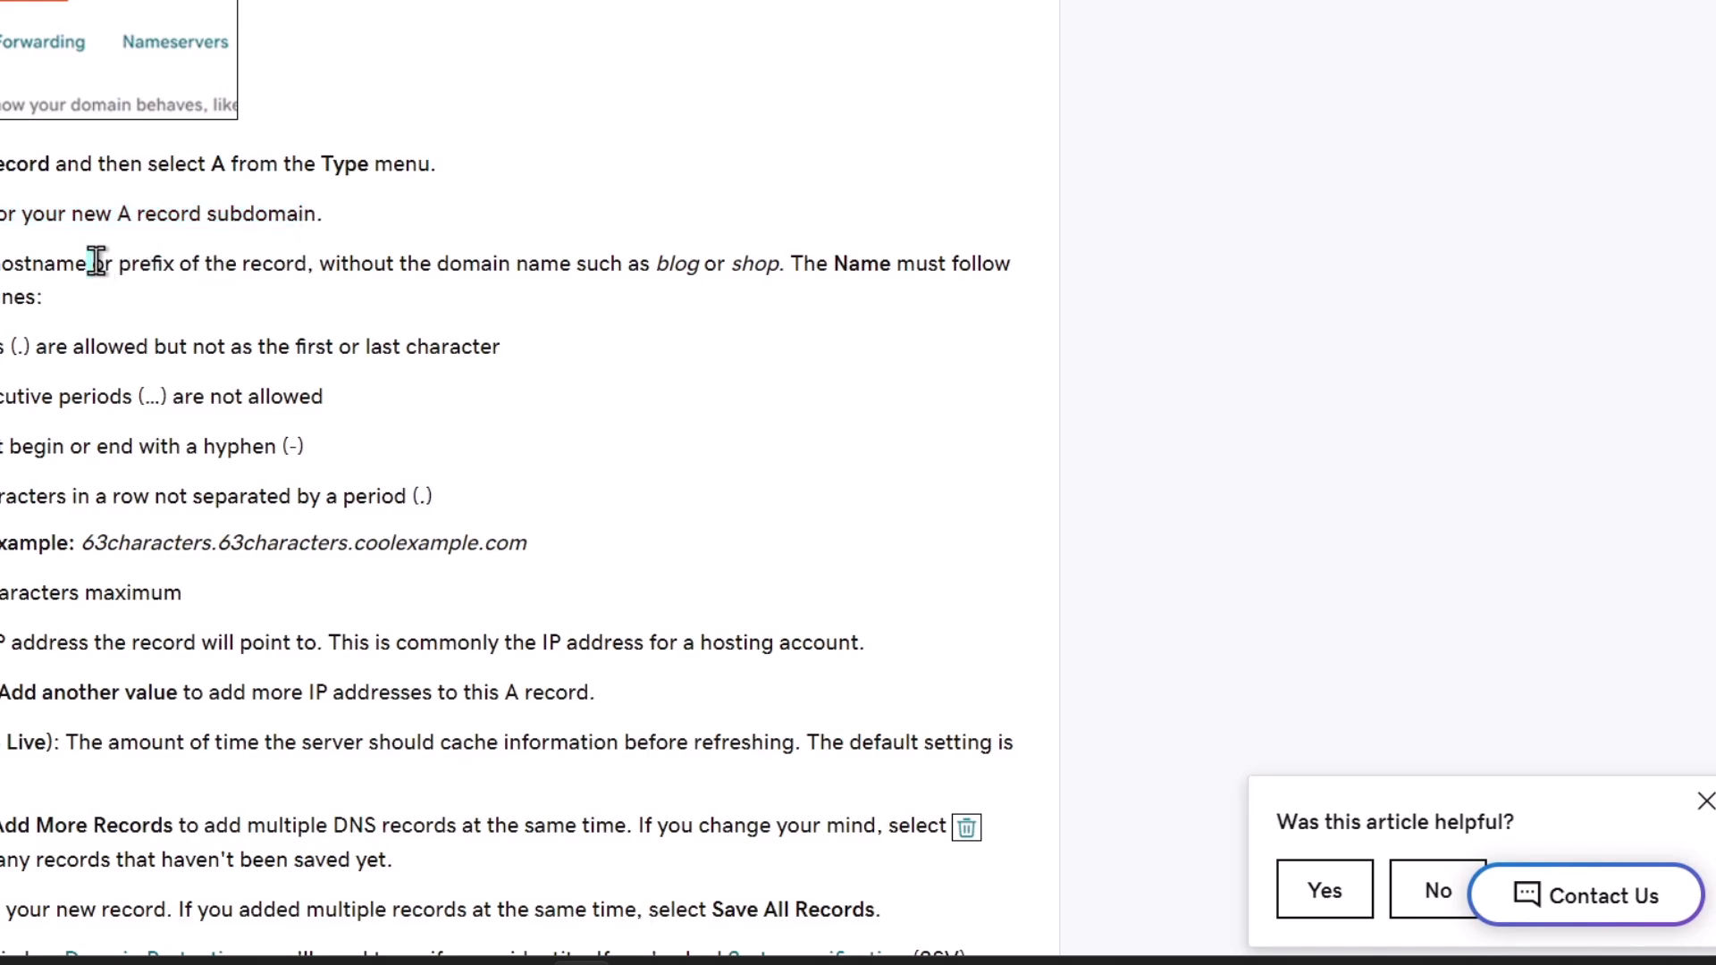
{"action": "left_click_drag", "start_coordinate": [93, 265], "coordinate": [767, 264]}
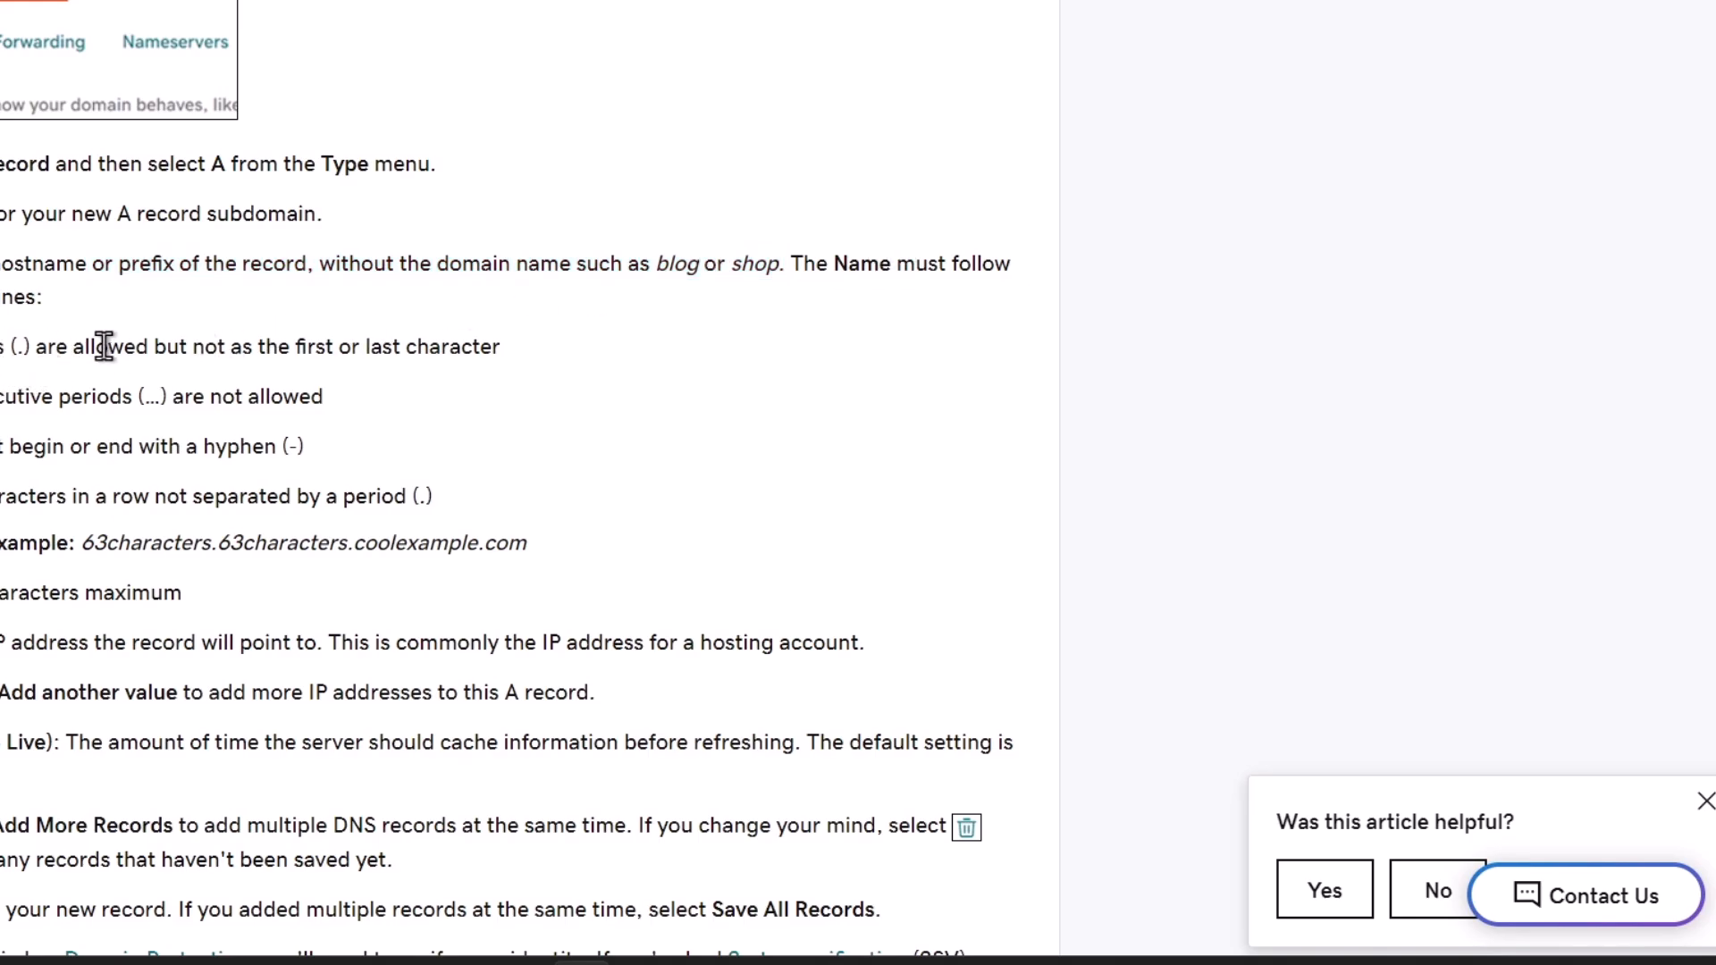
{"action": "left_click_drag", "start_coordinate": [103, 347], "coordinate": [498, 347]}
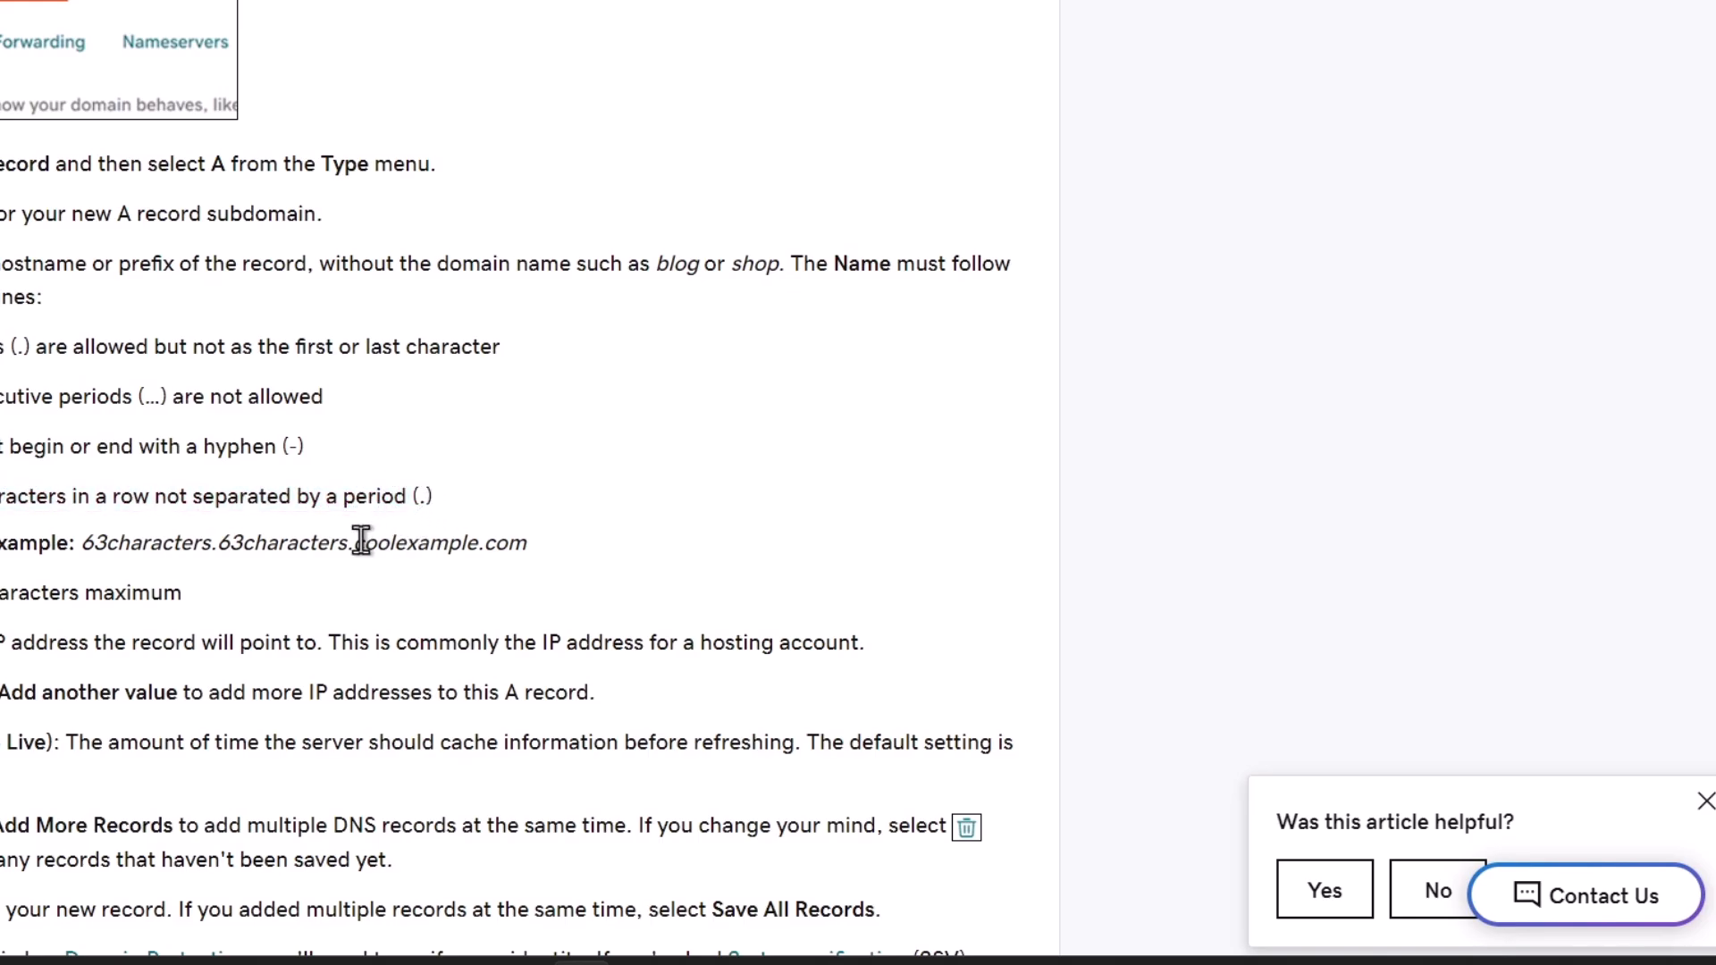
{"action": "left_click_drag", "start_coordinate": [85, 542], "coordinate": [398, 541]}
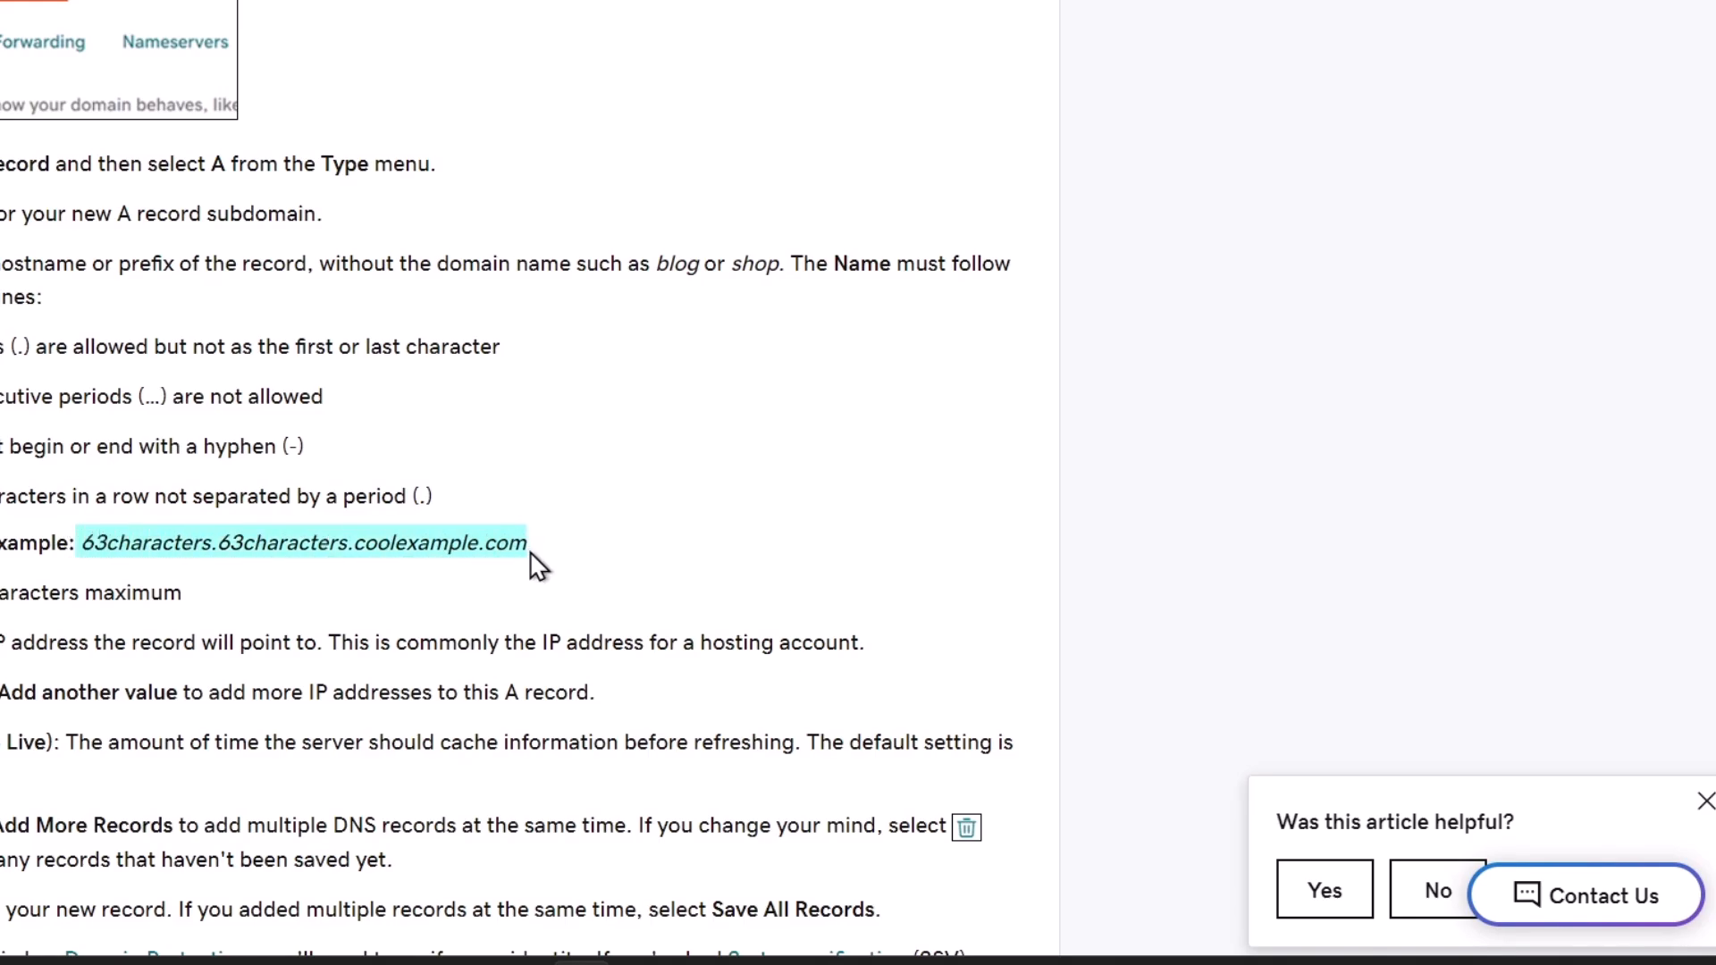
{"action": "scroll", "scroll_direction": "down", "scroll_amount": 3}
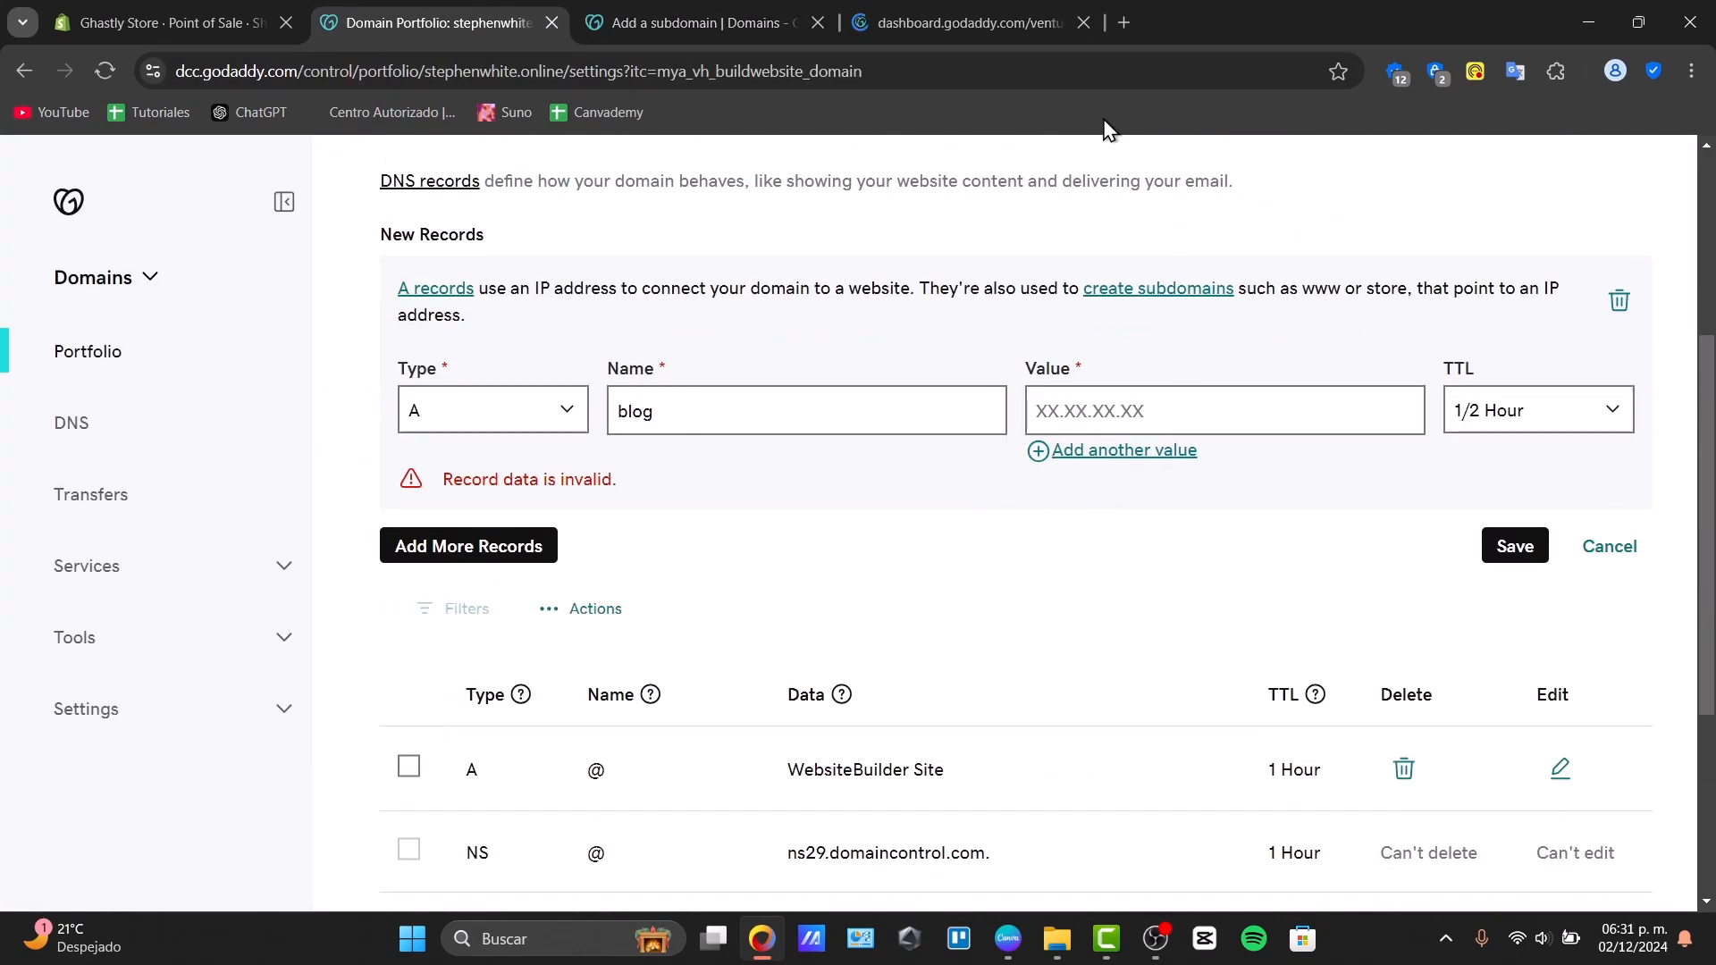
{"action": "left_click", "coordinate": [962, 23]}
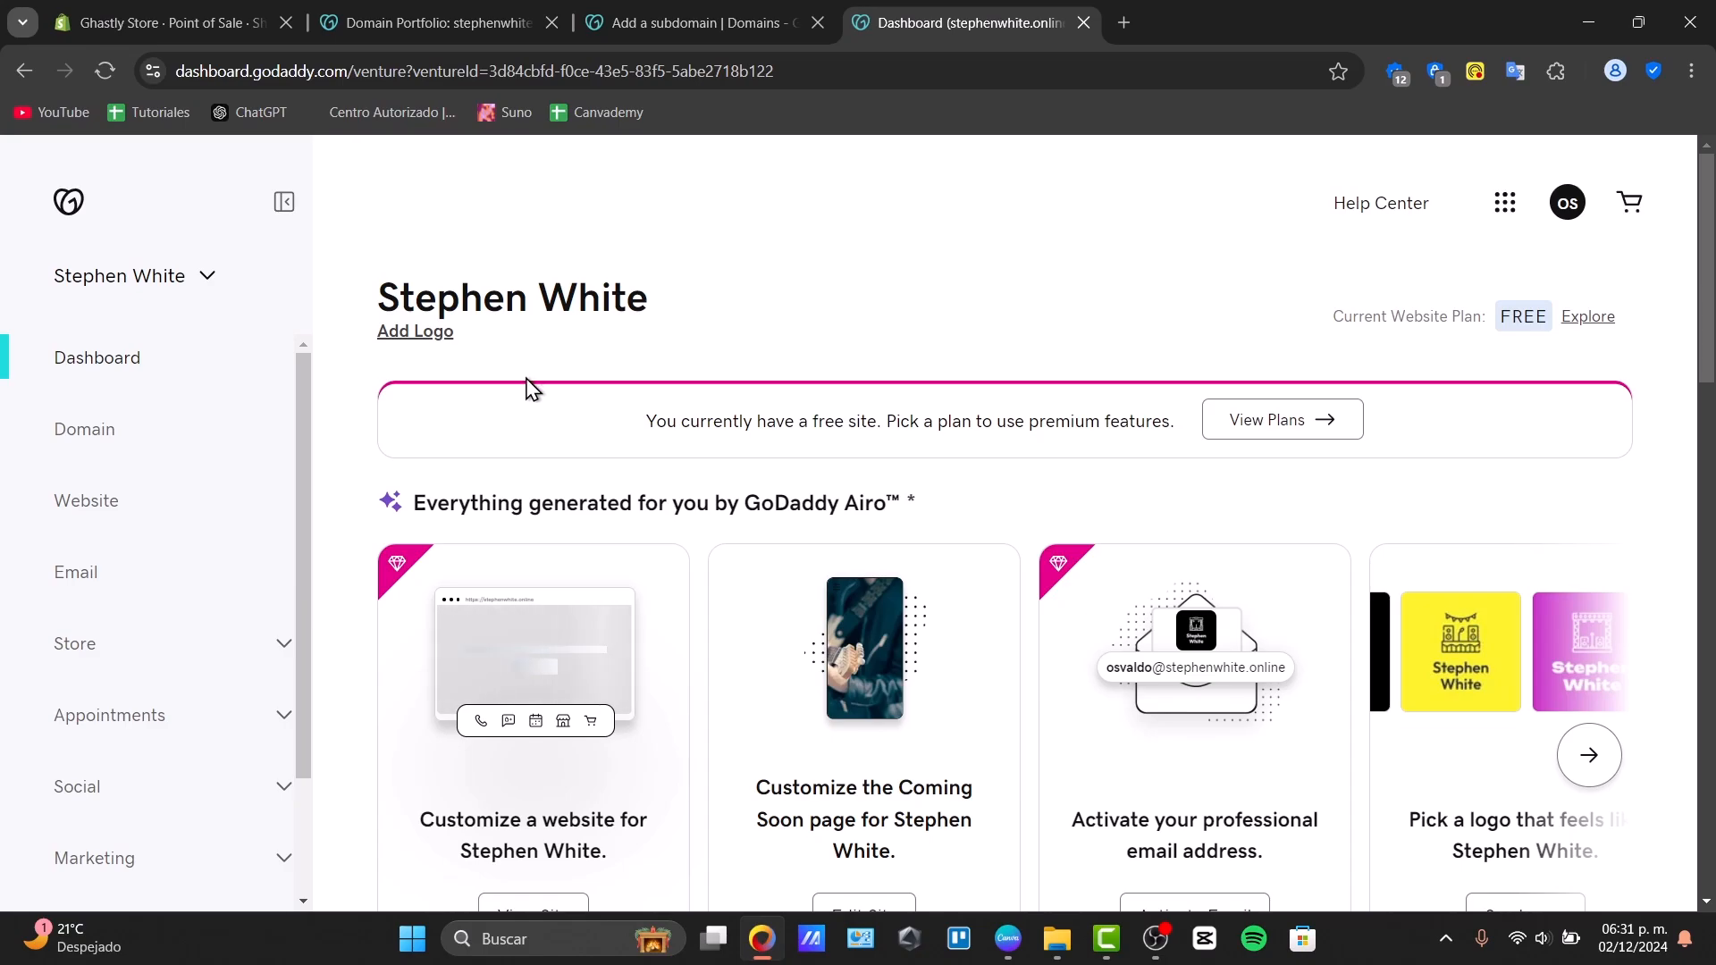
{"action": "scroll", "scroll_direction": "down", "scroll_amount": 3}
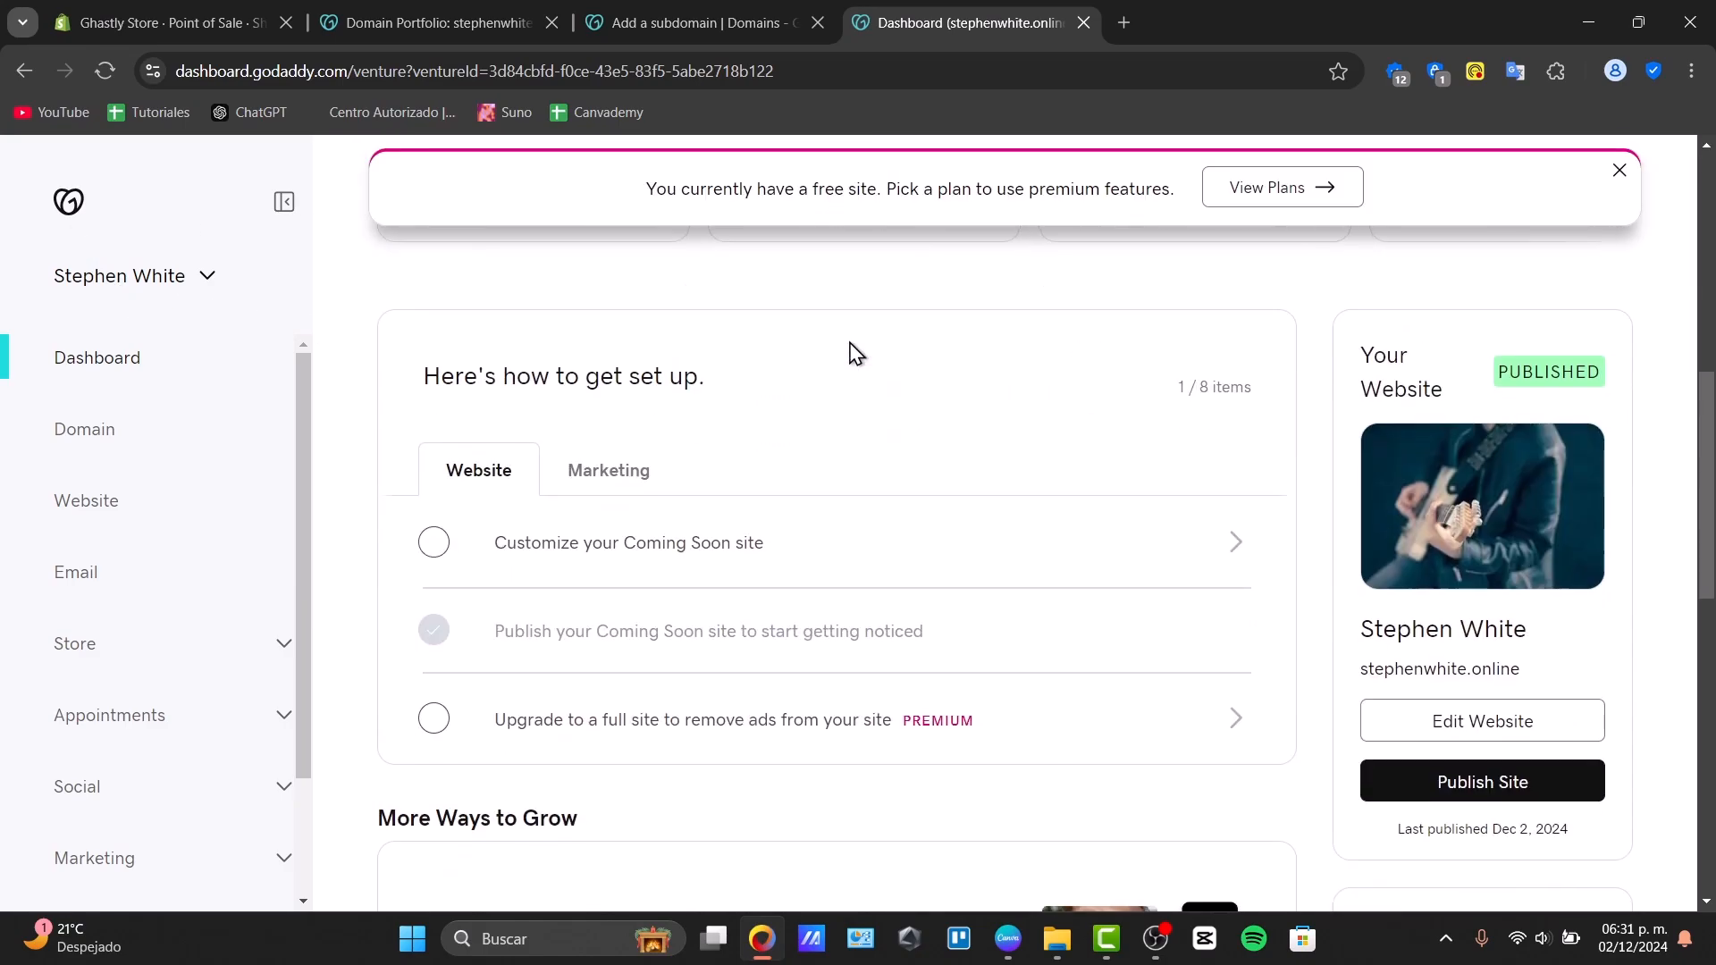
{"action": "scroll", "scroll_direction": "down", "scroll_amount": 3}
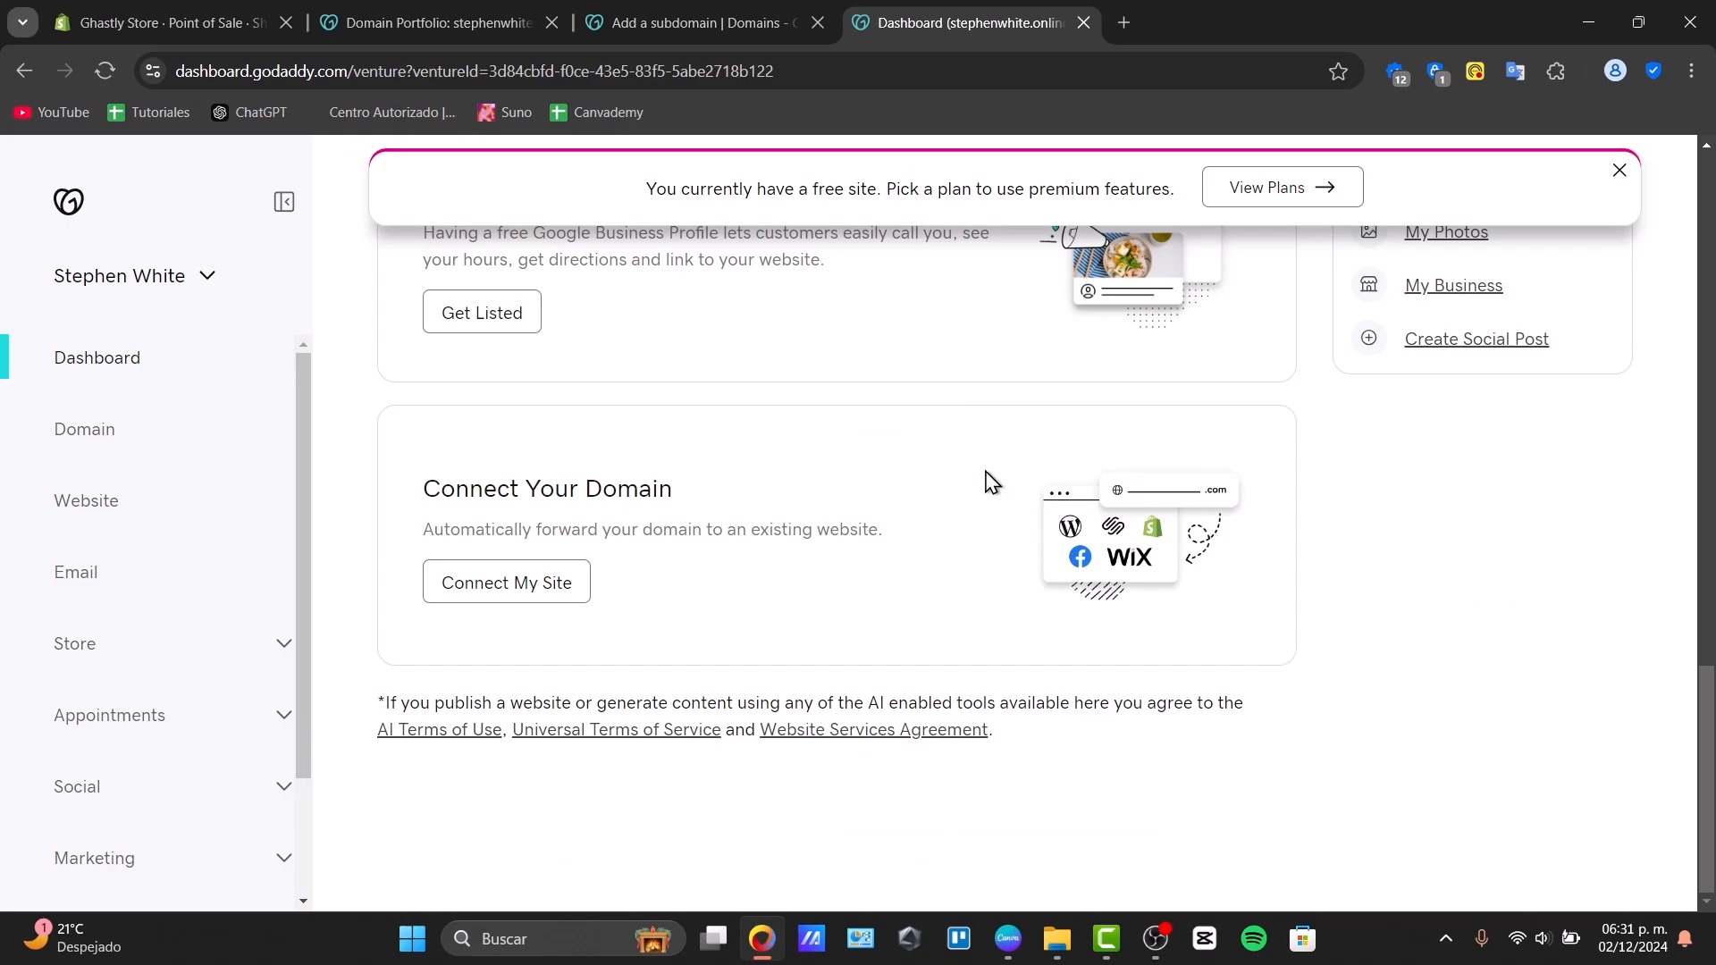
{"action": "left_click", "coordinate": [506, 583]}
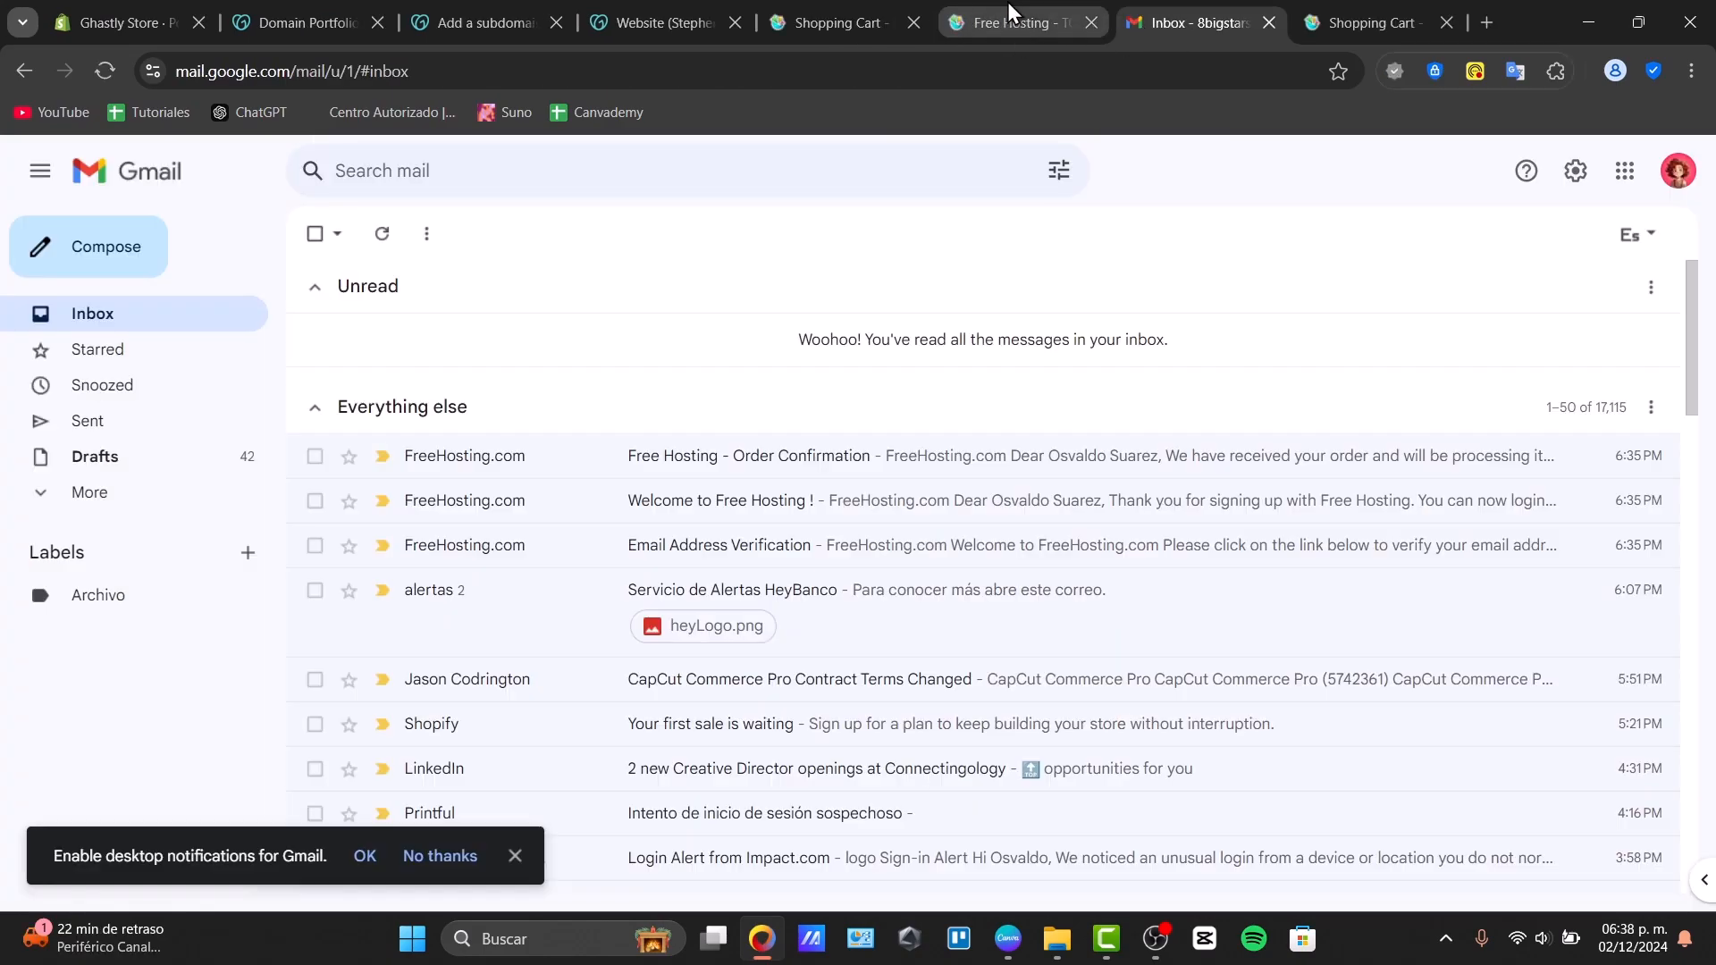
{"action": "left_click", "coordinate": [841, 24]}
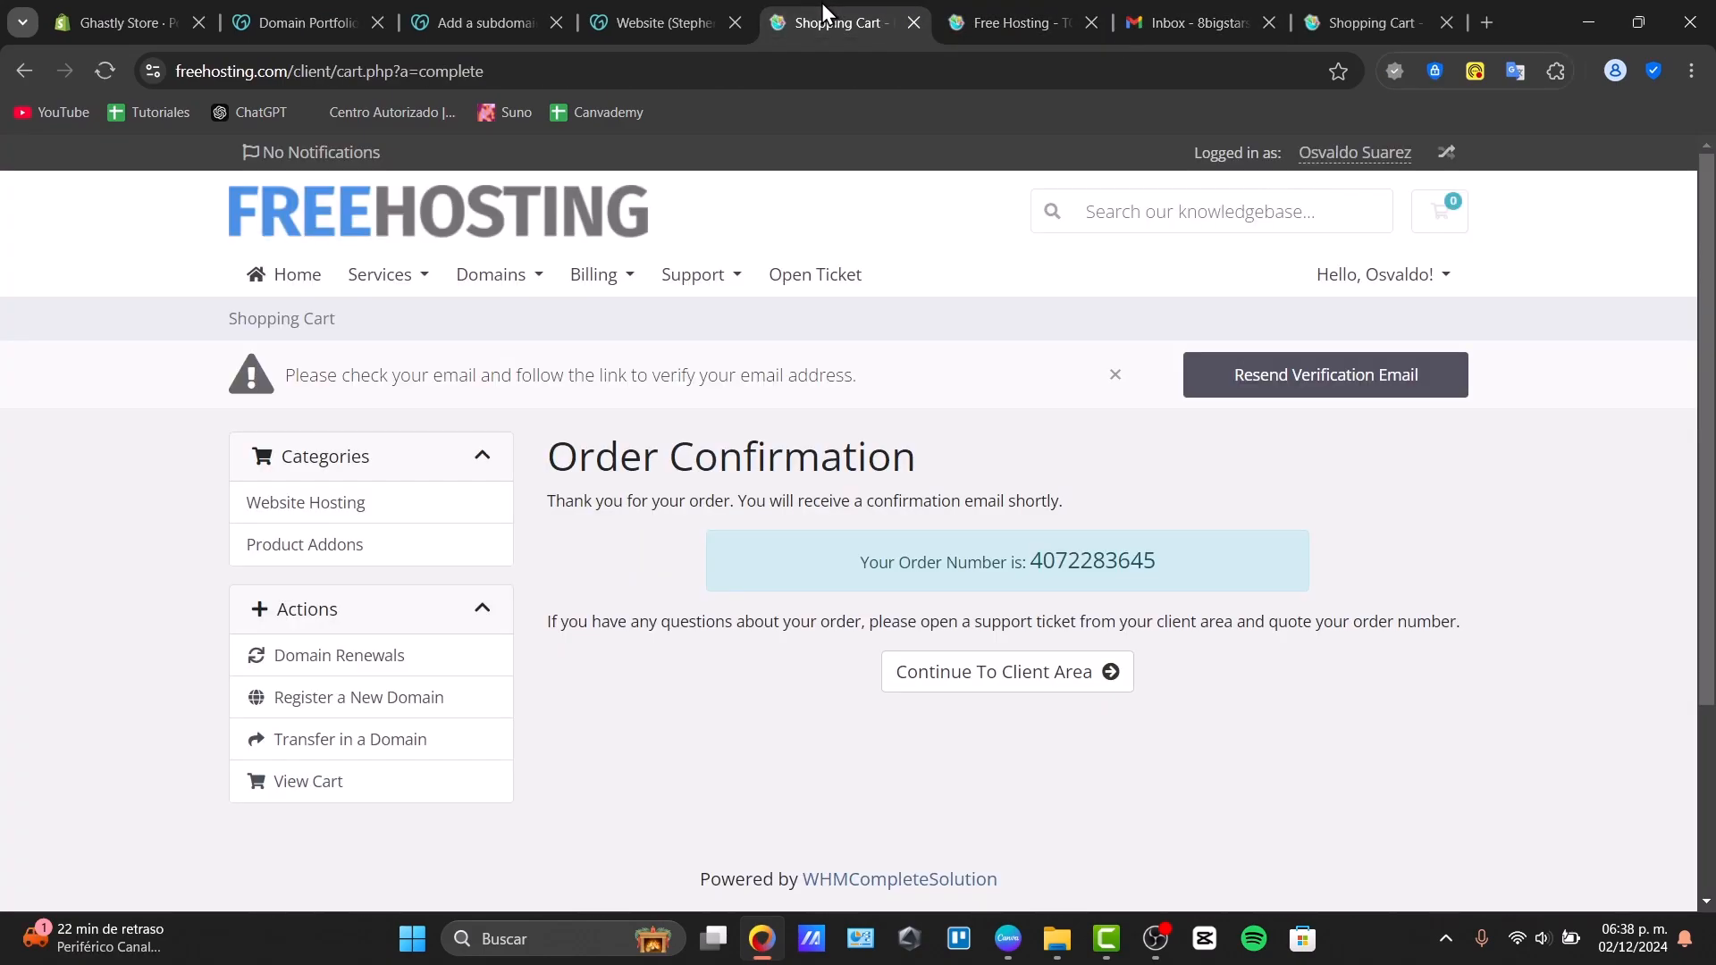
{"action": "left_click", "coordinate": [656, 24]}
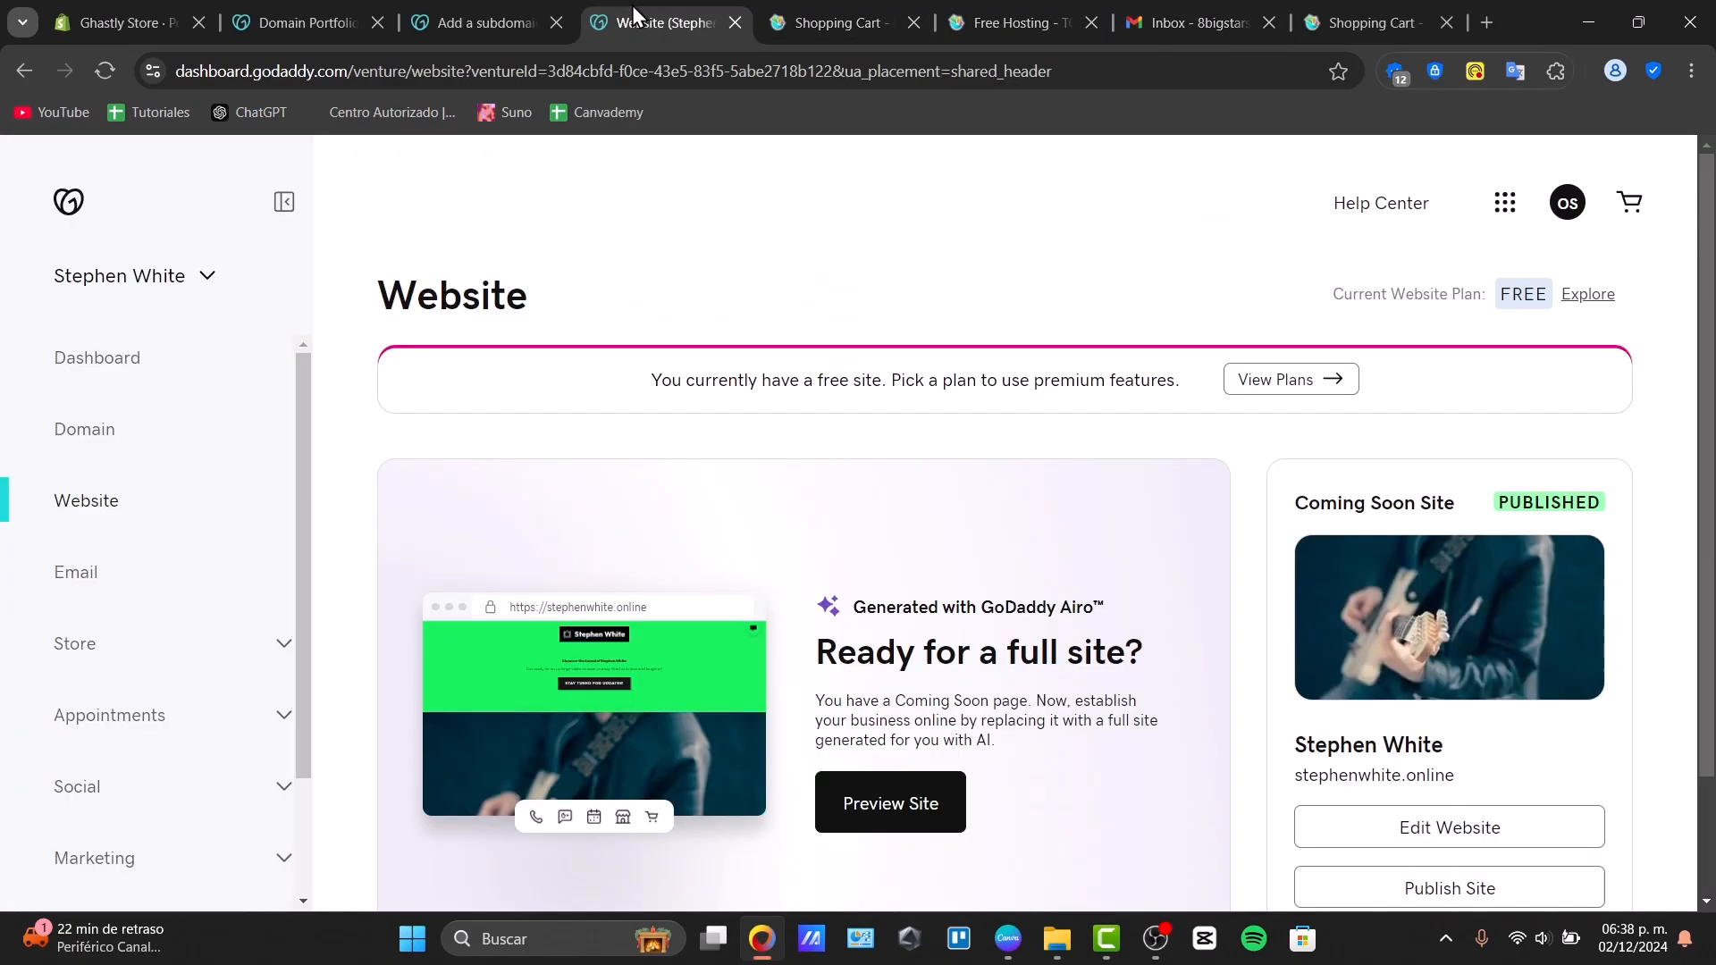
{"action": "left_click", "coordinate": [480, 23]}
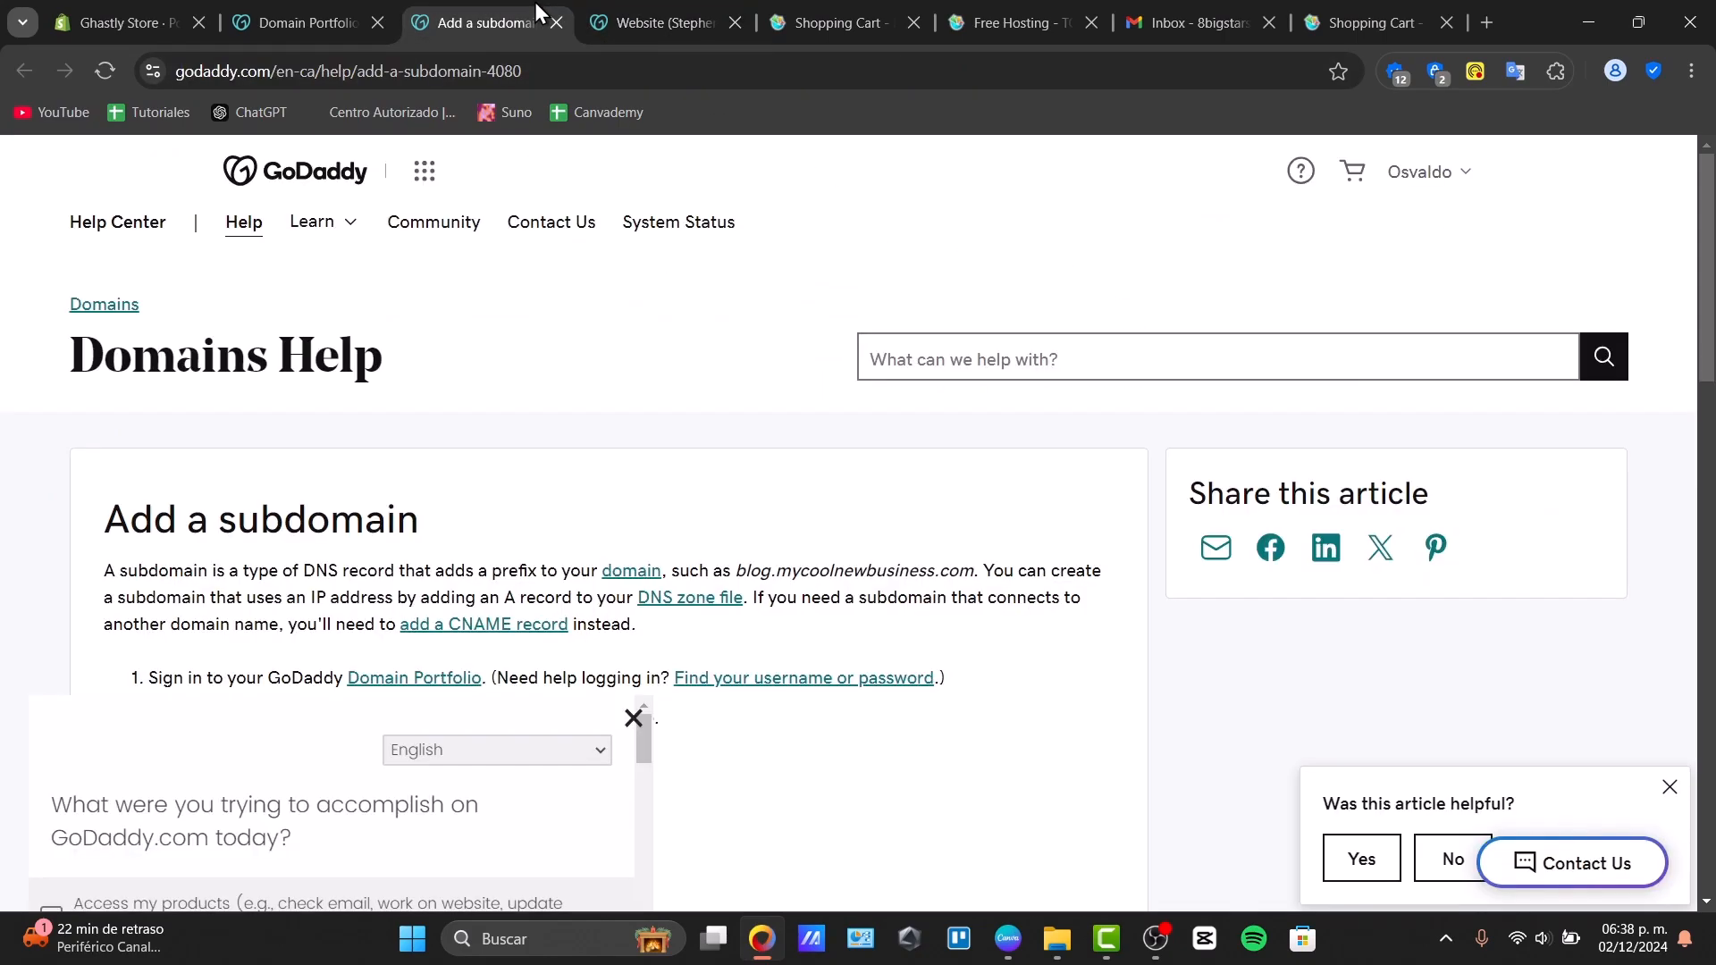
{"action": "left_click", "coordinate": [304, 23]}
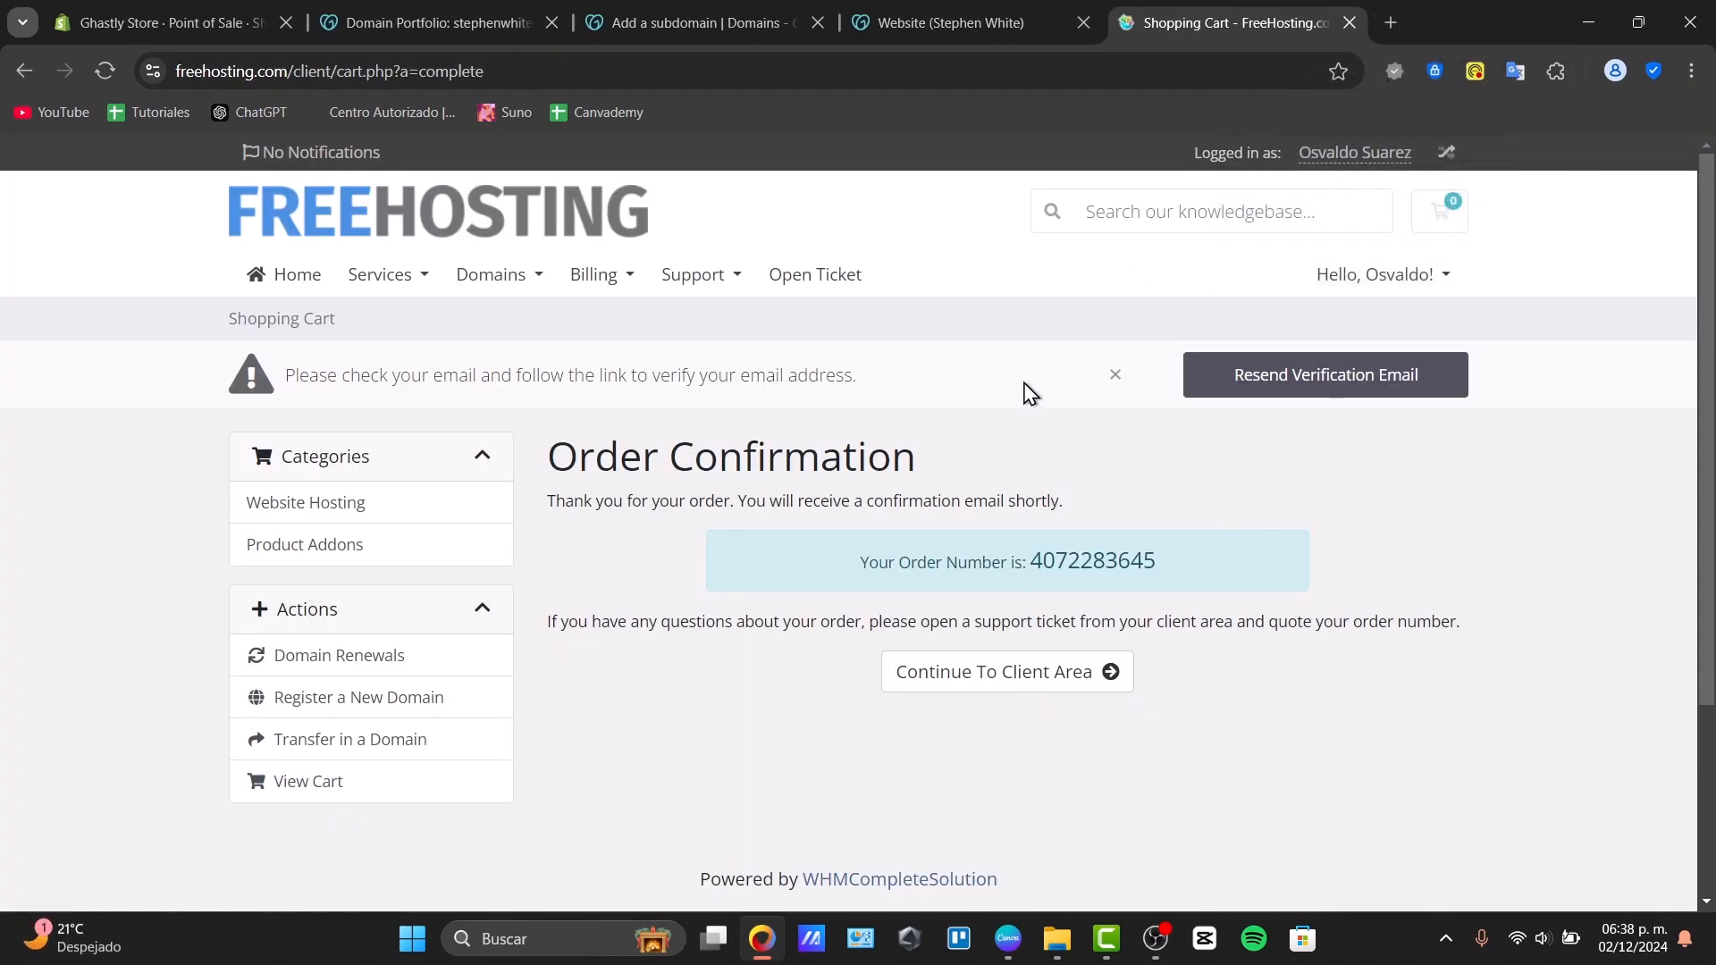
{"action": "left_click", "coordinate": [425, 23]}
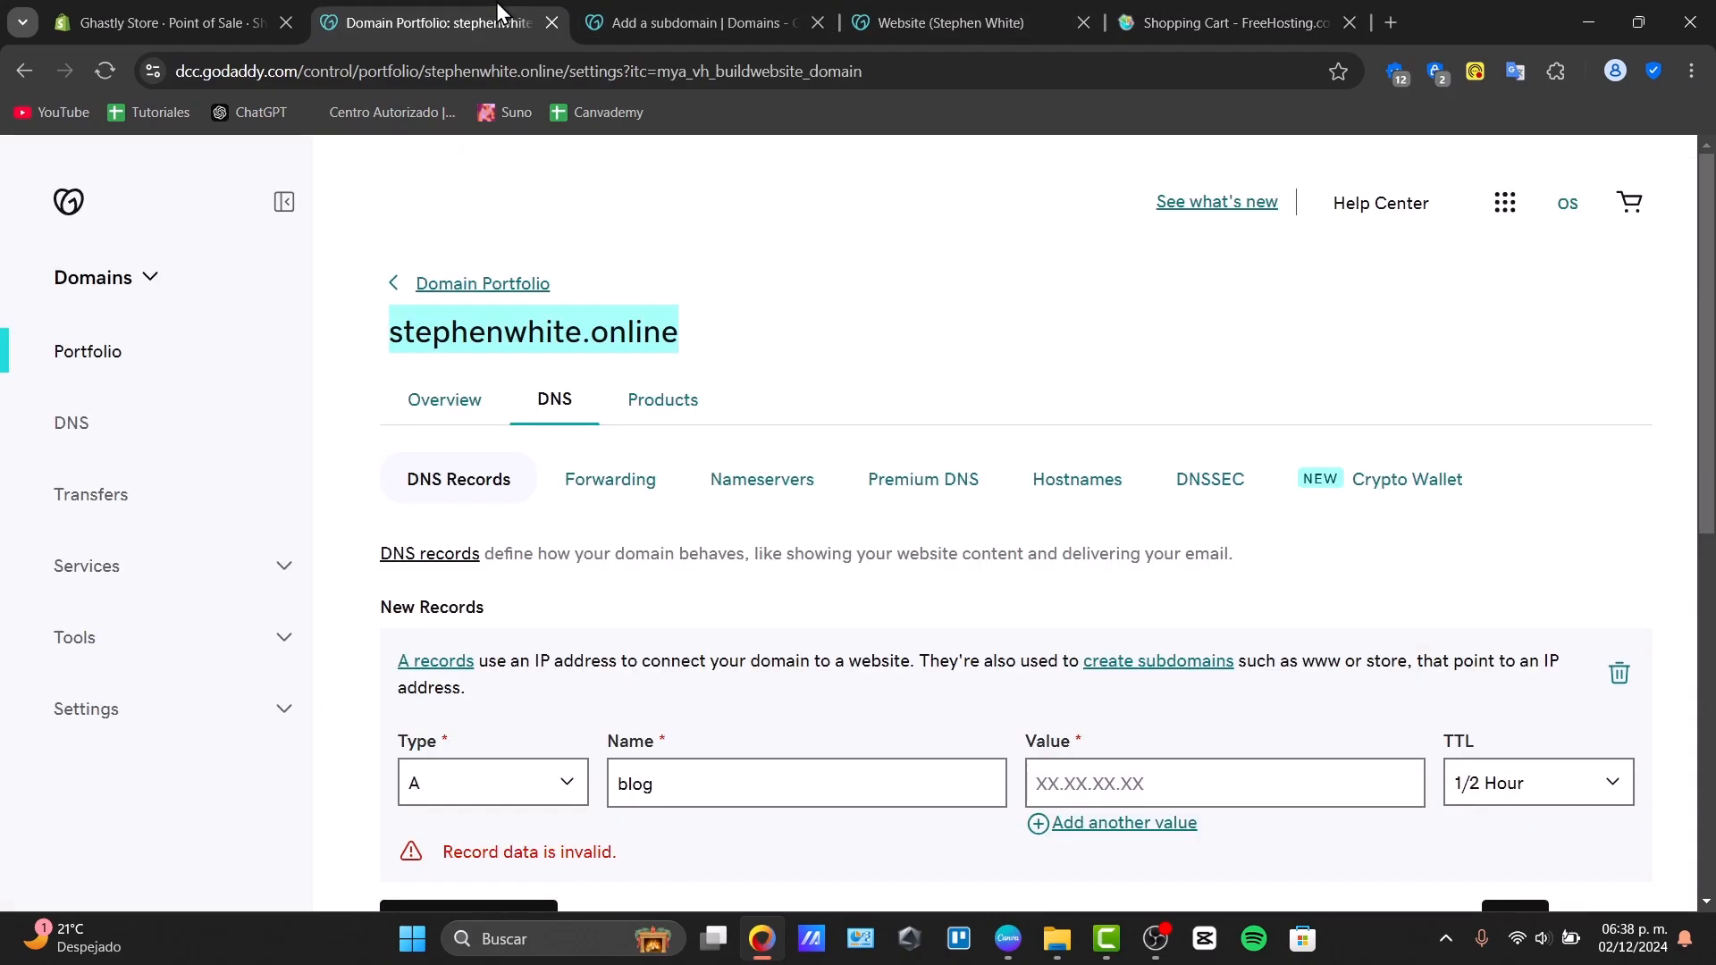
{"action": "mouse_move", "coordinate": [497, 40]}
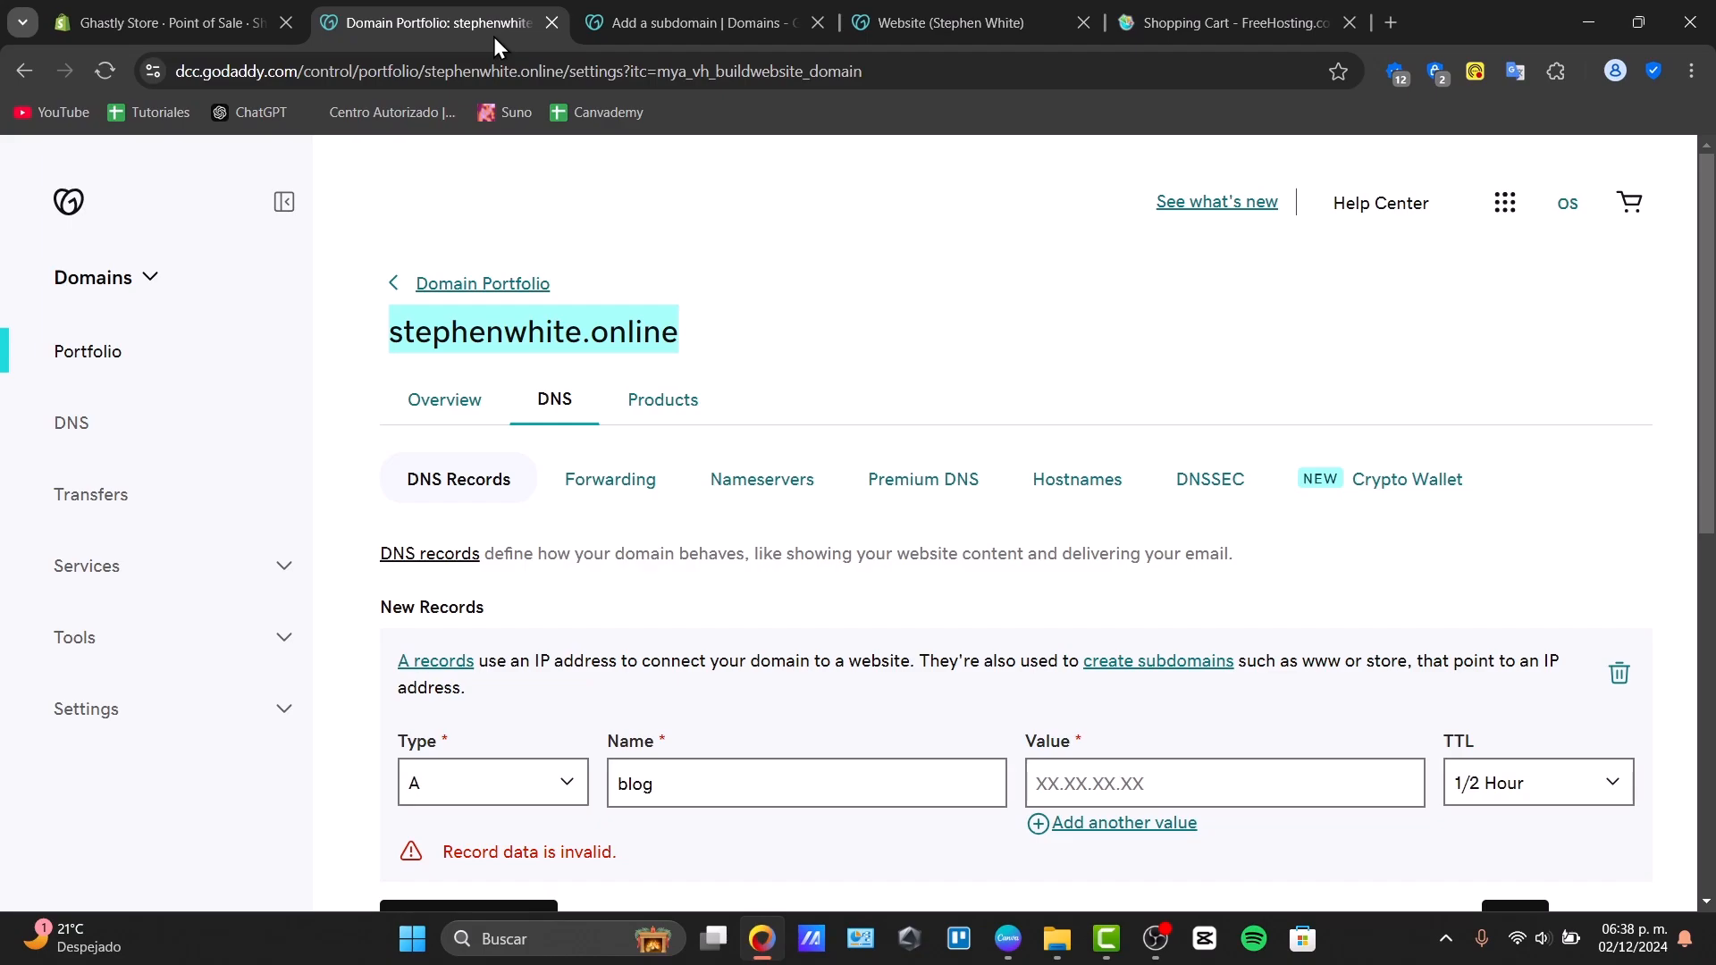
- Set the blog A record's value to 192.168.1.1 and save it
{"action": "scroll", "scroll_direction": "down", "scroll_amount": 3}
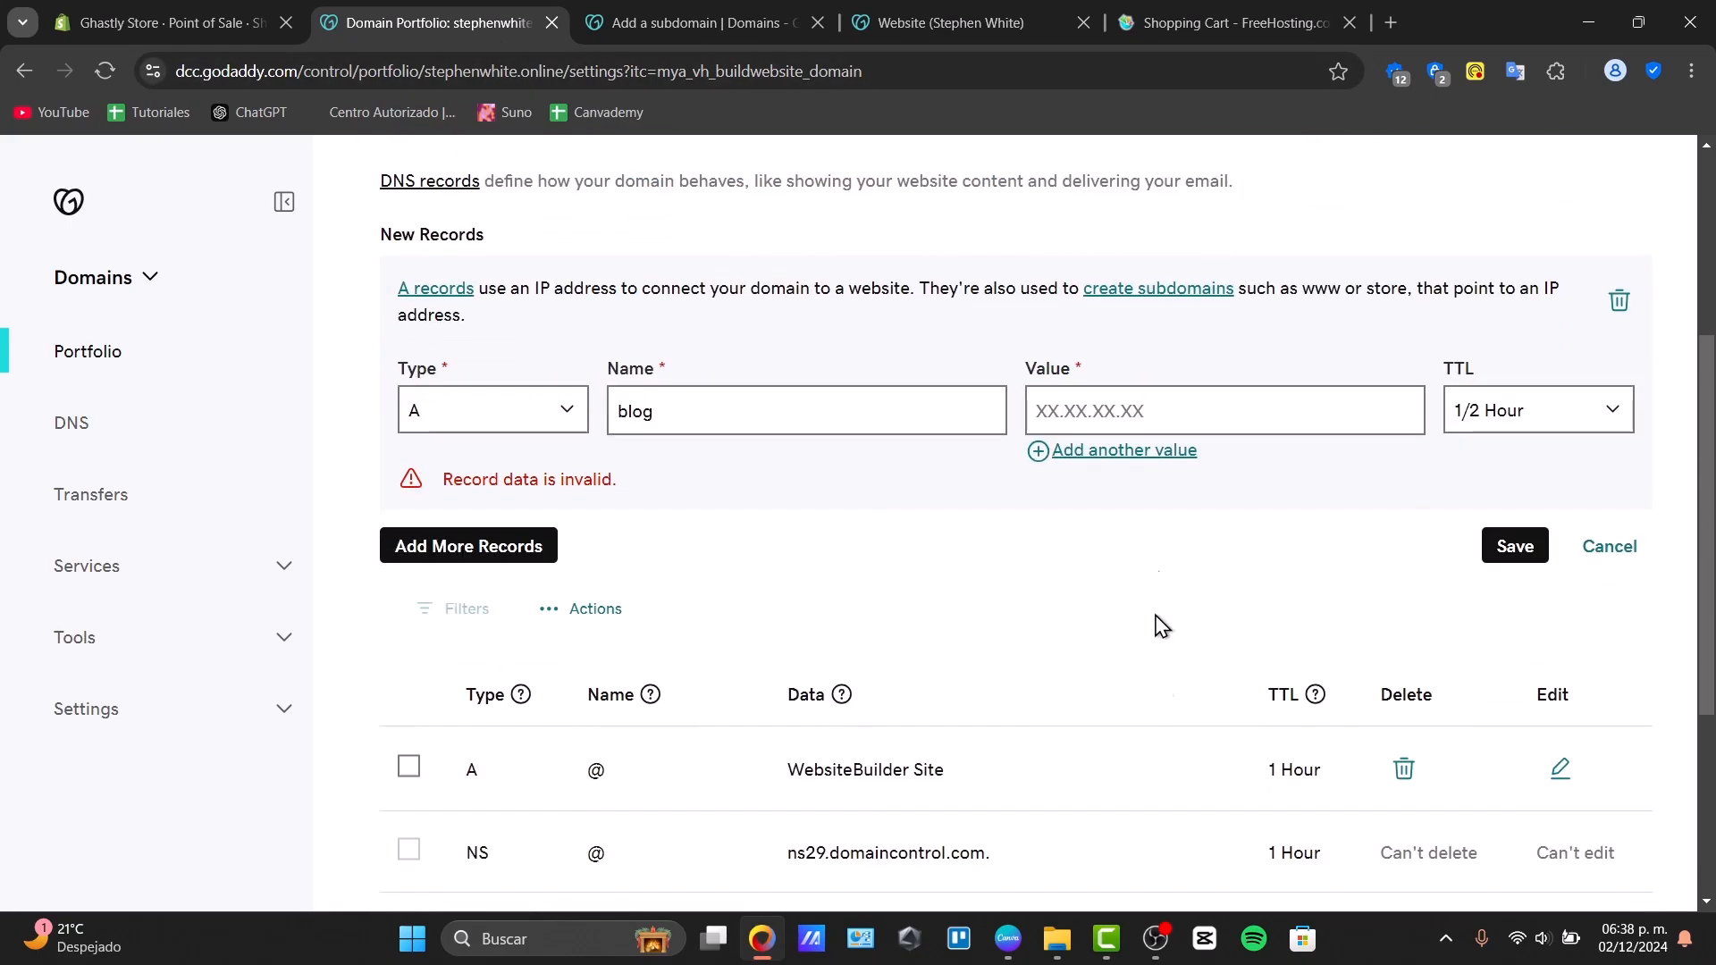
{"action": "left_click", "coordinate": [1225, 411]}
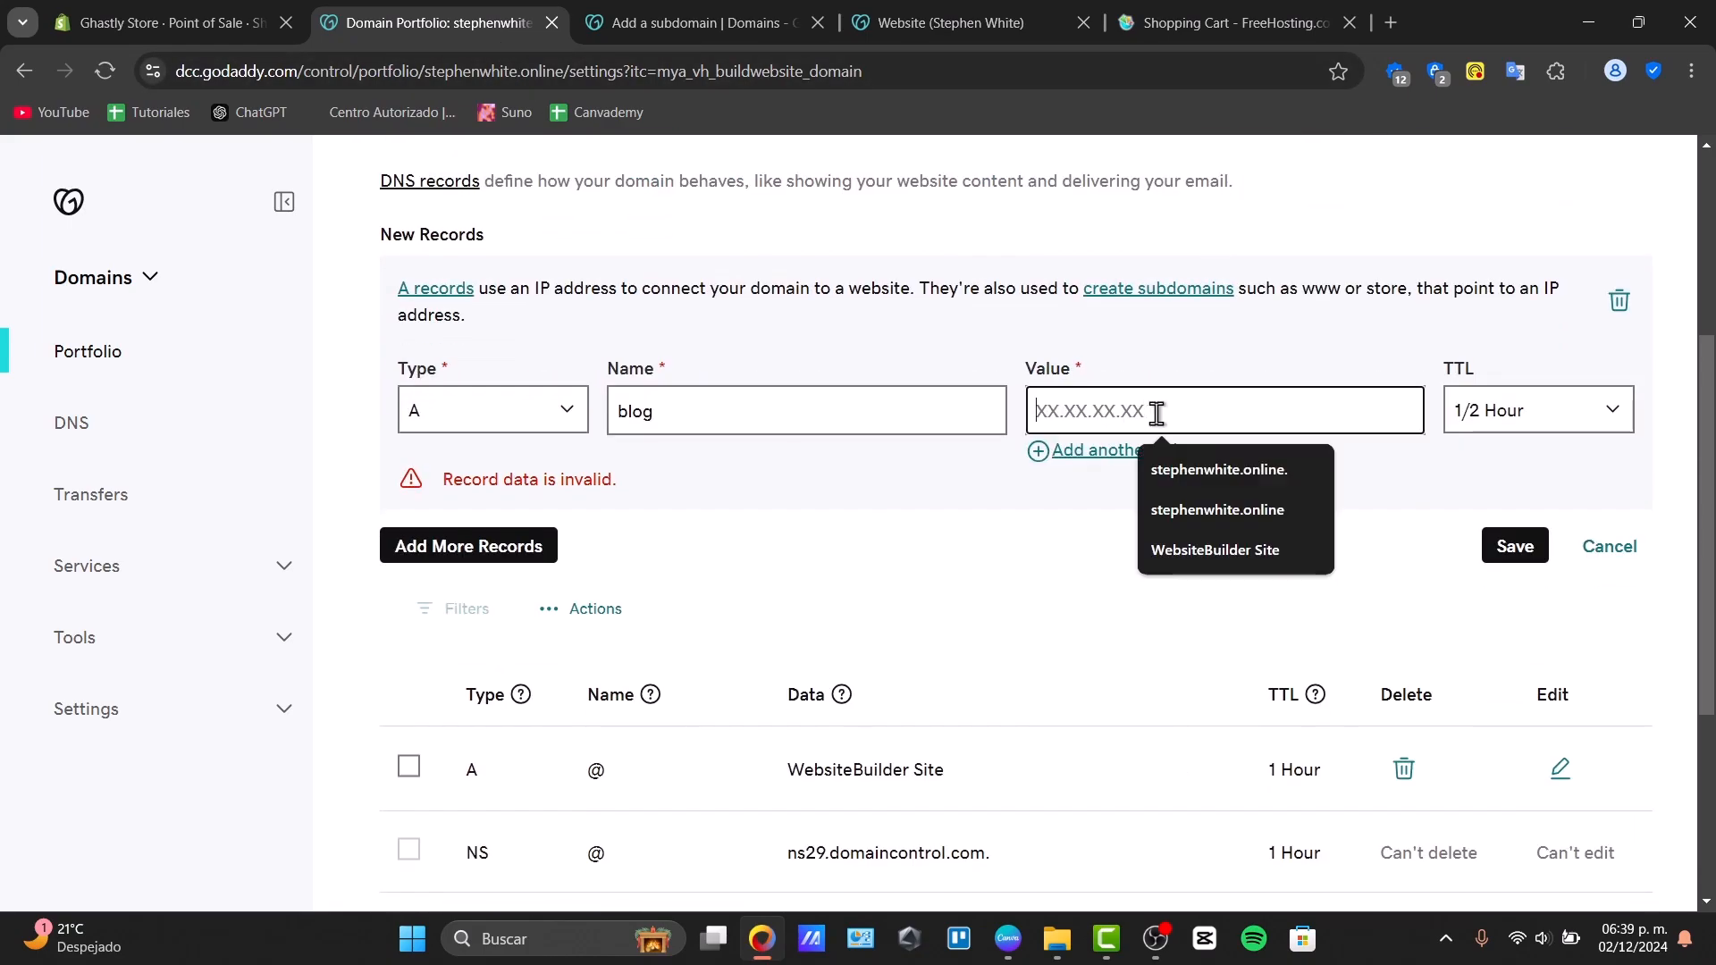
{"action": "type", "text": "192.168.1.1"}
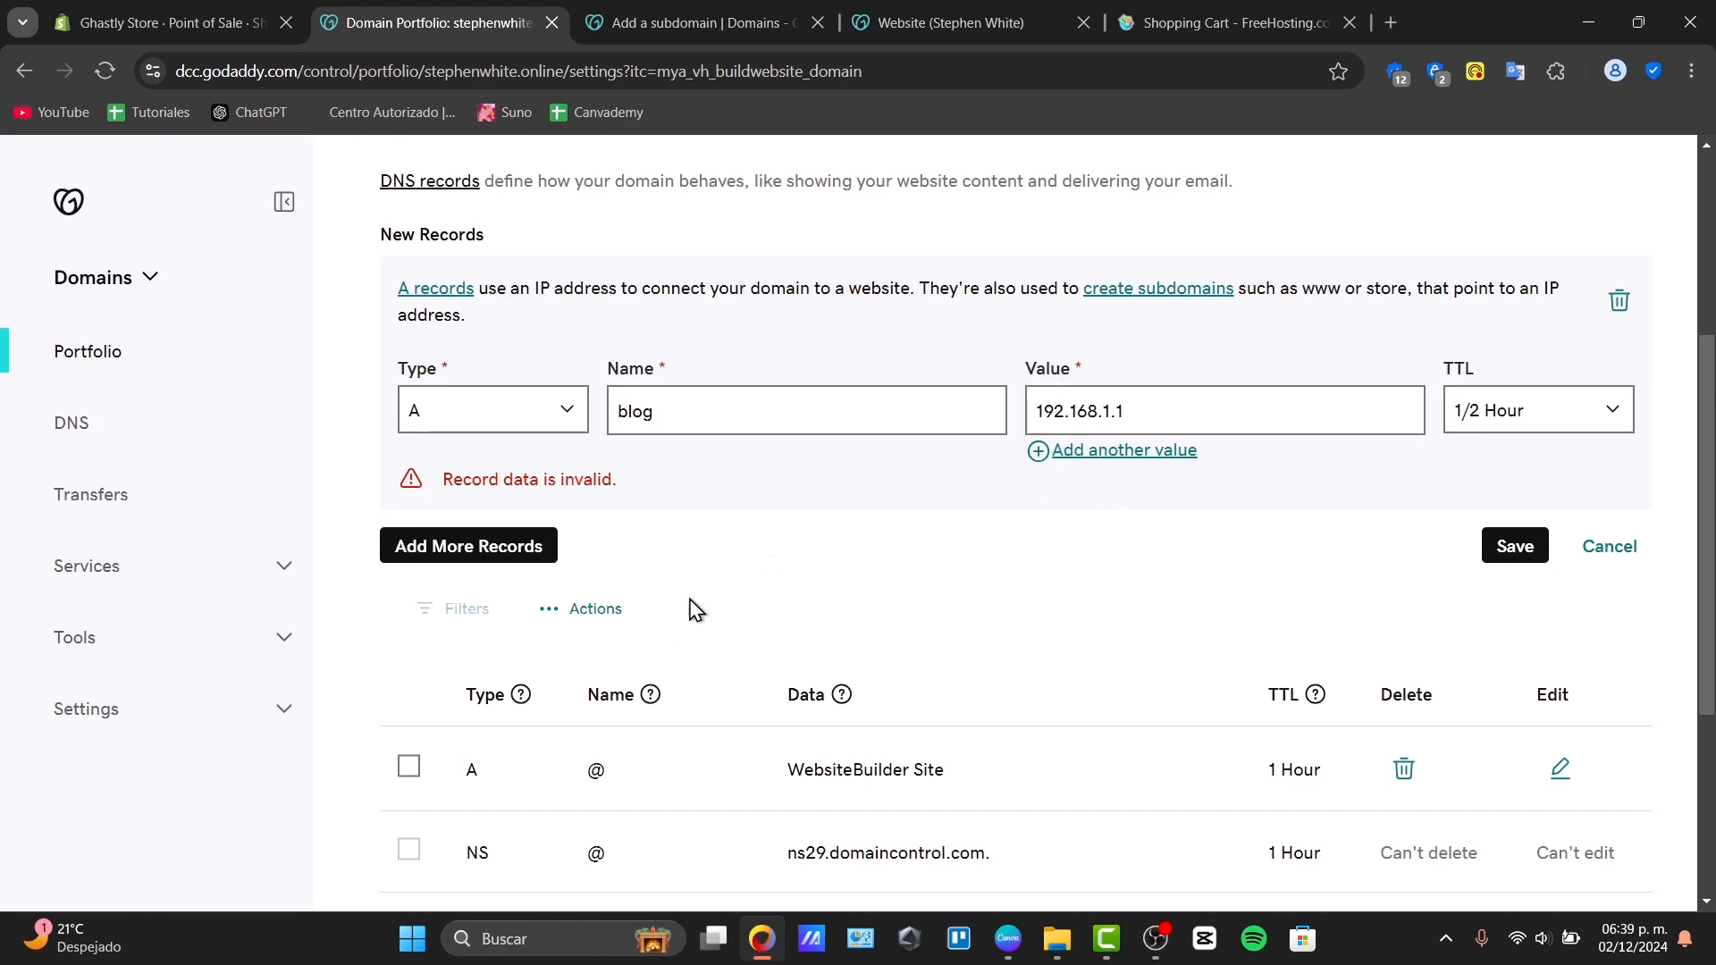
{"action": "left_click", "coordinate": [468, 546]}
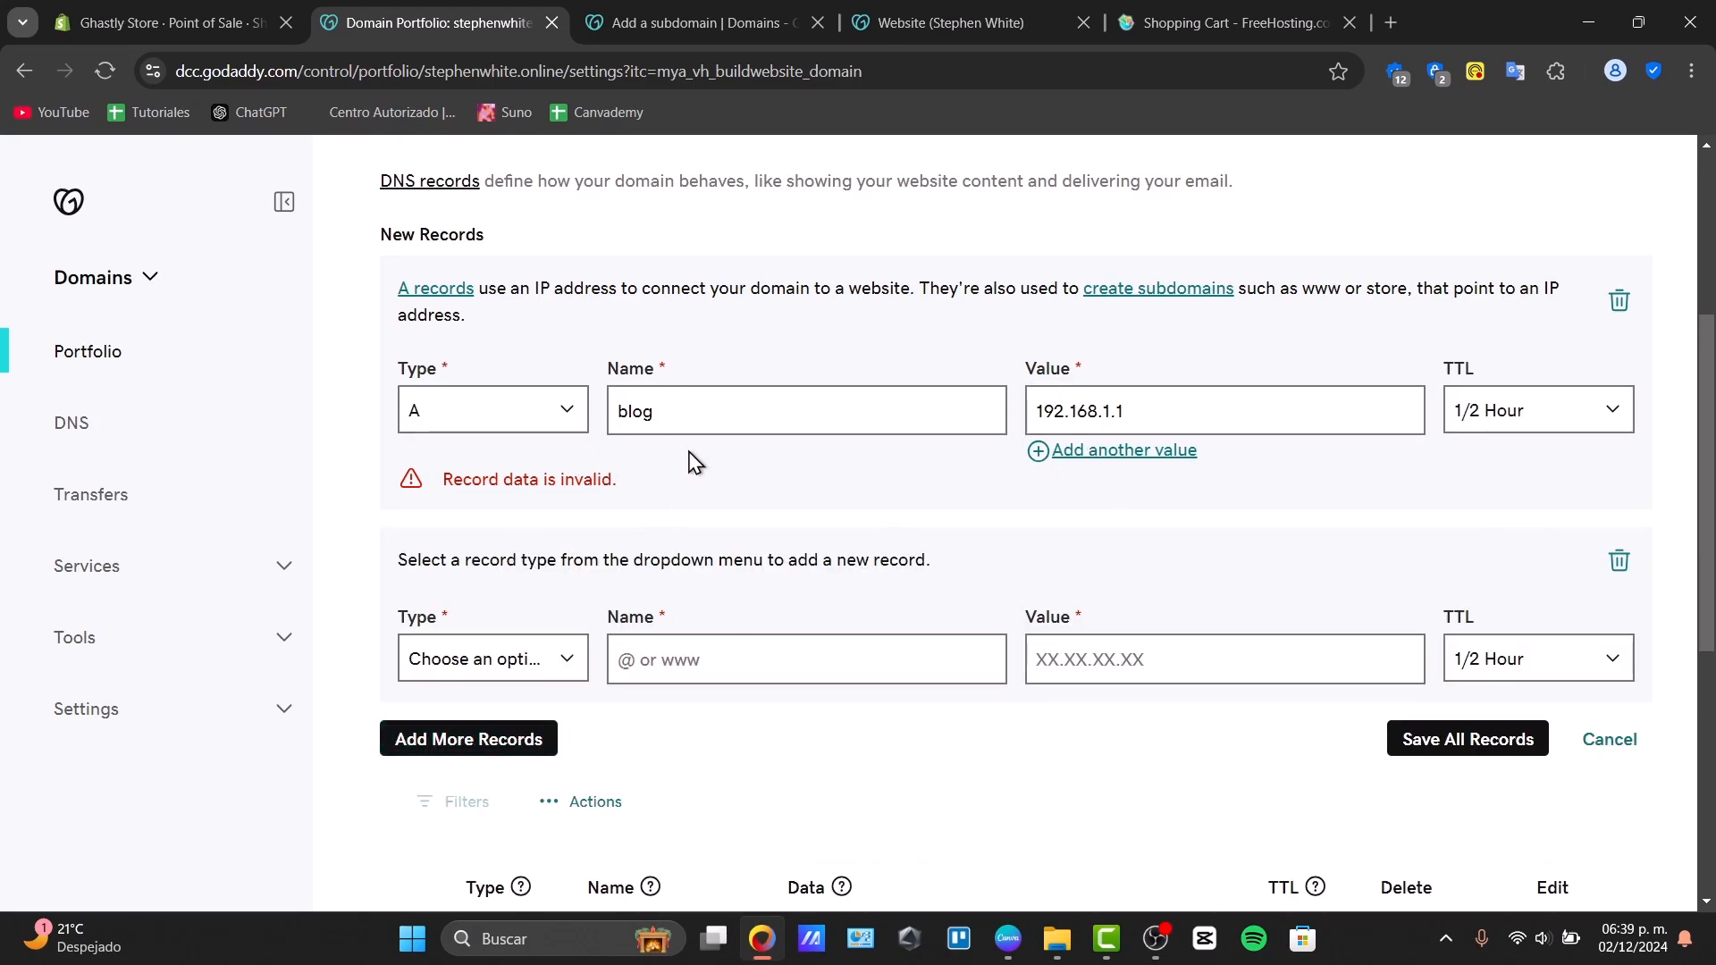
{"action": "mouse_move", "coordinate": [1620, 560]}
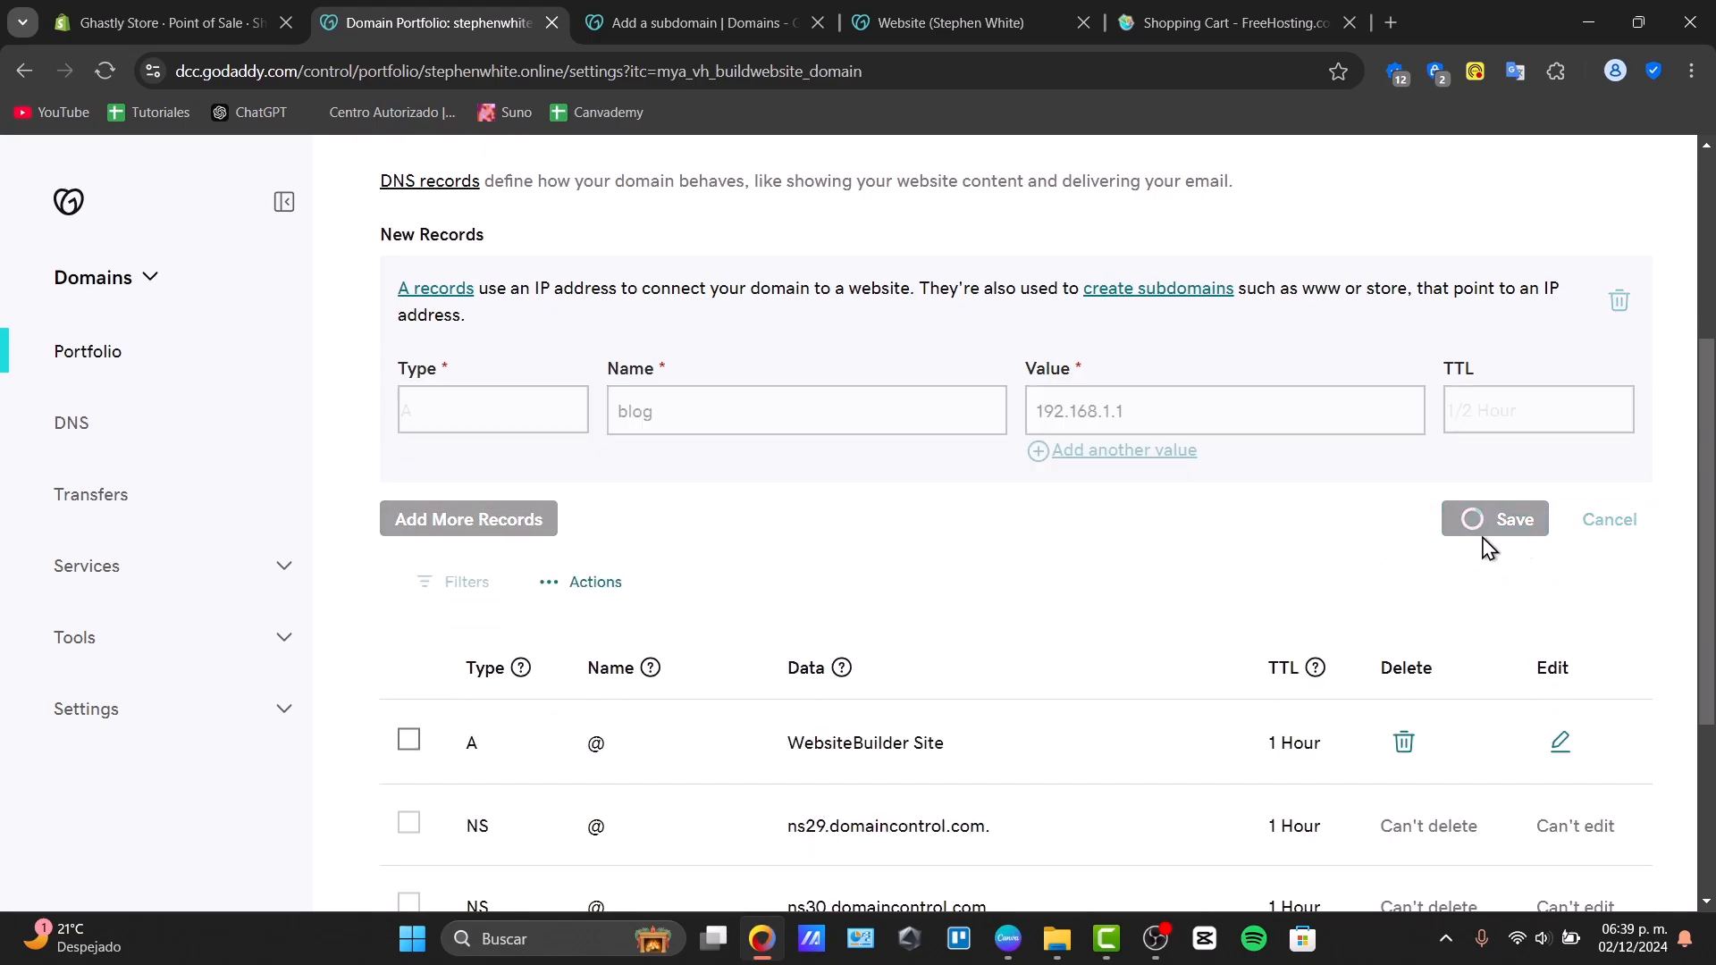
{"action": "left_click", "coordinate": [1494, 518]}
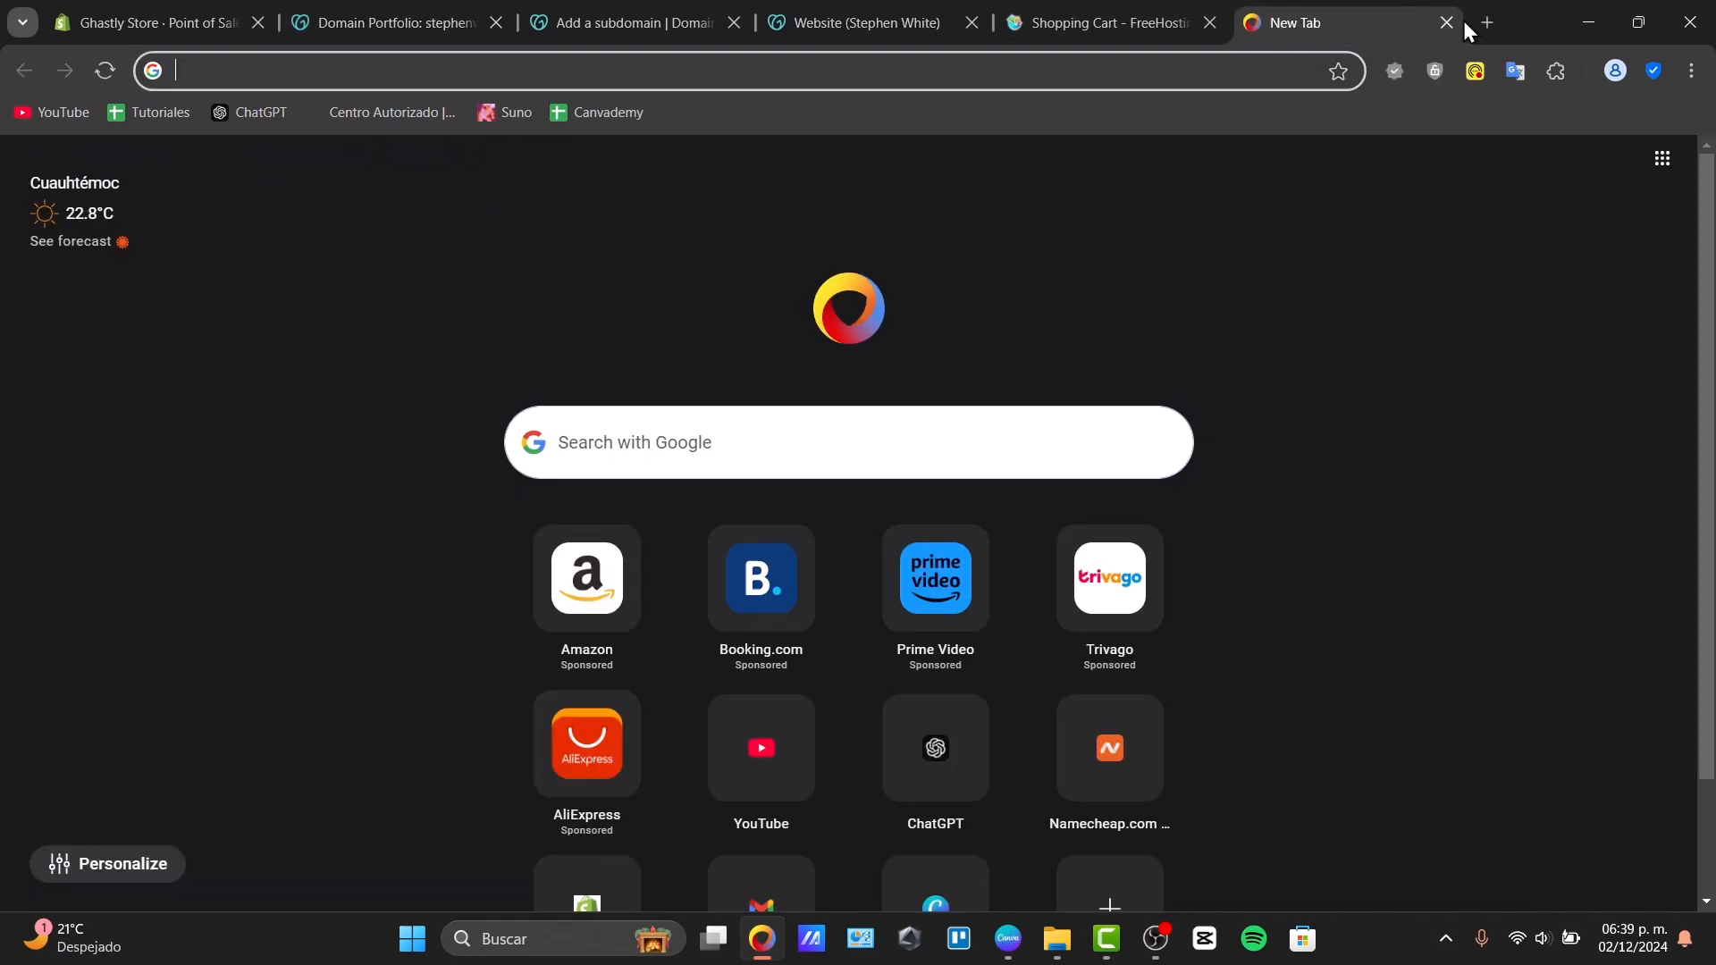
- Visit blog.stephenwhite.online in the browser, then return to the DNS records tab
{"action": "type", "text": "blog.stephenwhite.online"}
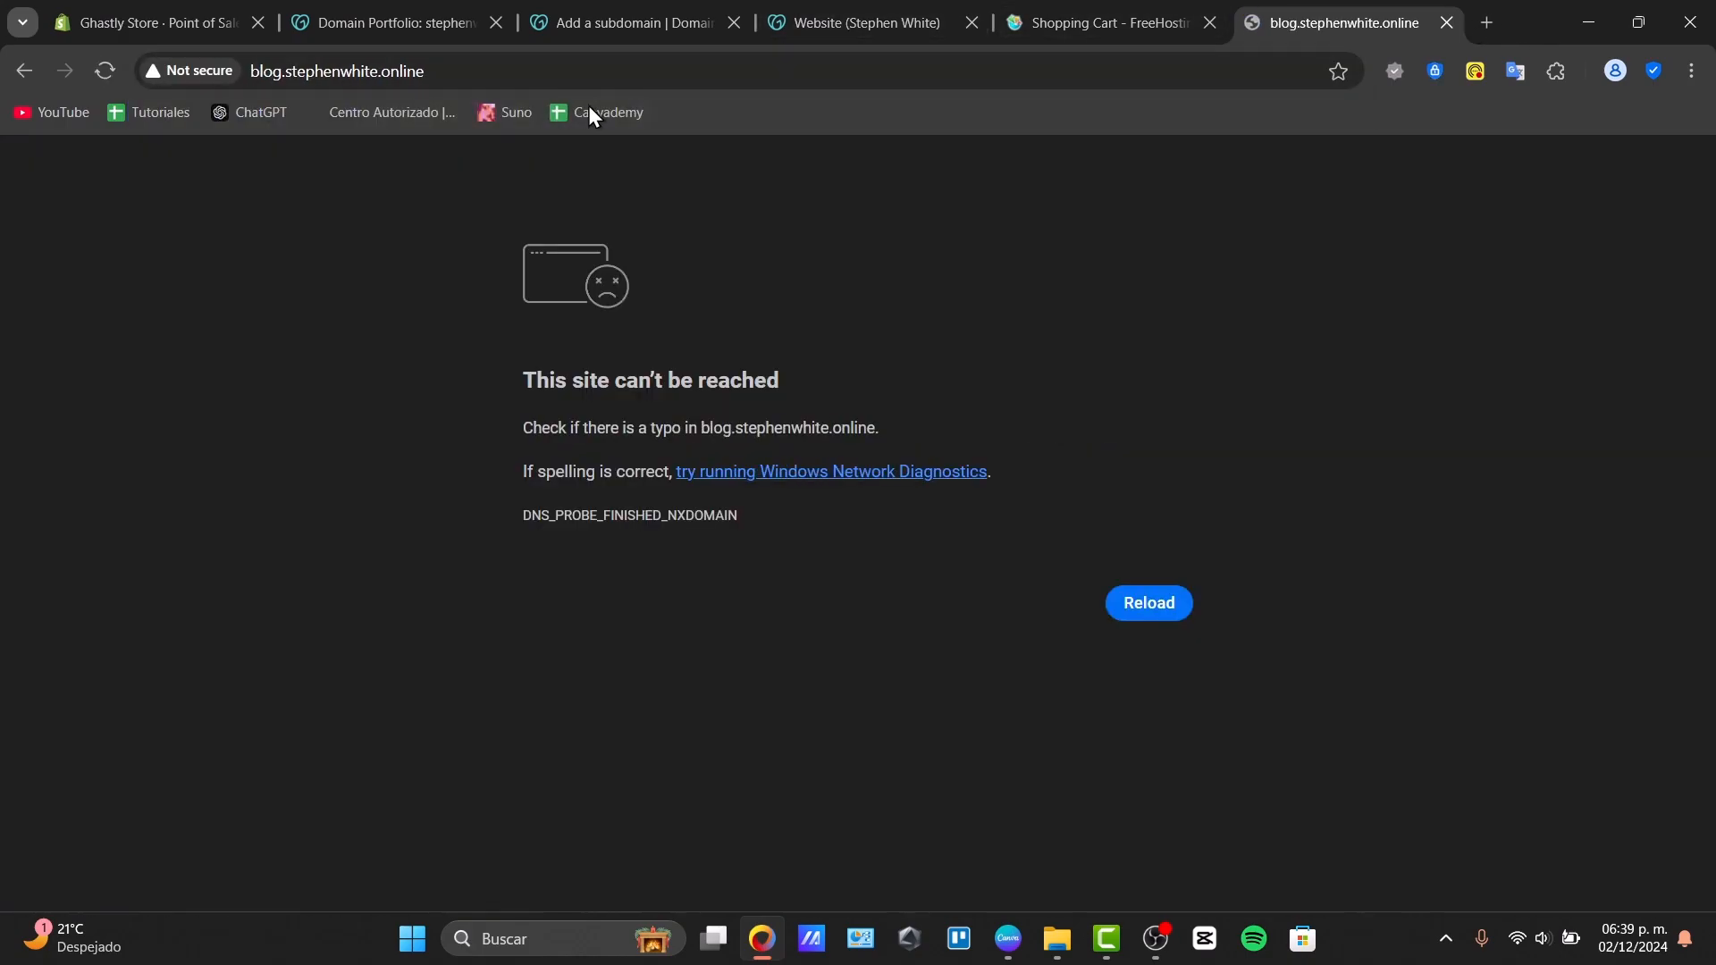
{"action": "mouse_move", "coordinate": [847, 16]}
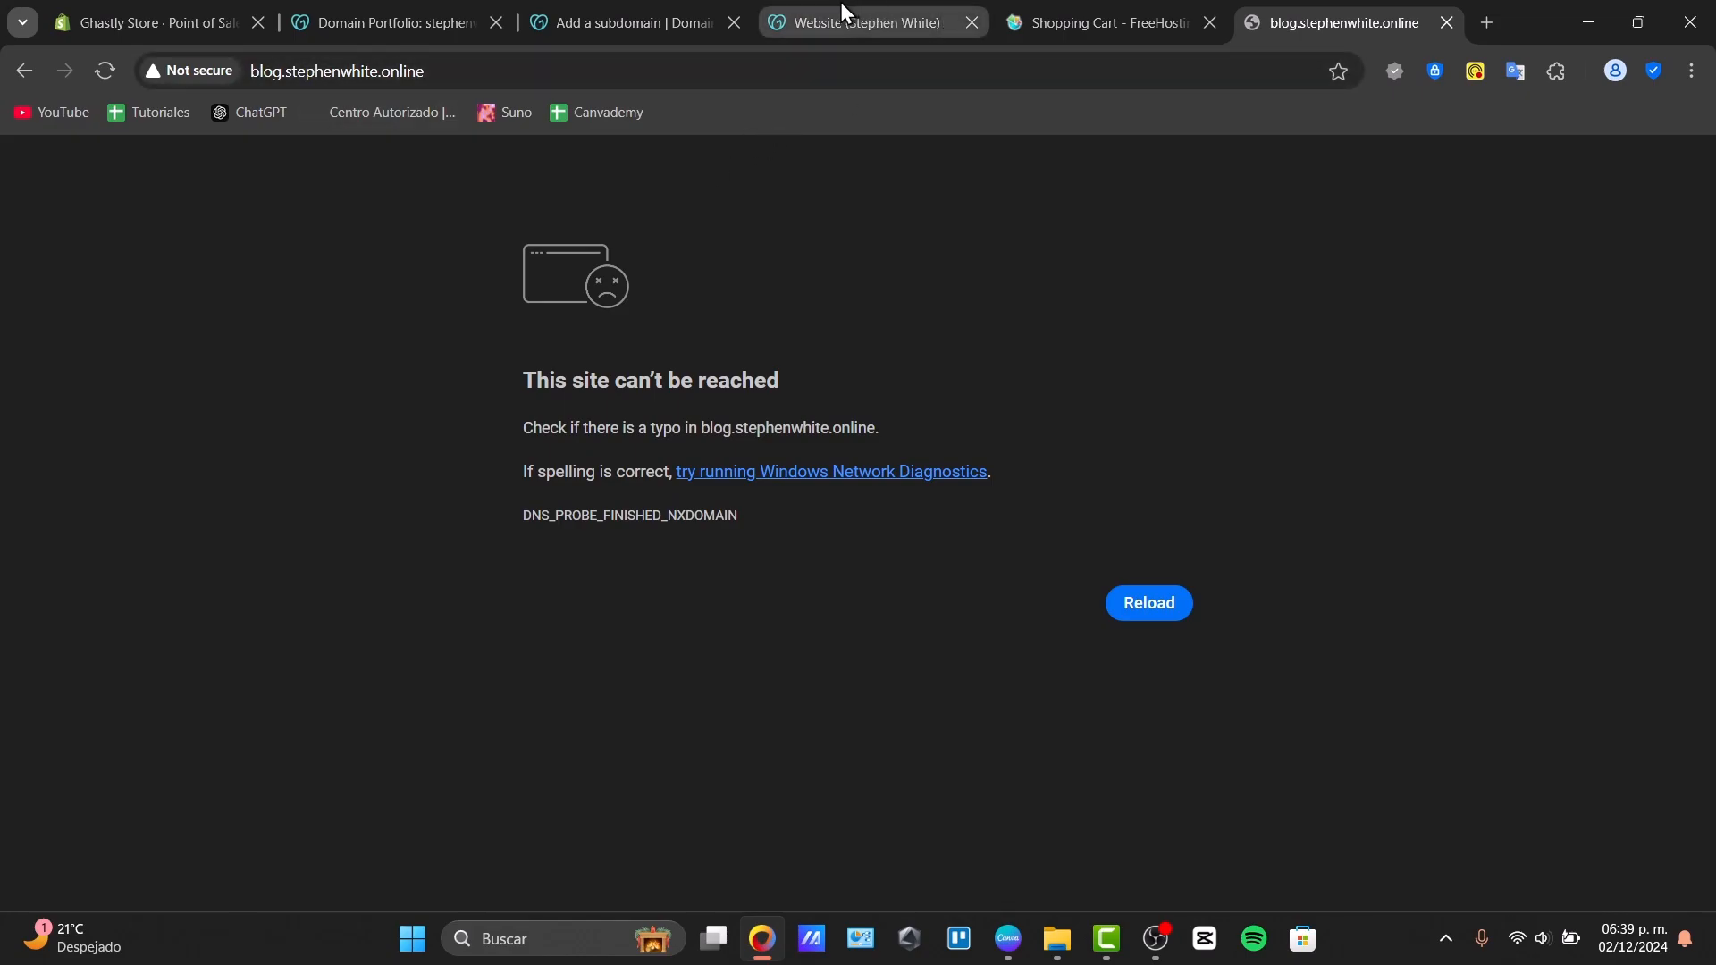
{"action": "left_click", "coordinate": [622, 23]}
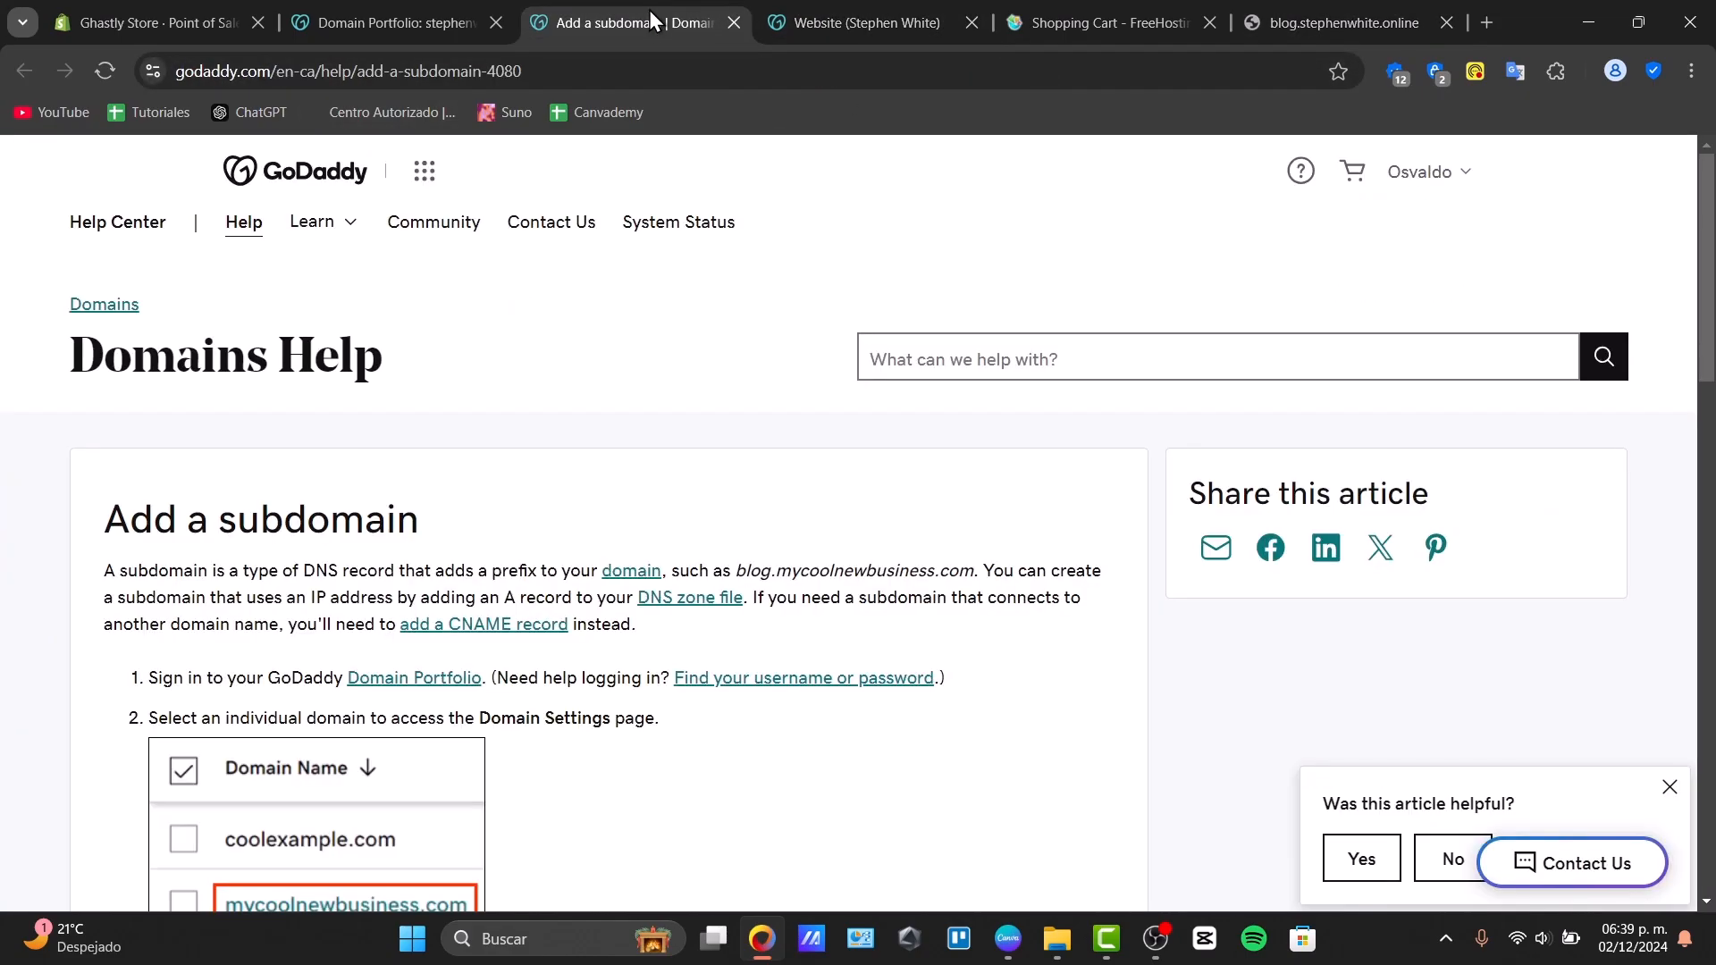
{"action": "left_click", "coordinate": [393, 23]}
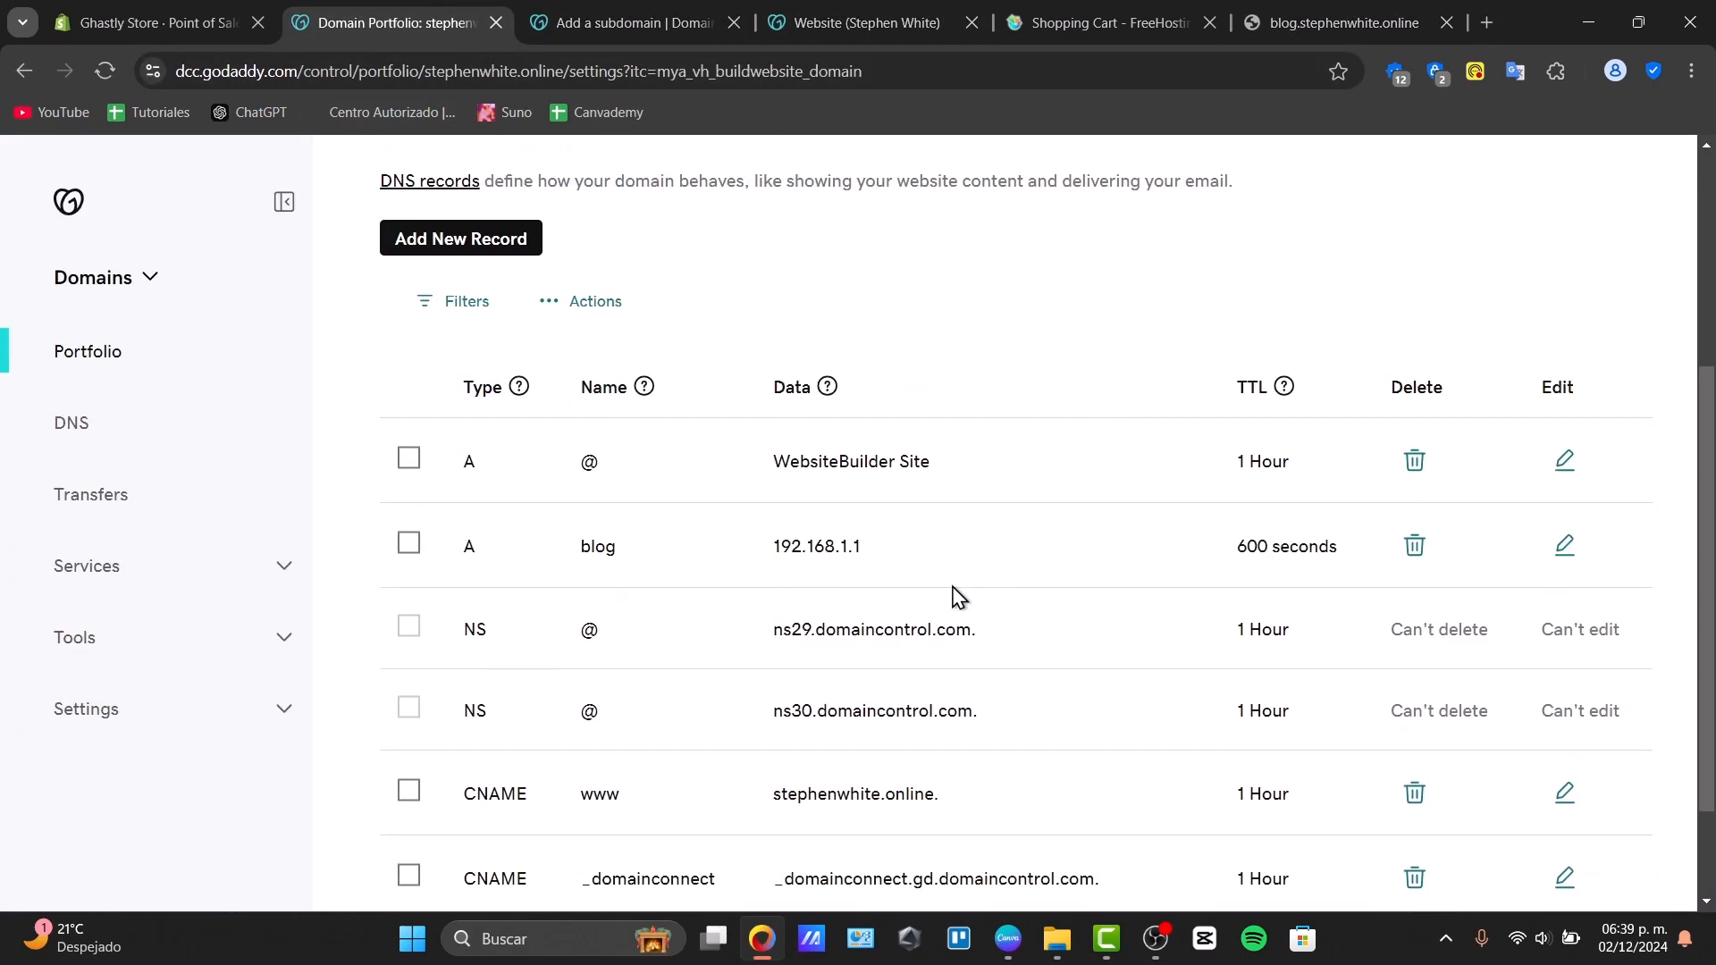
- Delete the blog A record pointing to 192.168.1.1 and confirm the deletion
{"action": "scroll", "scroll_direction": "down", "scroll_amount": 3}
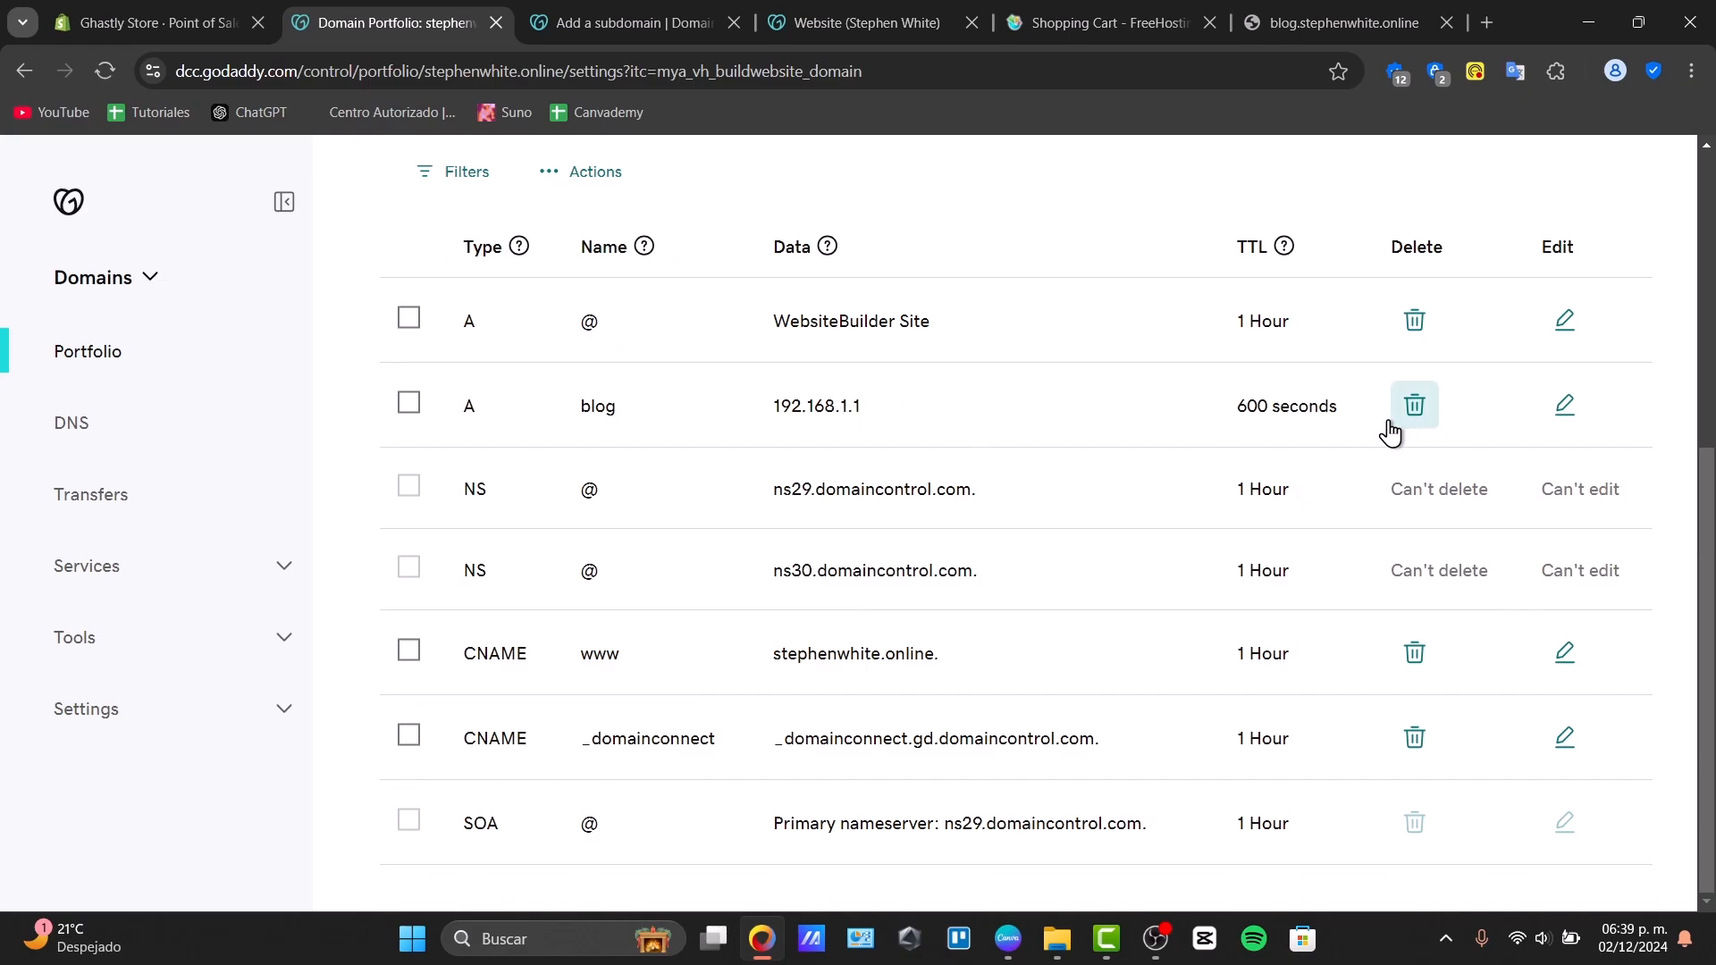
{"action": "mouse_move", "coordinate": [579, 416]}
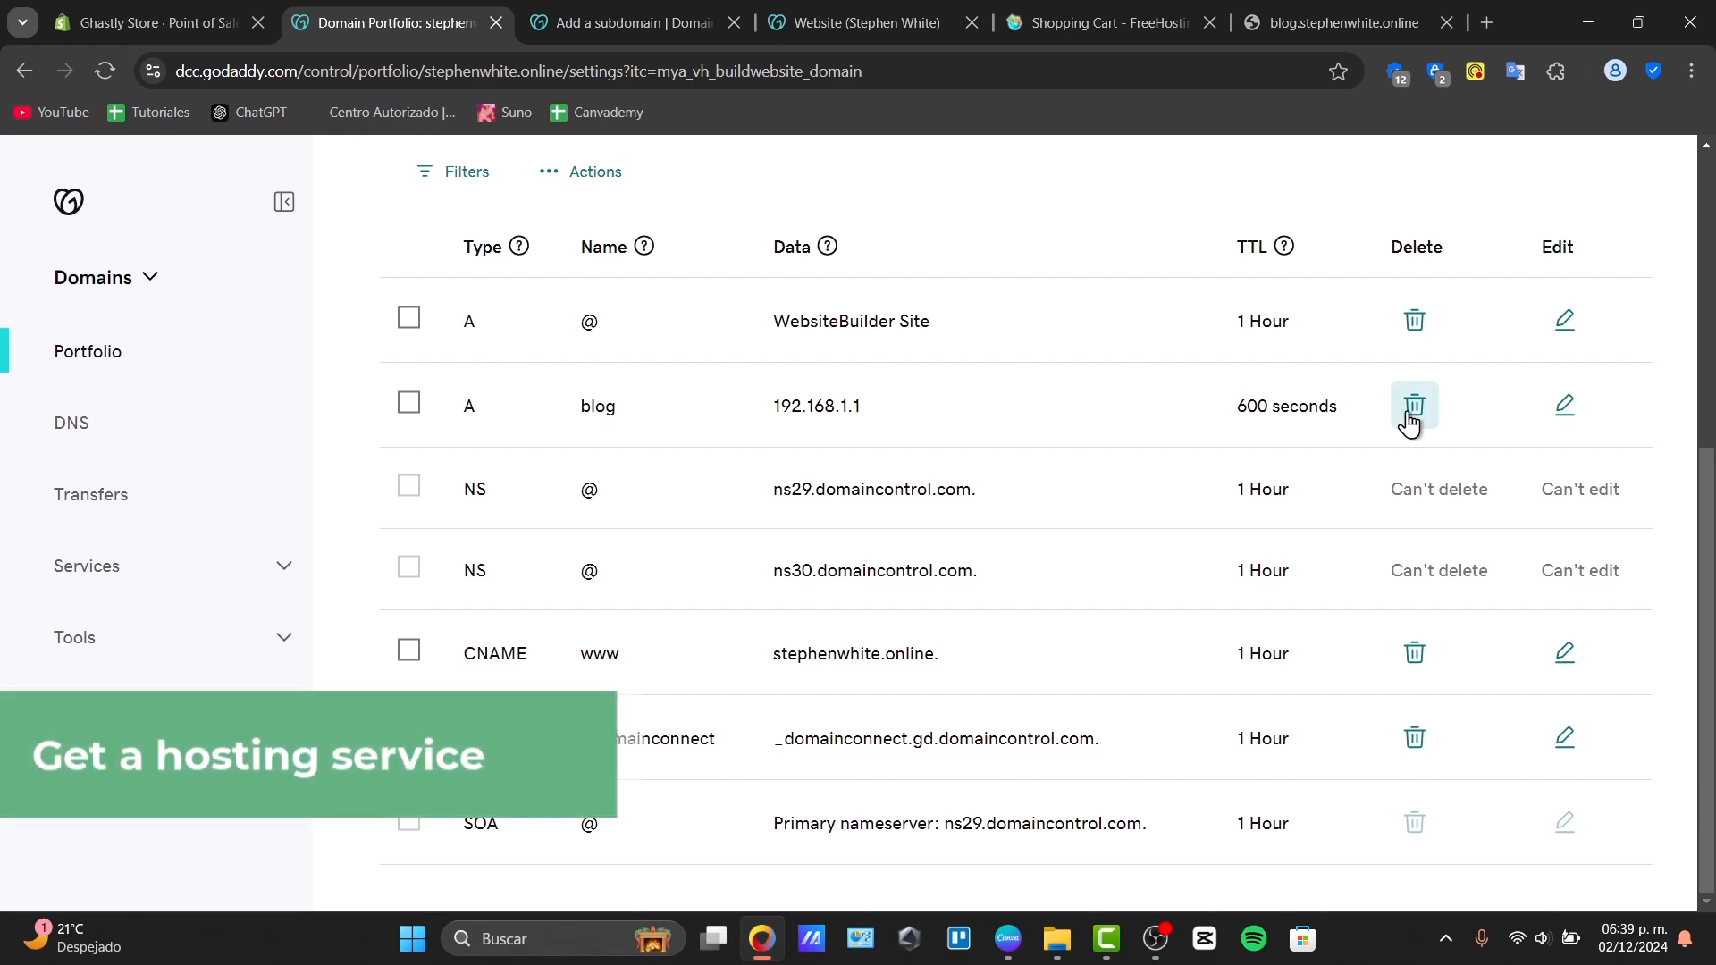
{"action": "left_click", "coordinate": [1414, 406]}
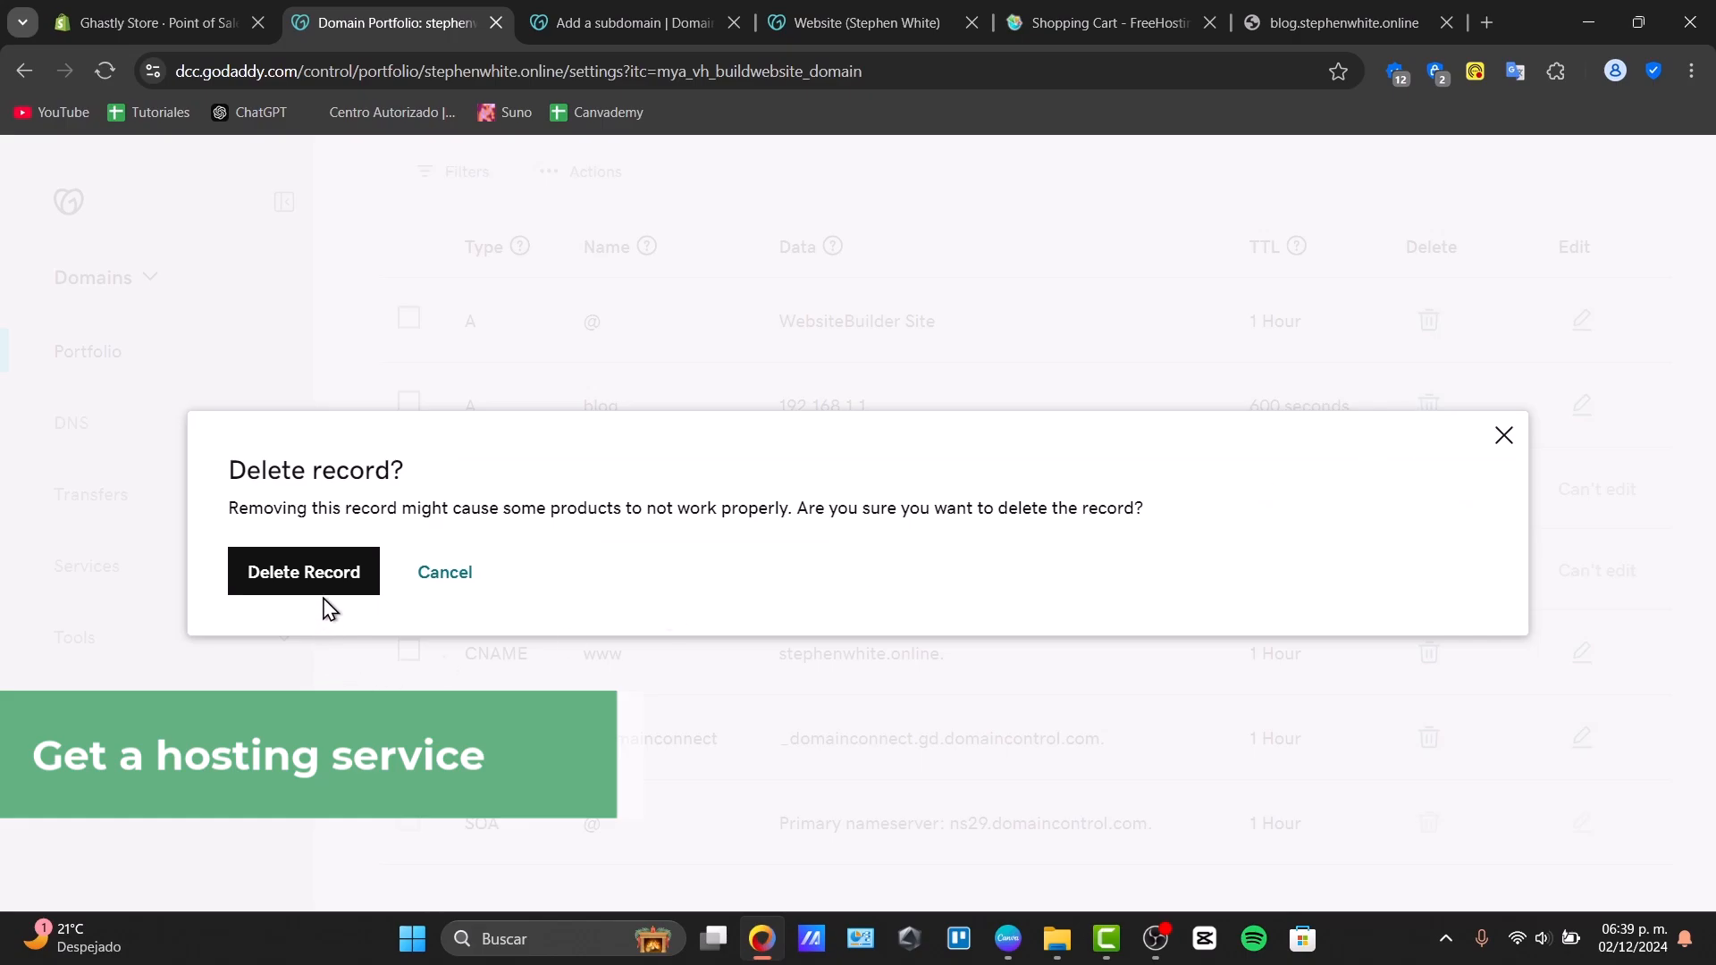
{"action": "left_click", "coordinate": [304, 572]}
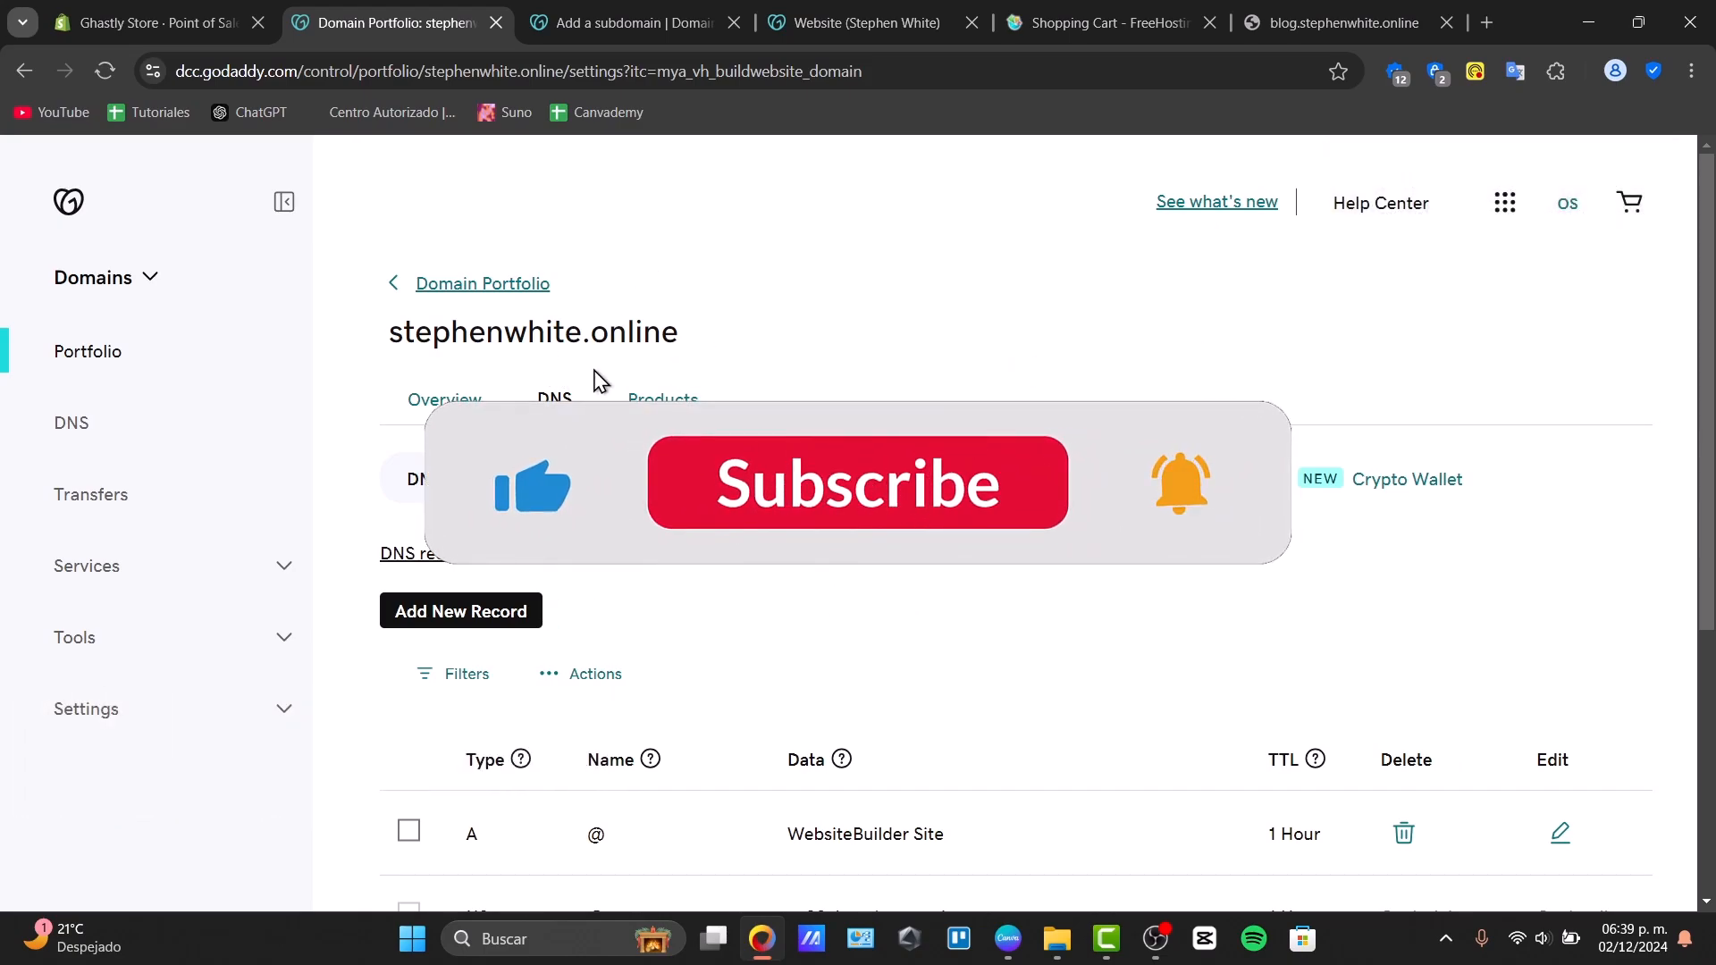
- Return to the blog.stephenwhite.online tab, which still shows the can't-be-reached error
{"action": "left_click", "coordinate": [857, 483]}
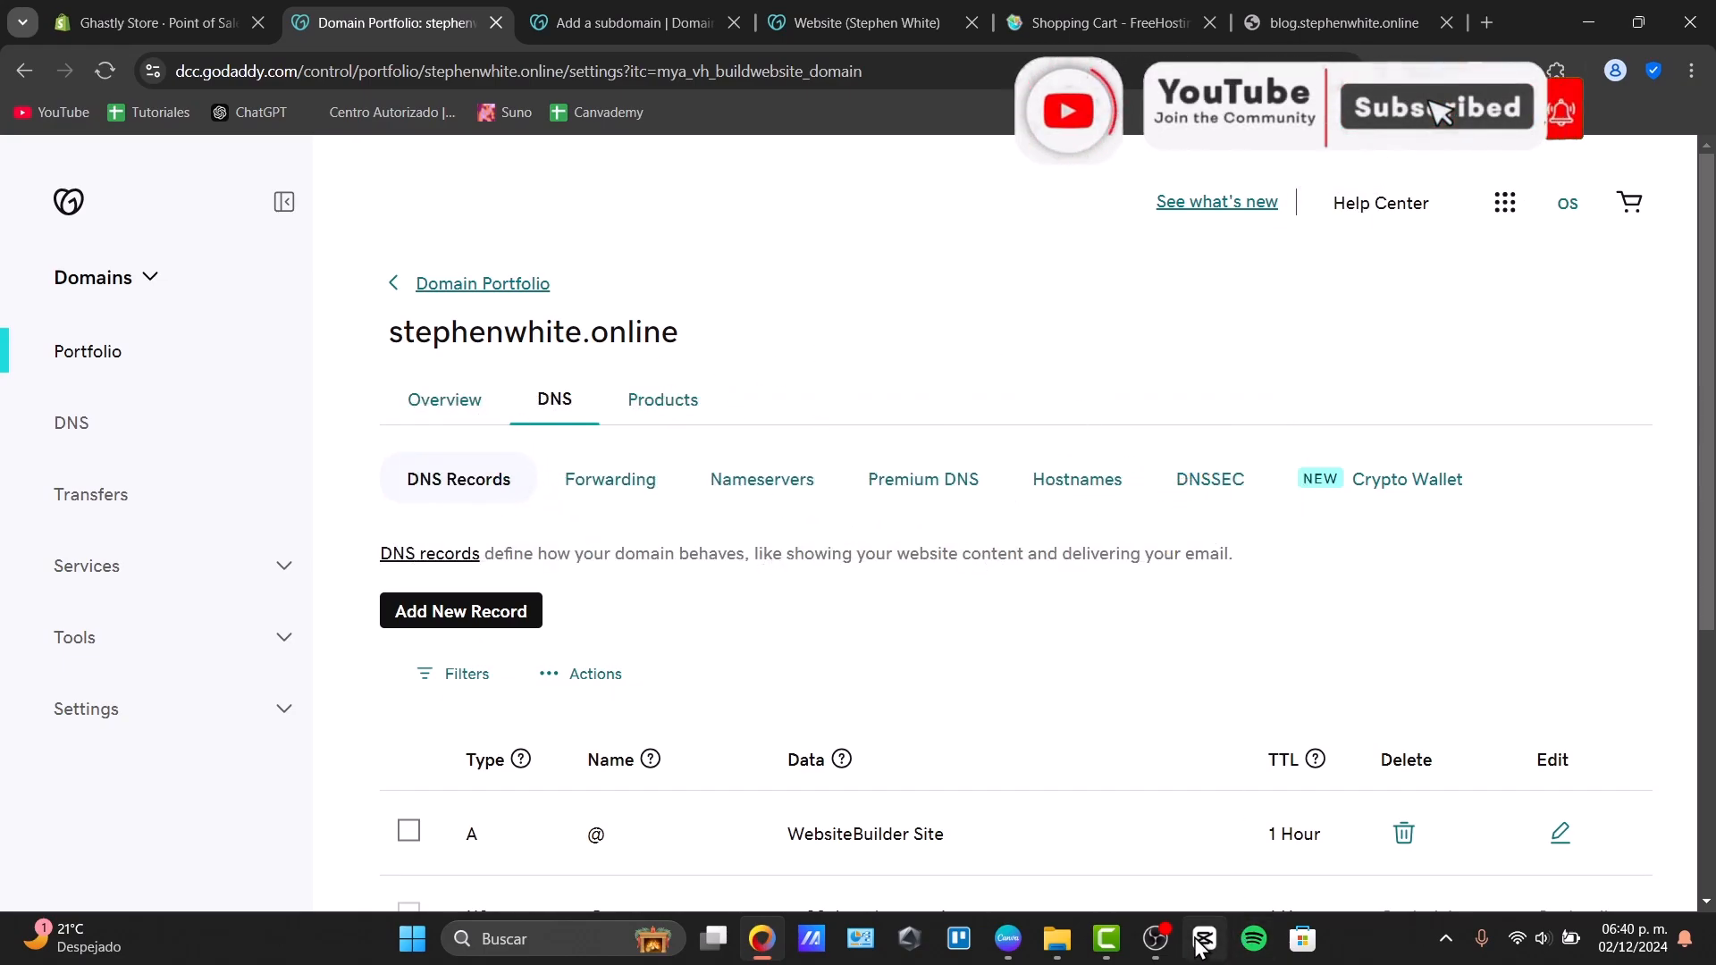
{"action": "left_click", "coordinate": [1345, 24]}
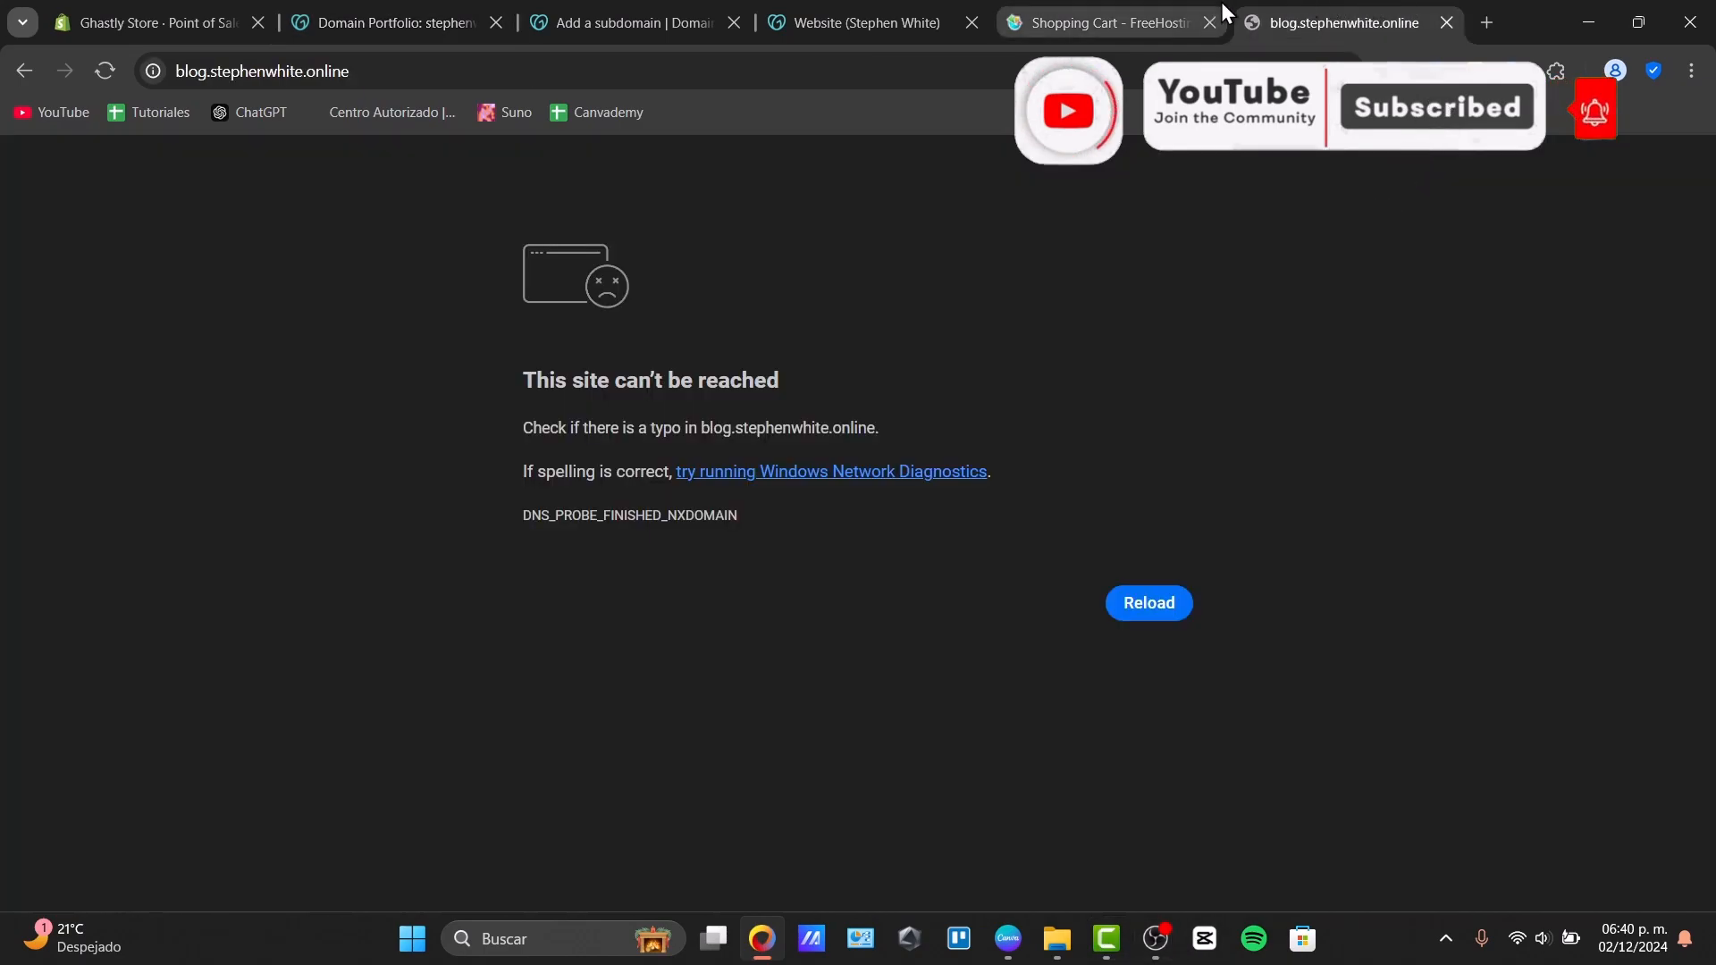